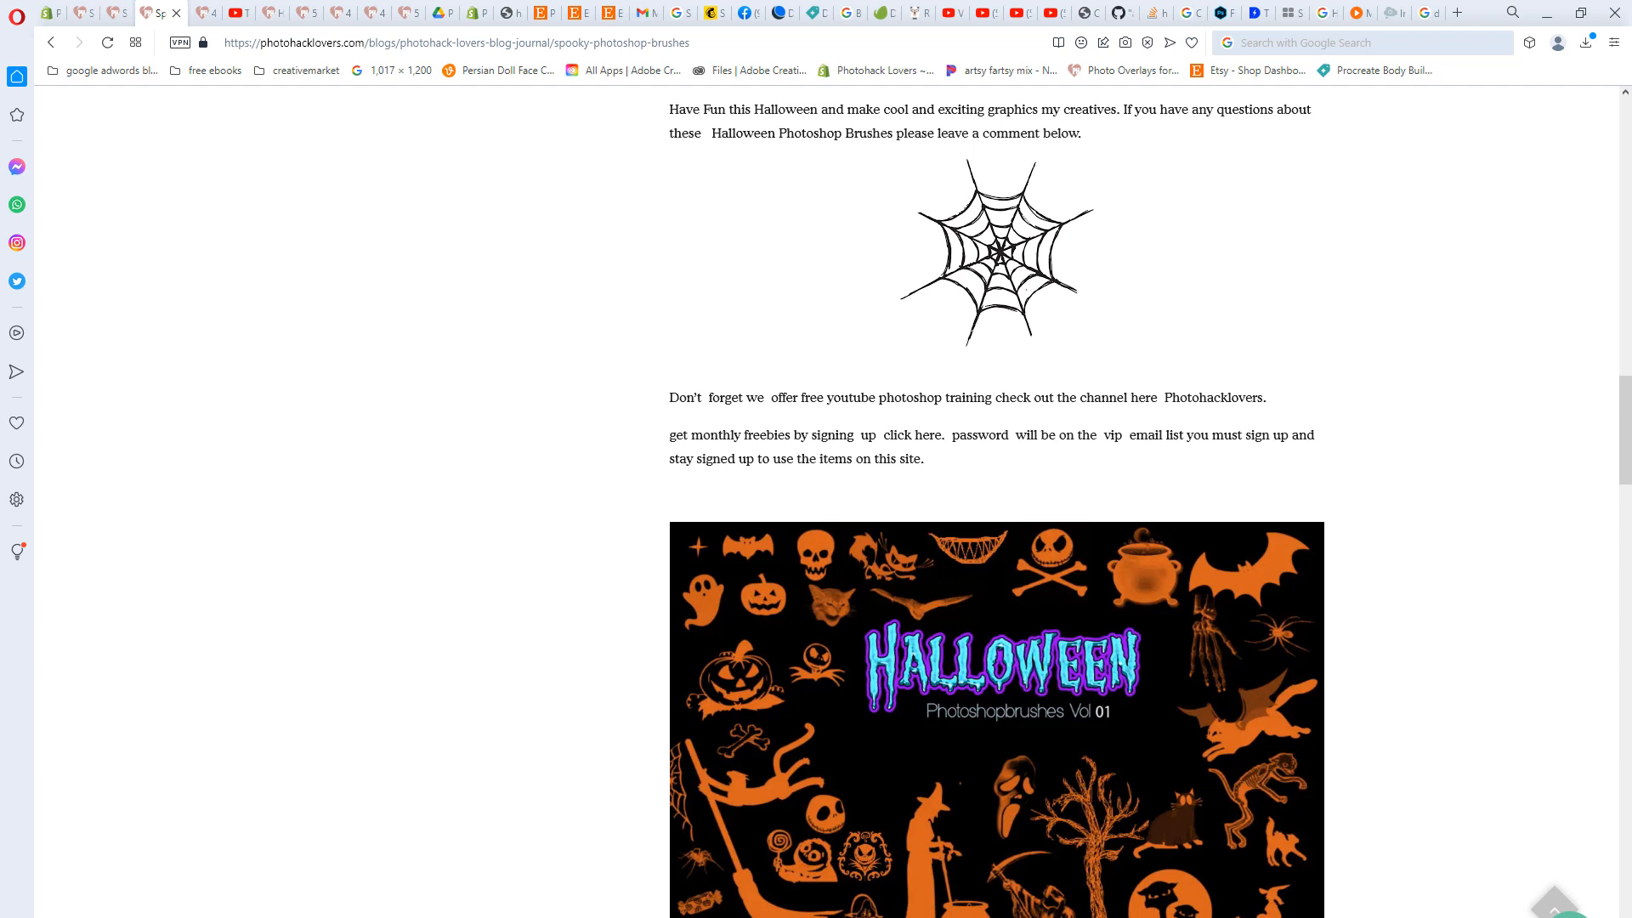
mouse_move(317, 775)
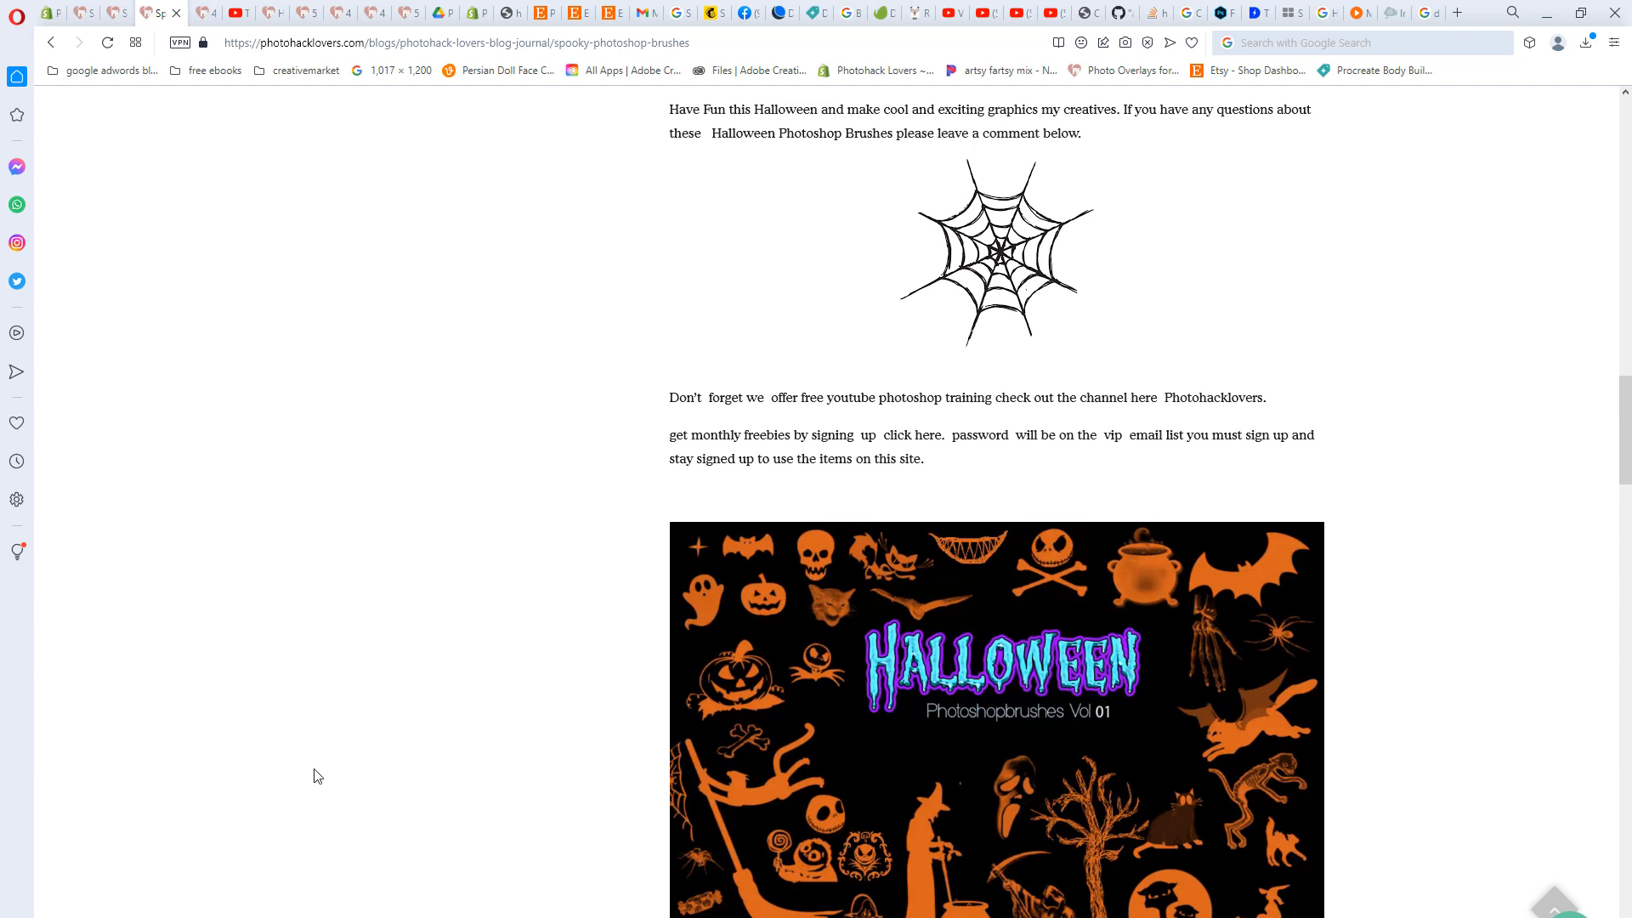
mouse_move(226, 622)
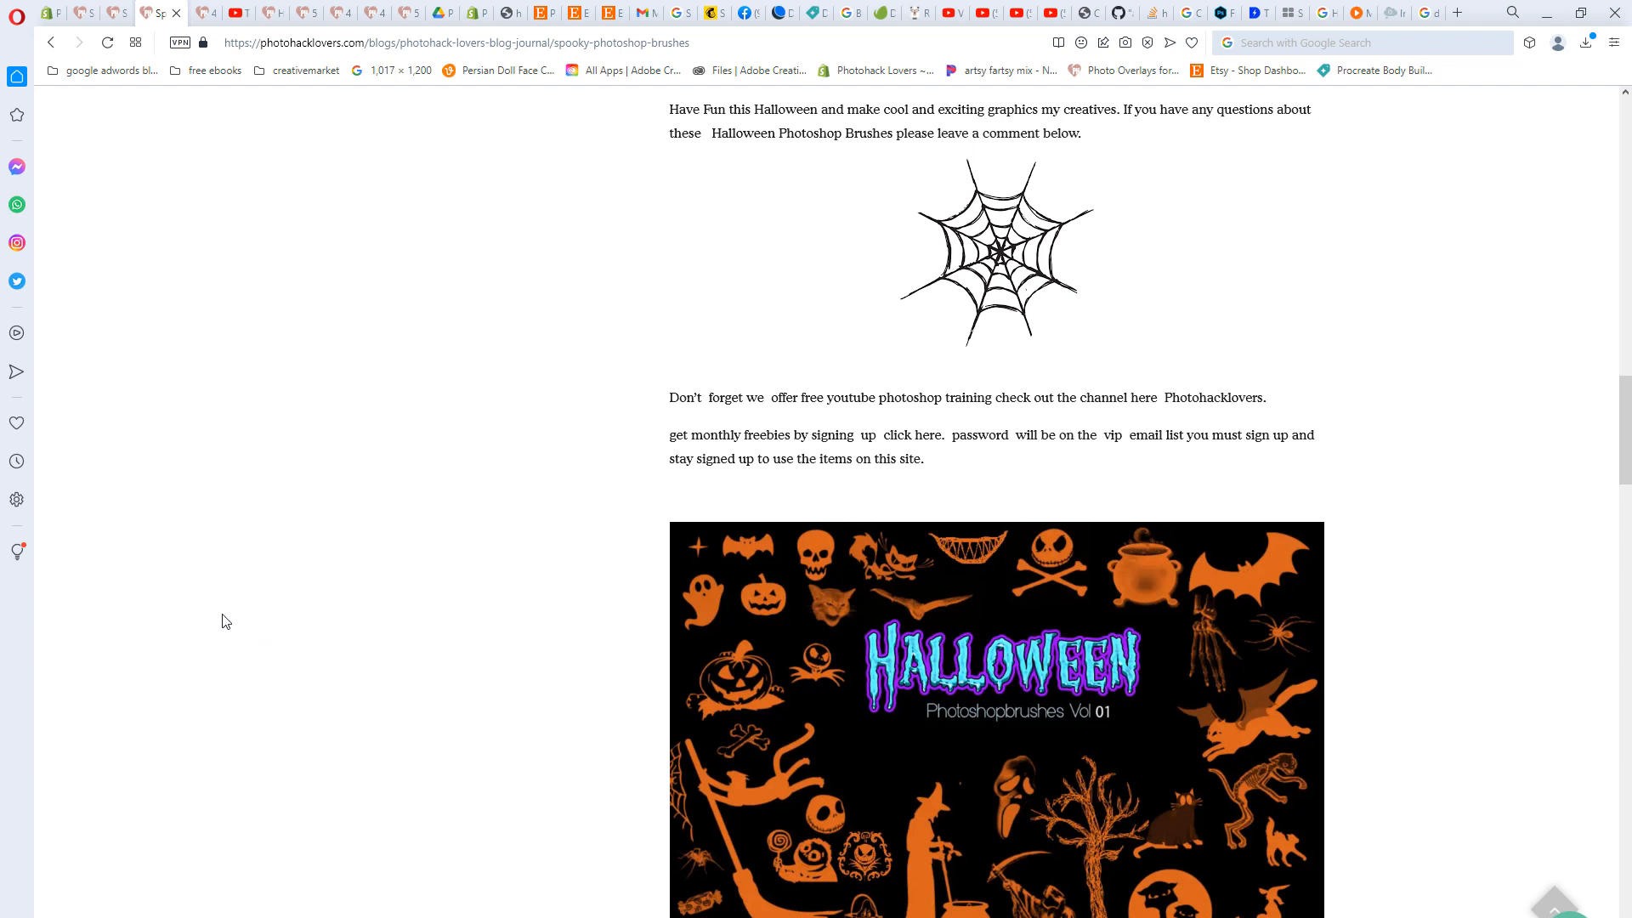
- Scroll the spooky brushes post down to the second Halloween set's Download link
scroll(up, 3)
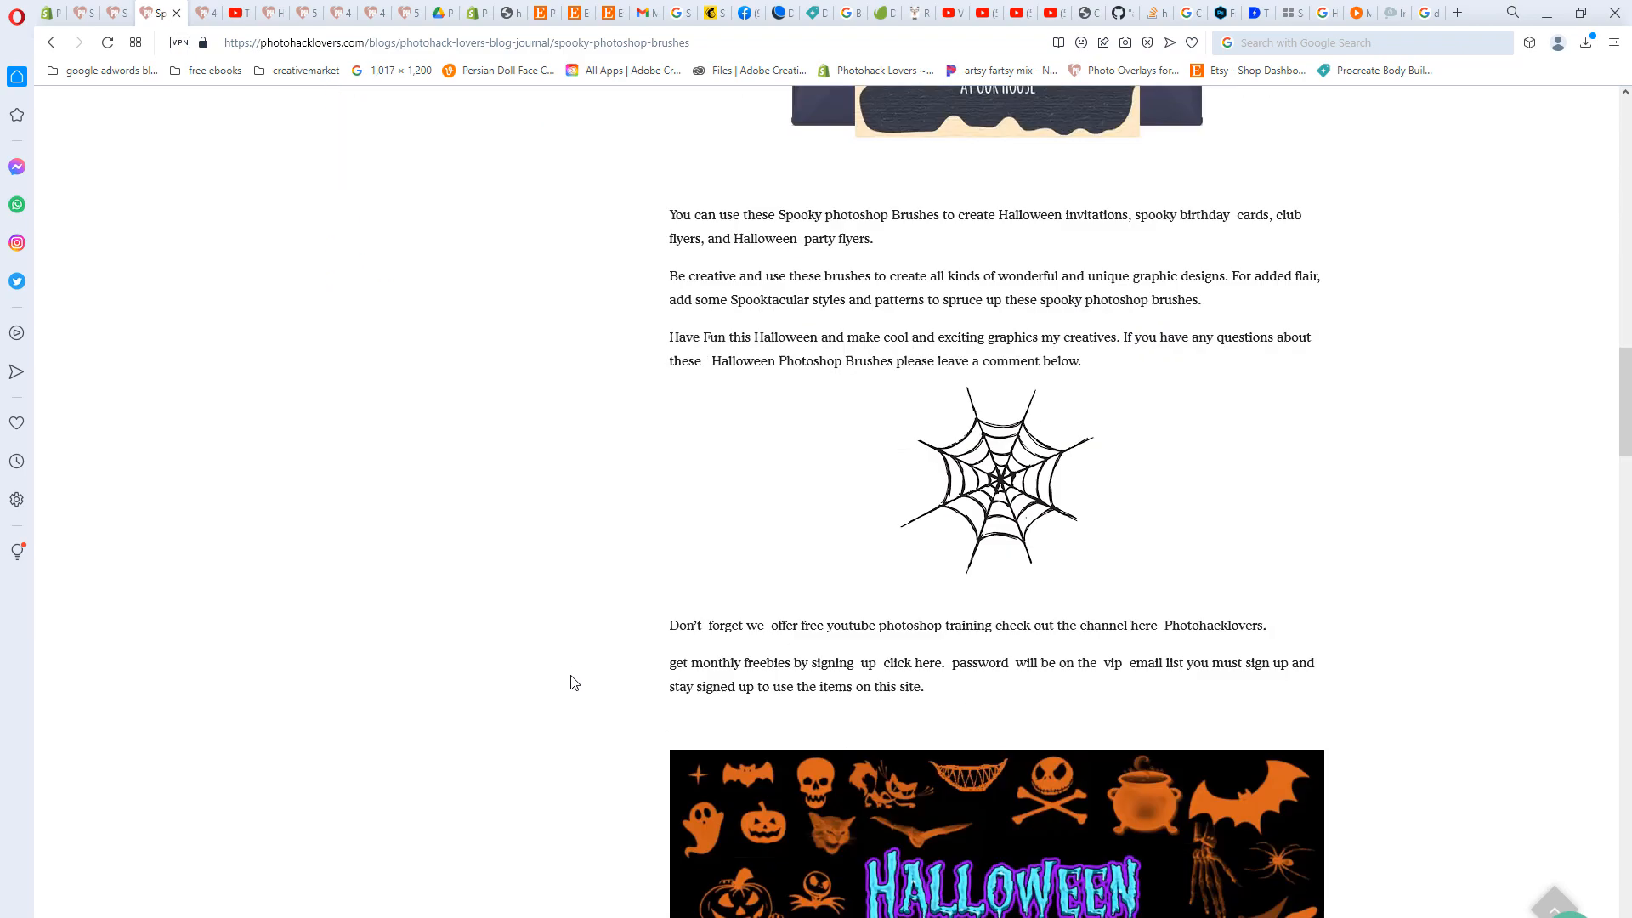
scroll(down, 3)
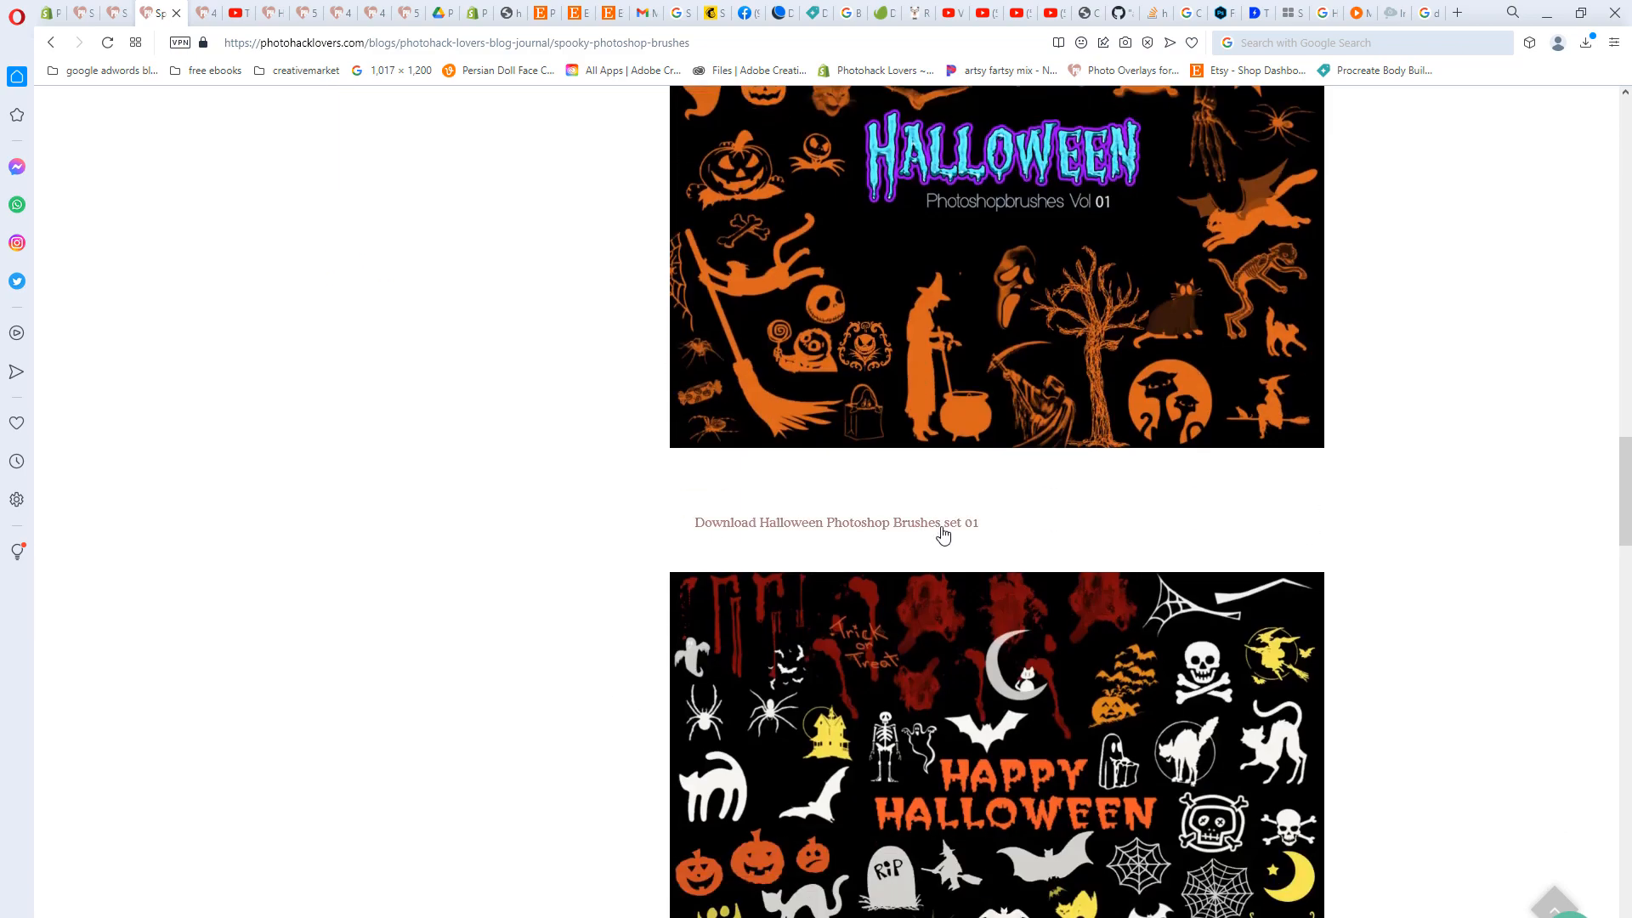
scroll(up, 3)
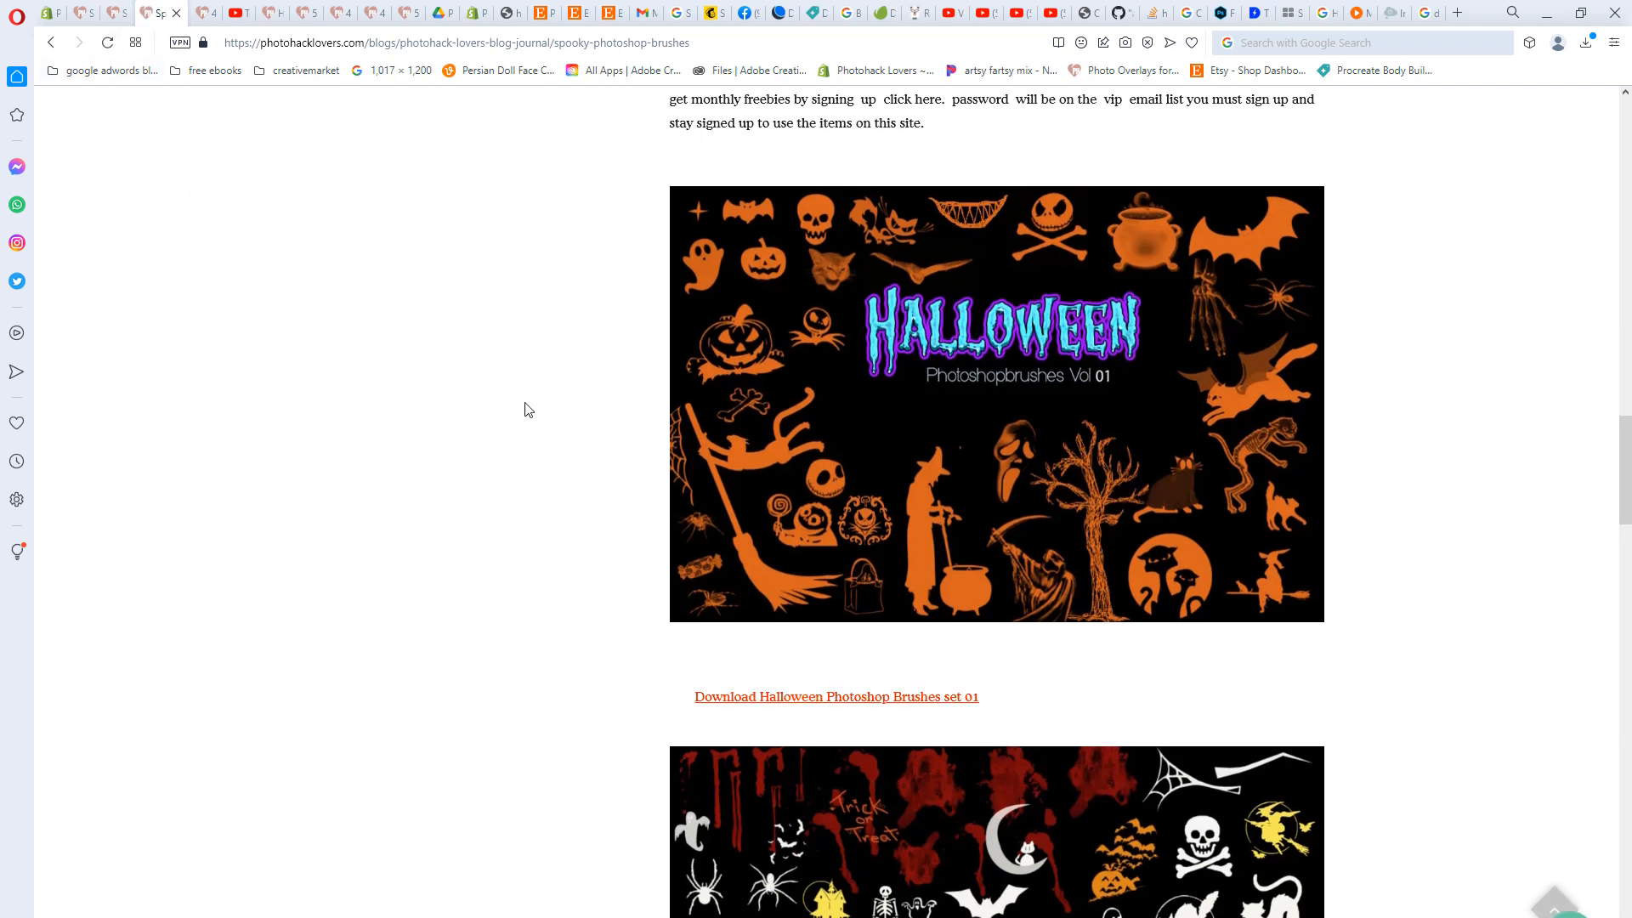
mouse_move(323, 428)
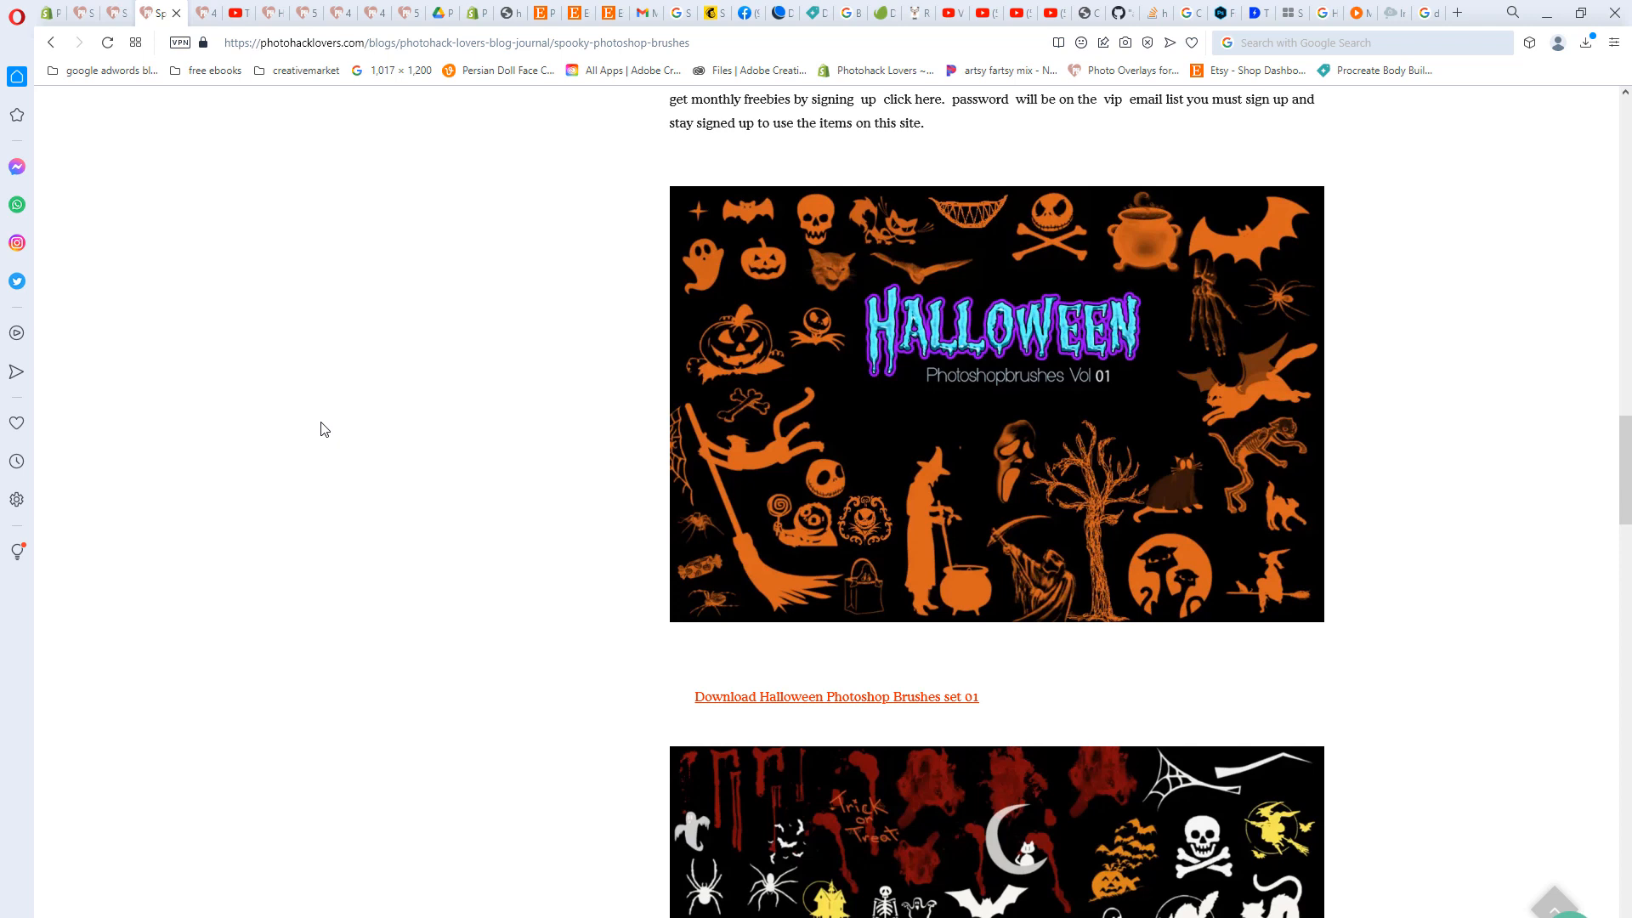
mouse_move(692, 585)
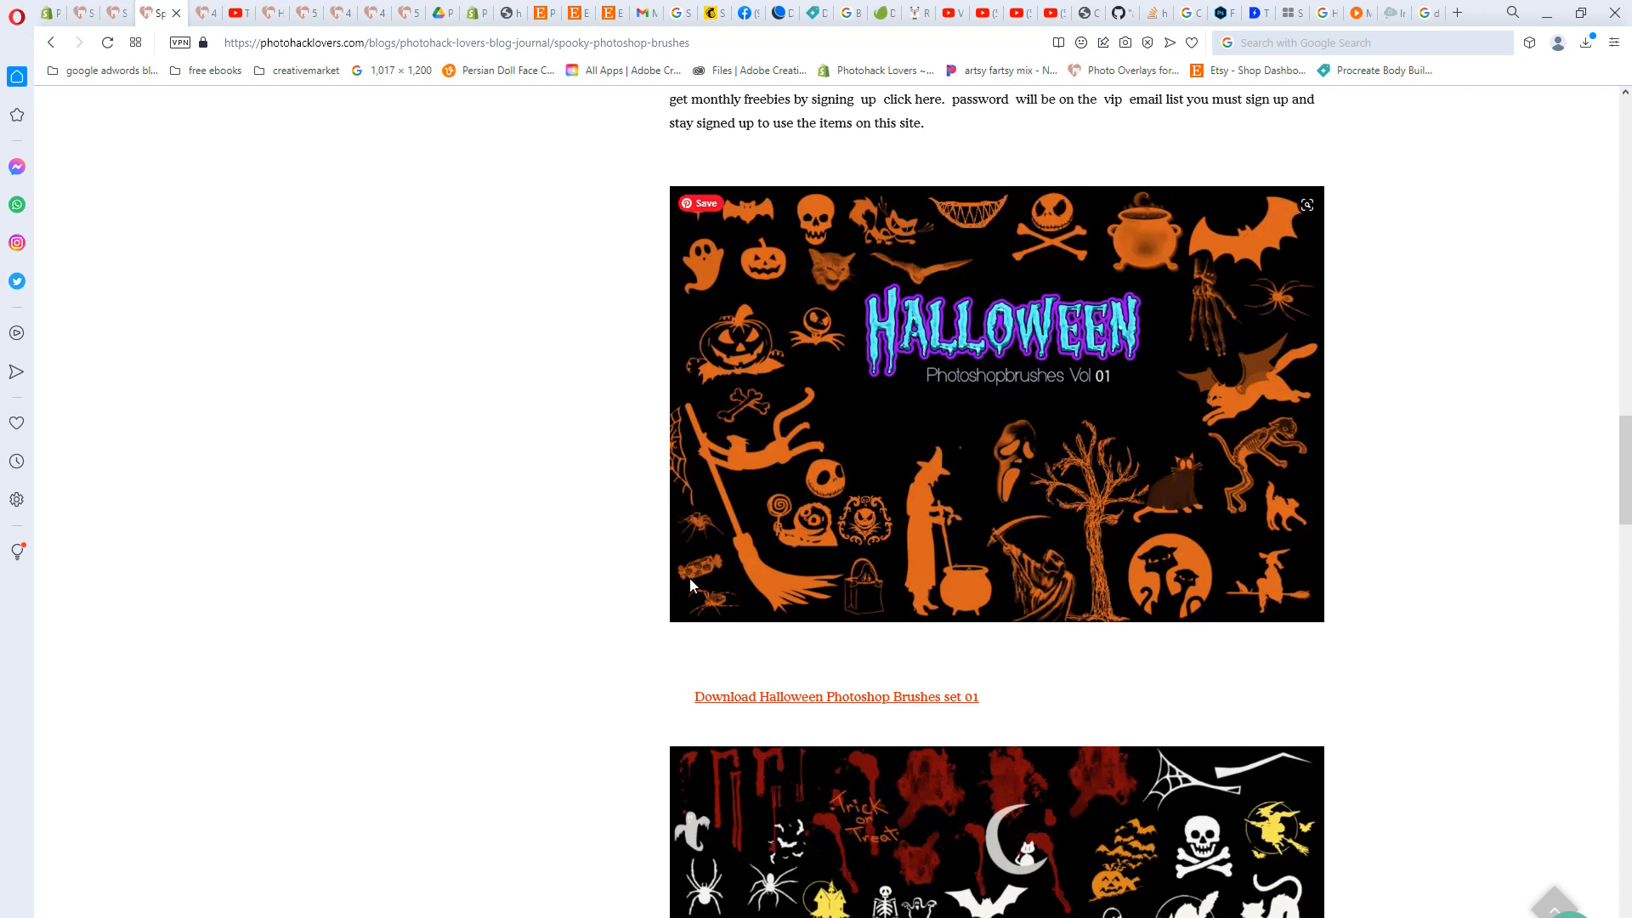
scroll(down, 3)
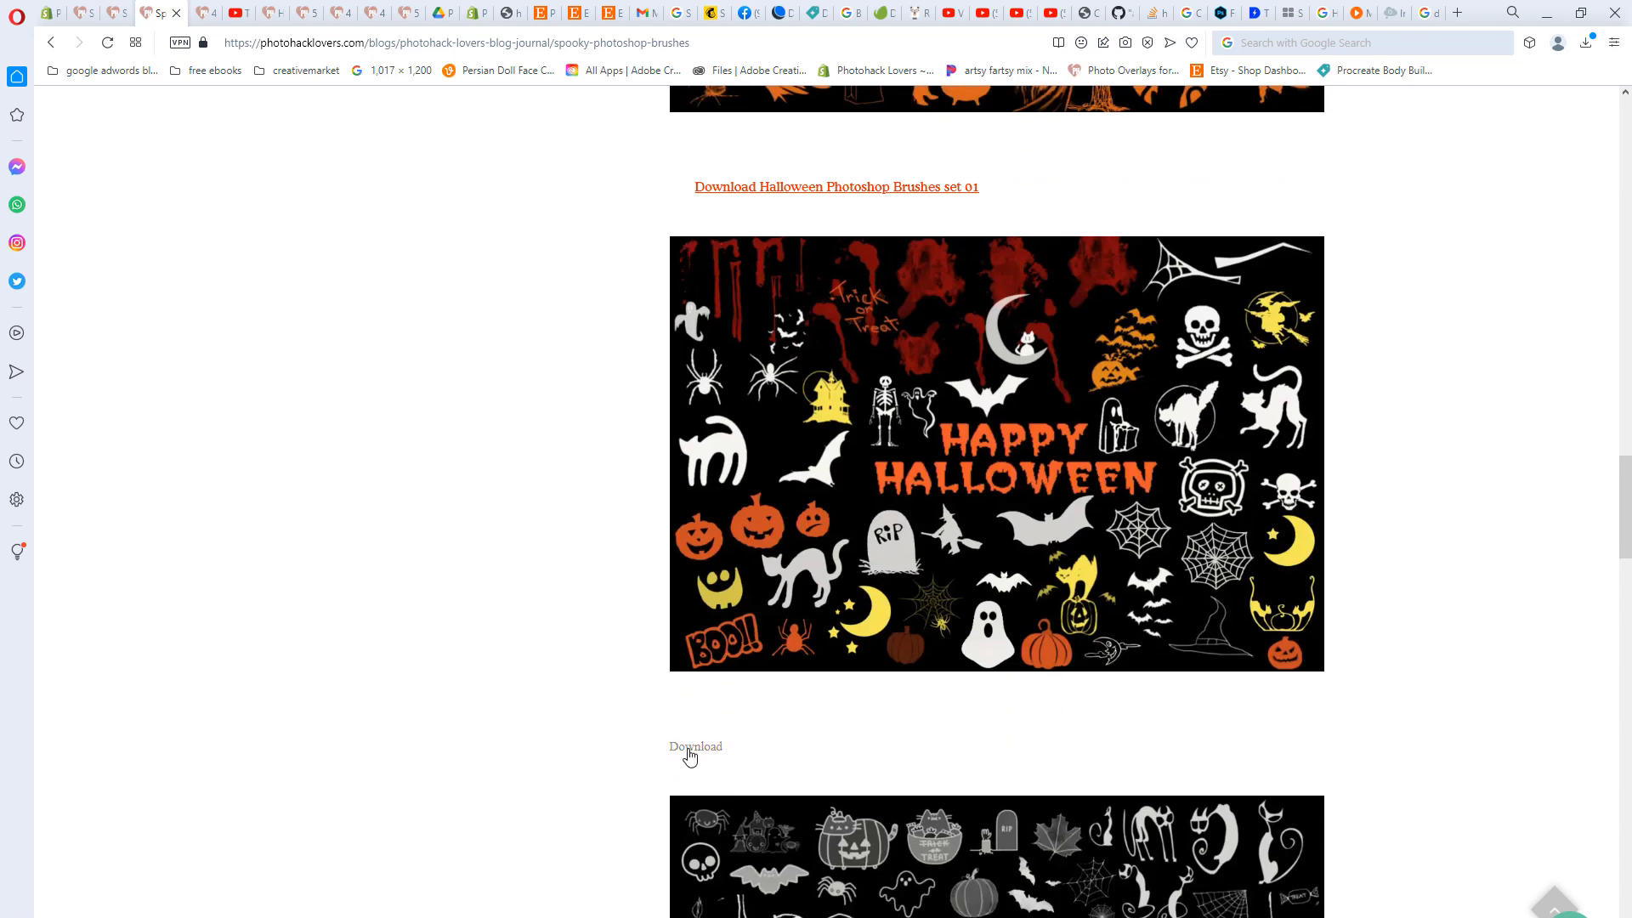
- Follow the second Download link to the Drive preview of HALLOWEENBRUSHES-SET-02.zip
click(694, 746)
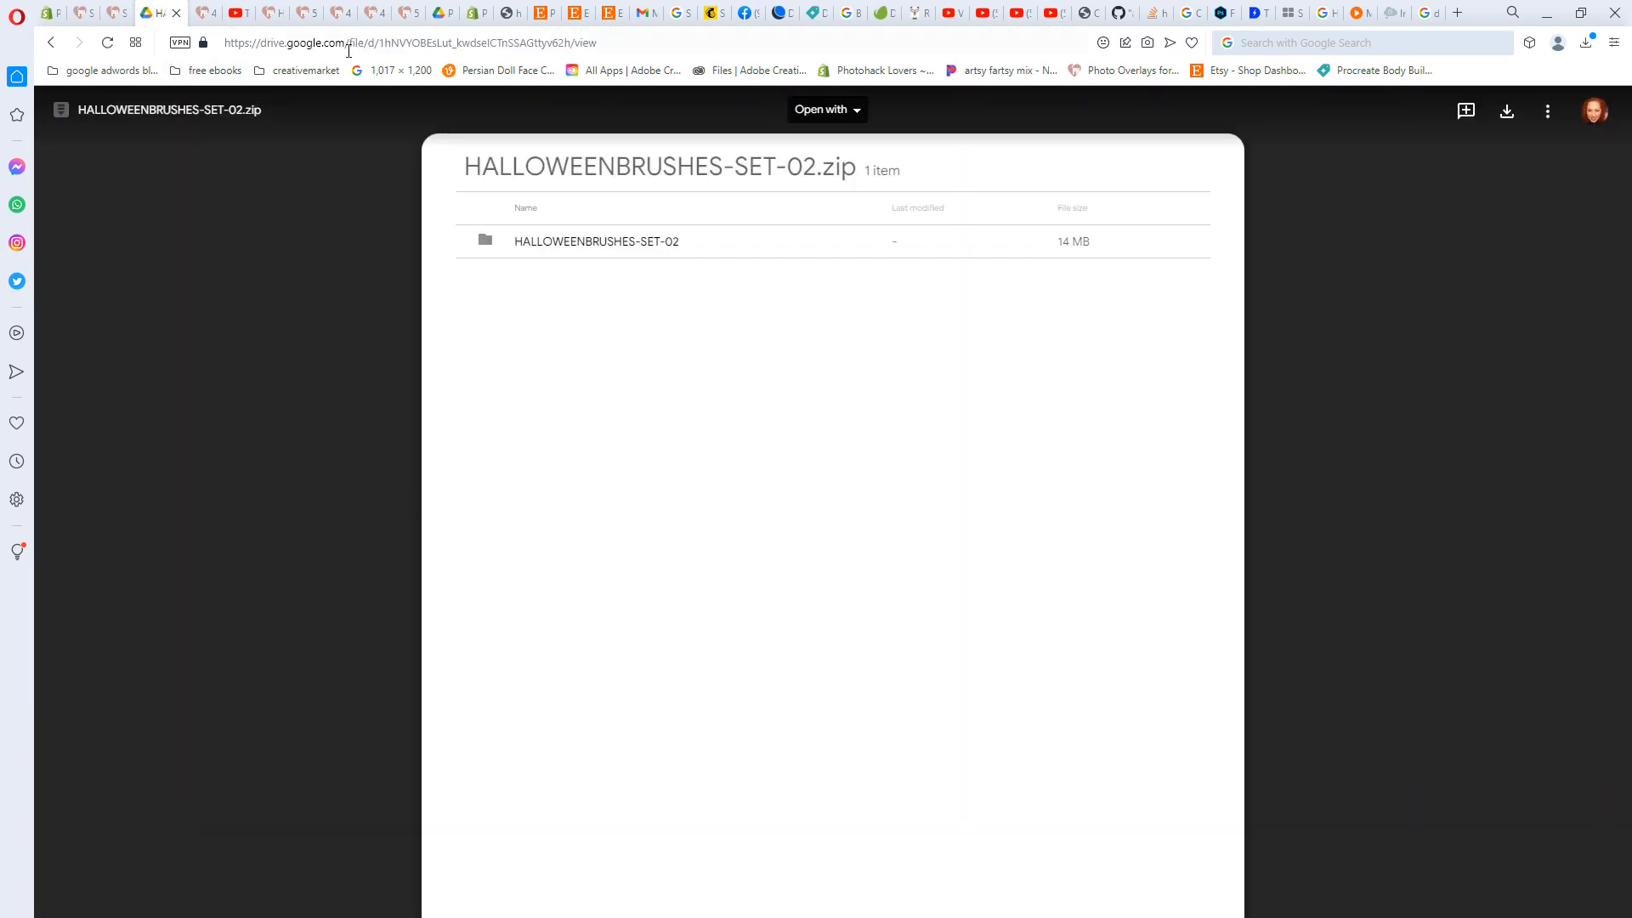
mouse_move(664, 380)
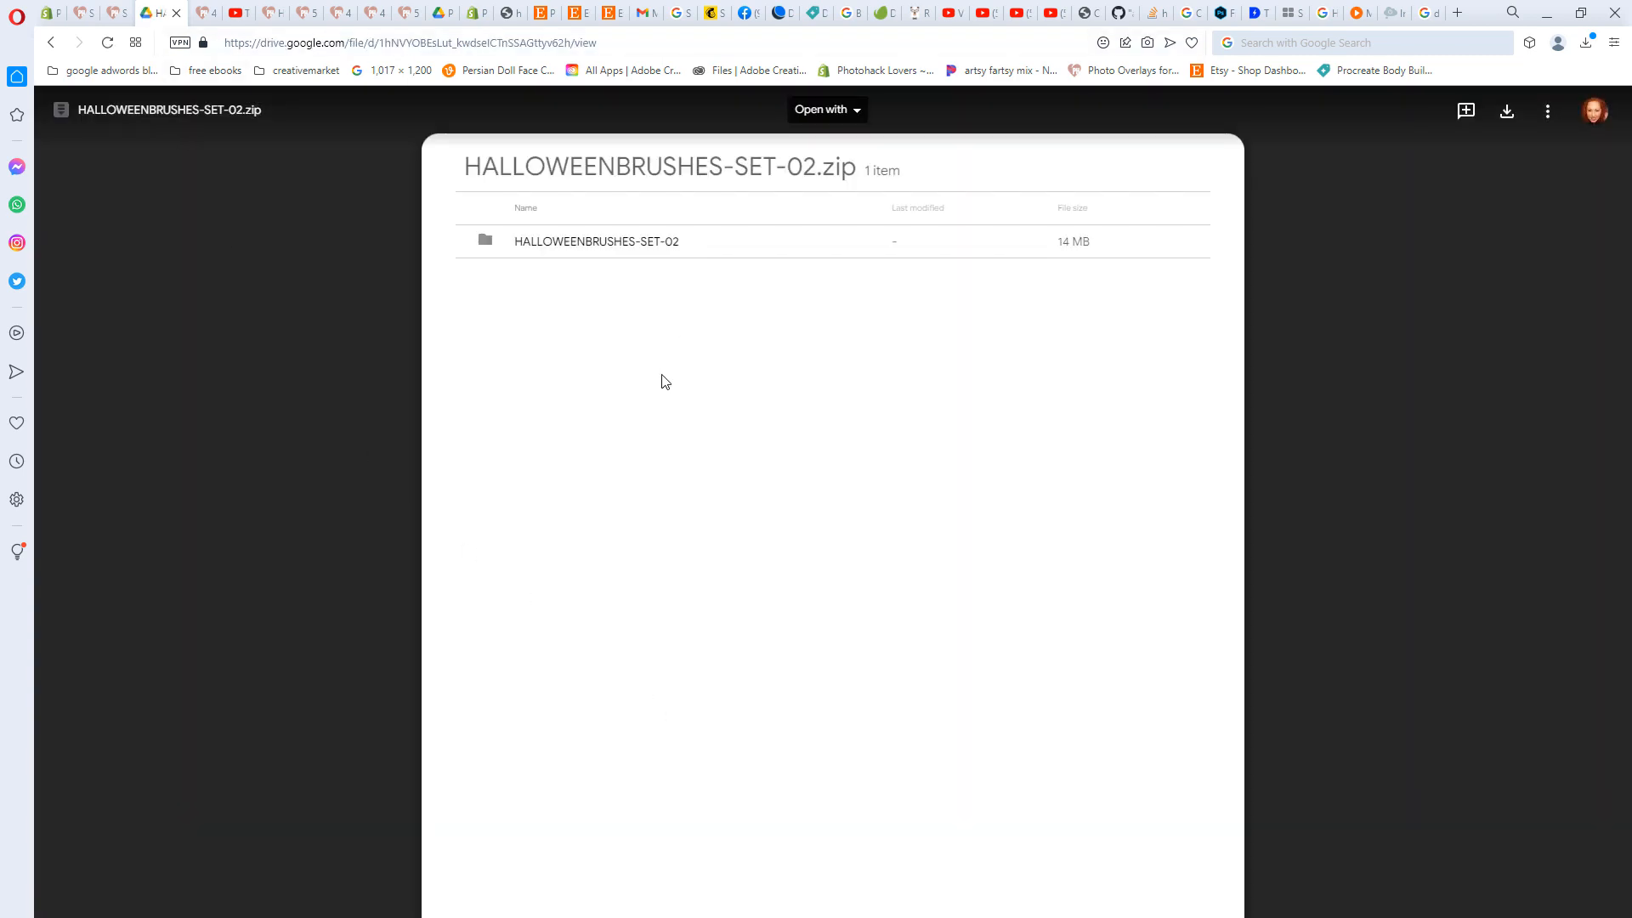
mouse_move(872, 277)
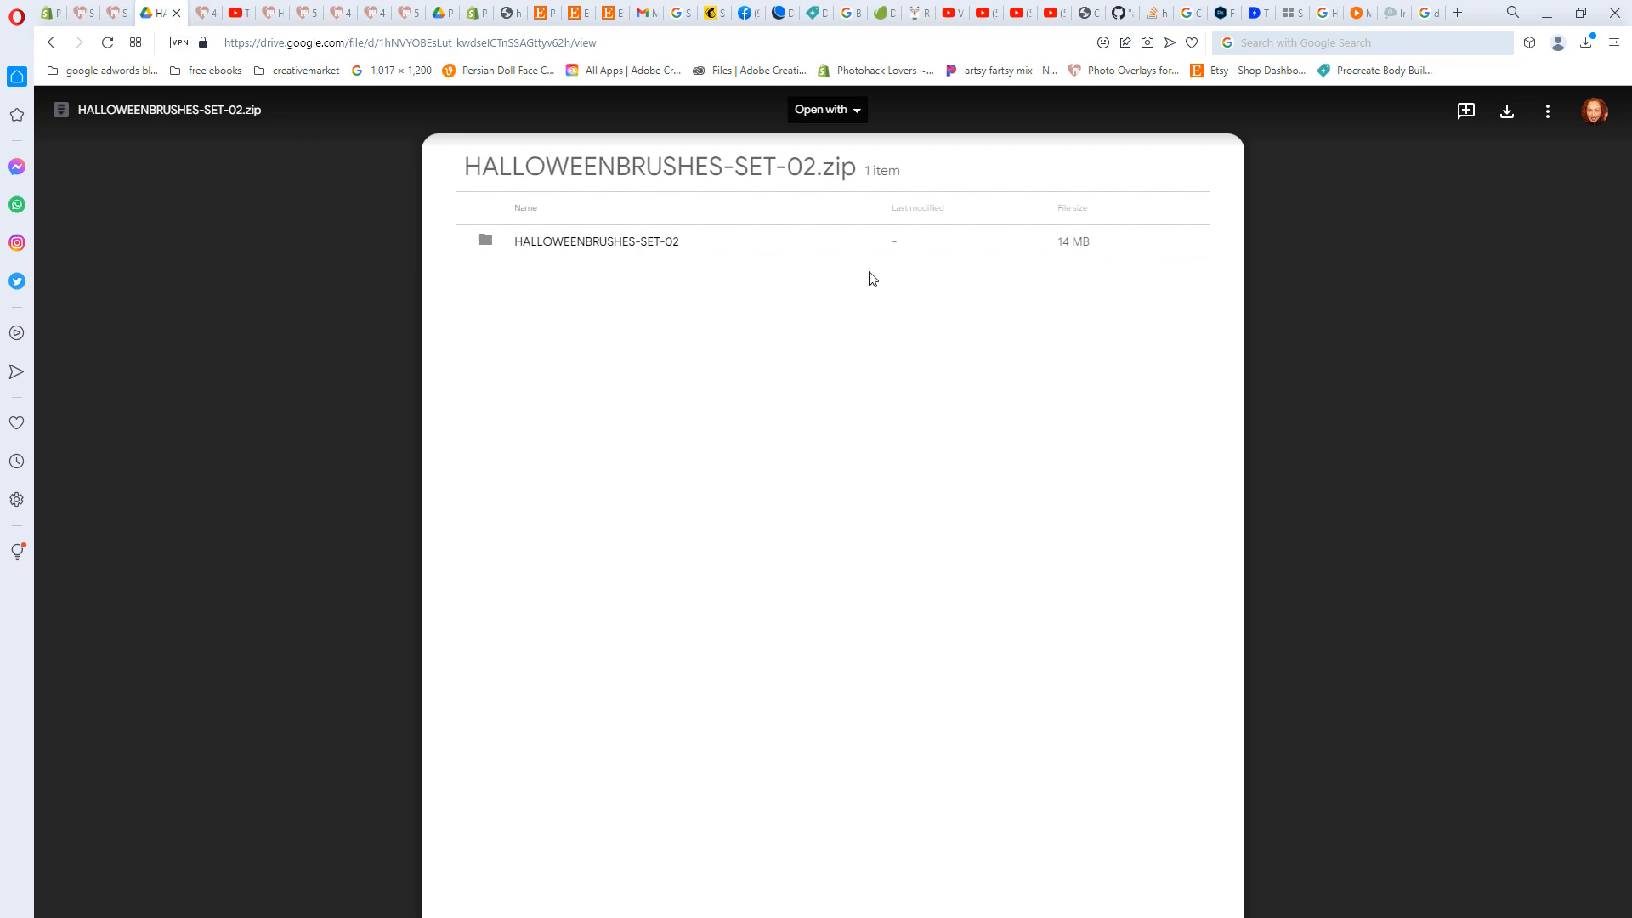
mouse_move(104, 725)
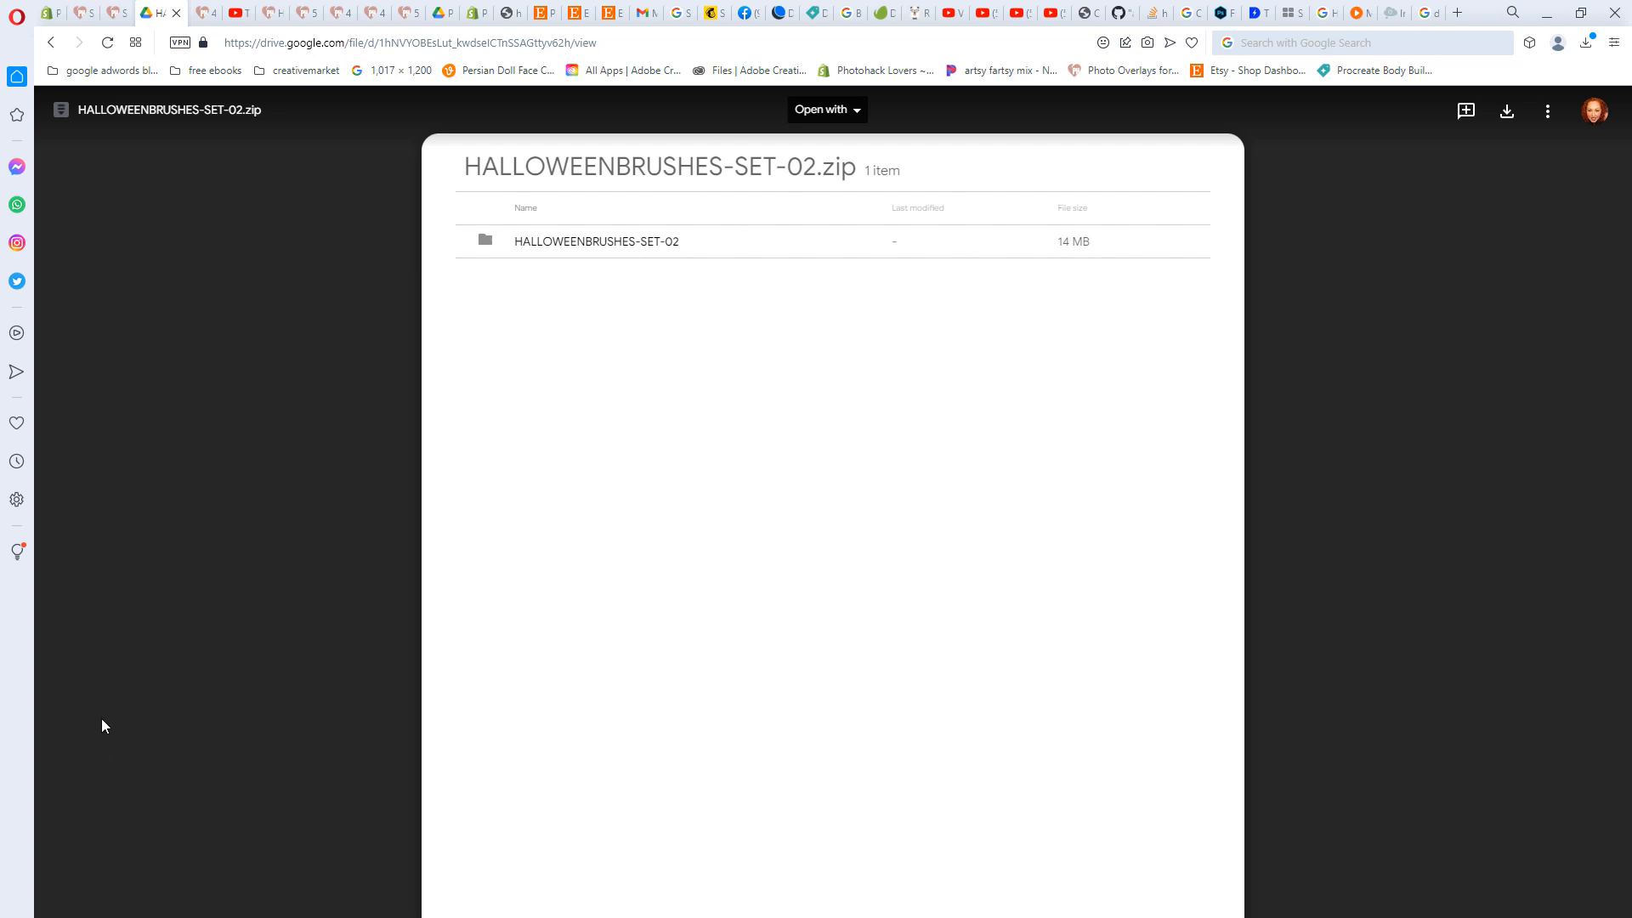
mouse_move(442, 442)
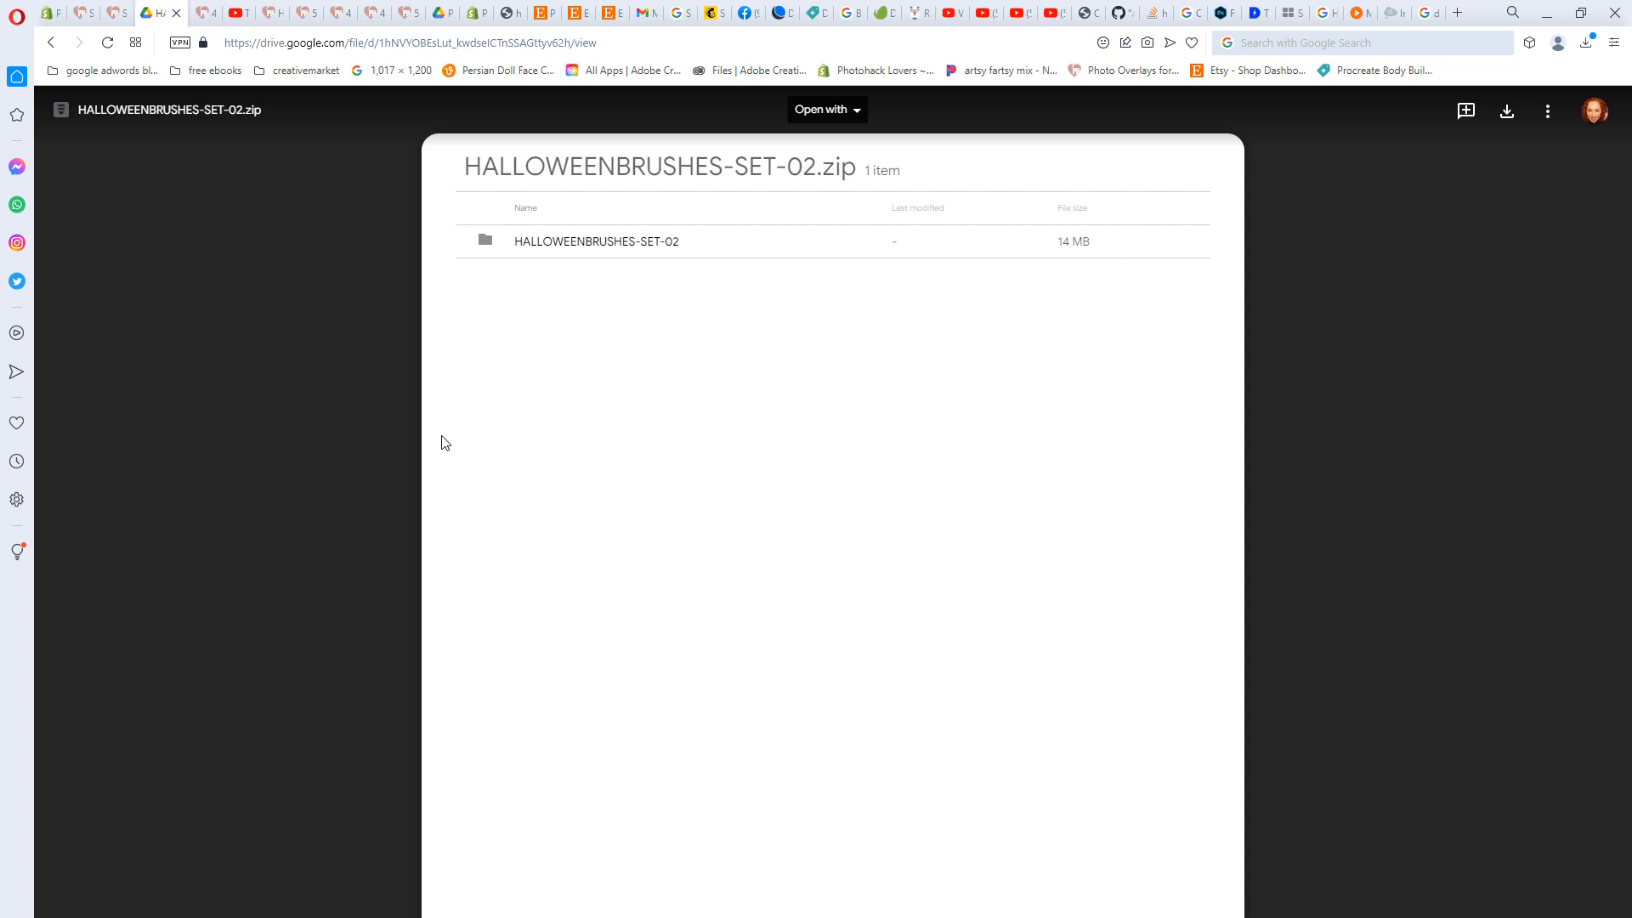
- Return to the blog tab and download Halloween Photoshop Brushes set 01 to completion
click(113, 12)
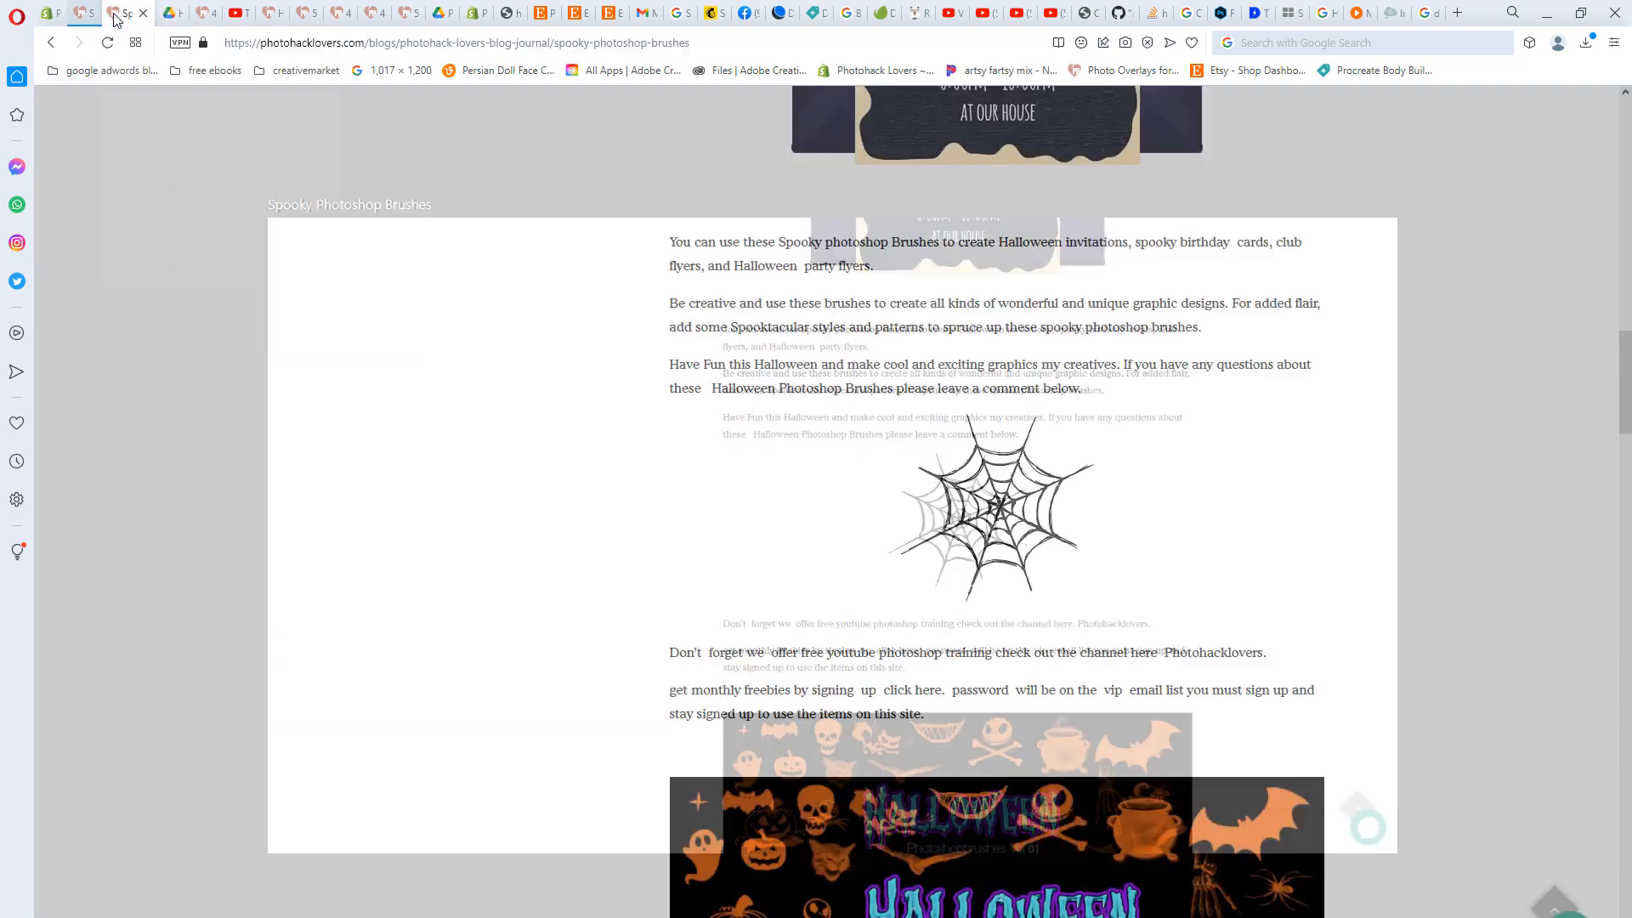
scroll(down, 3)
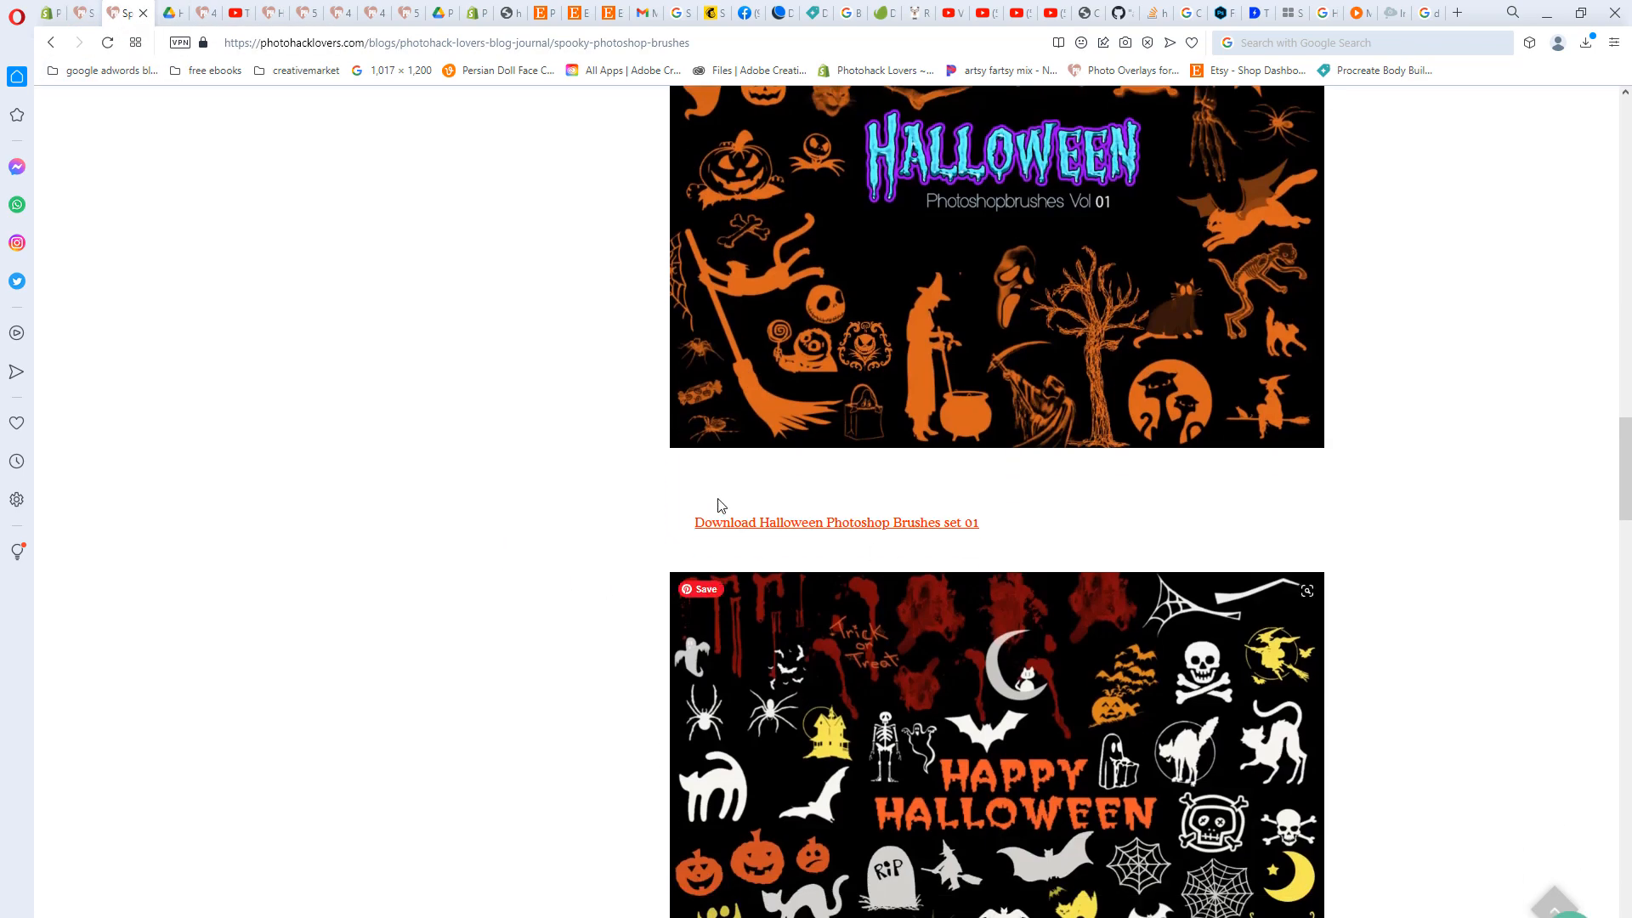
mouse_move(865, 536)
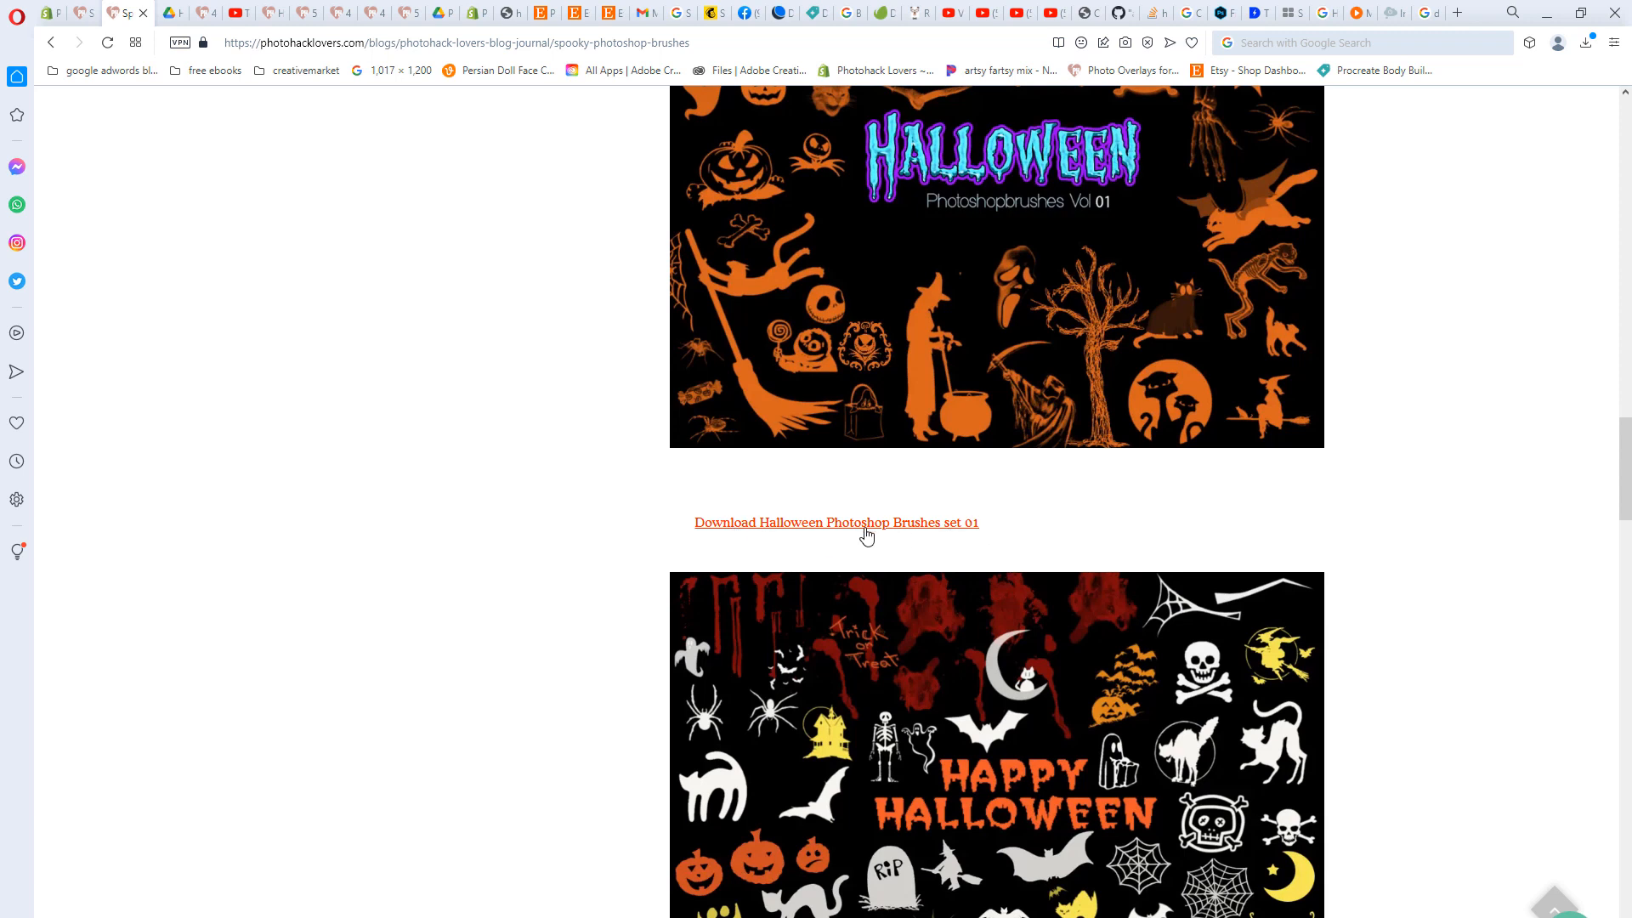
mouse_move(473, 512)
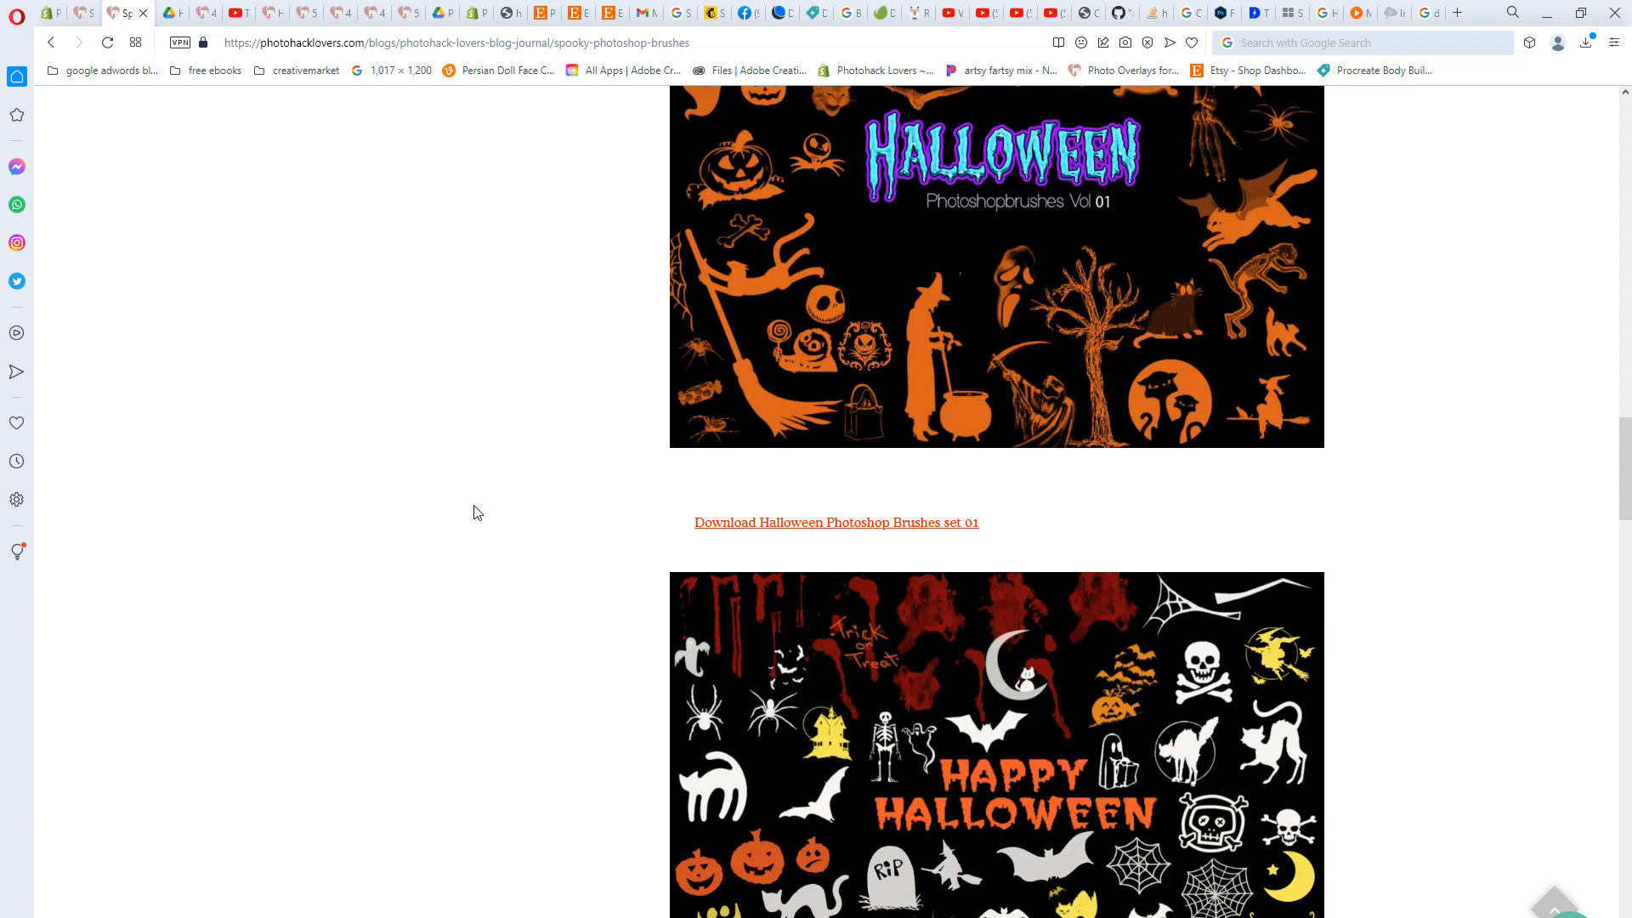
mouse_move(795, 531)
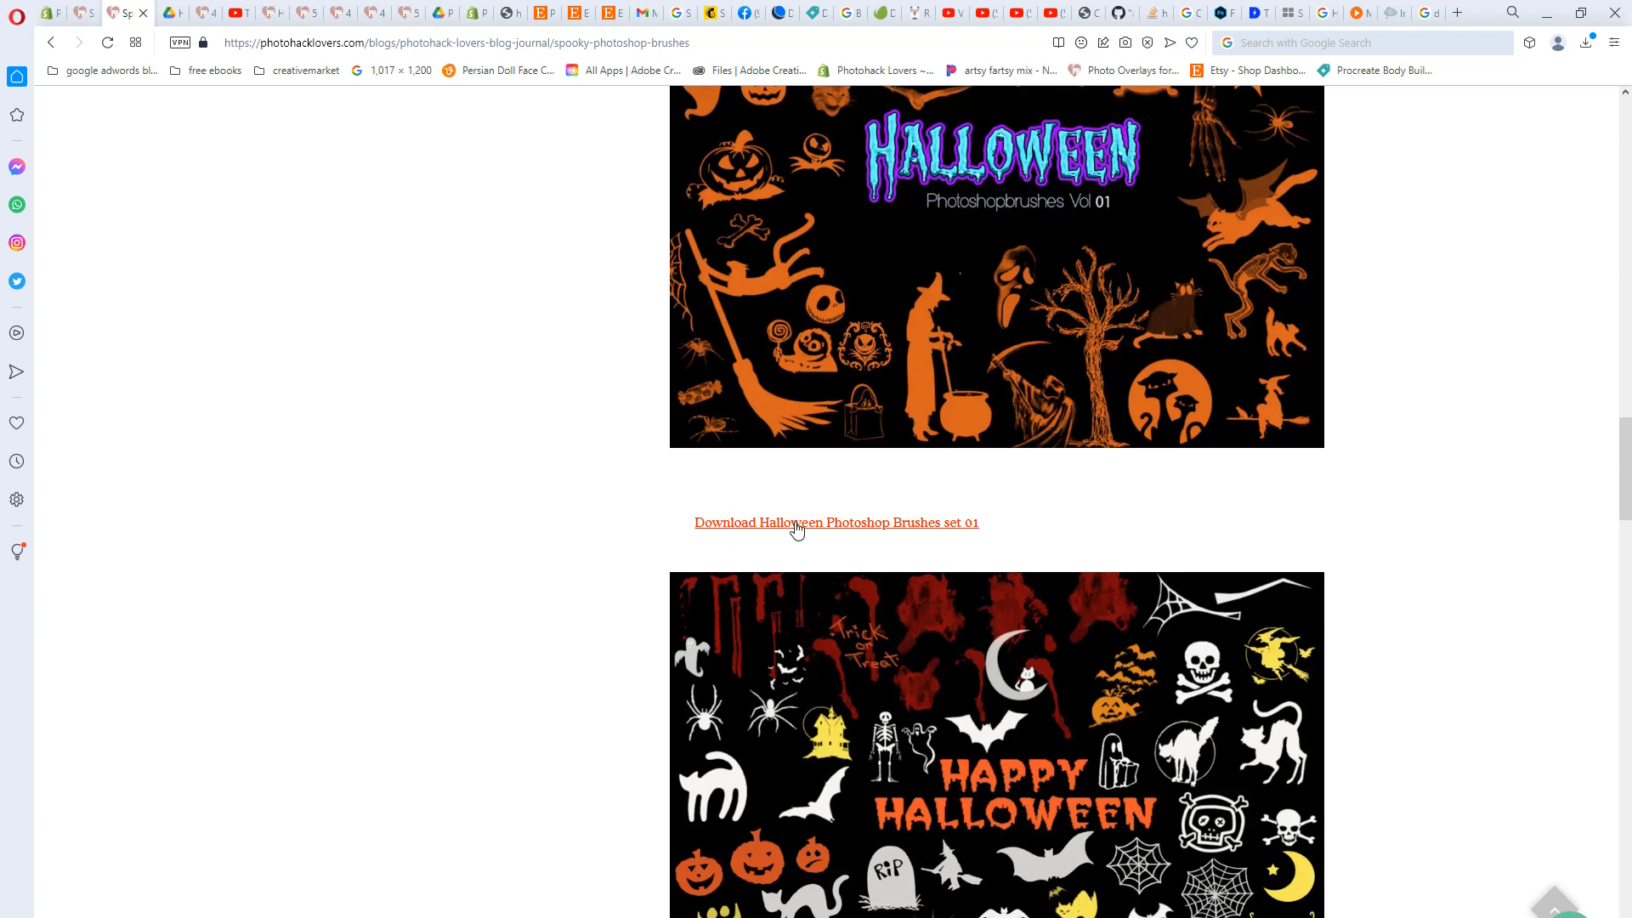
mouse_move(814, 532)
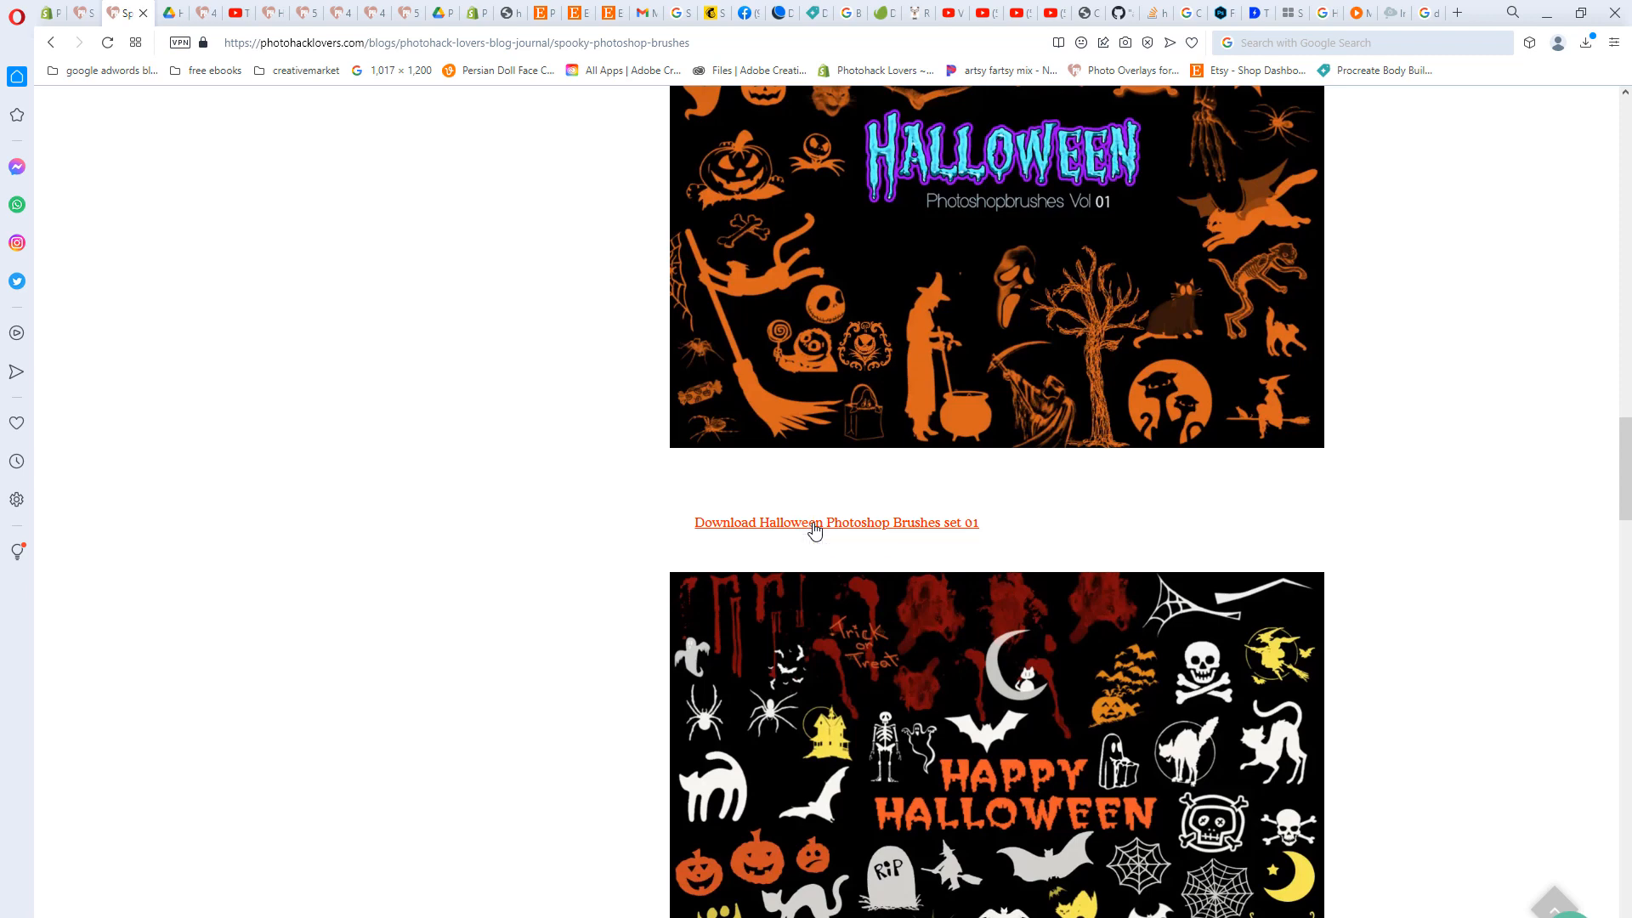
click(836, 523)
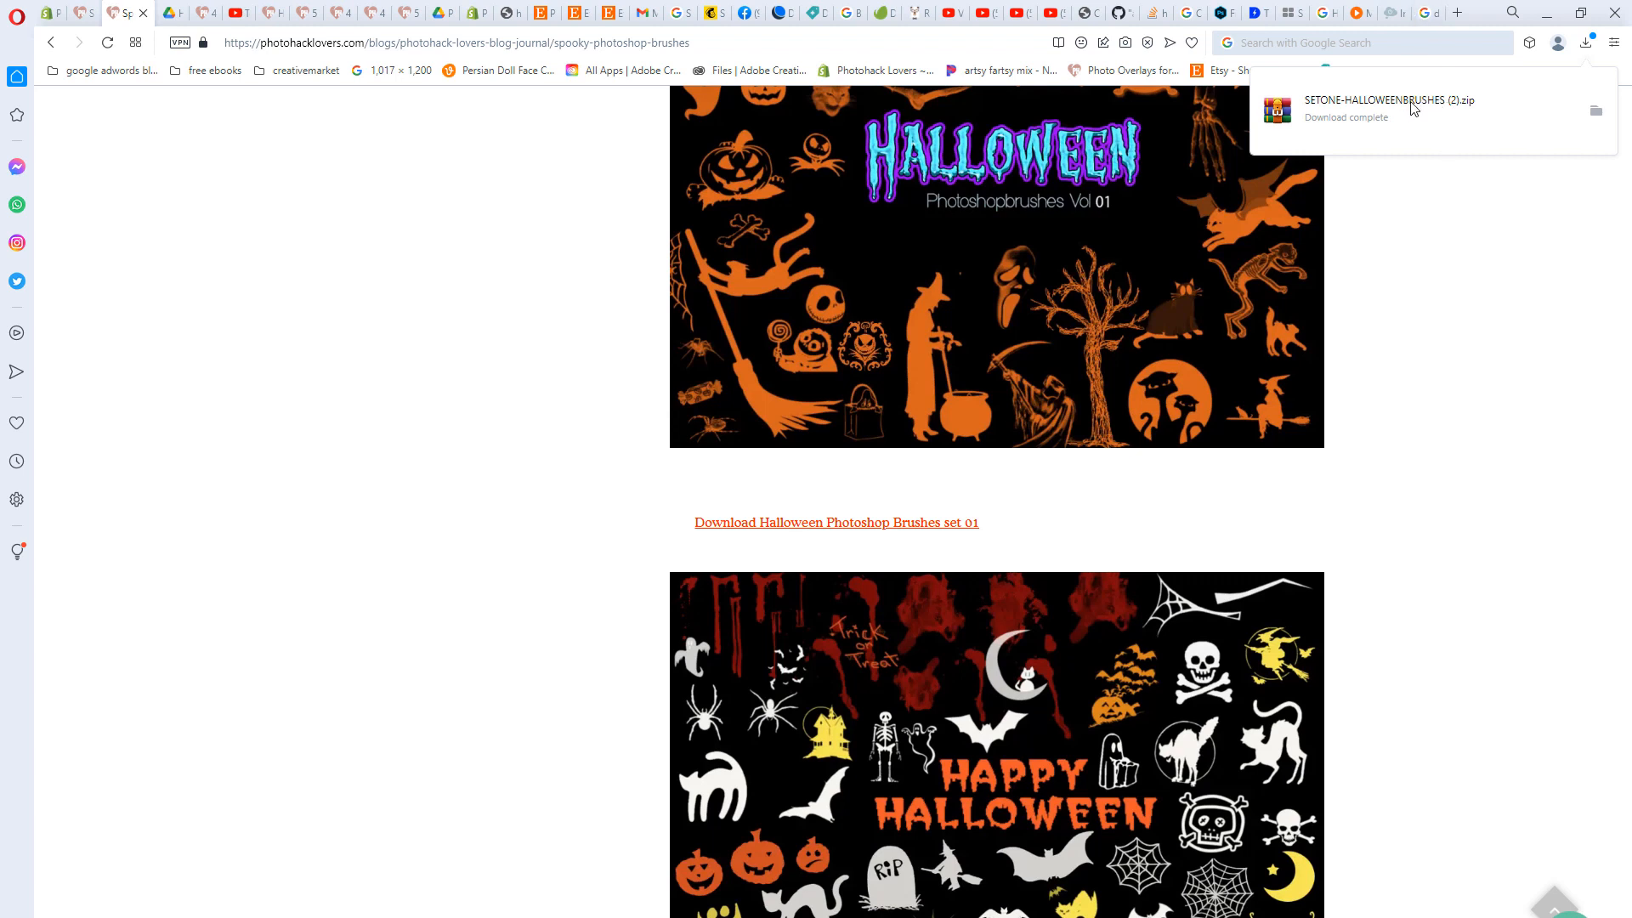
mouse_move(1423, 115)
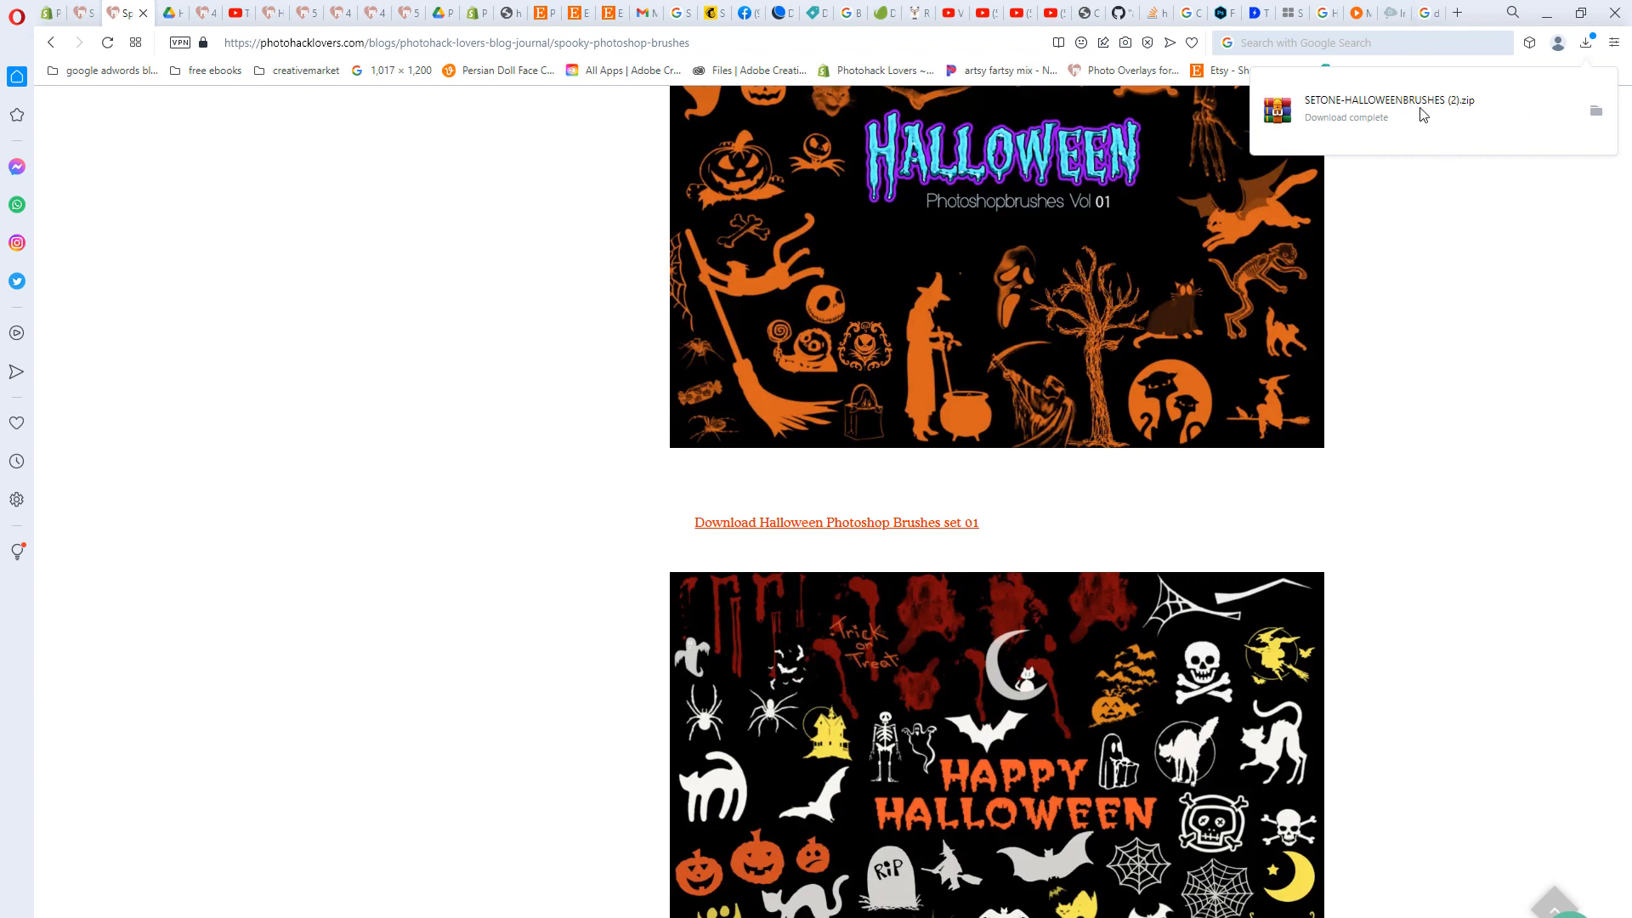
mouse_move(1443, 131)
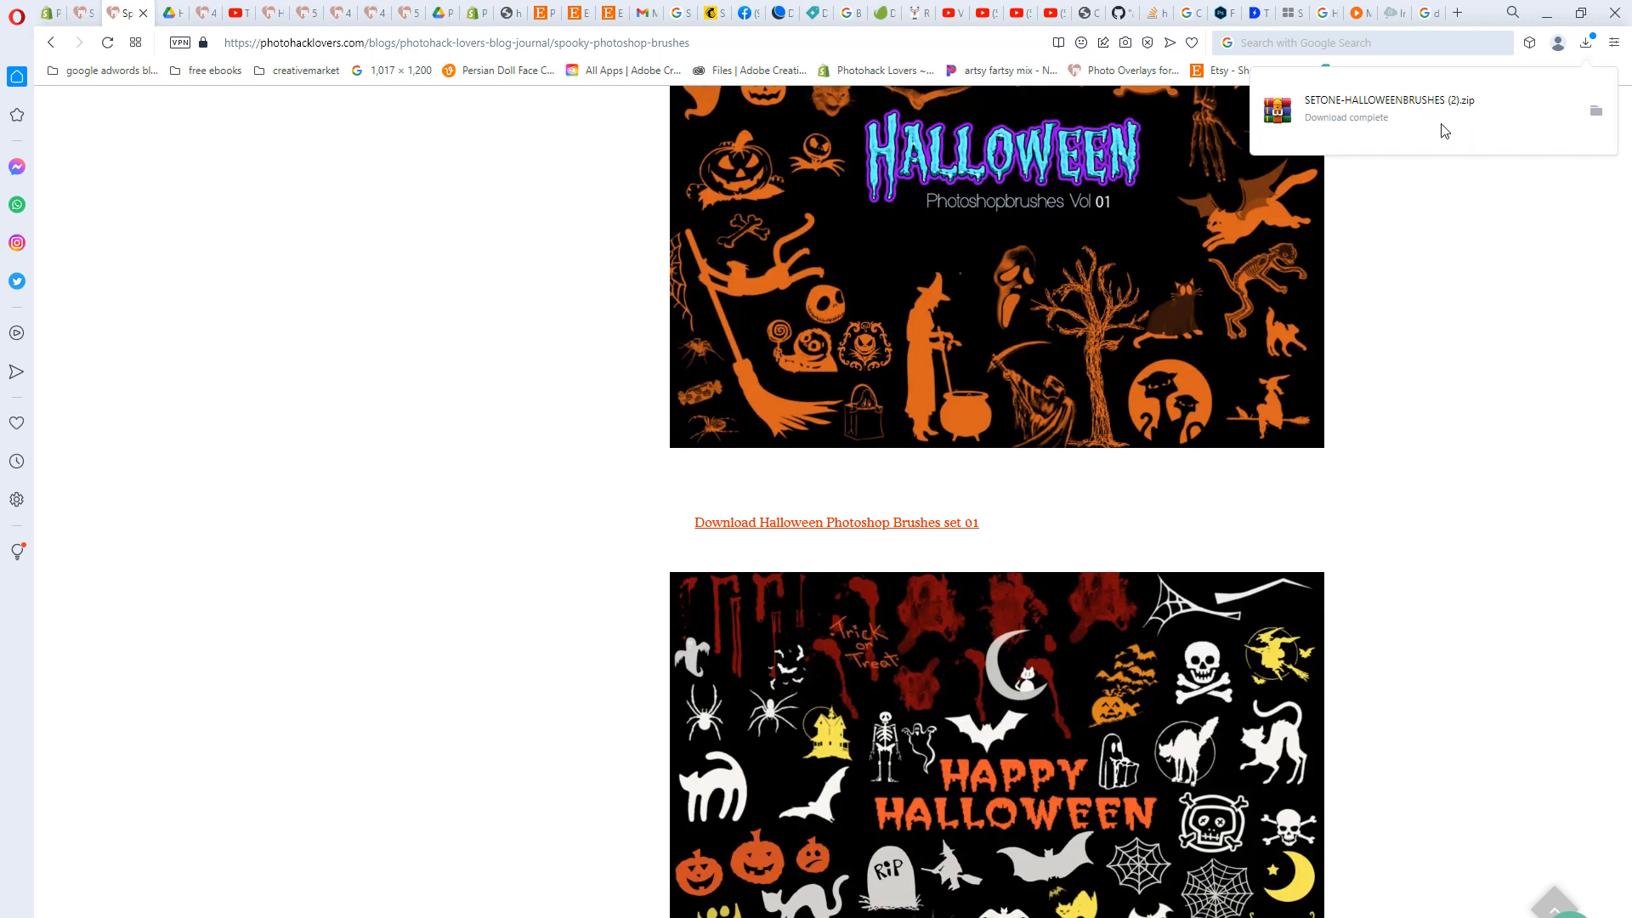
mouse_move(578, 504)
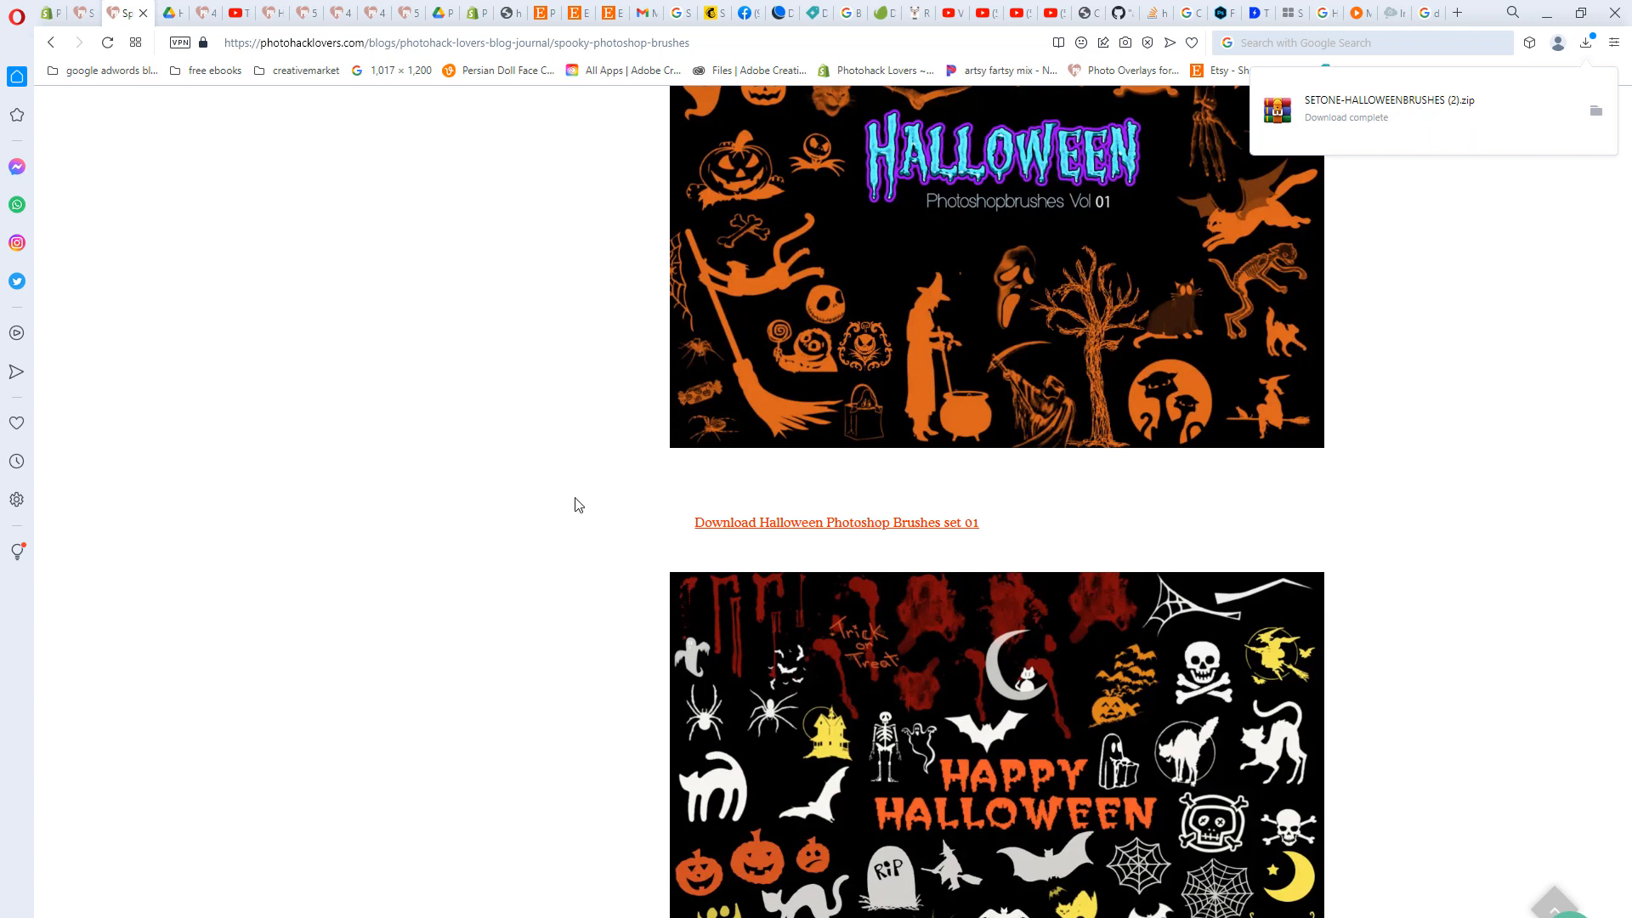
mouse_move(571, 455)
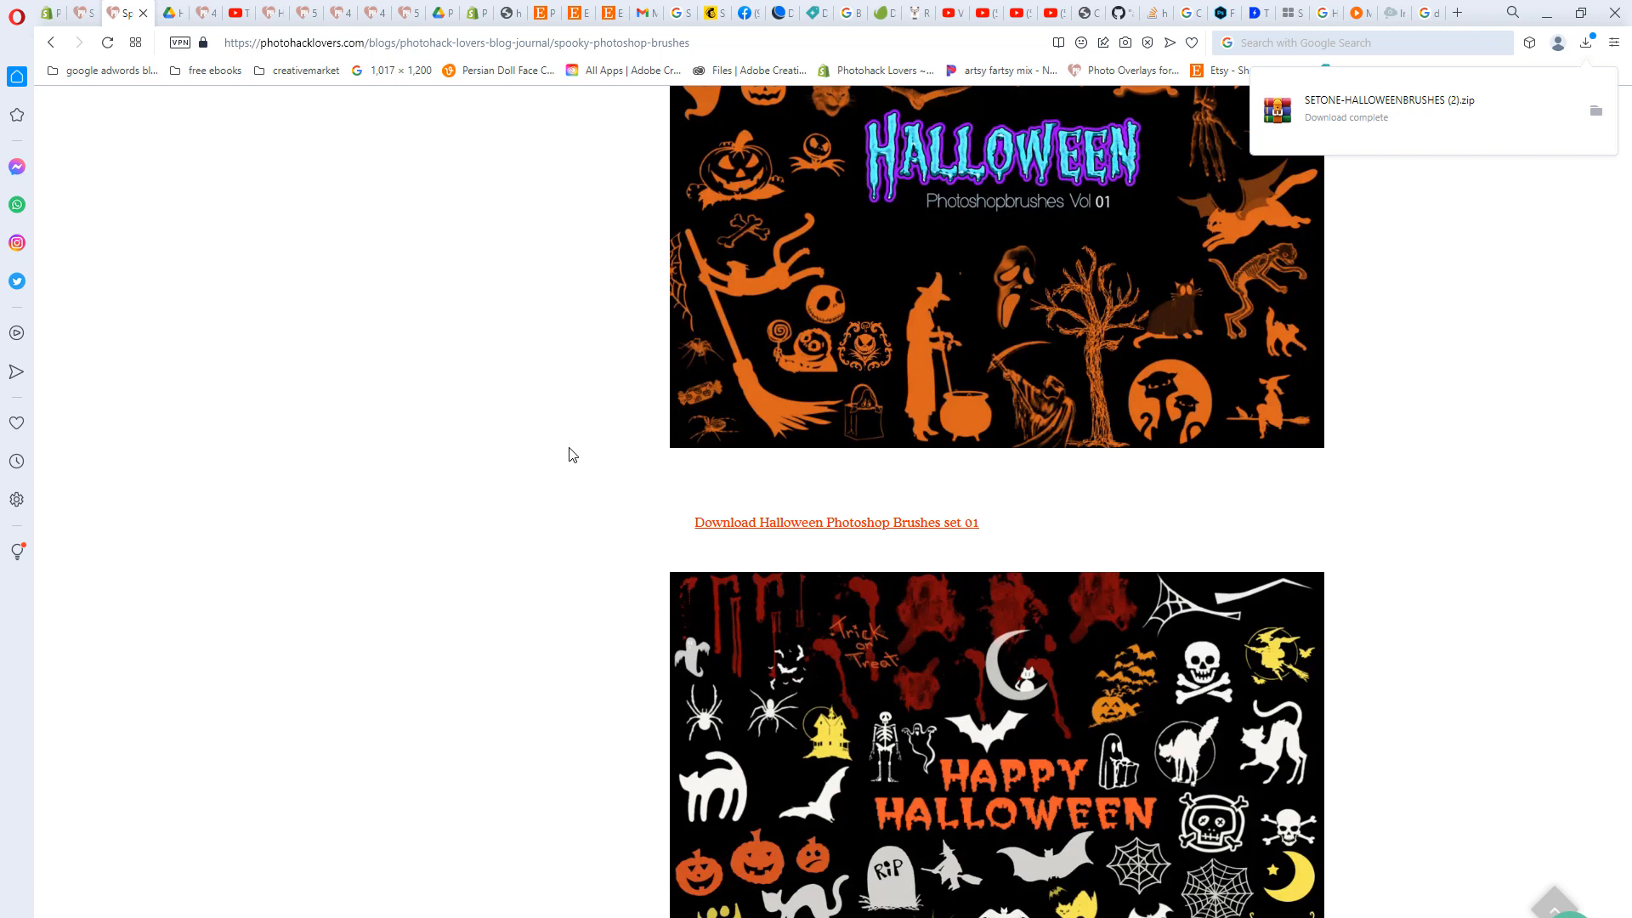
mouse_move(551, 376)
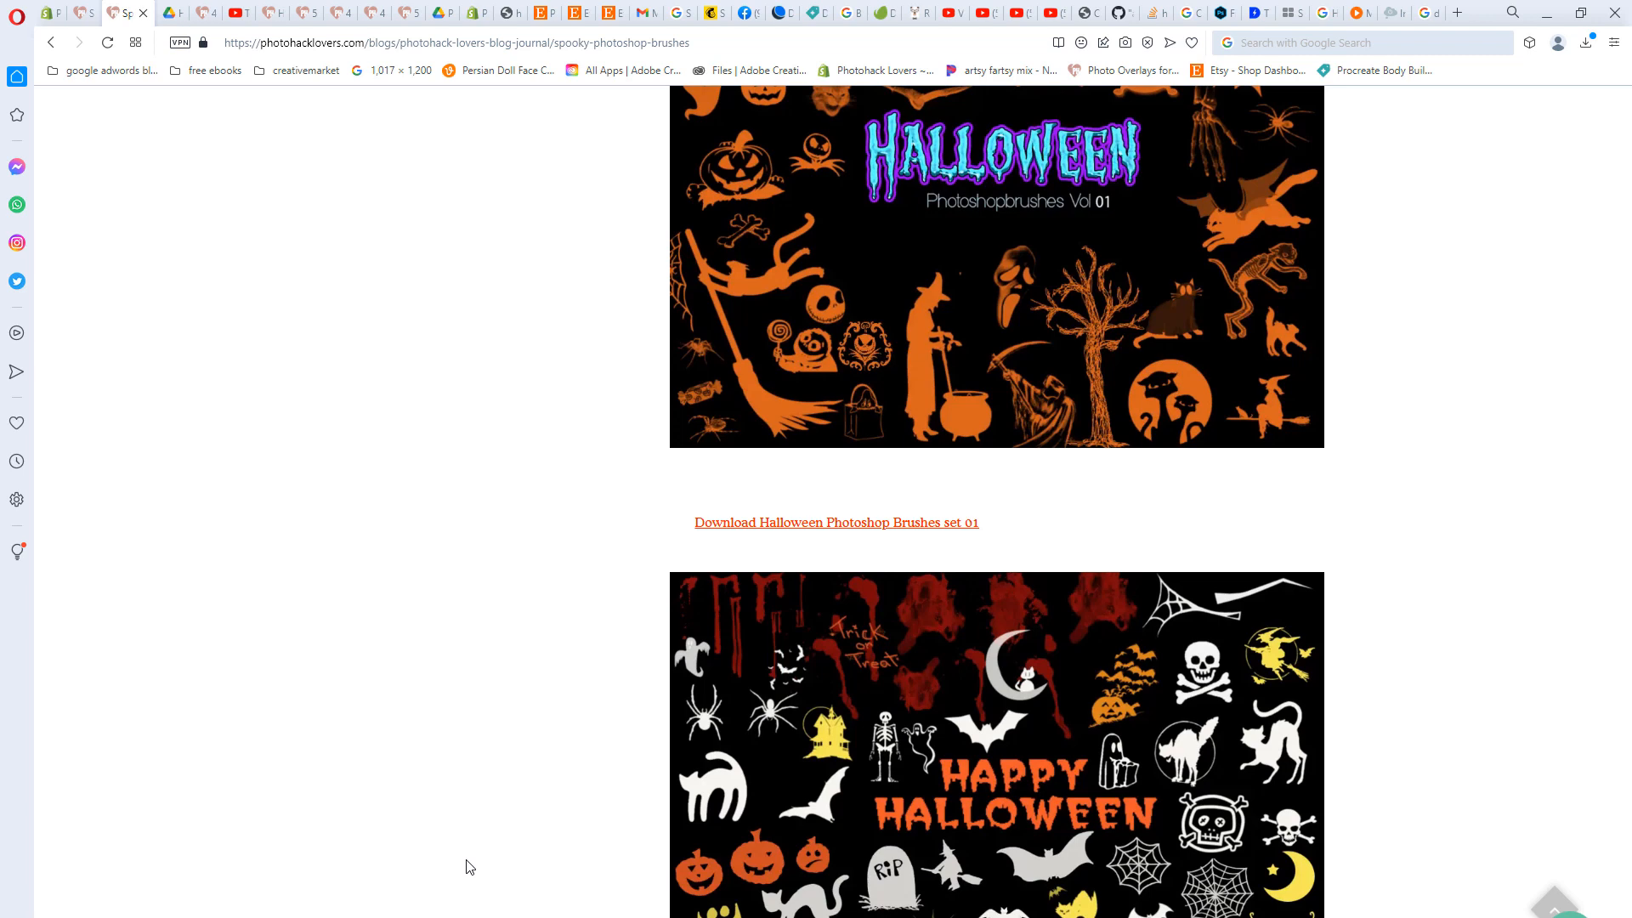
mouse_move(348, 829)
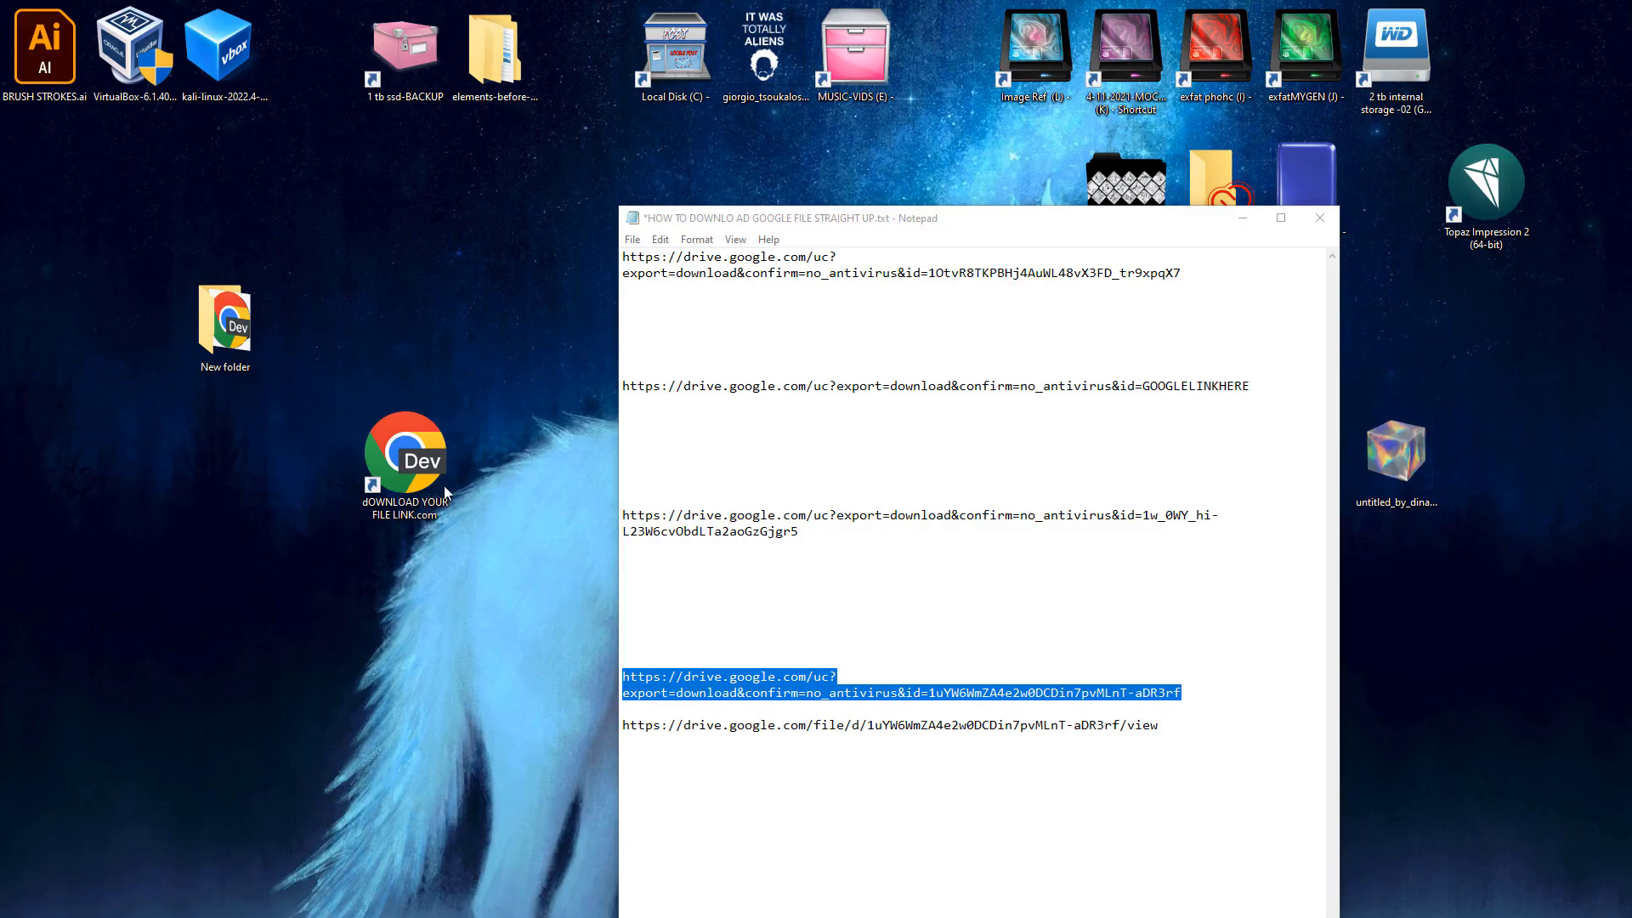
mouse_move(355, 469)
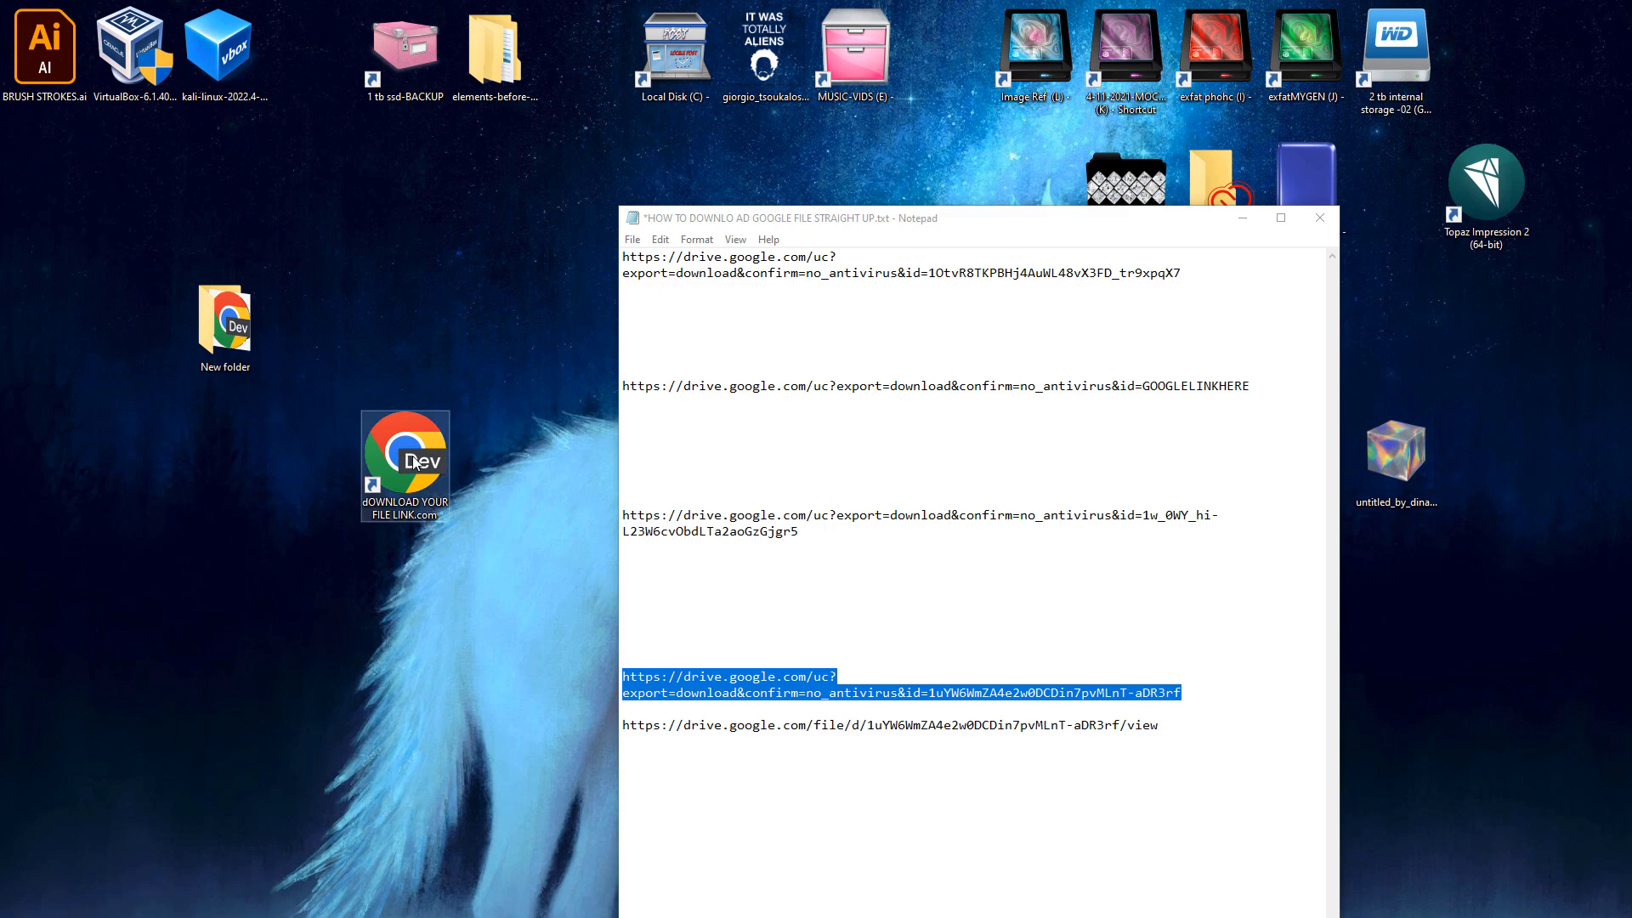
mouse_move(407, 458)
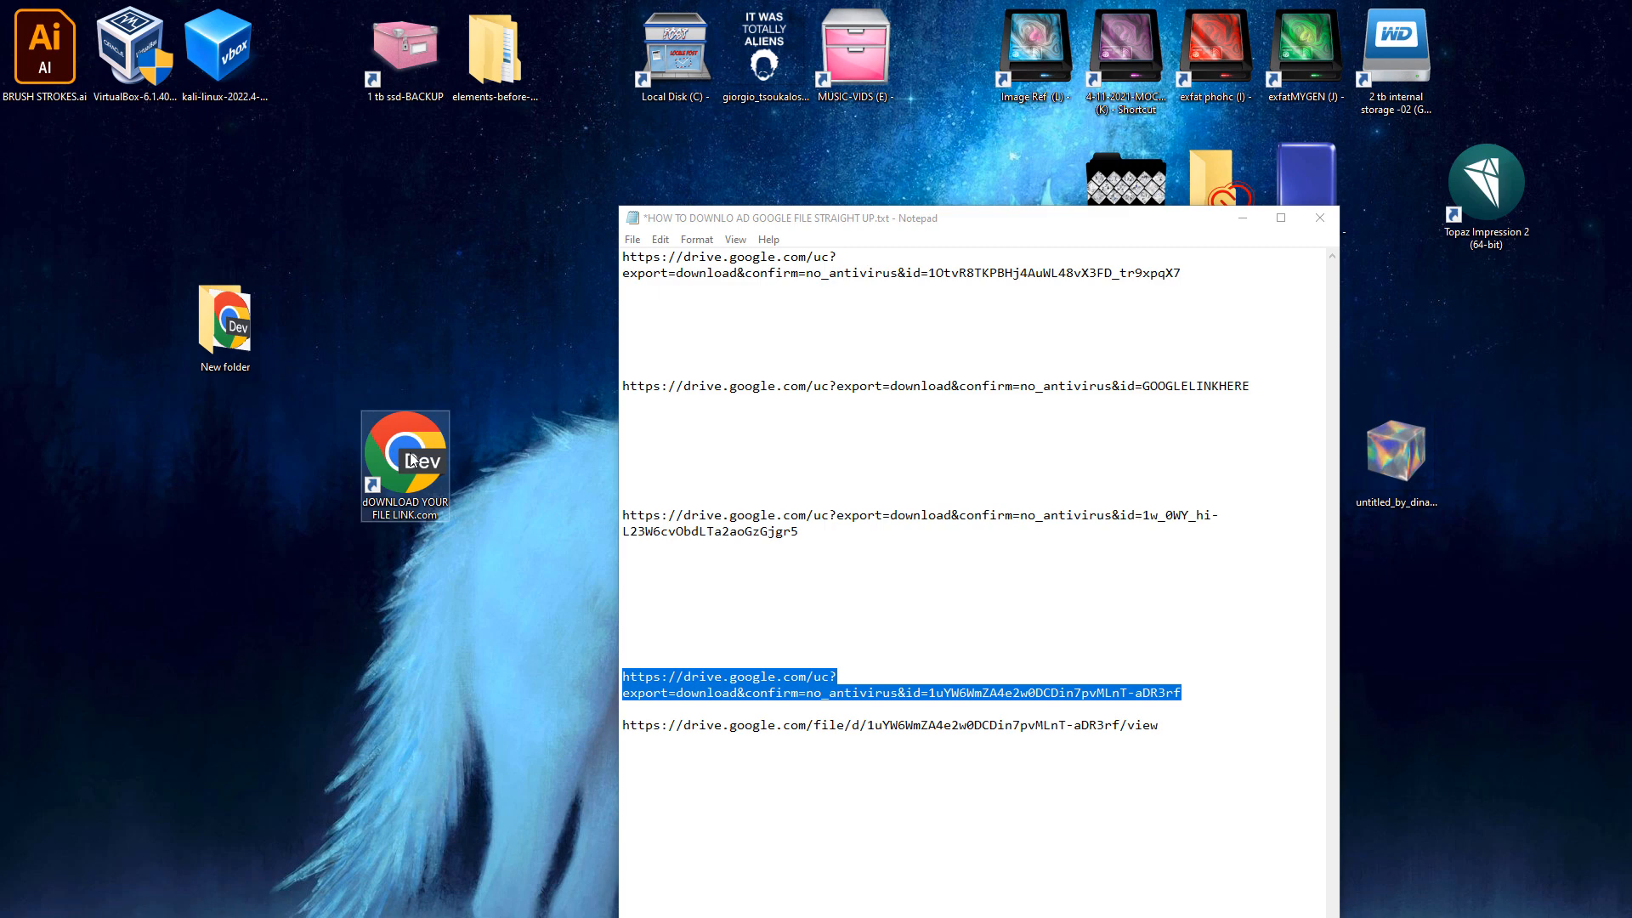
- Bring up the context menu of the dOWNLOAD YOUR FILE LINK.com desktop shortcut
right_click(404, 457)
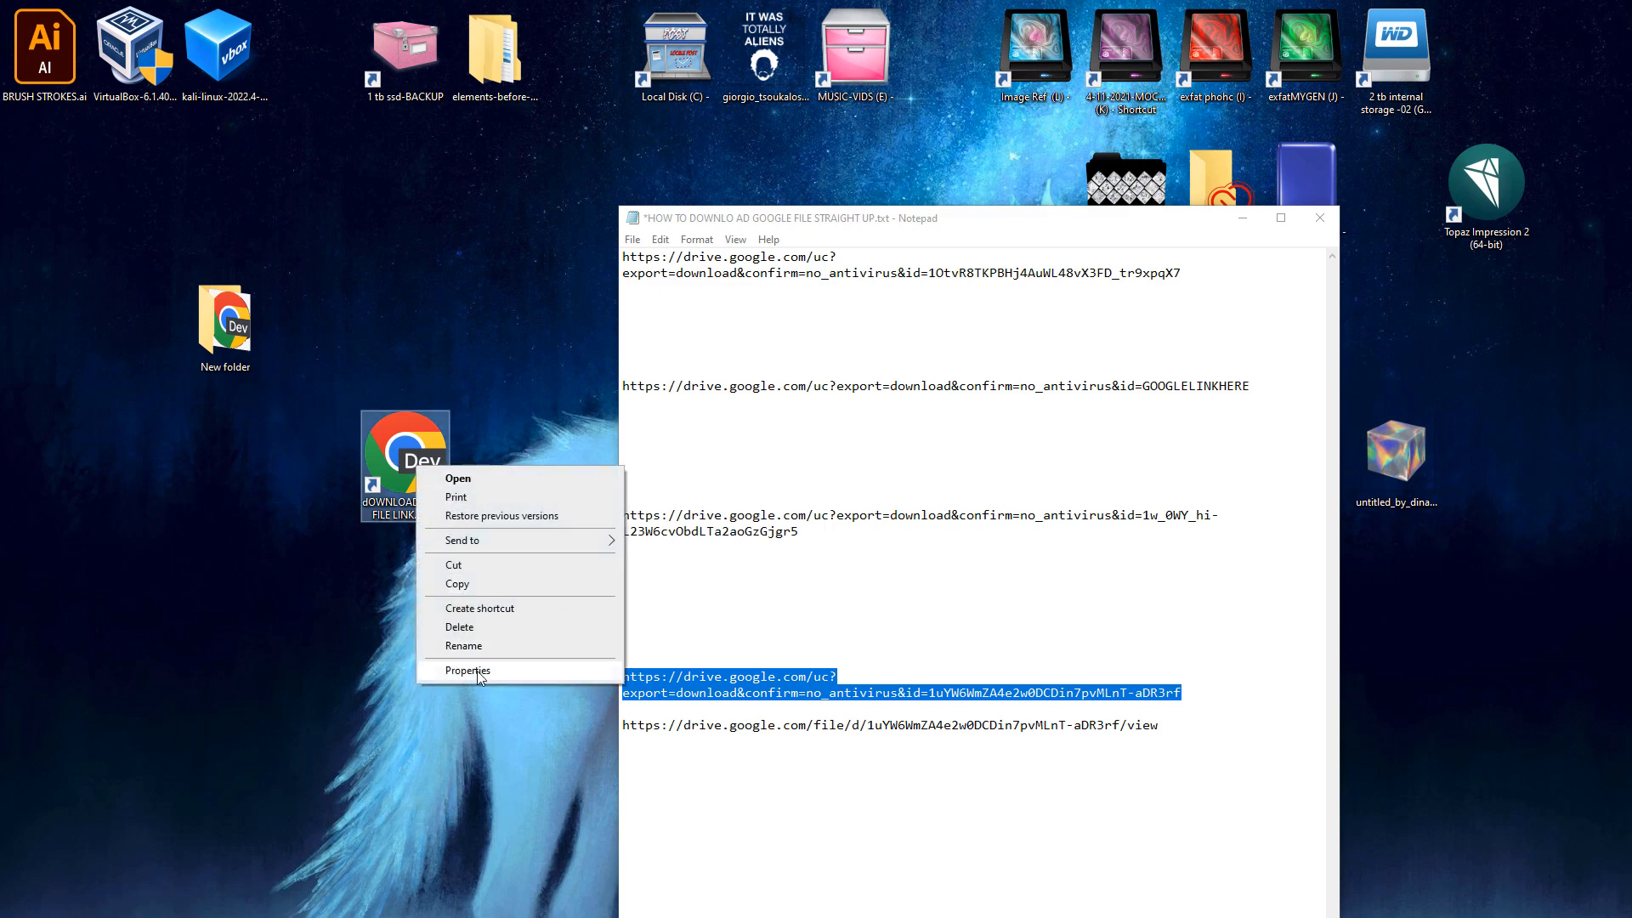
mouse_move(387, 430)
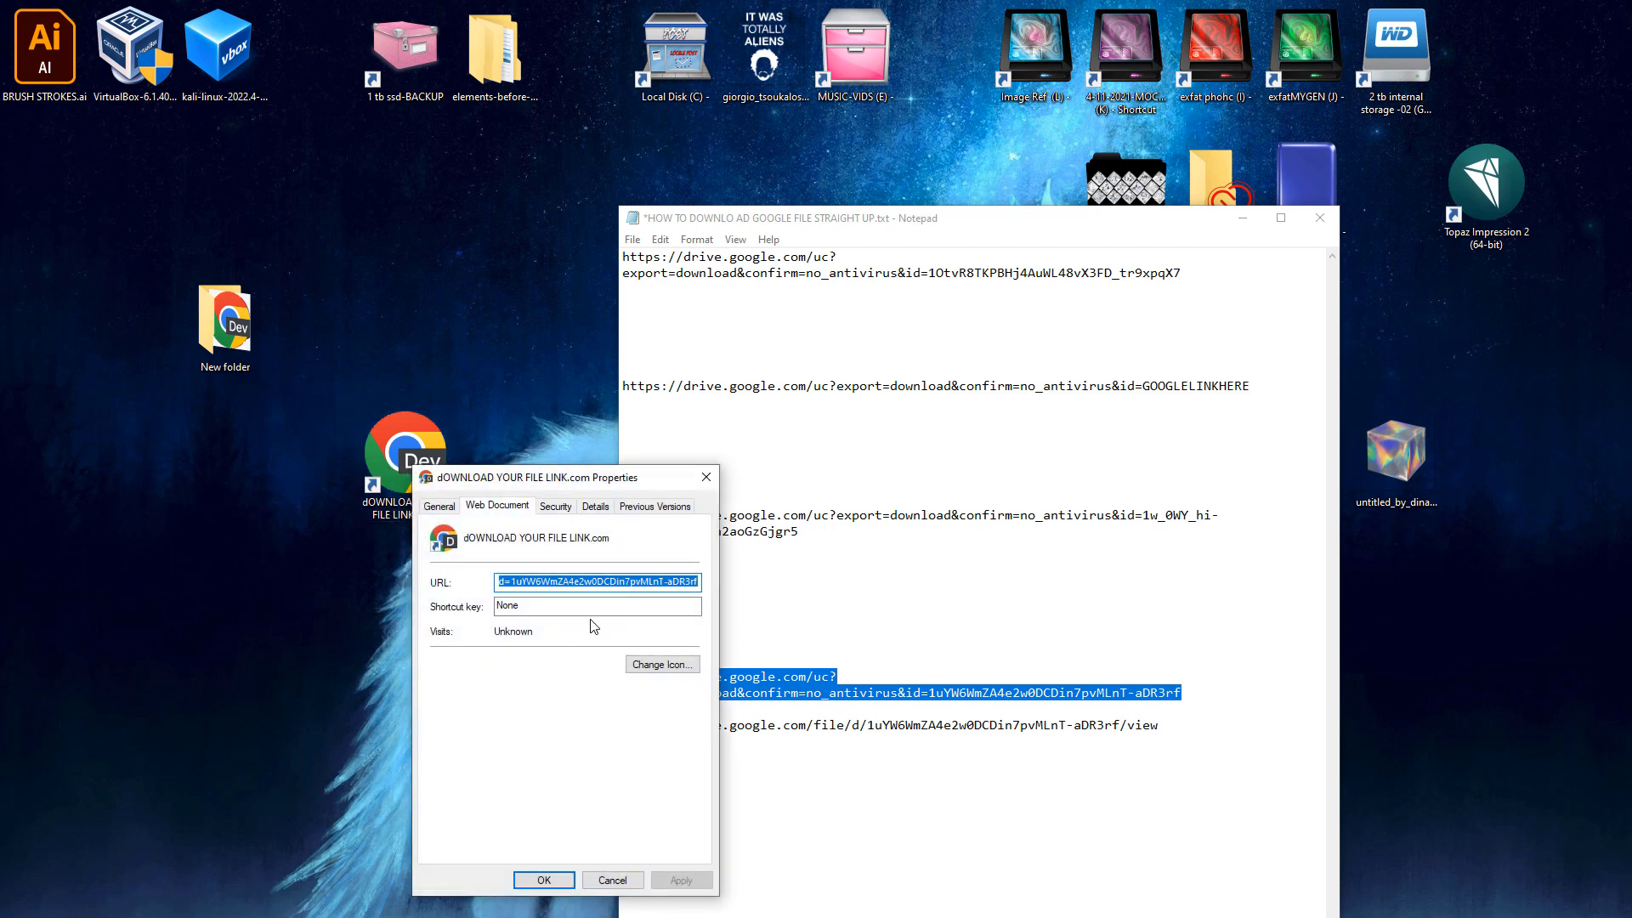
mouse_move(527, 624)
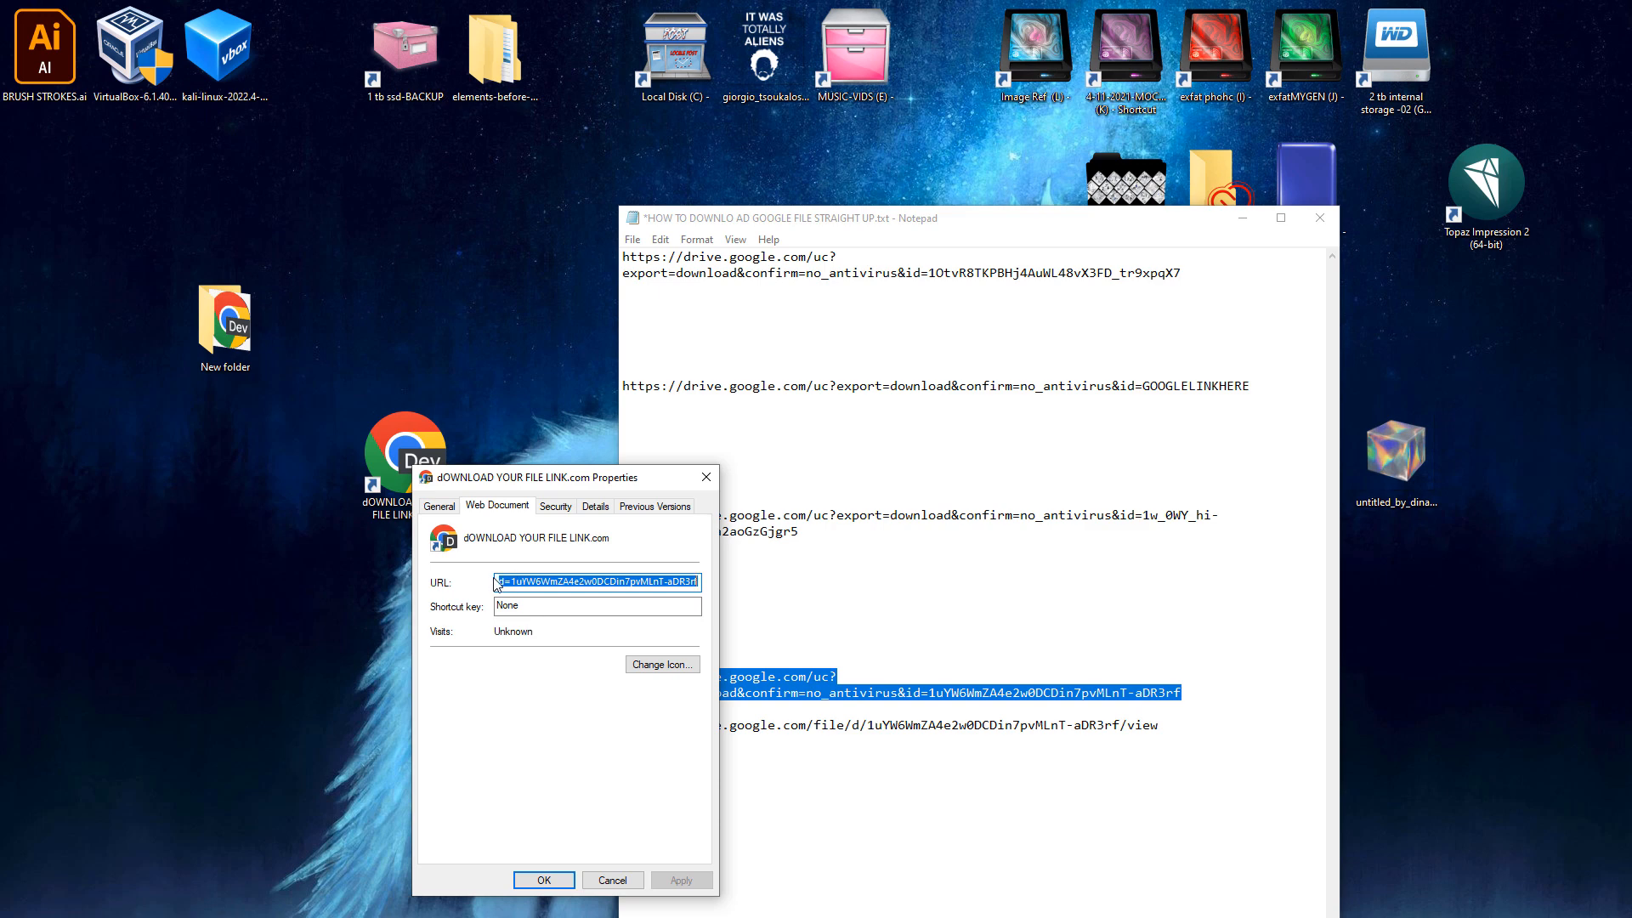
mouse_move(710, 588)
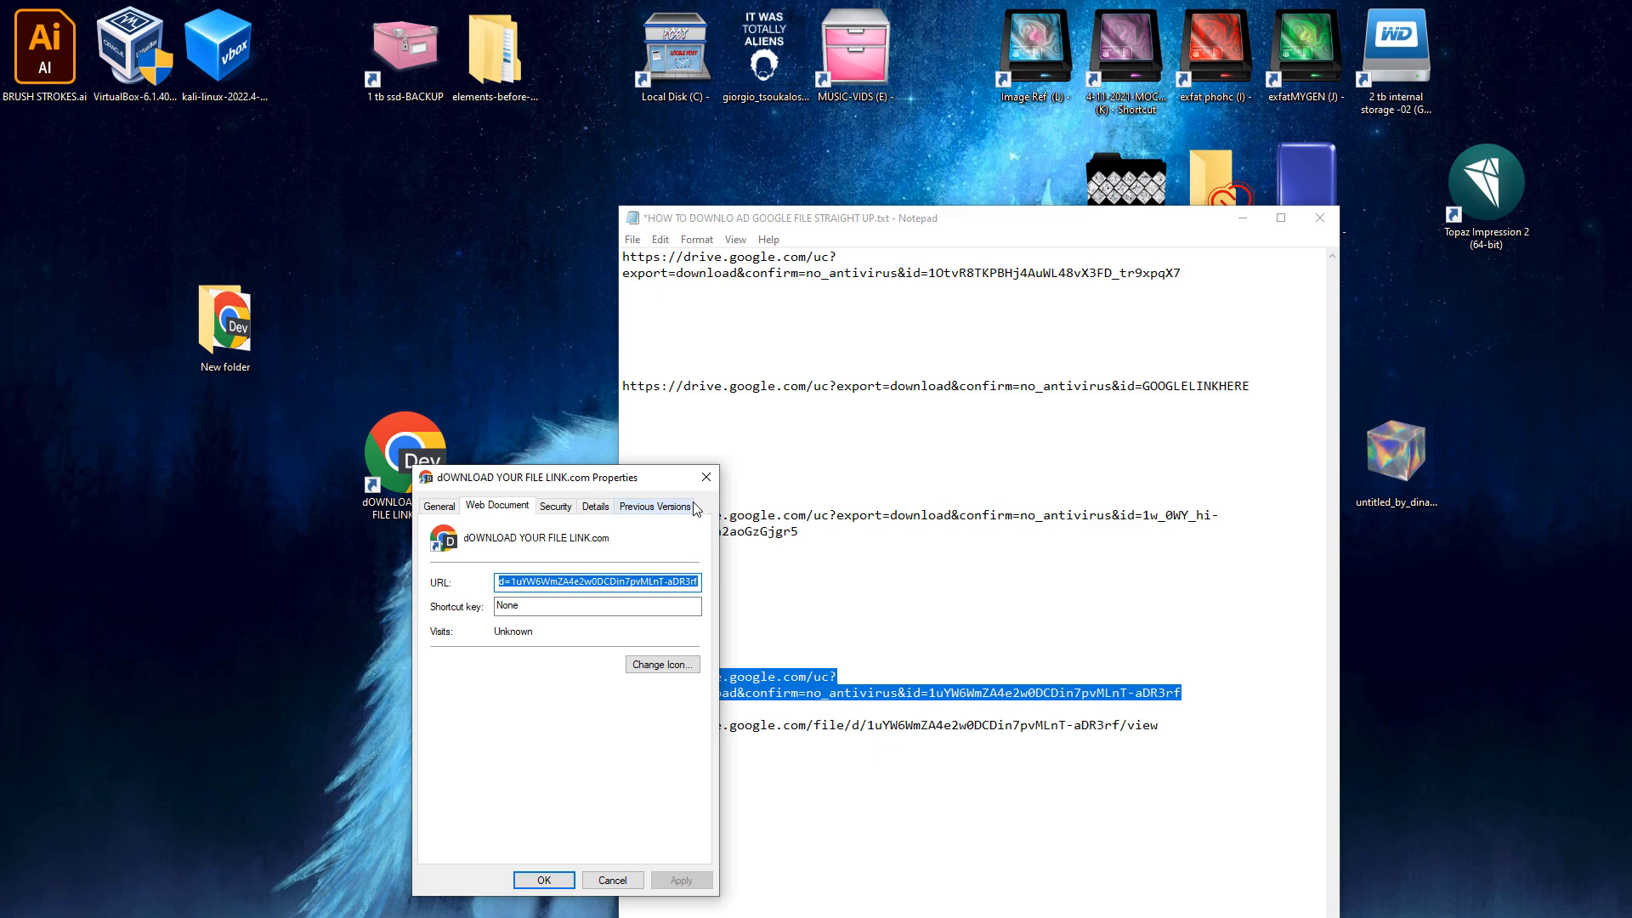
mouse_move(521, 566)
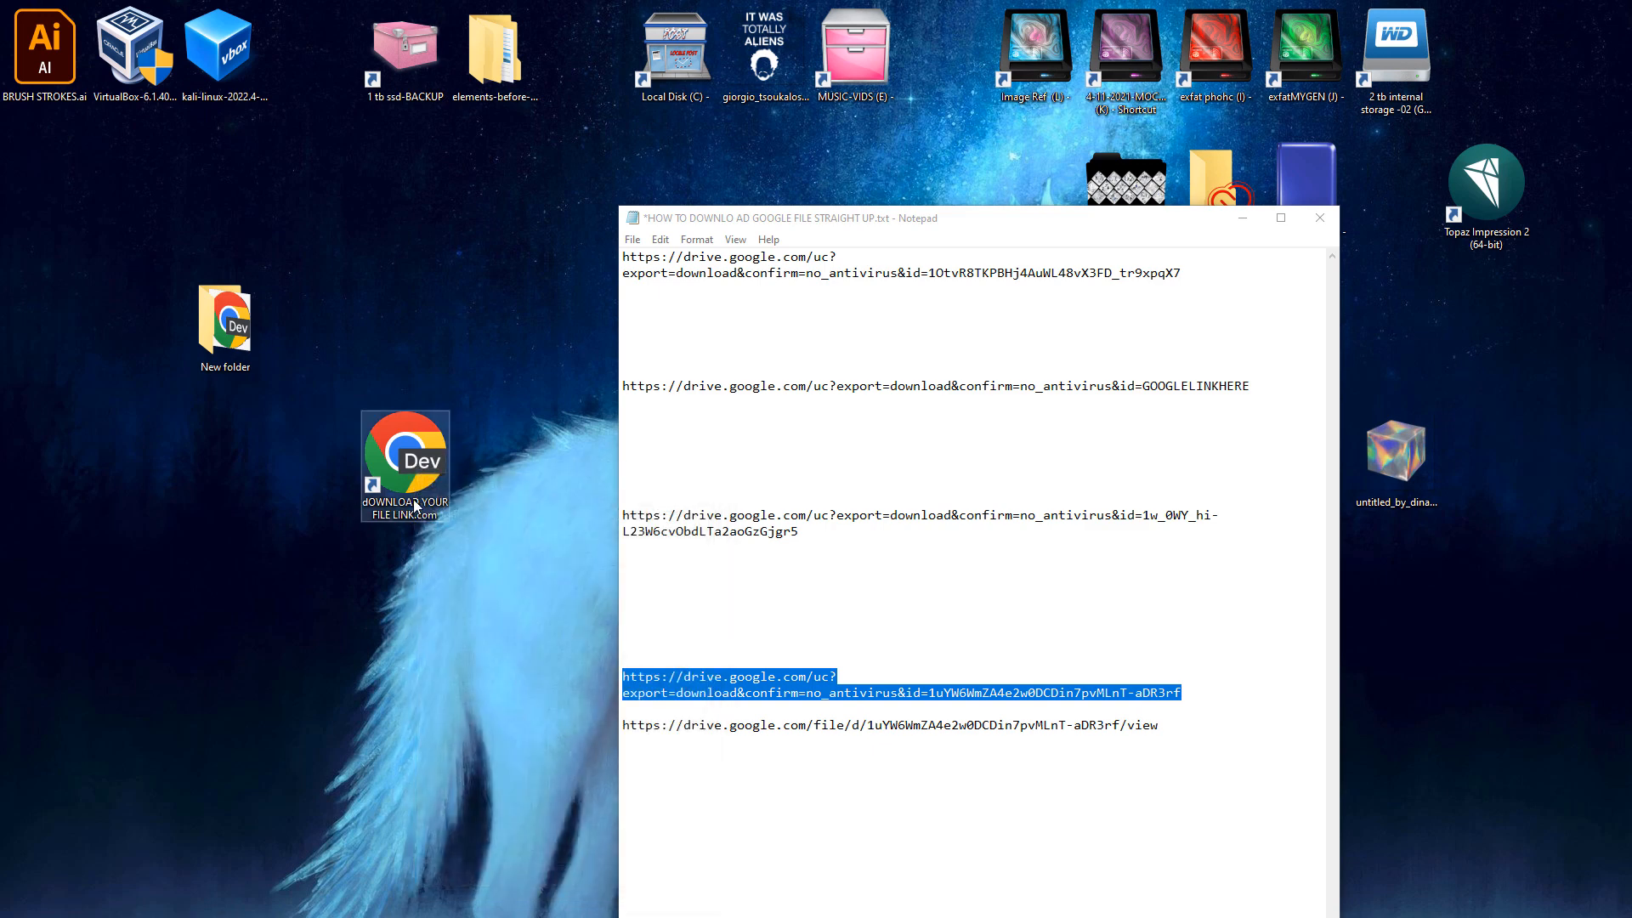
mouse_move(401, 506)
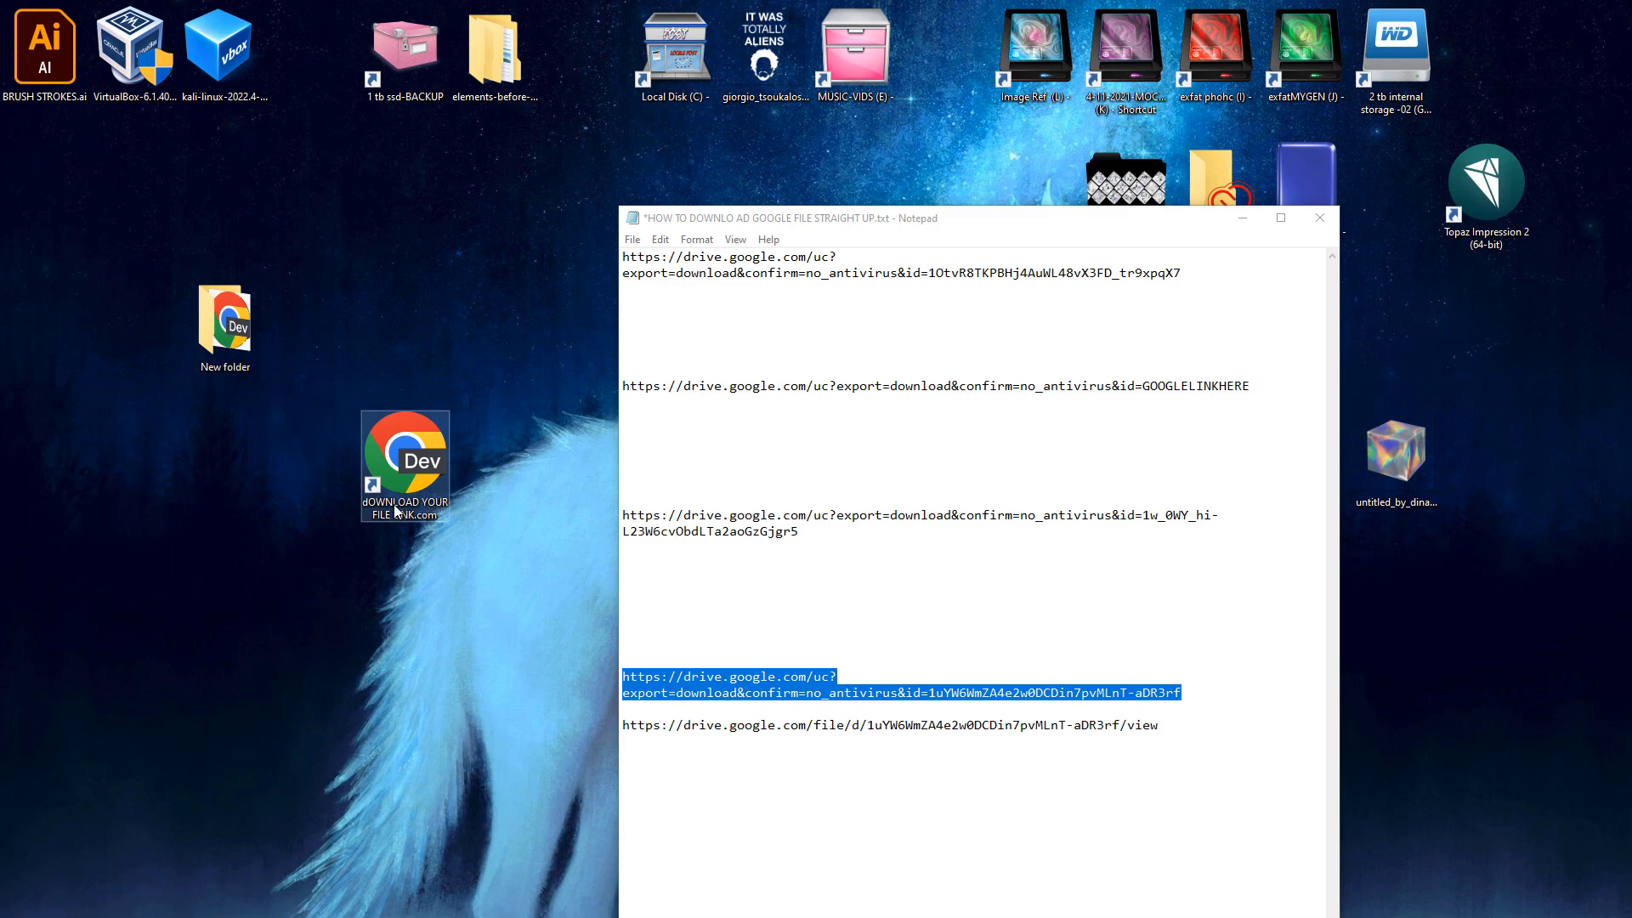
- Create a new folder on the desktop for the download-link shortcut
right_click(396, 510)
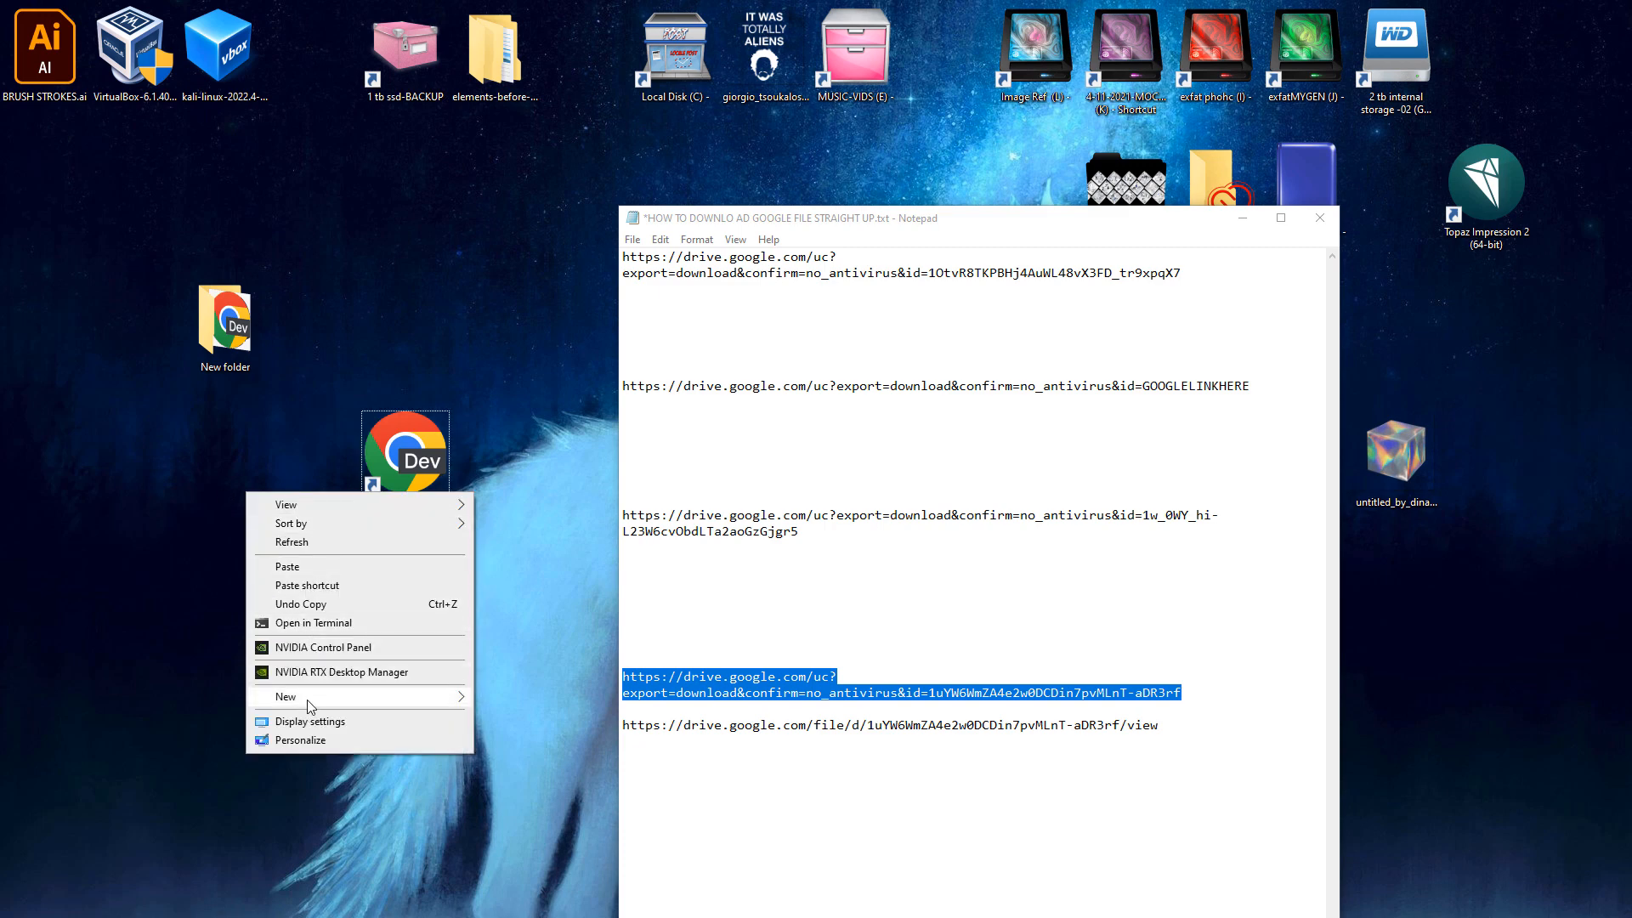
click(286, 696)
text(graphics inside)
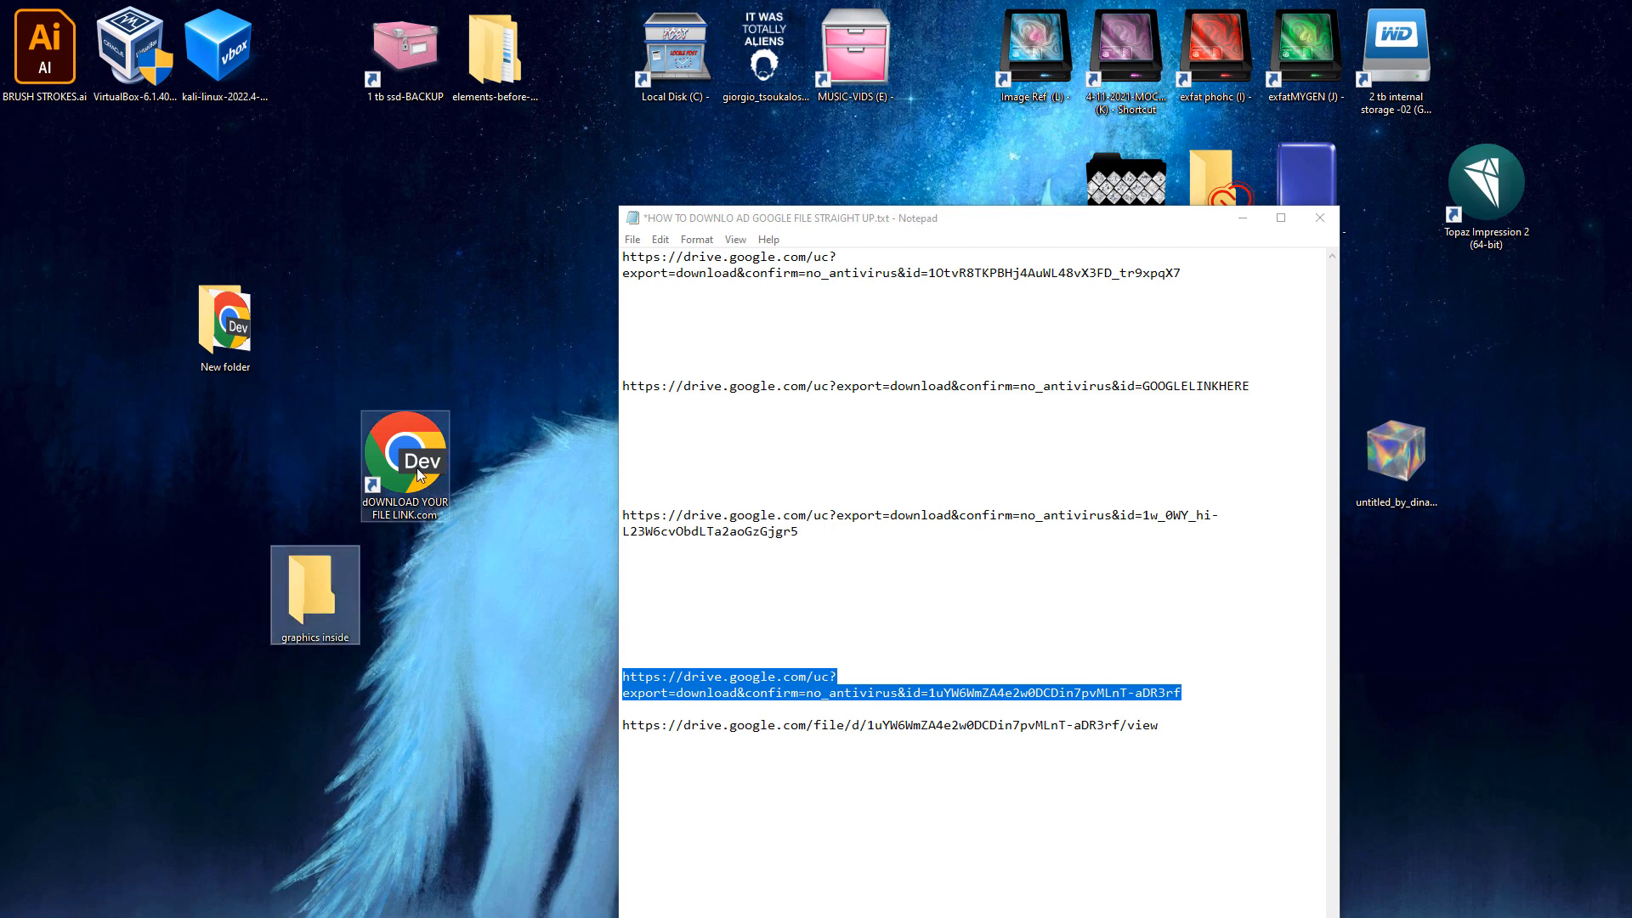
mouse_move(317, 593)
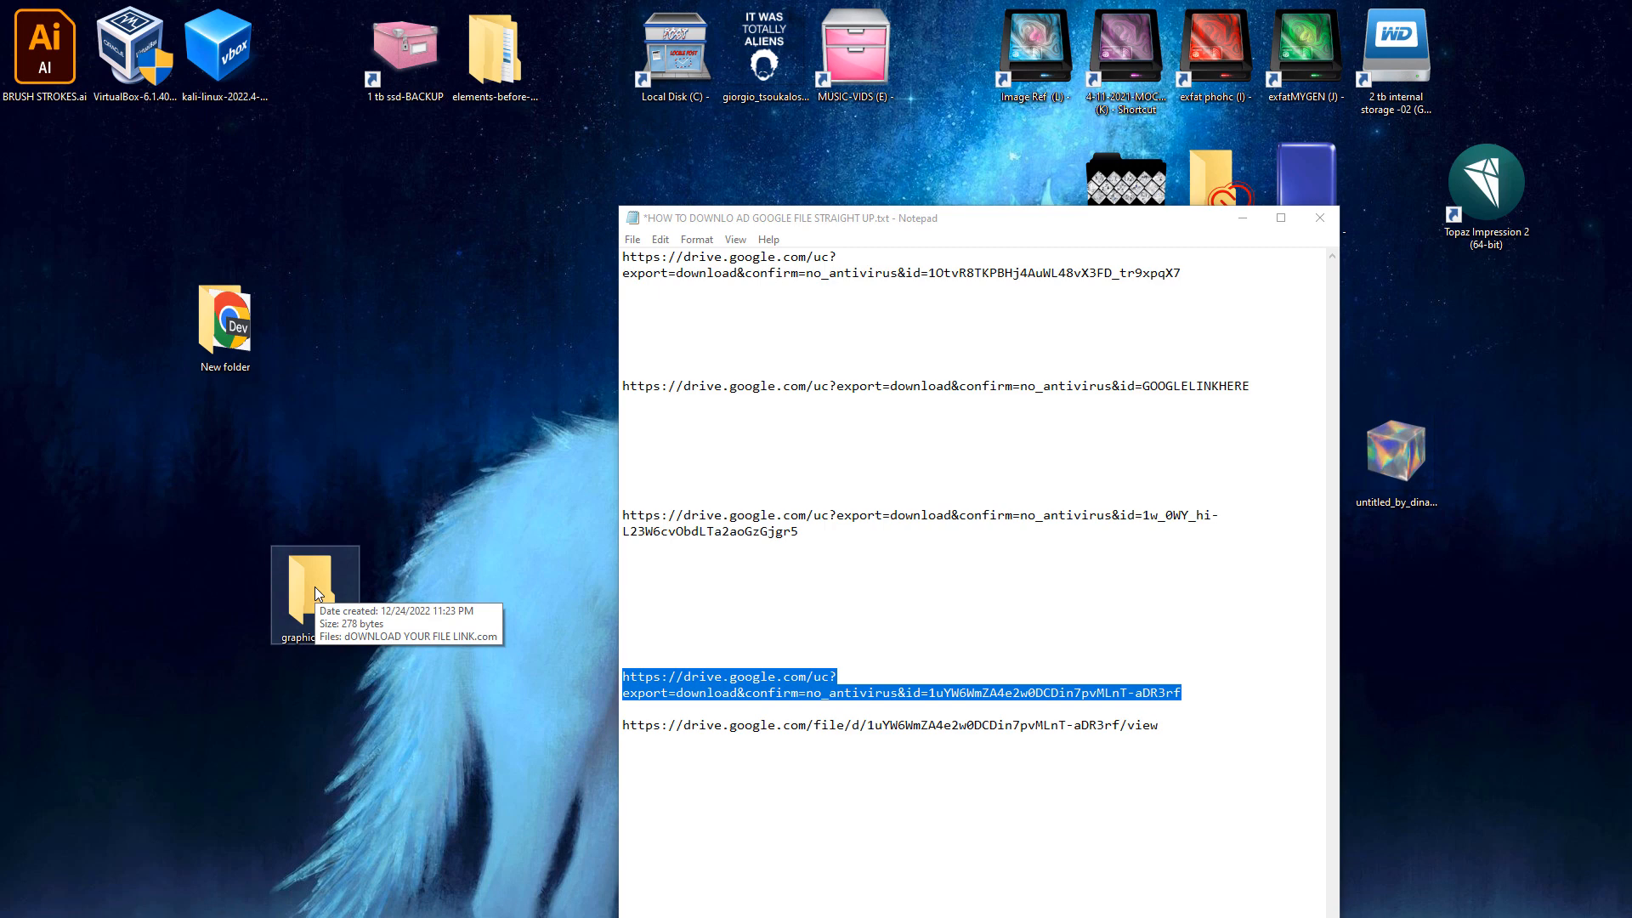
mouse_move(607, 613)
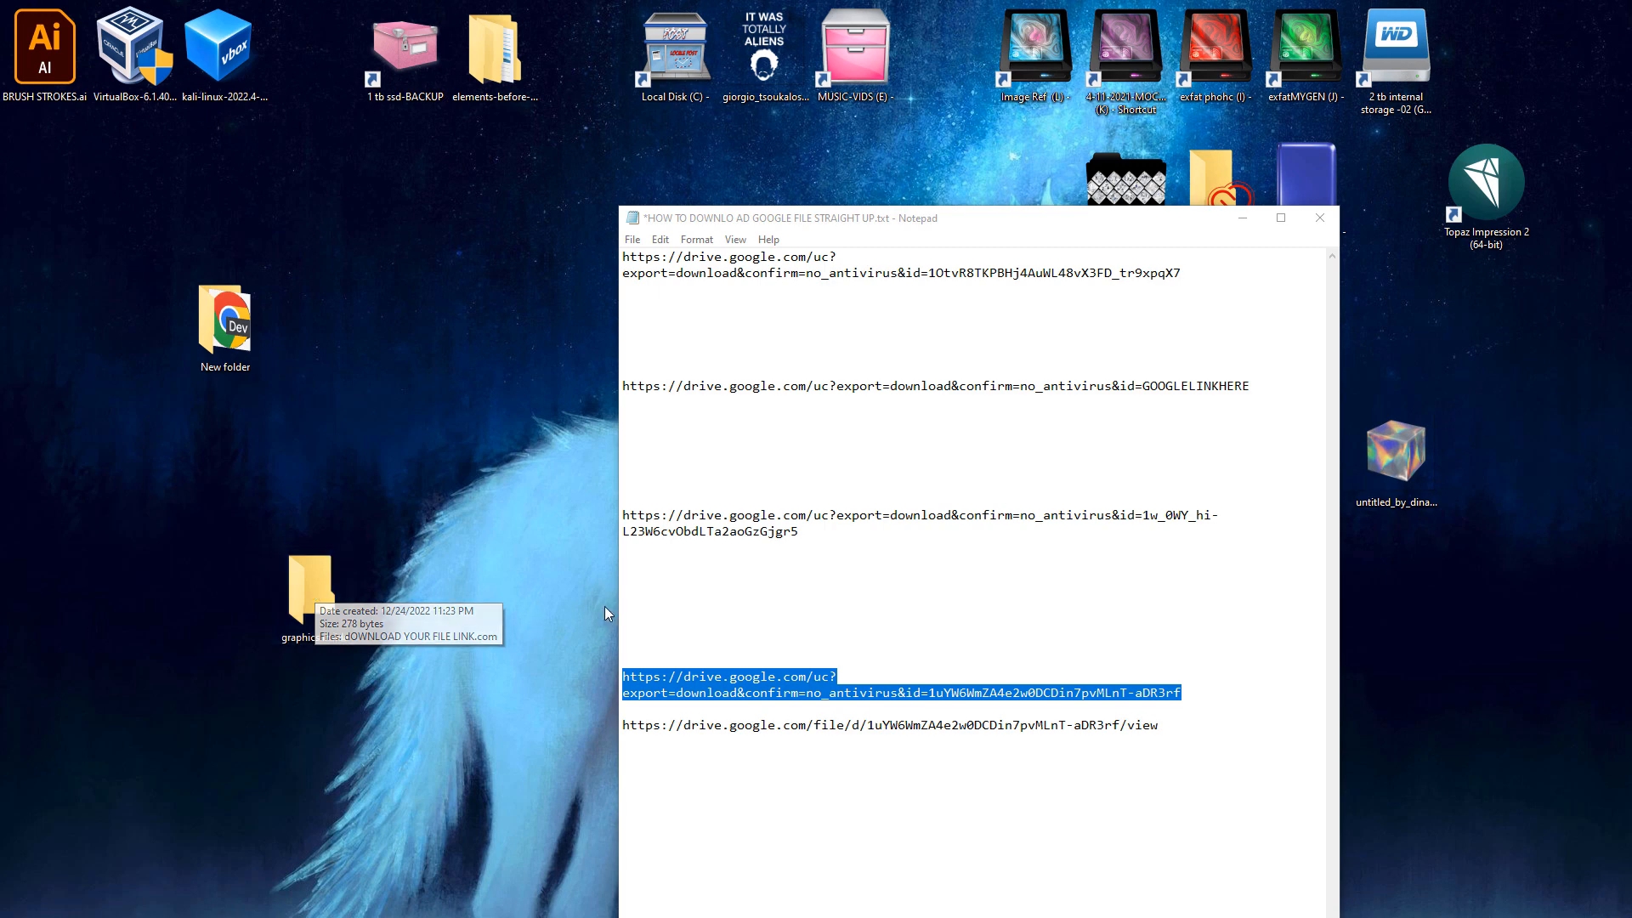
mouse_move(452, 572)
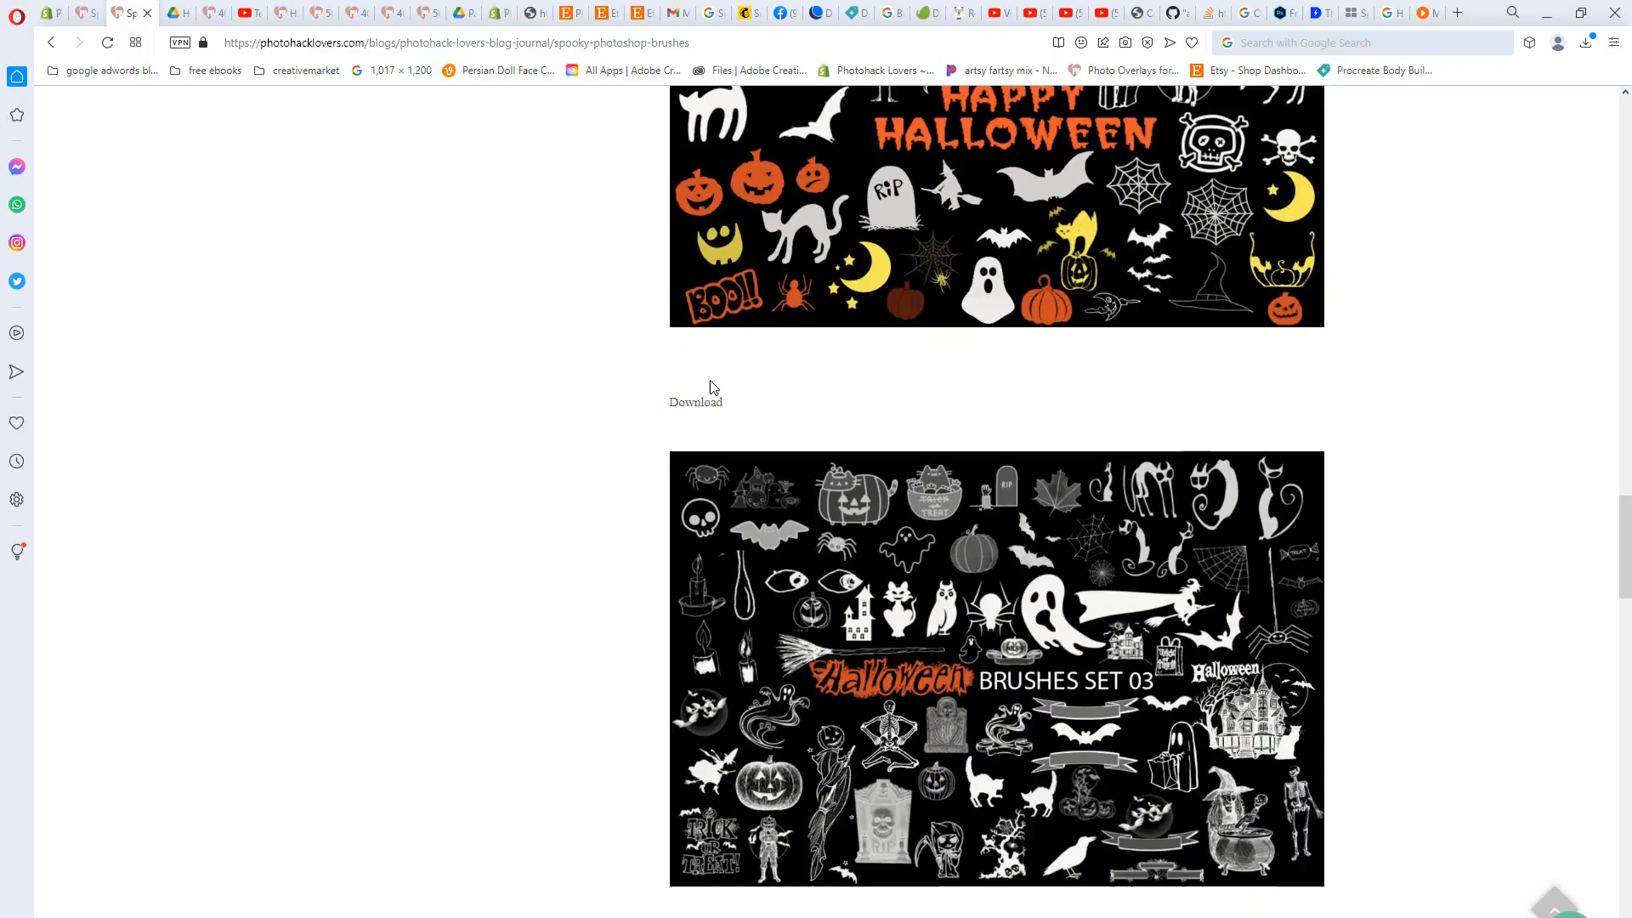
- Follow the Halloween set's Download link and copy the zip's Drive page address
scroll(down, 3)
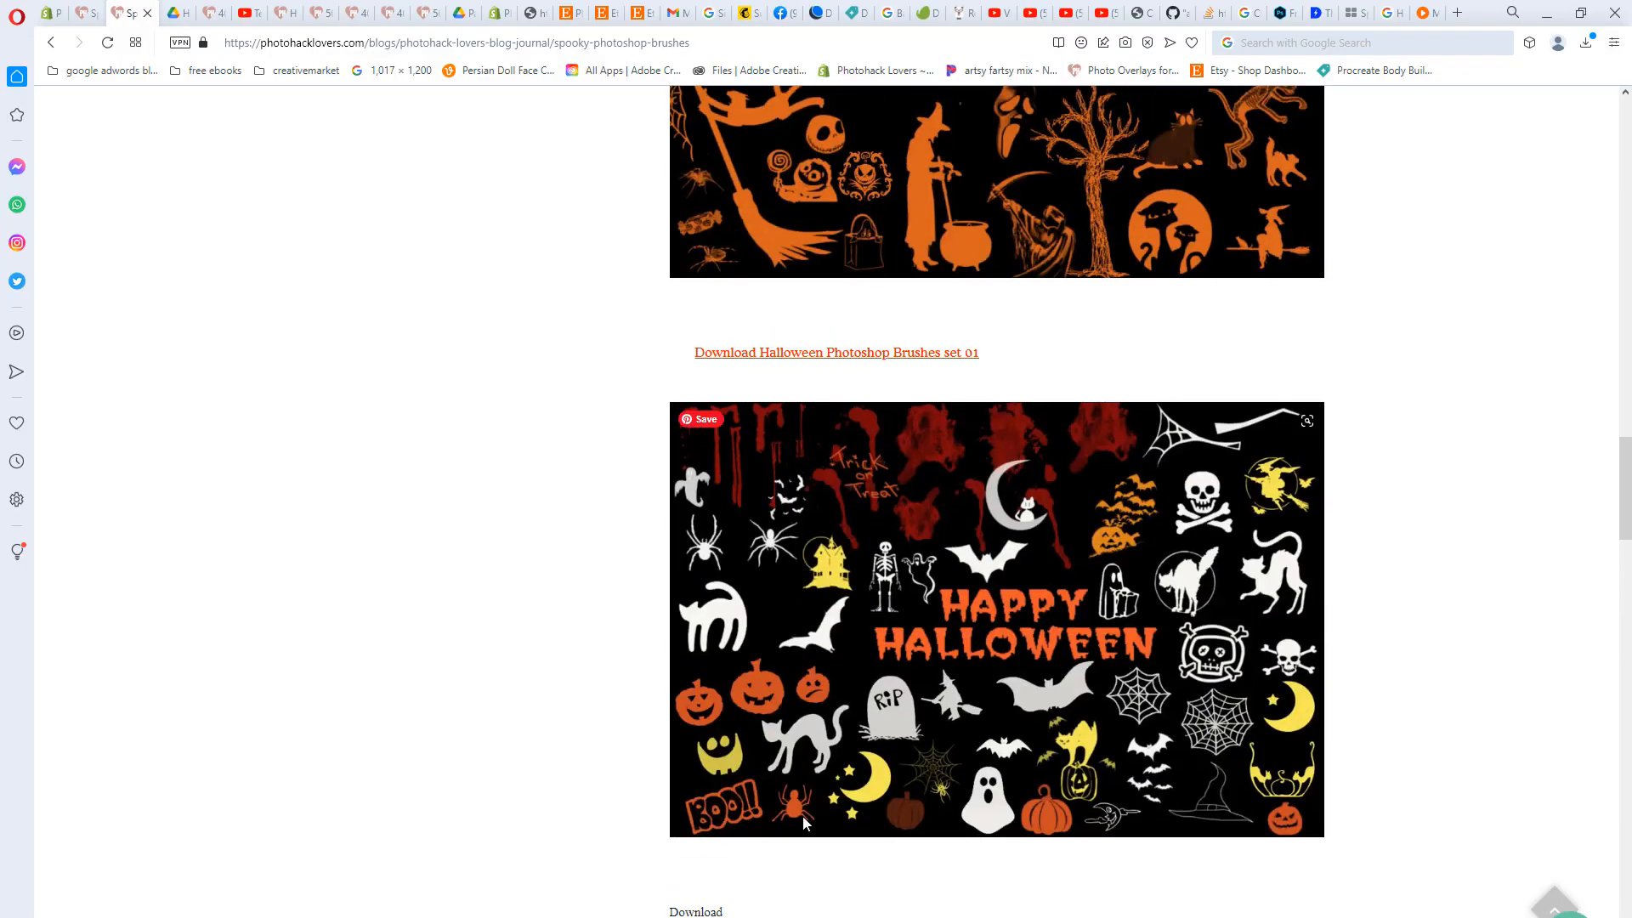
scroll(down, 3)
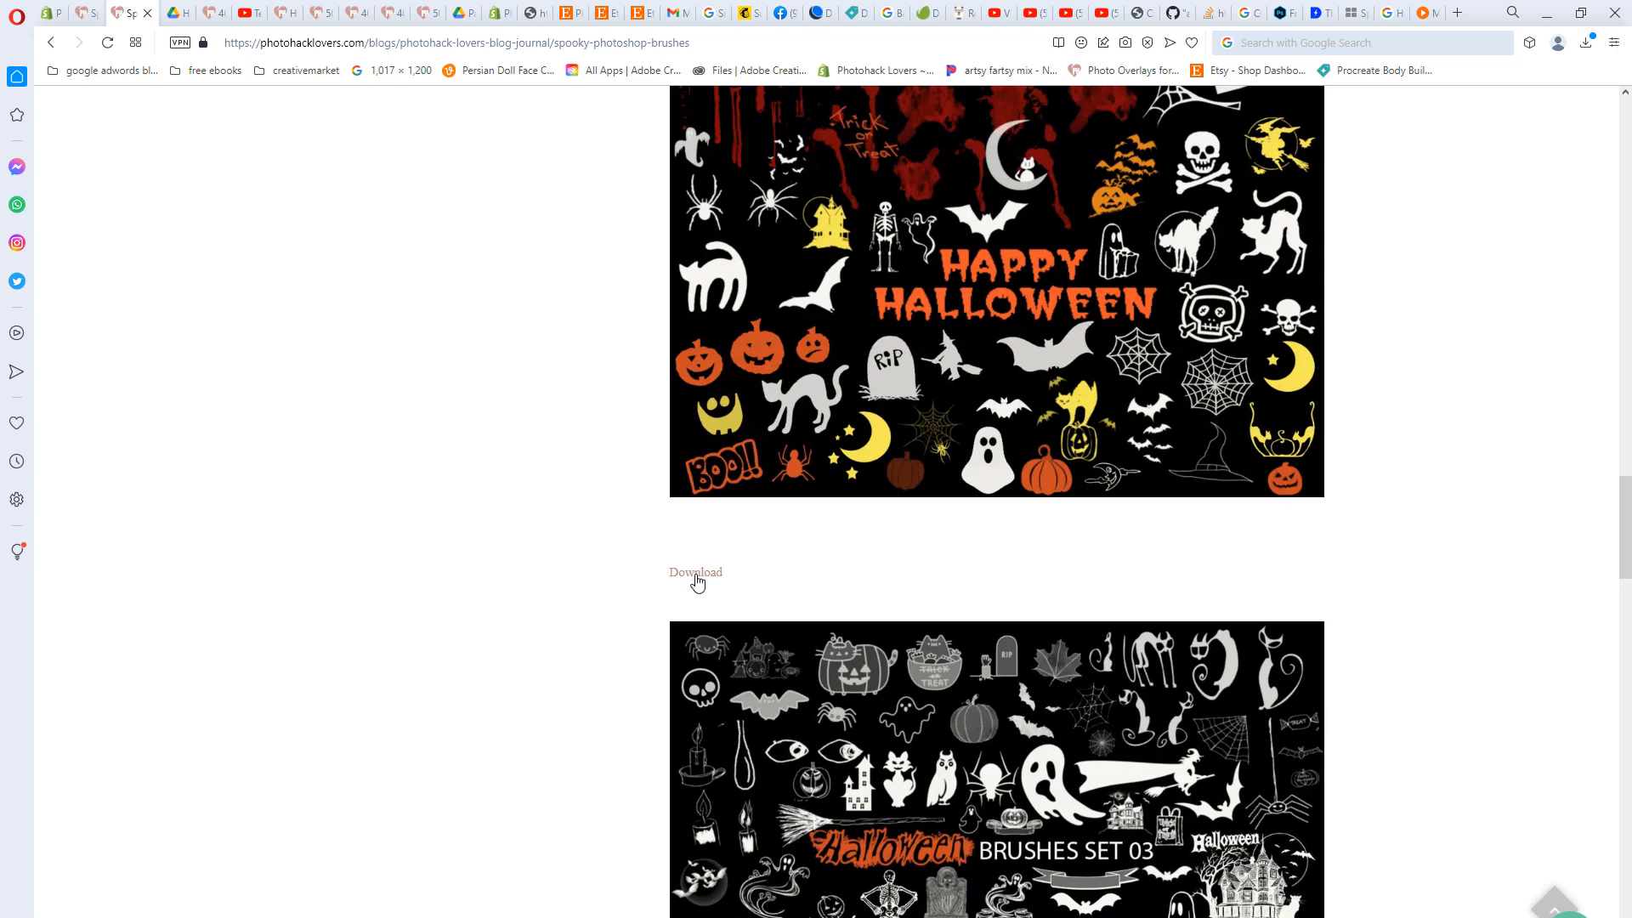
click(695, 573)
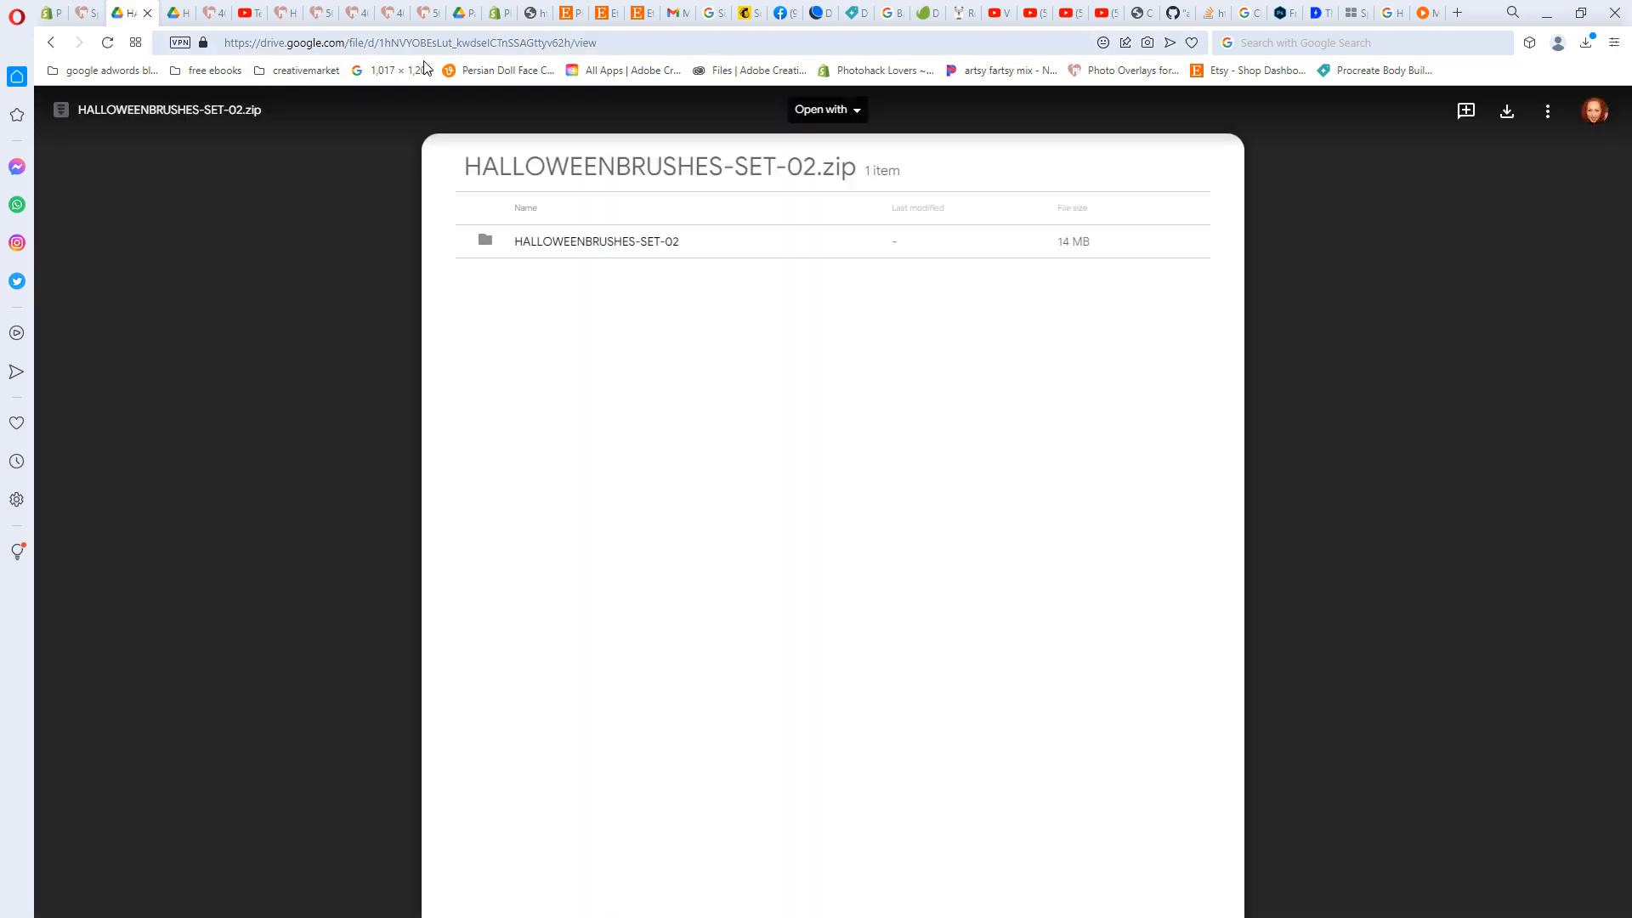
right_click(407, 42)
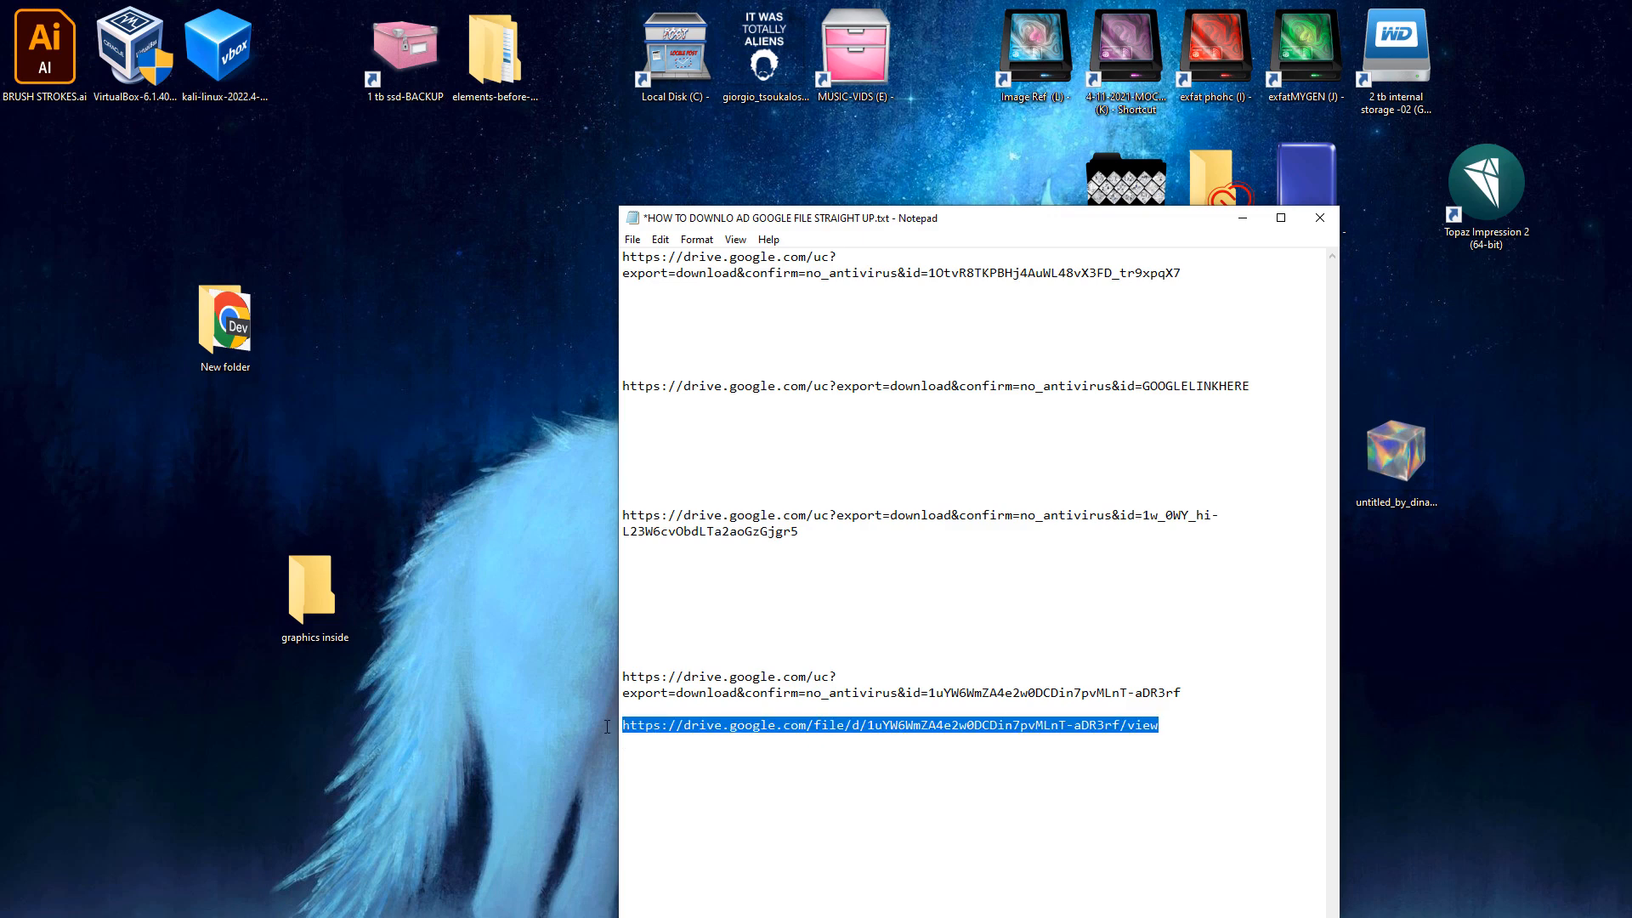
- Paste the set 02 Drive view link and put its file ID 1hNVYOBEsLut_kwdseICTnSSAGttyv62h into the uc?export=download link
text(https://drive.google.com/file/d/1hNVYOBEsLut_kwdseICTnSSAGttyv62h/view)
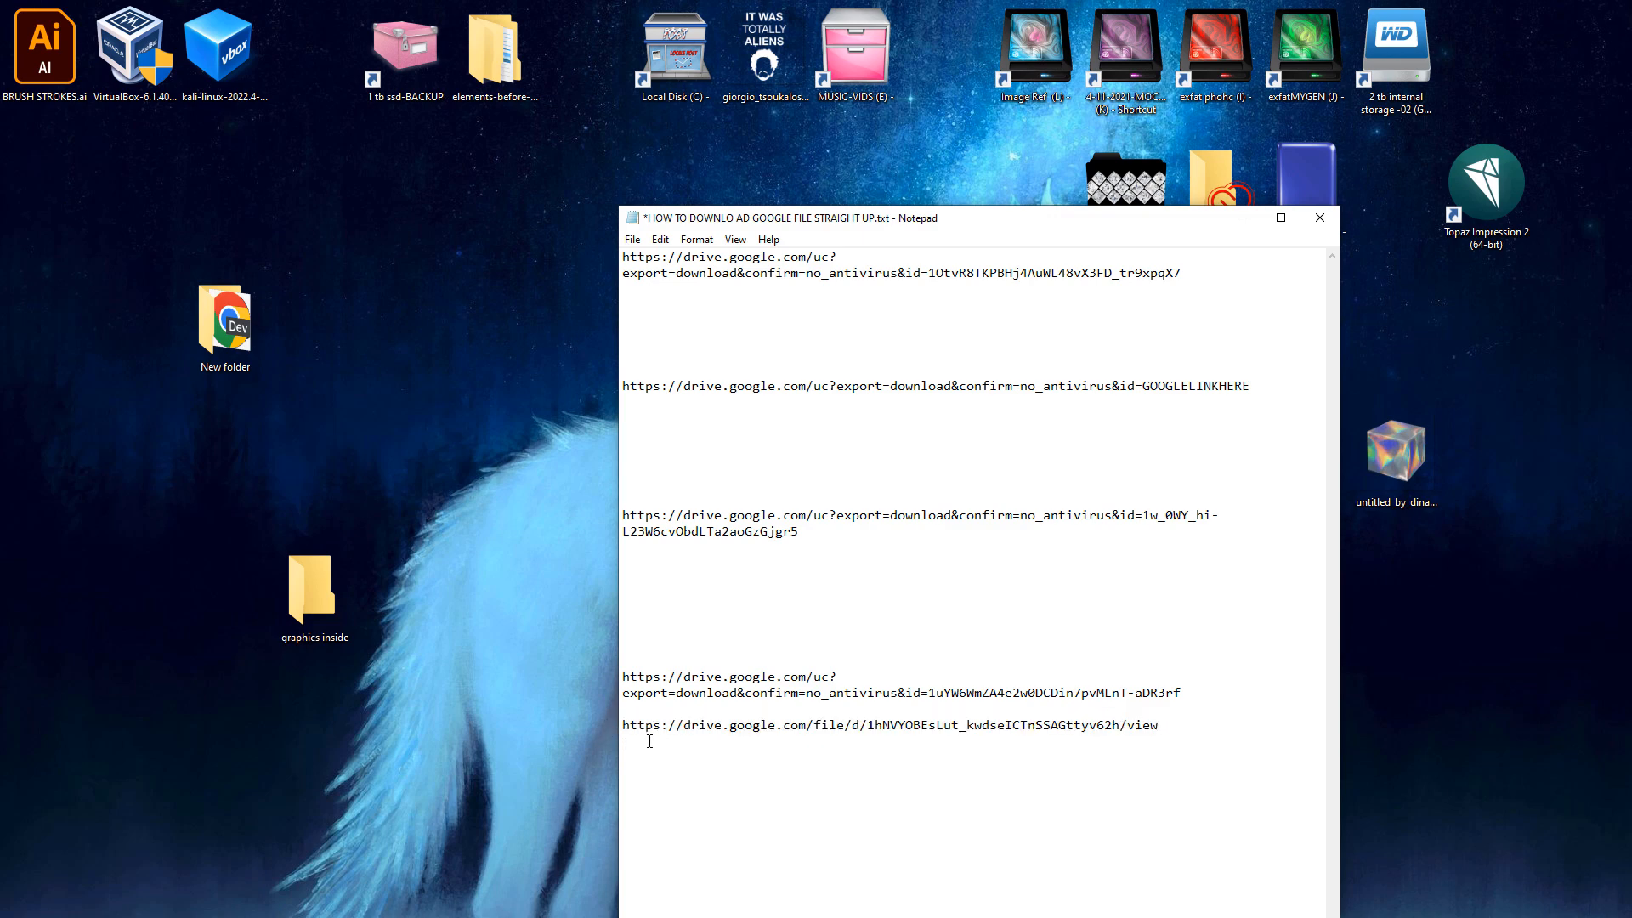
mouse_move(1084, 751)
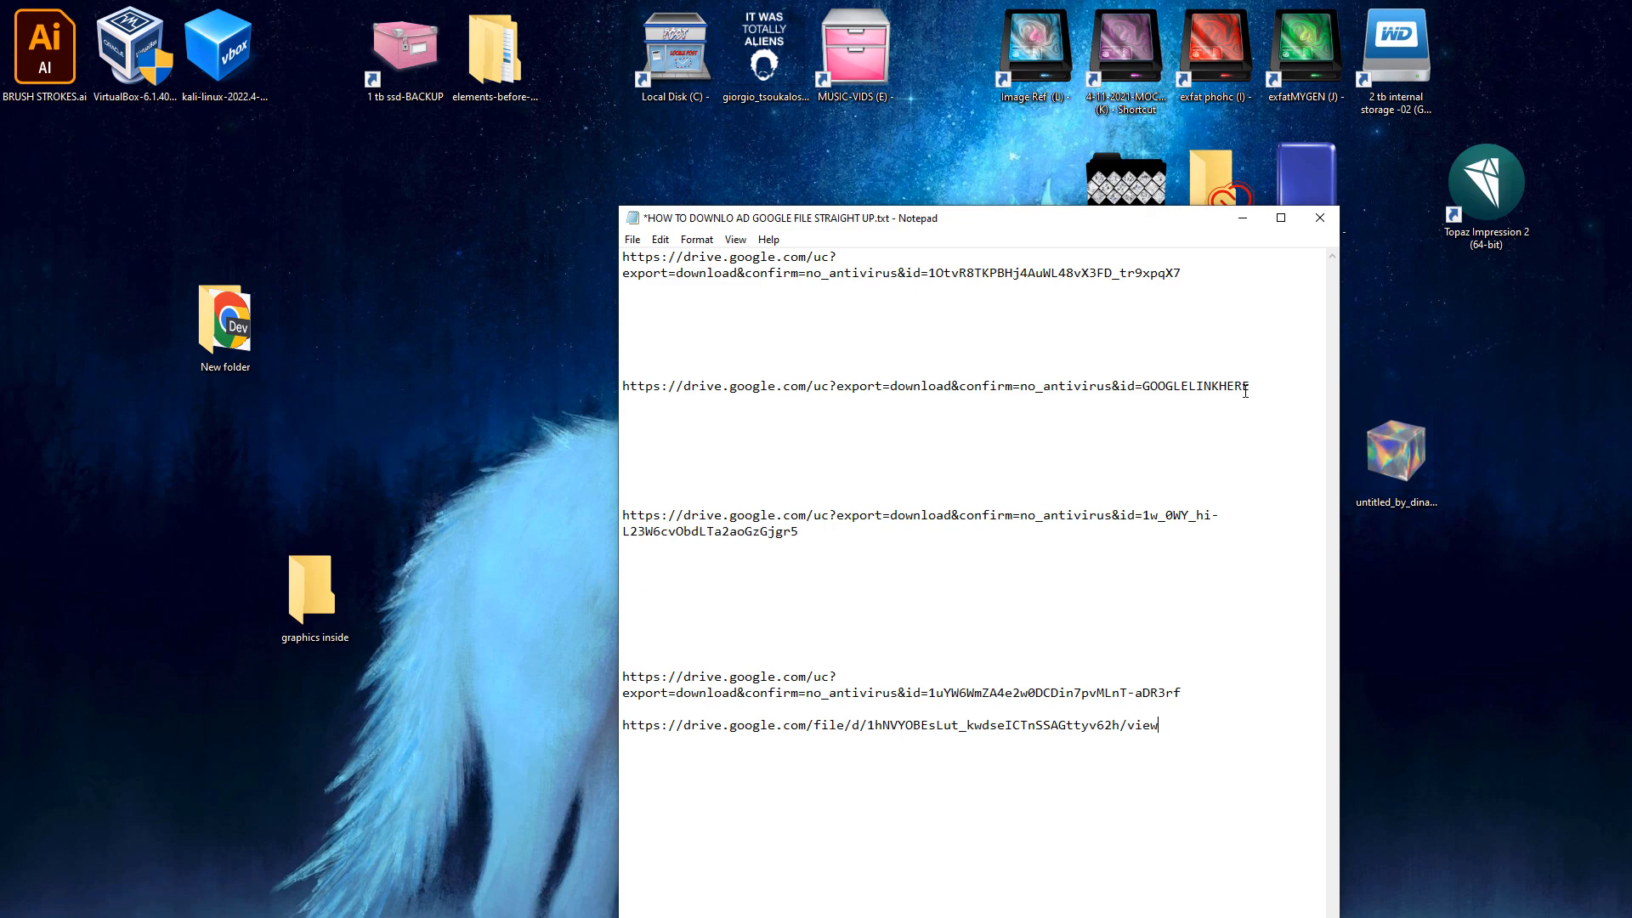
mouse_move(859, 740)
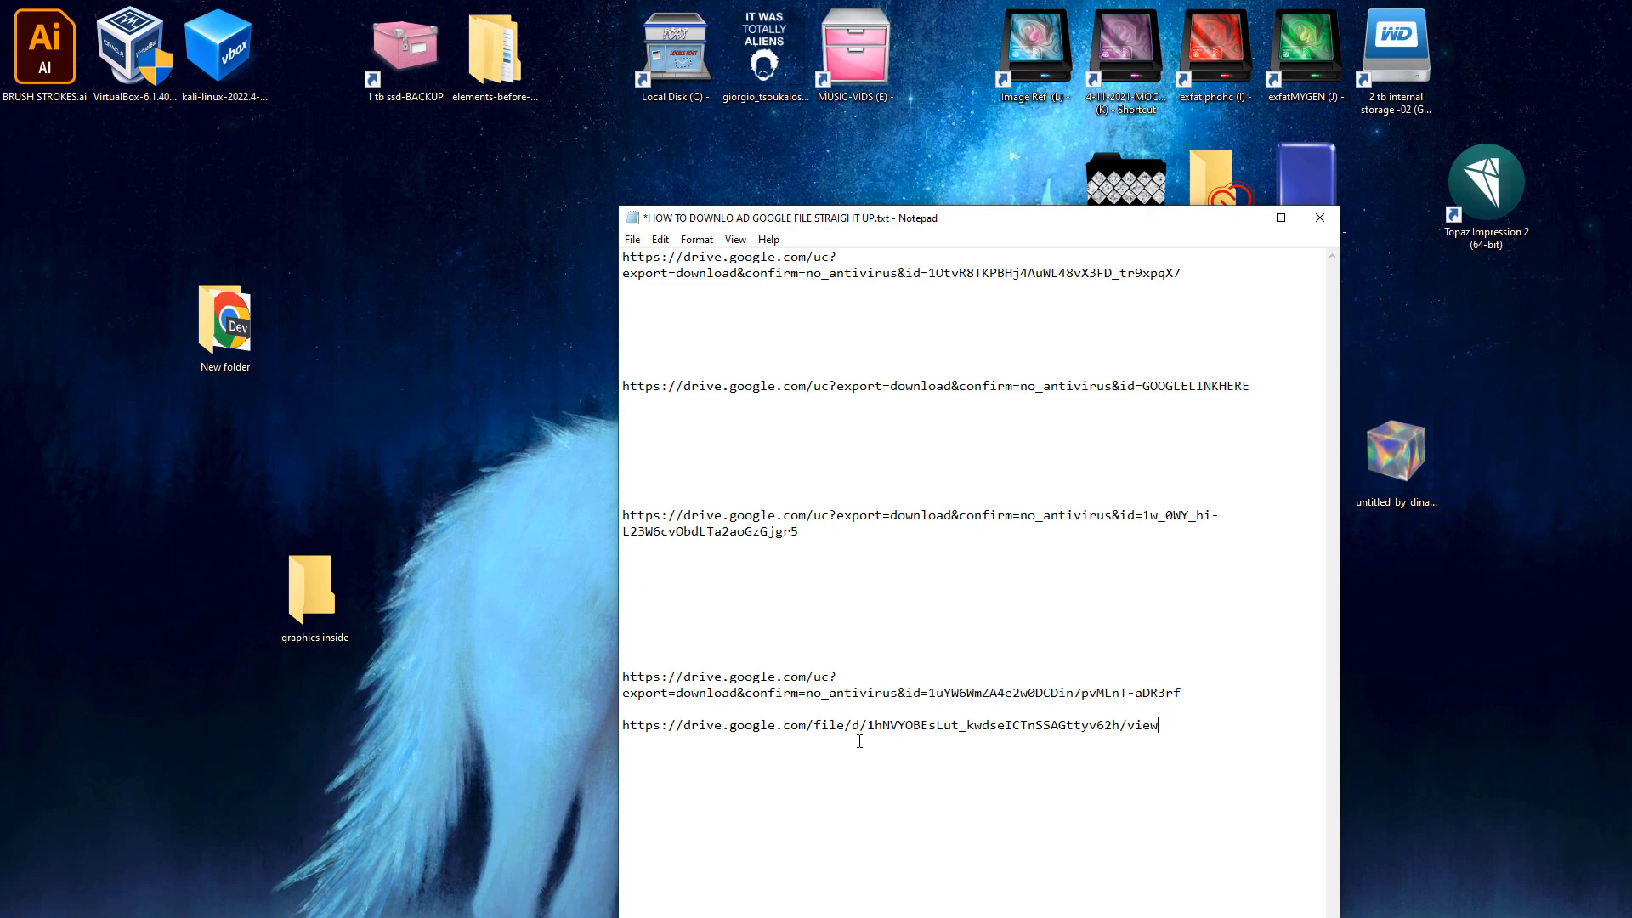
mouse_move(1162, 695)
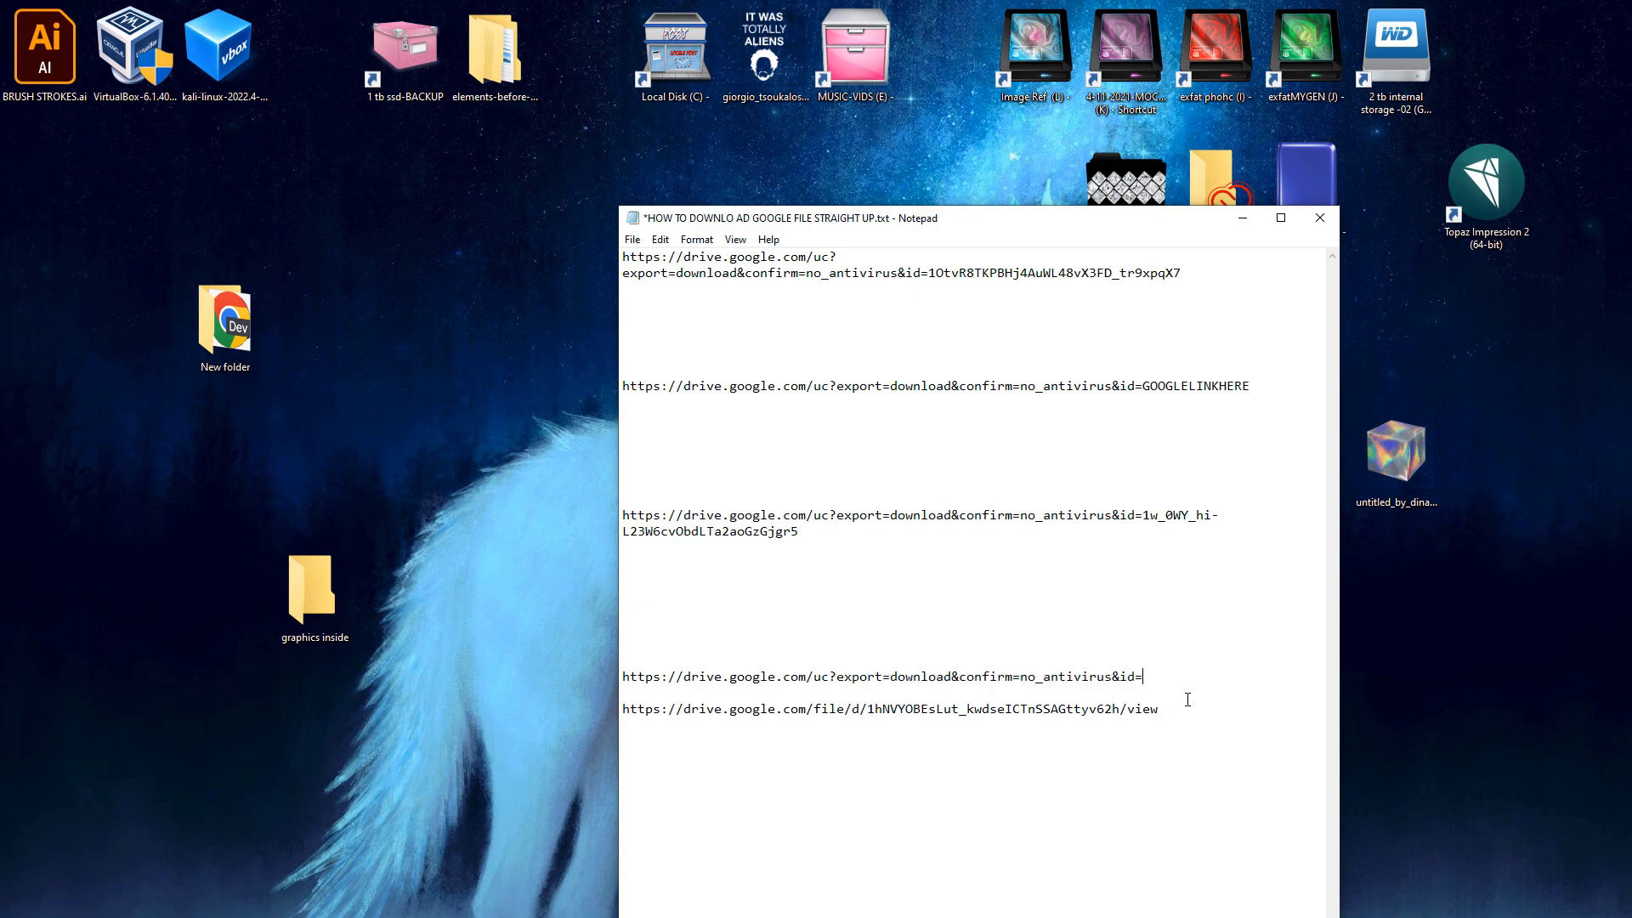
mouse_move(866, 708)
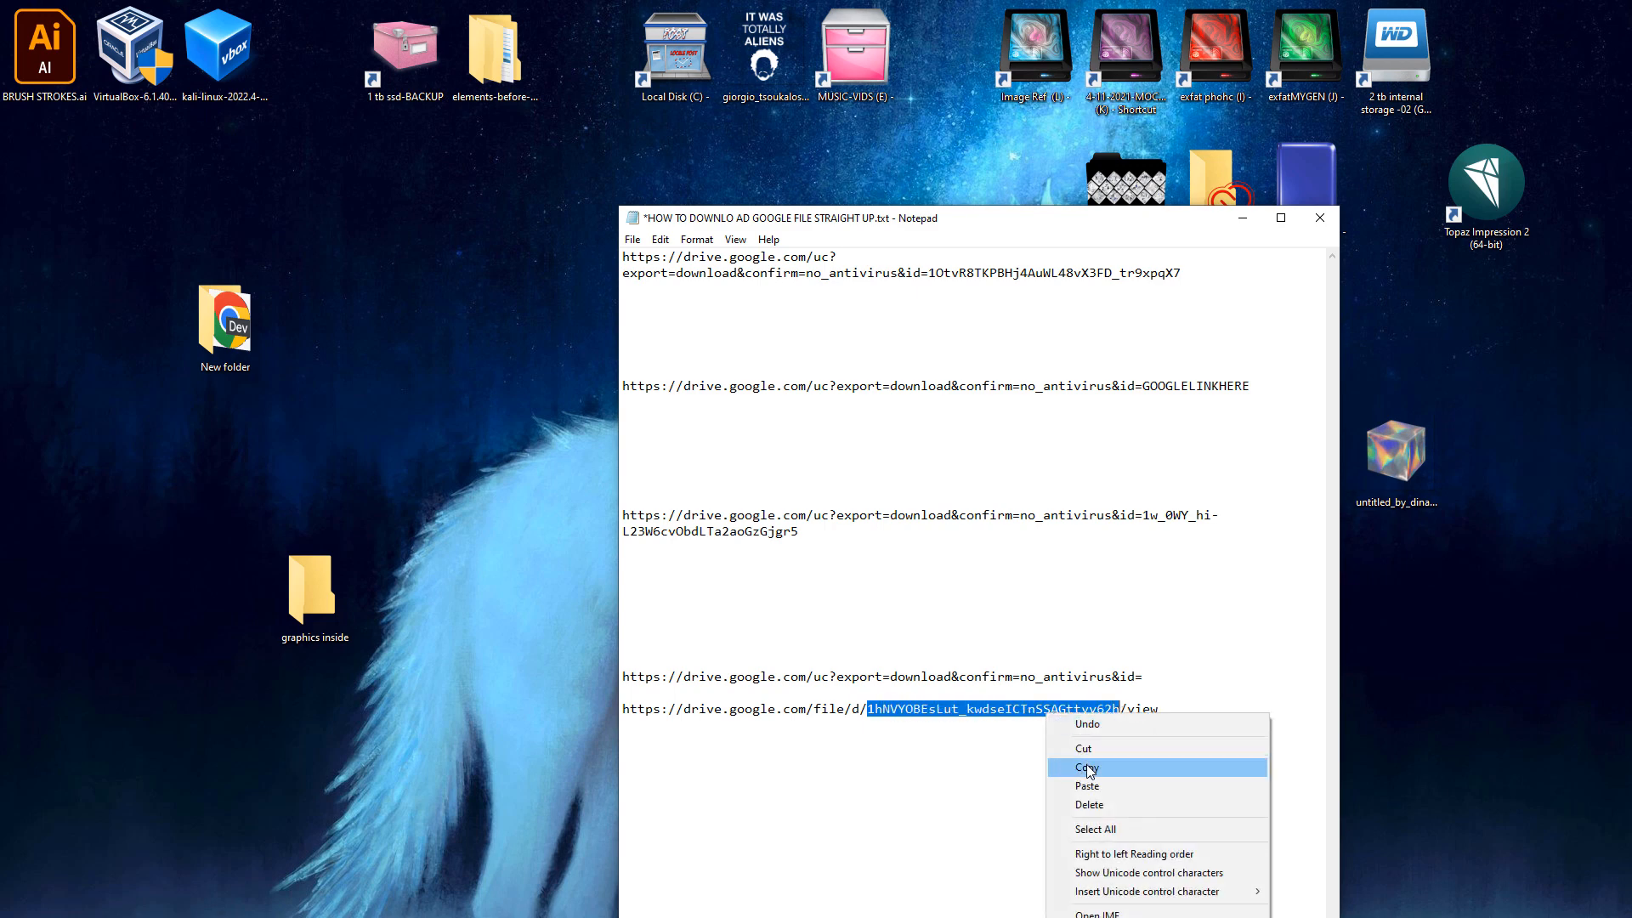
click(1086, 767)
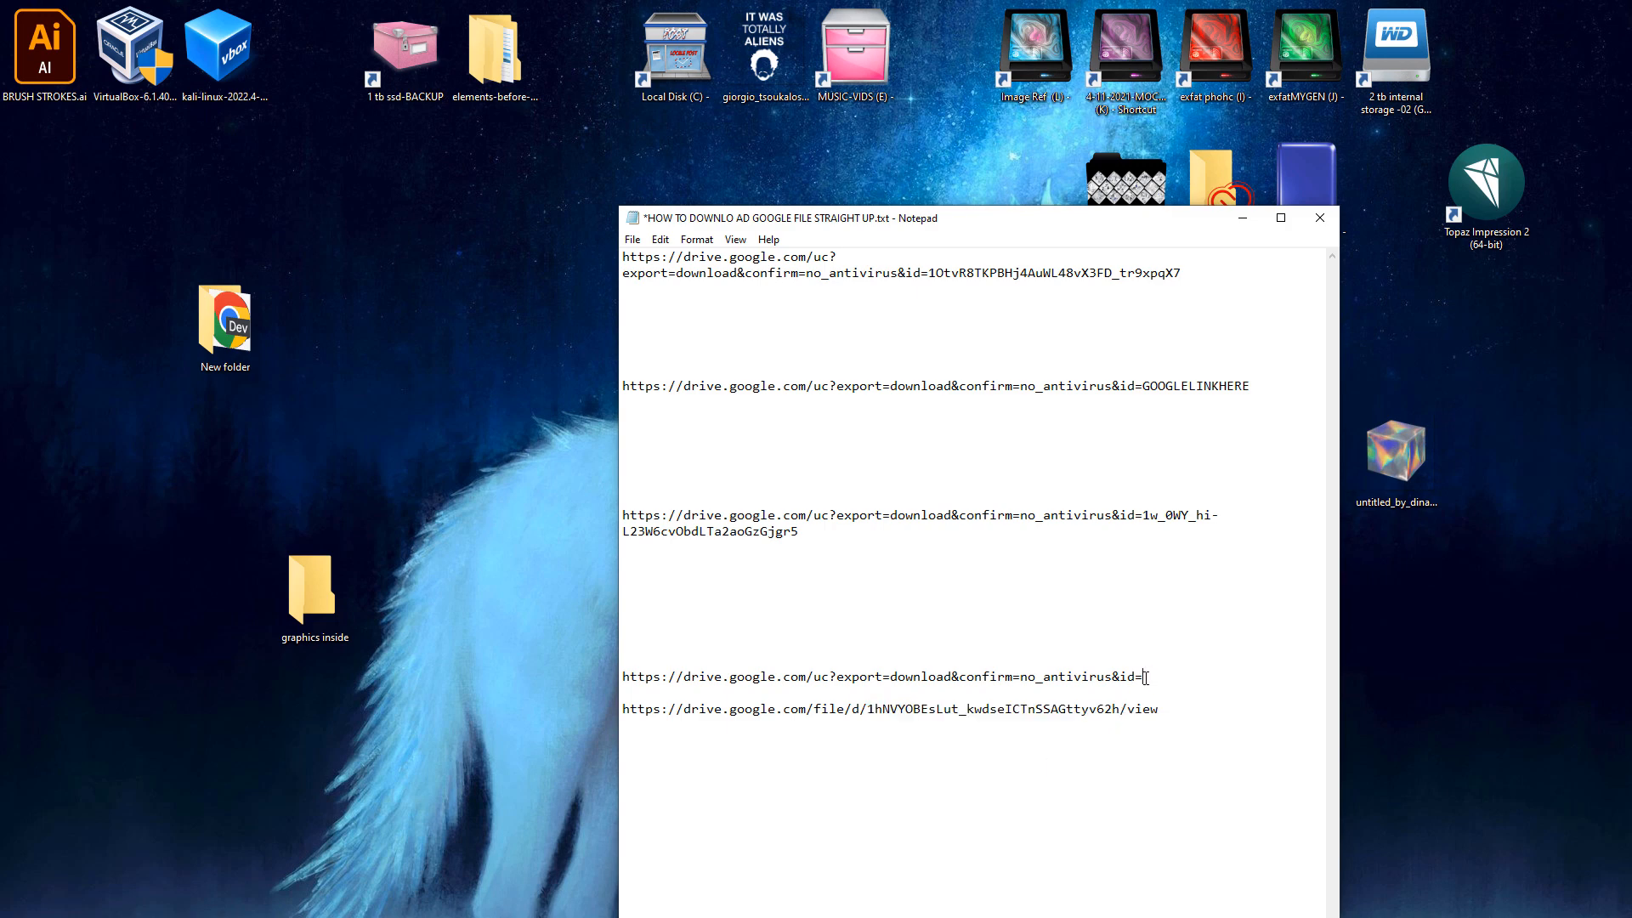
text(1hNVYOBEsLut_kwdseICTnSSAGttyv62h)
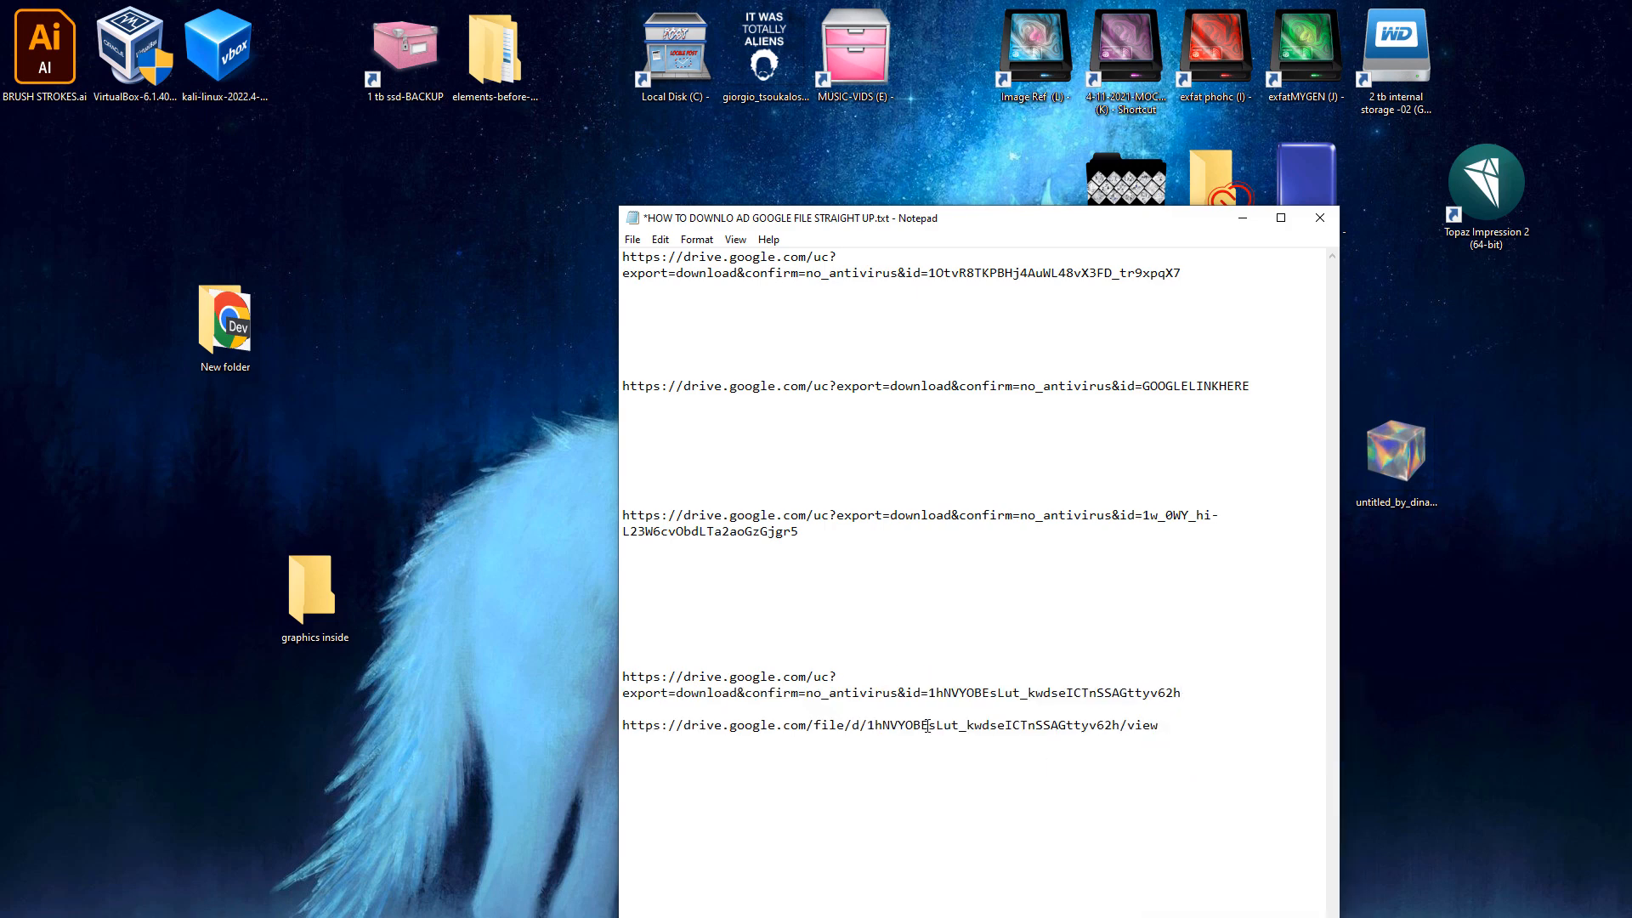
- Delete the Drive view link line and the old direct link with the 1w_0WY id
triple_click(889, 726)
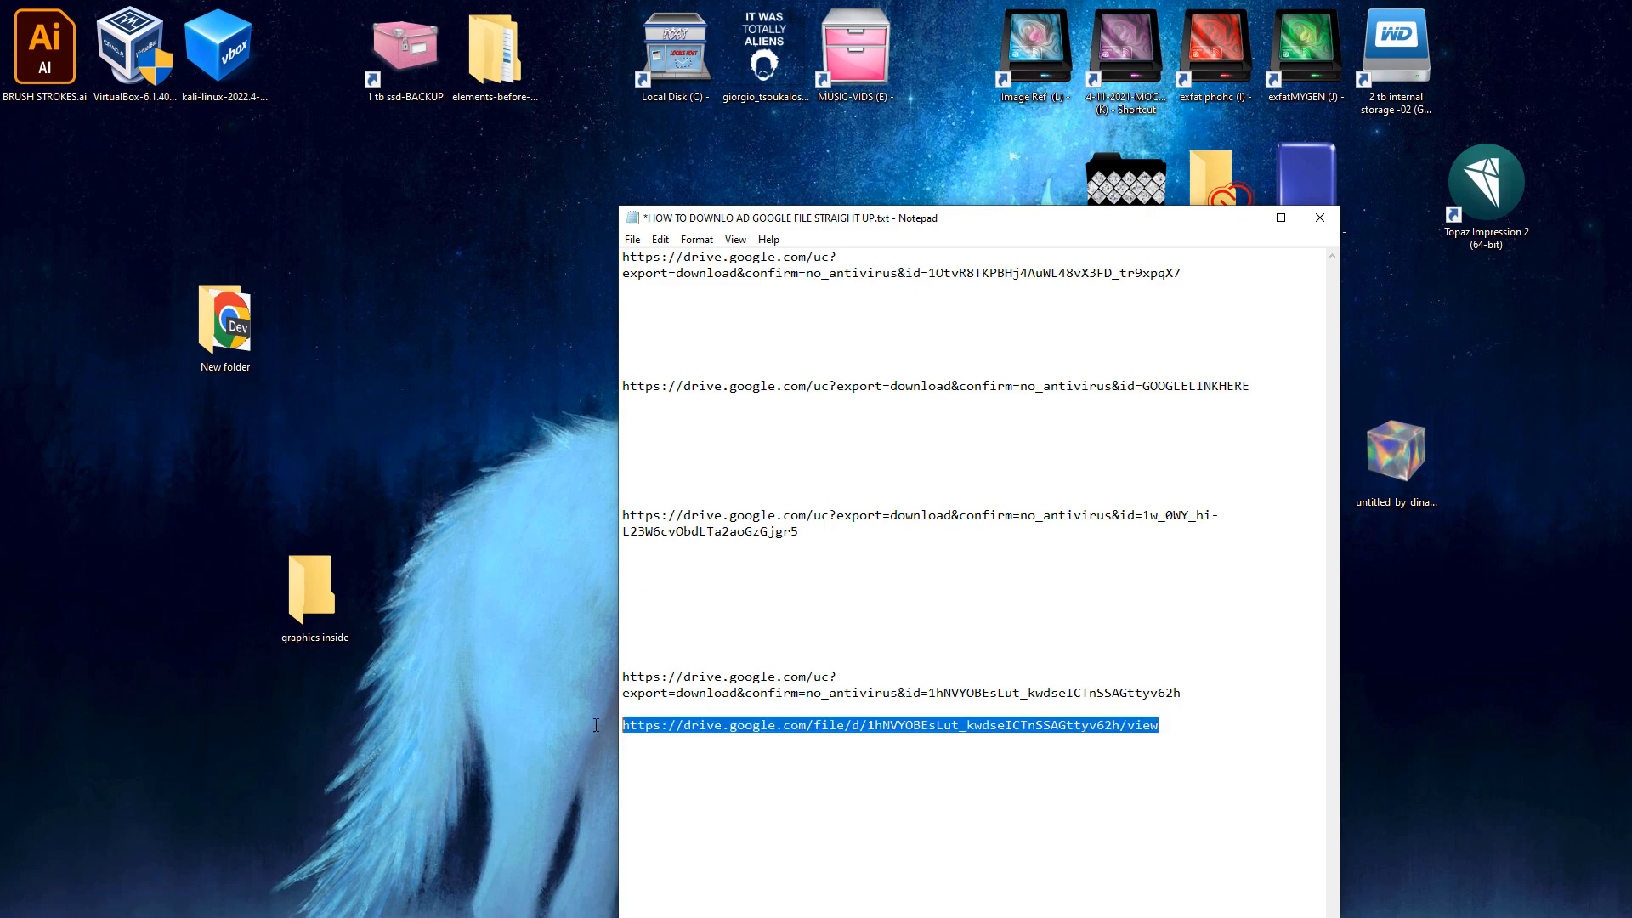
key(Delete)
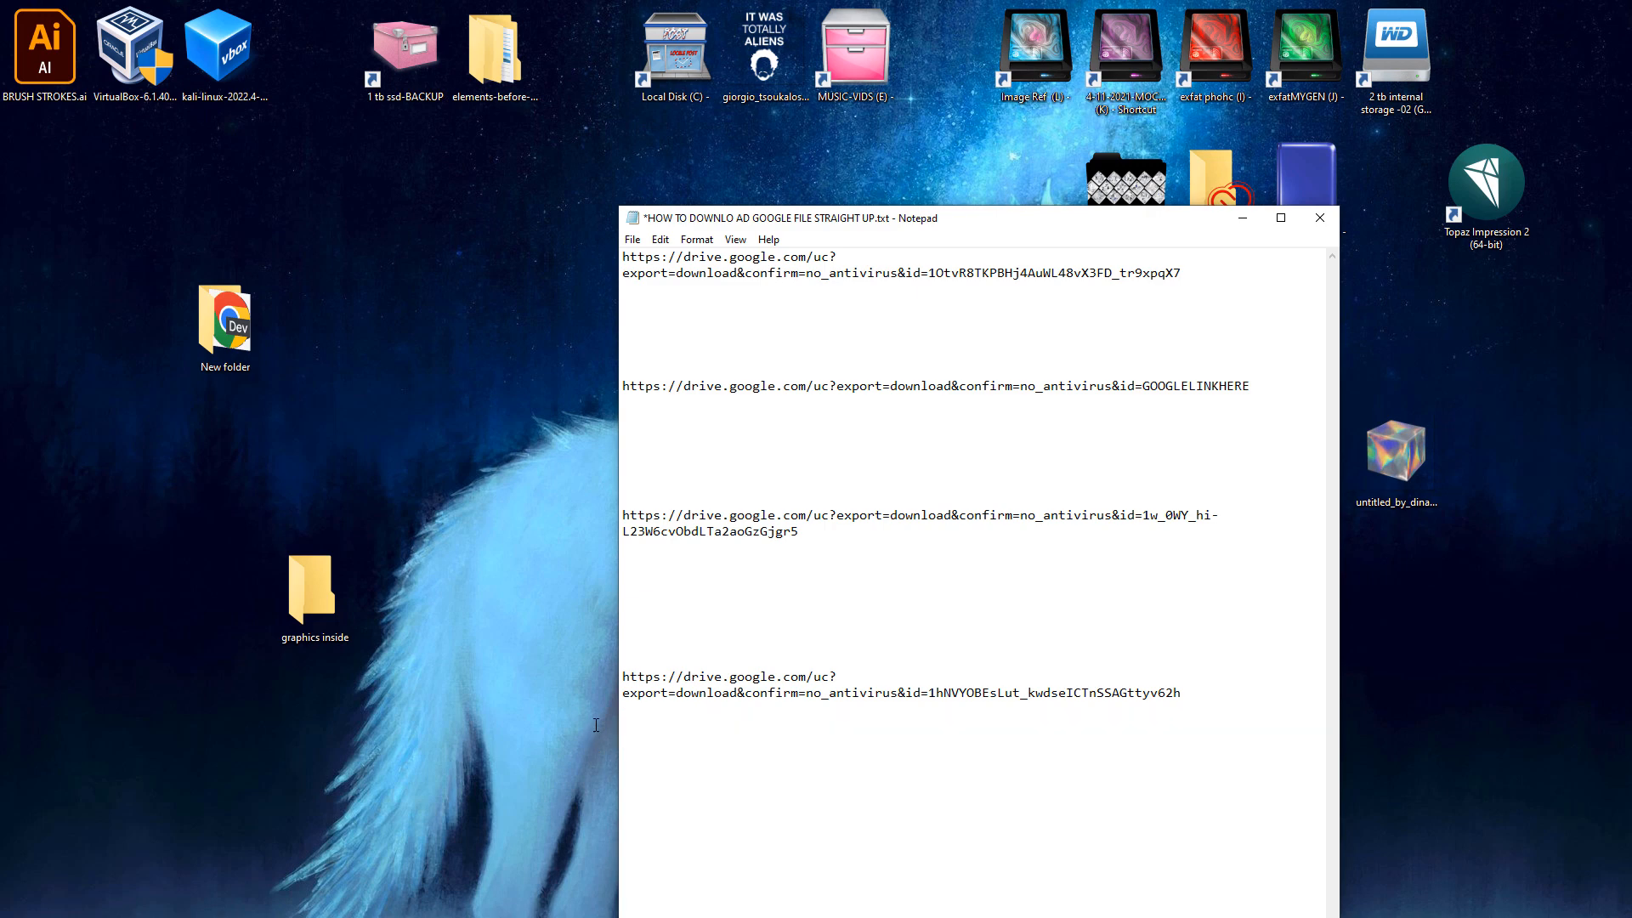
mouse_move(996, 392)
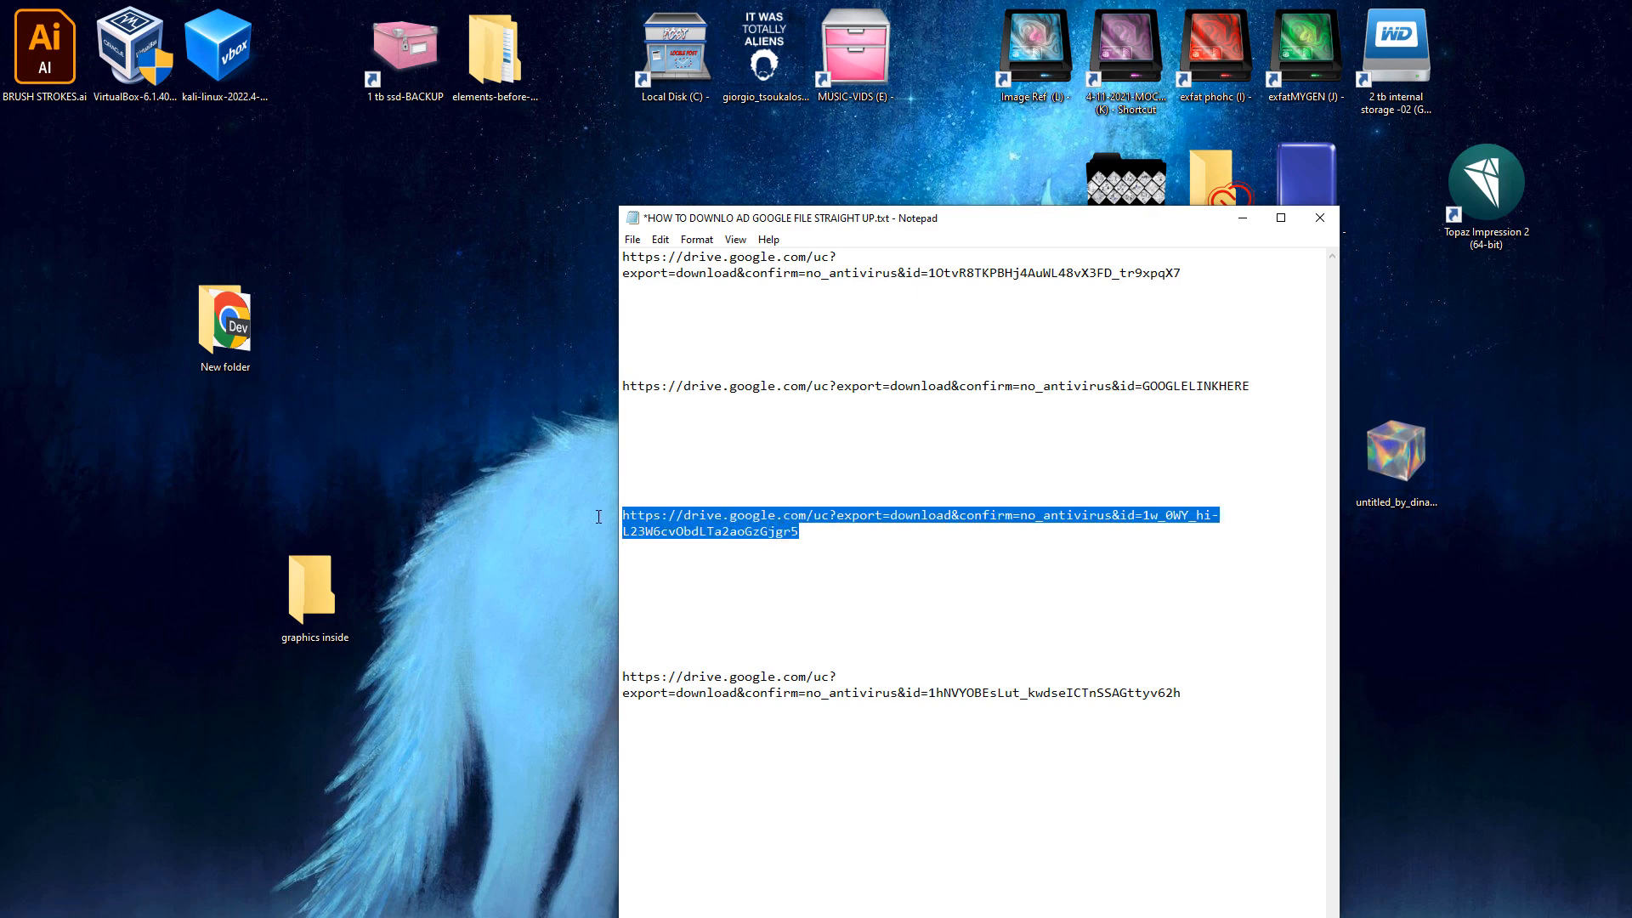
key(Delete)
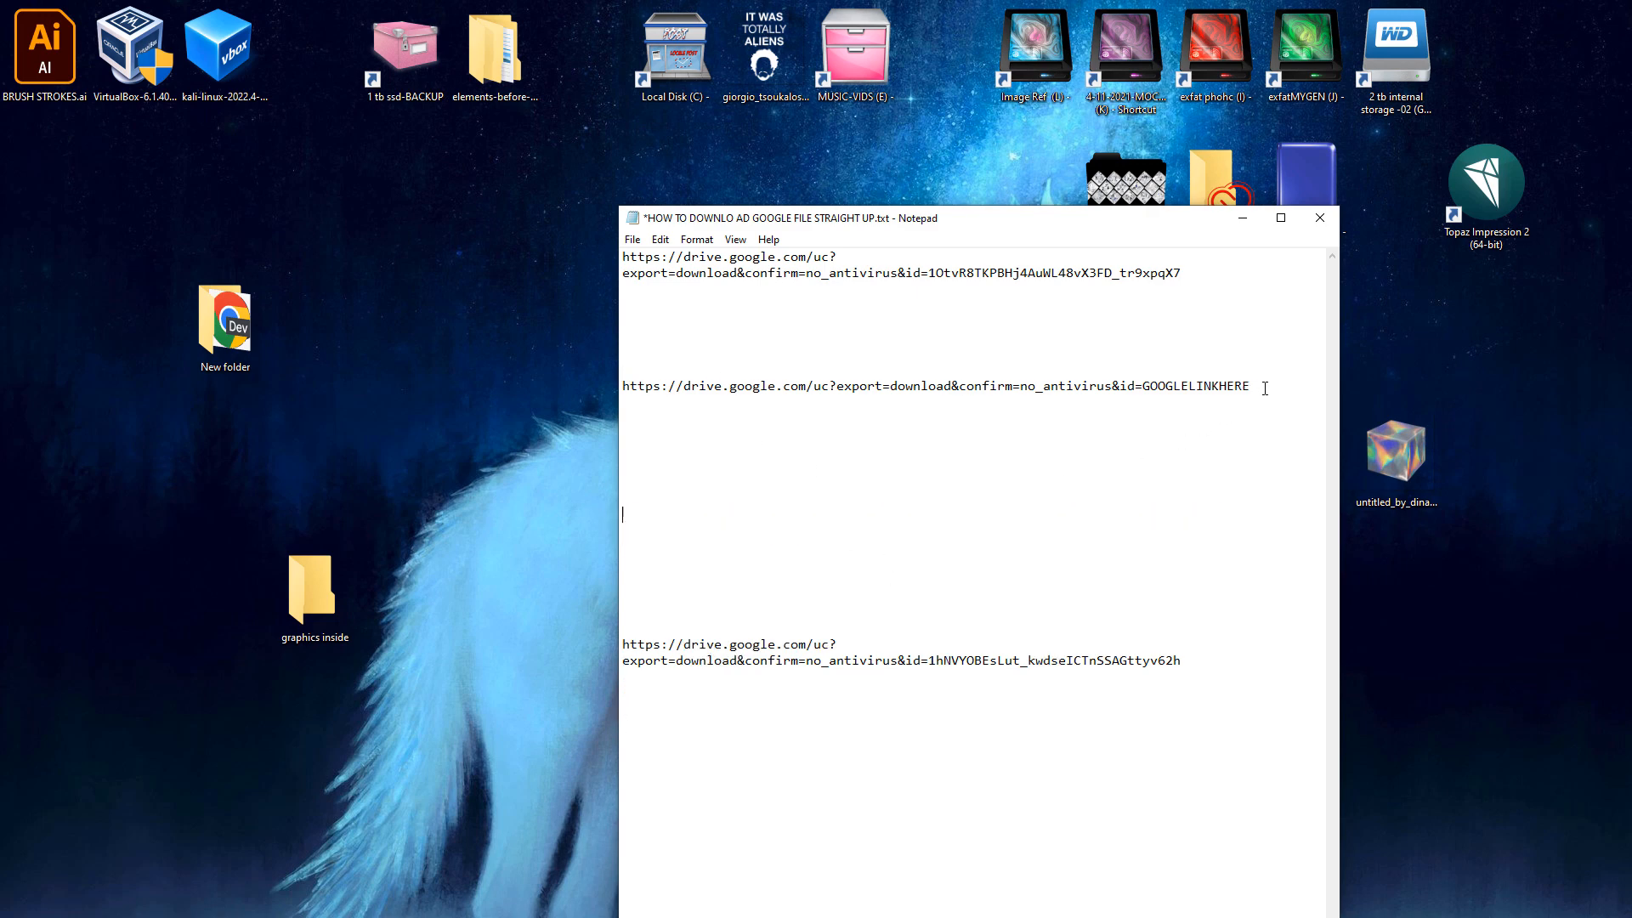
- Copy the GOOGLELINKHERE template line and select its placeholder for replacement
right_click(937, 386)
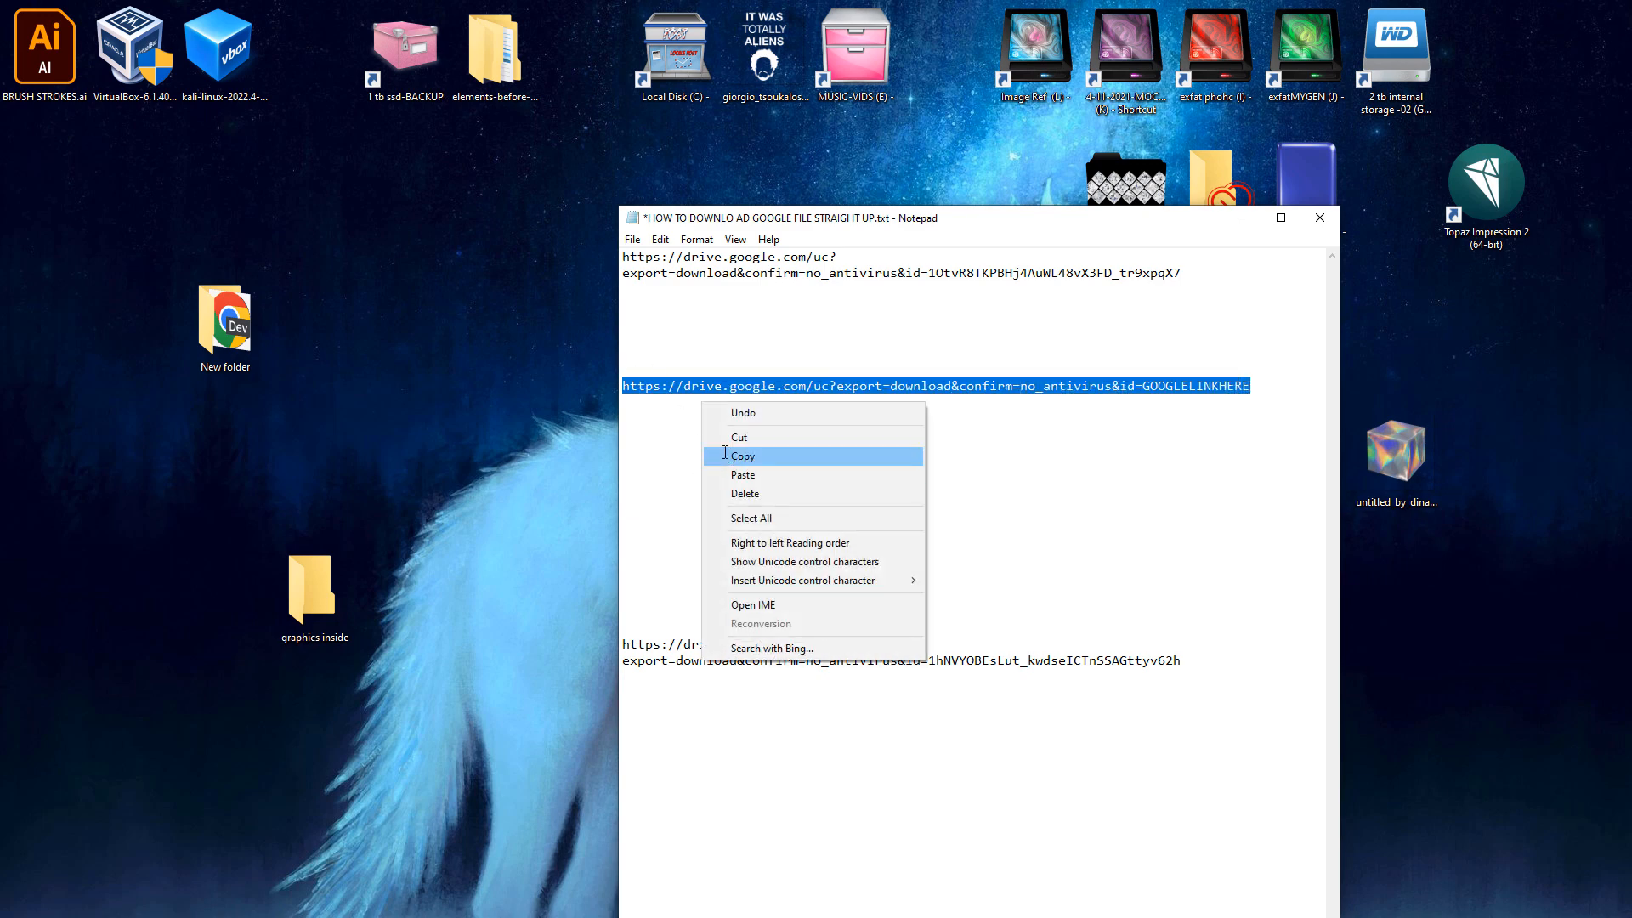
click(743, 456)
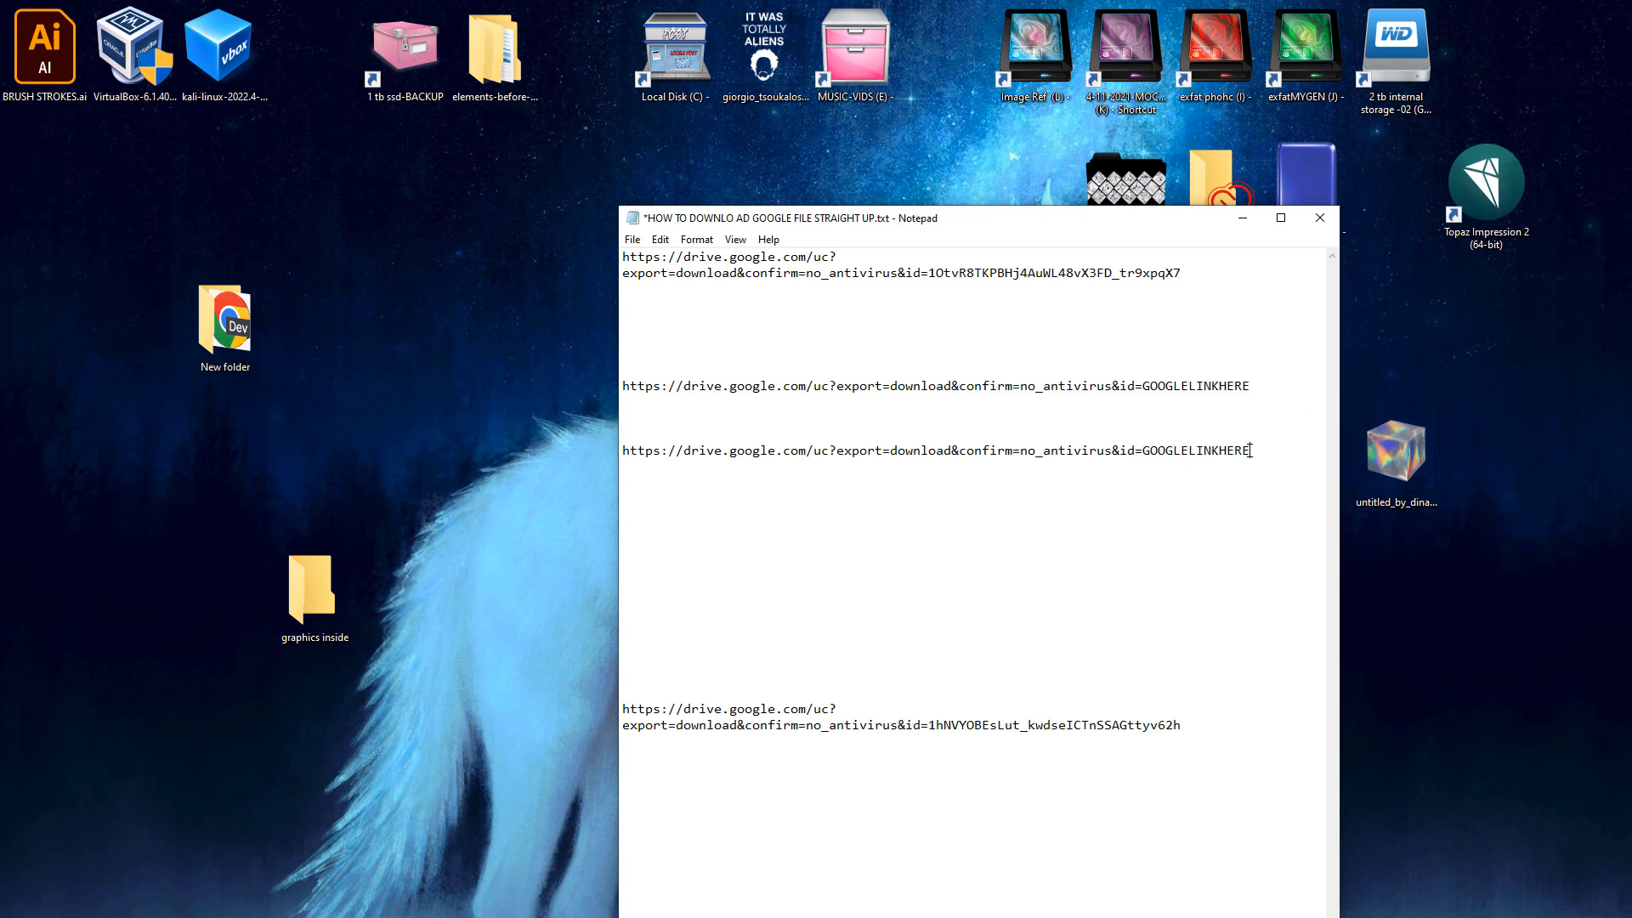
double_click(1195, 448)
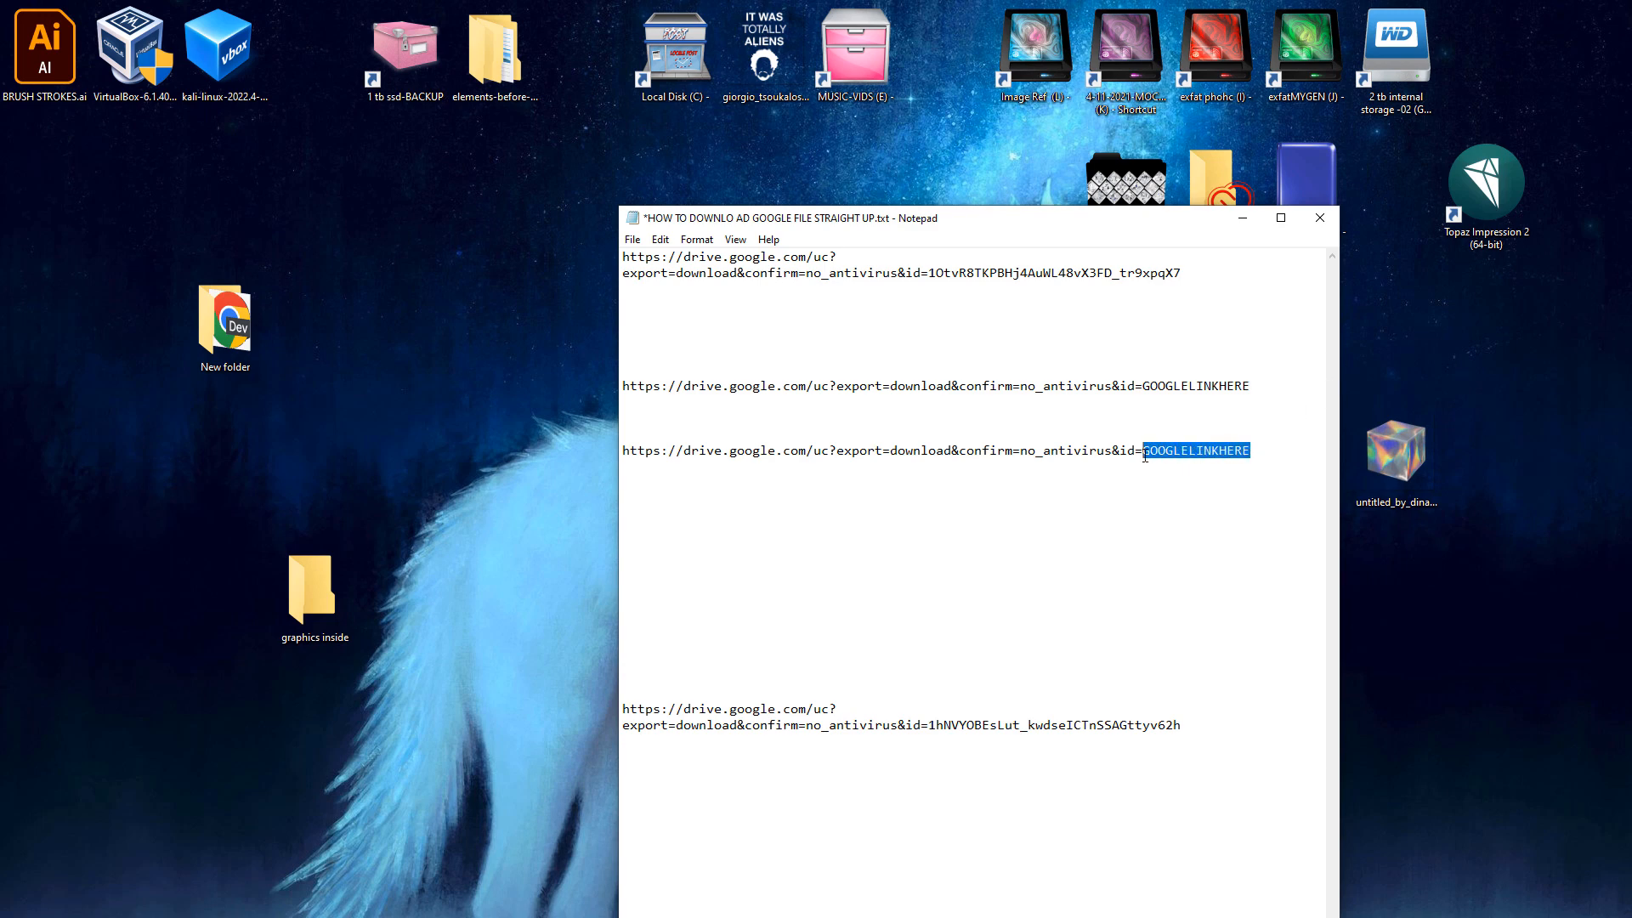
mouse_move(1188, 724)
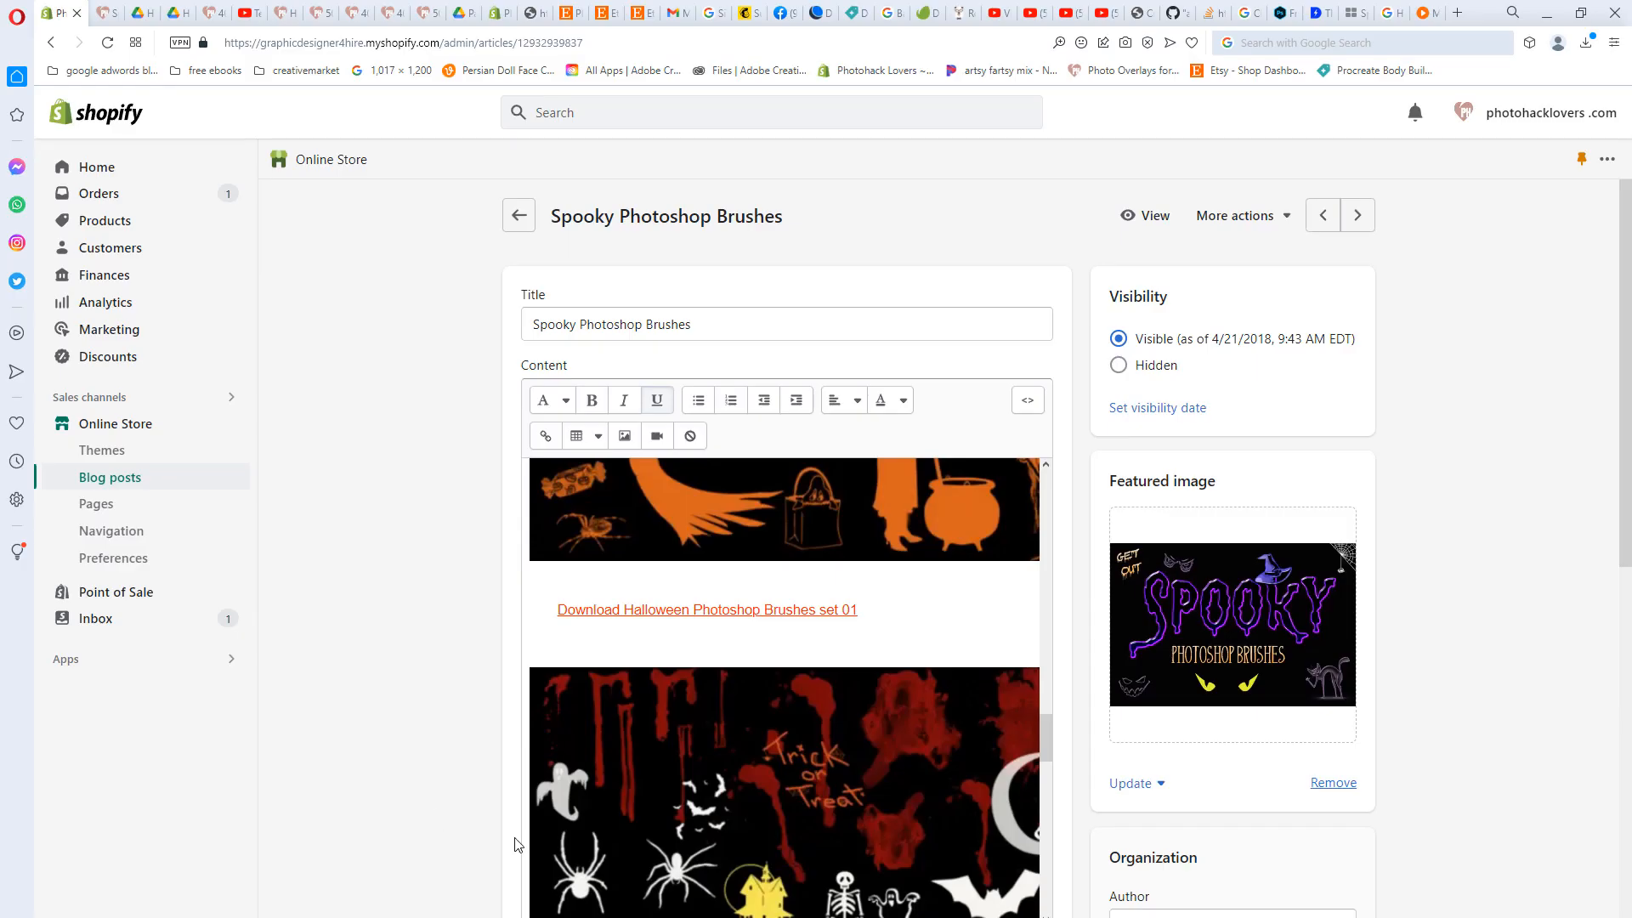
mouse_move(320, 726)
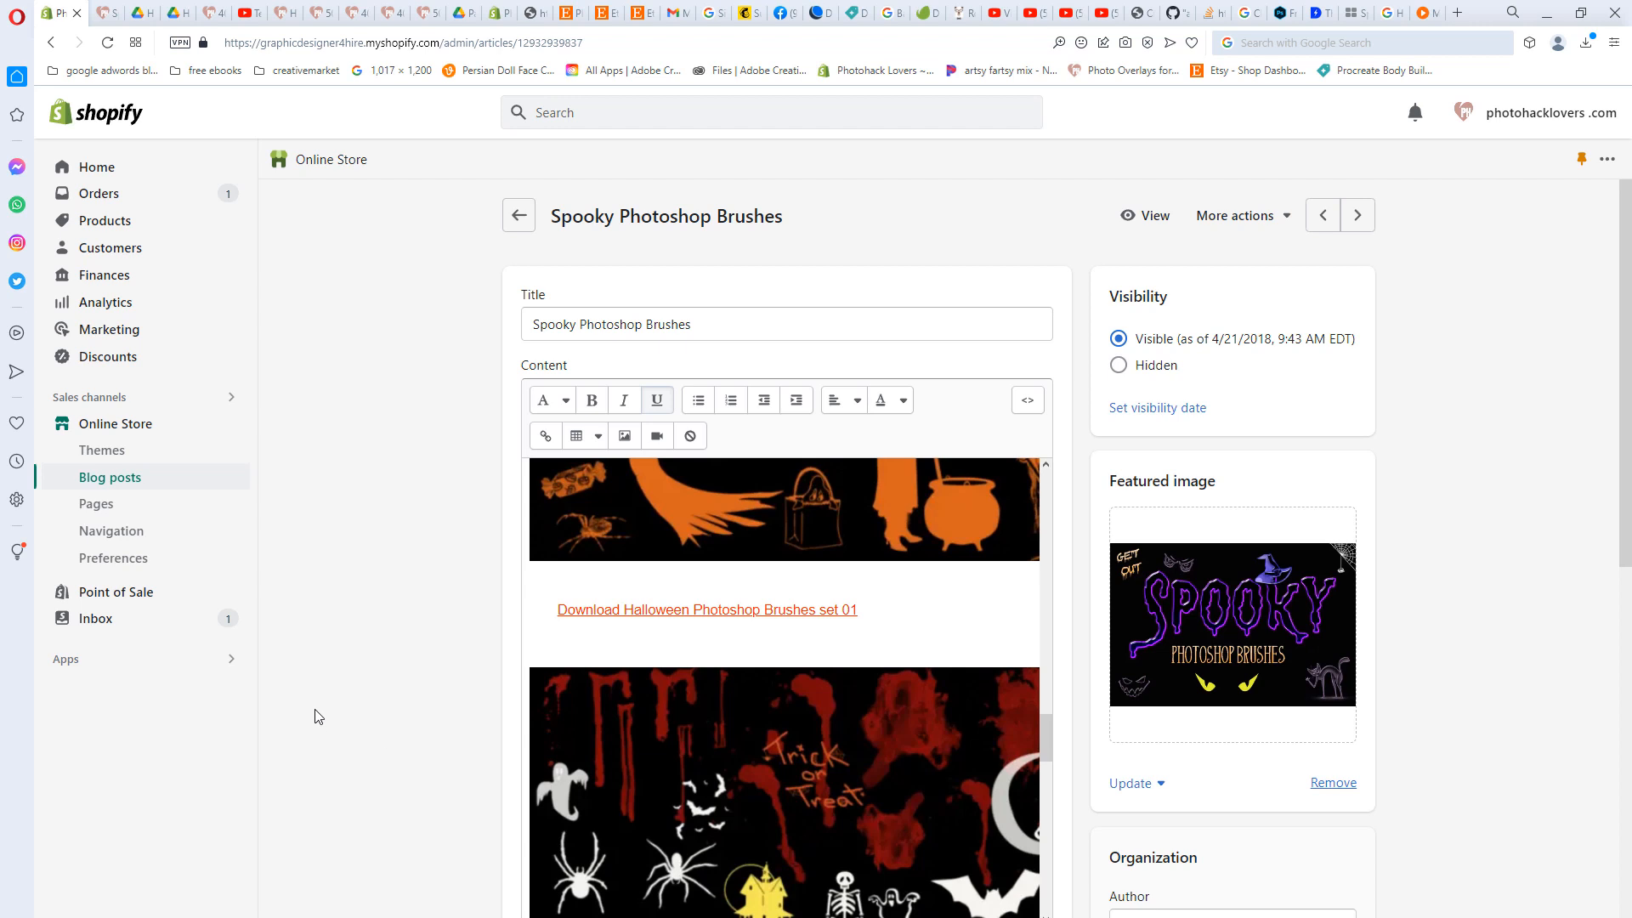
- Remove the old Download link under the first Halloween brush image
scroll(down, 3)
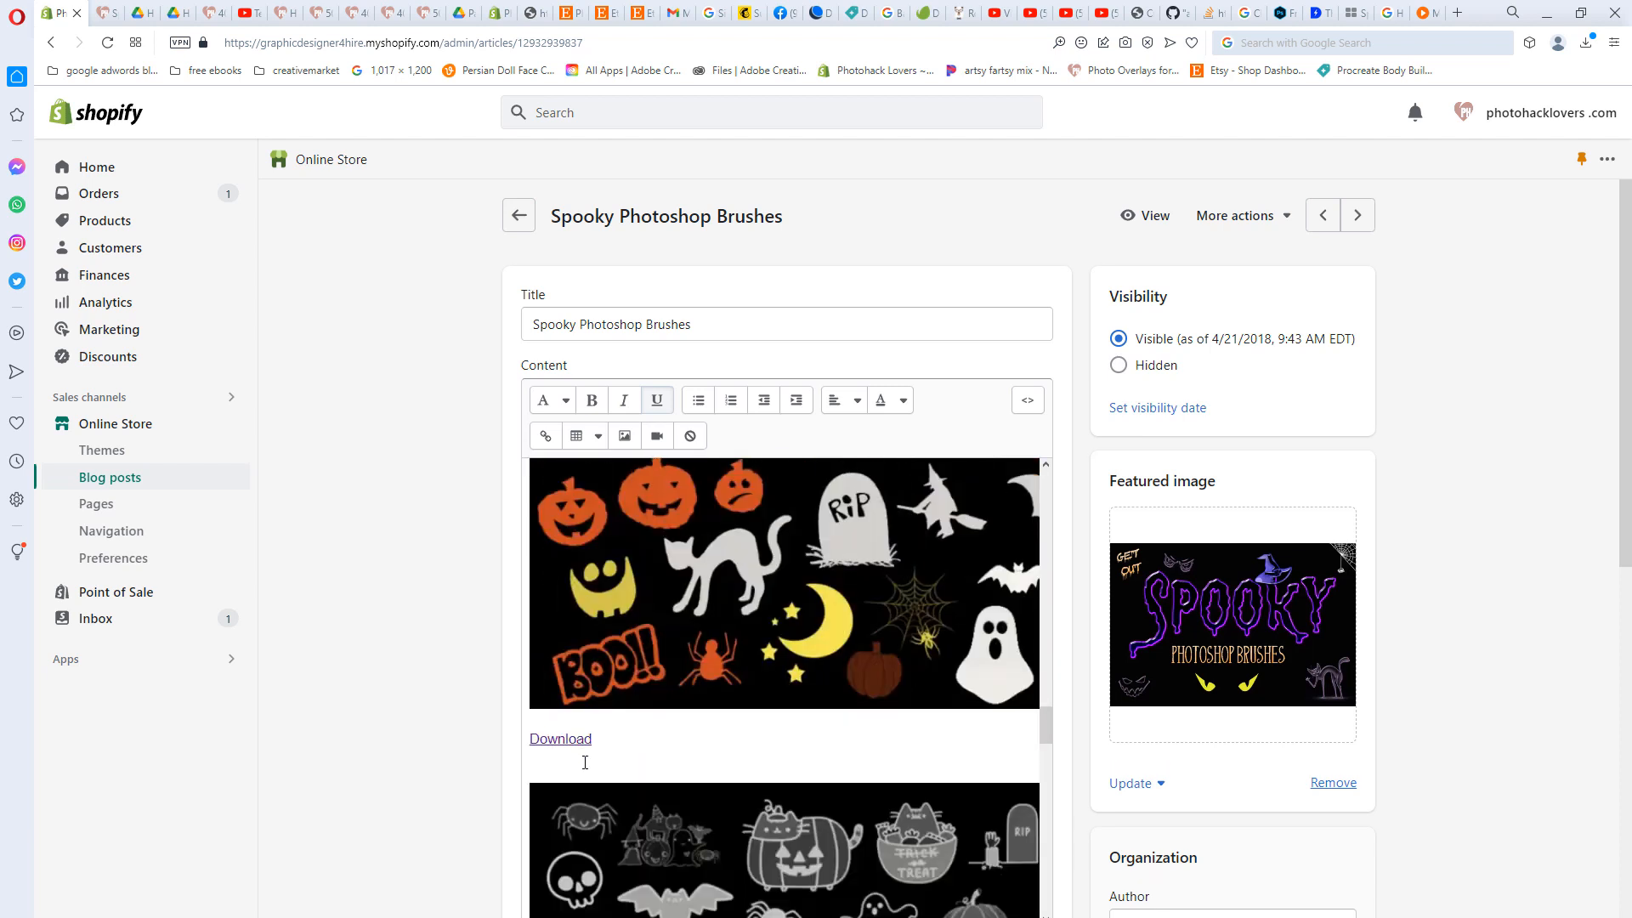
click(605, 740)
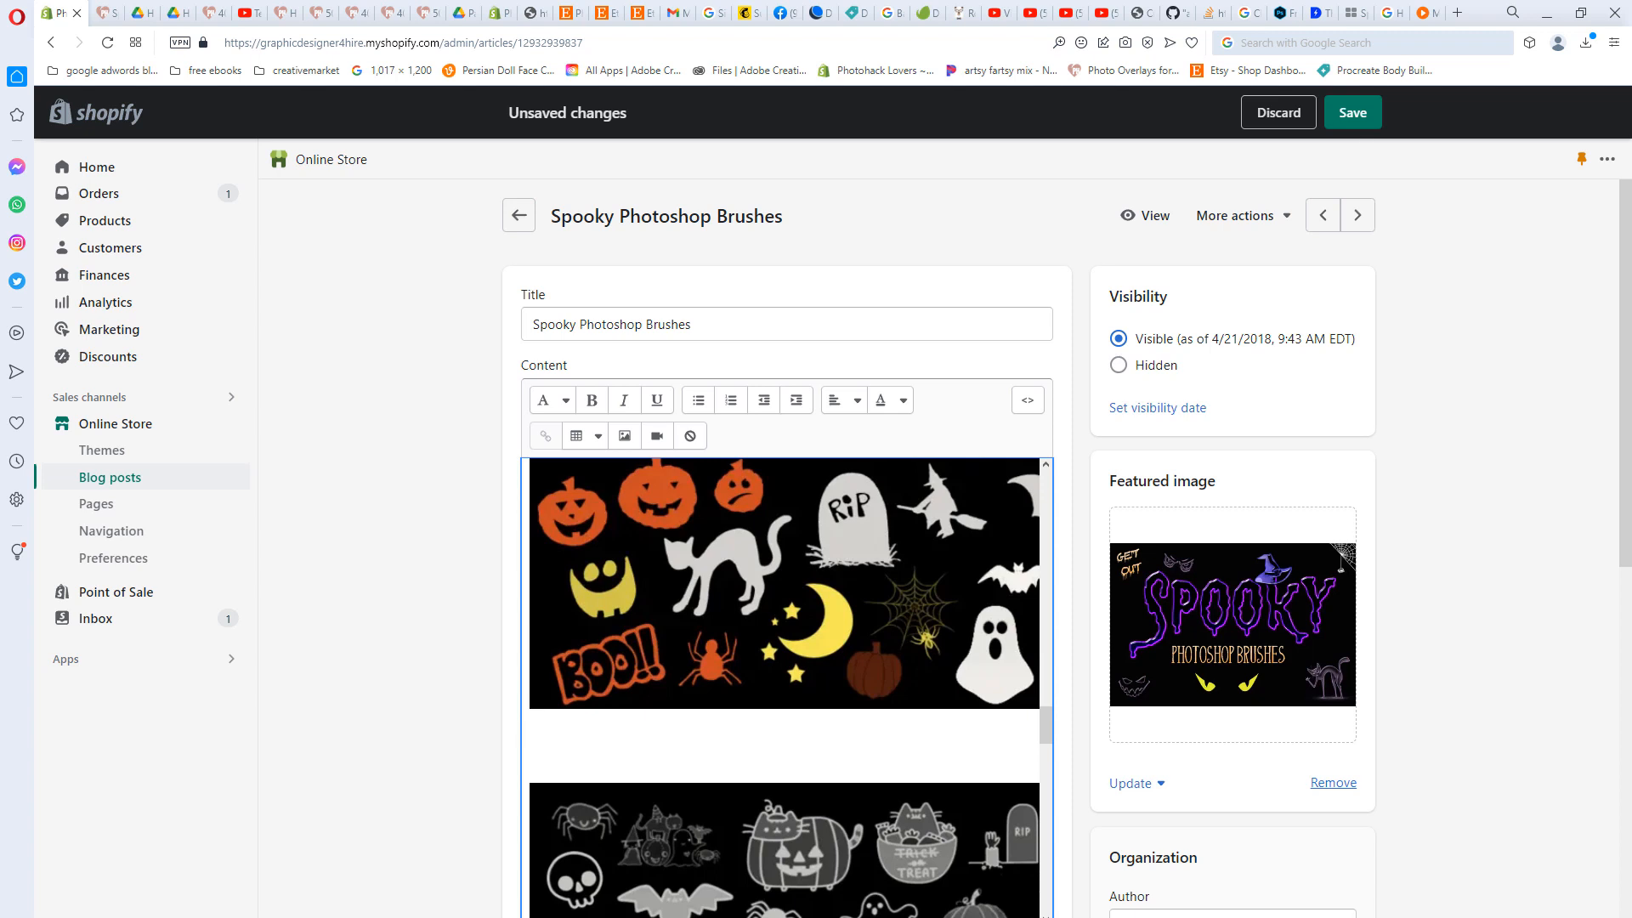
click(560, 735)
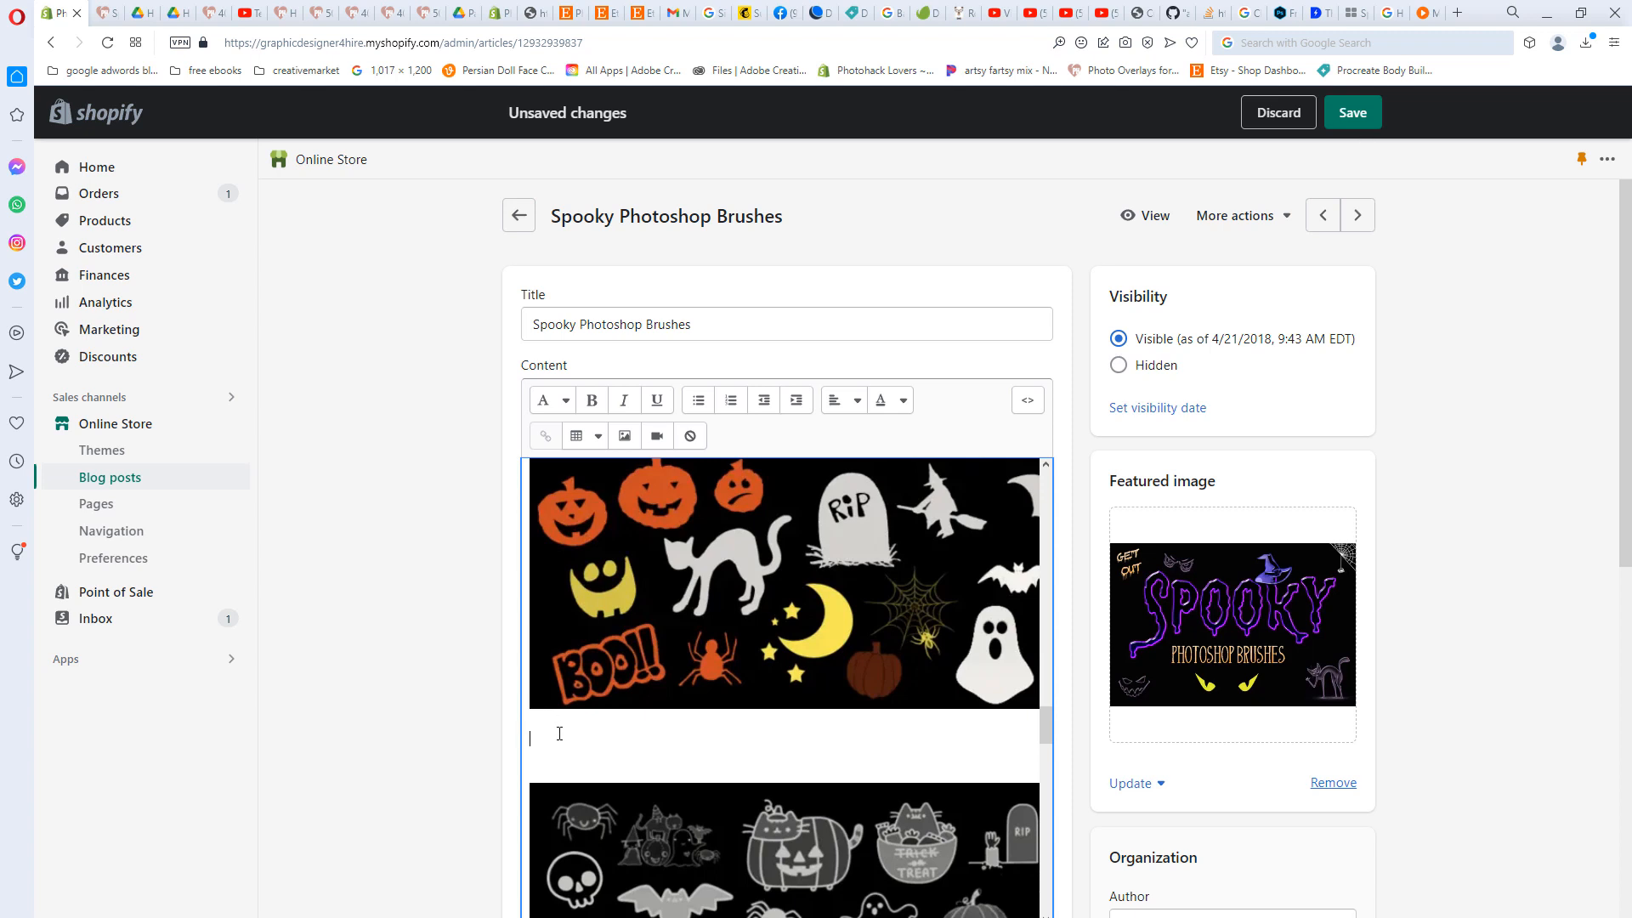
- Write 'Download Photoshop Brushes set 02' on that line and select the whole line
text(Do)
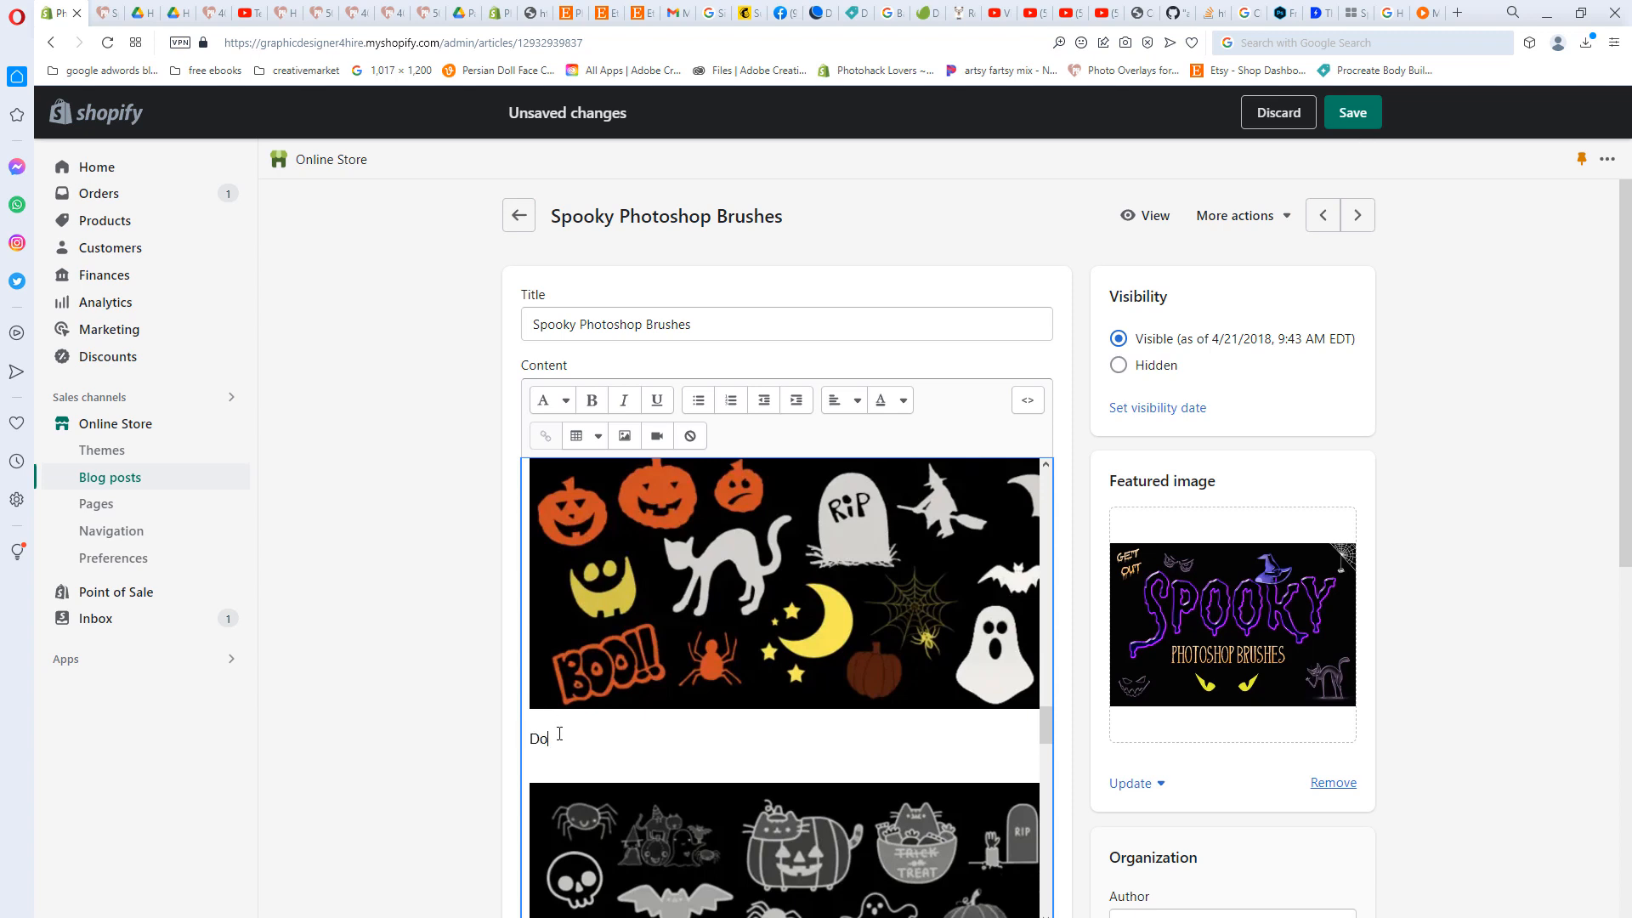
text(wnload Ph)
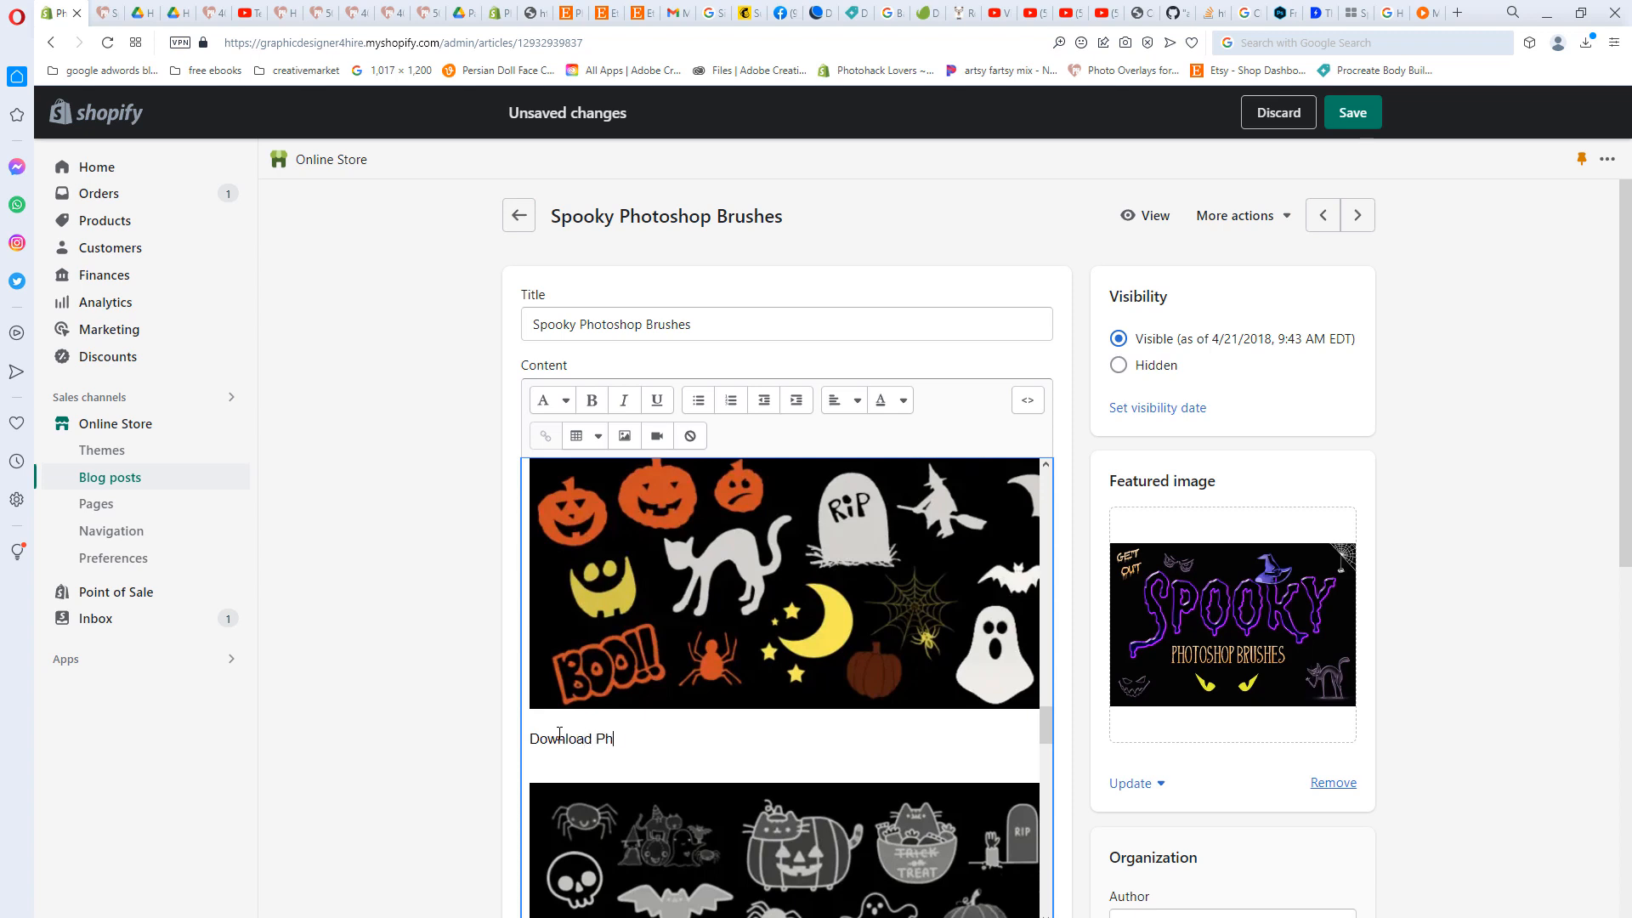
text(otoshop B)
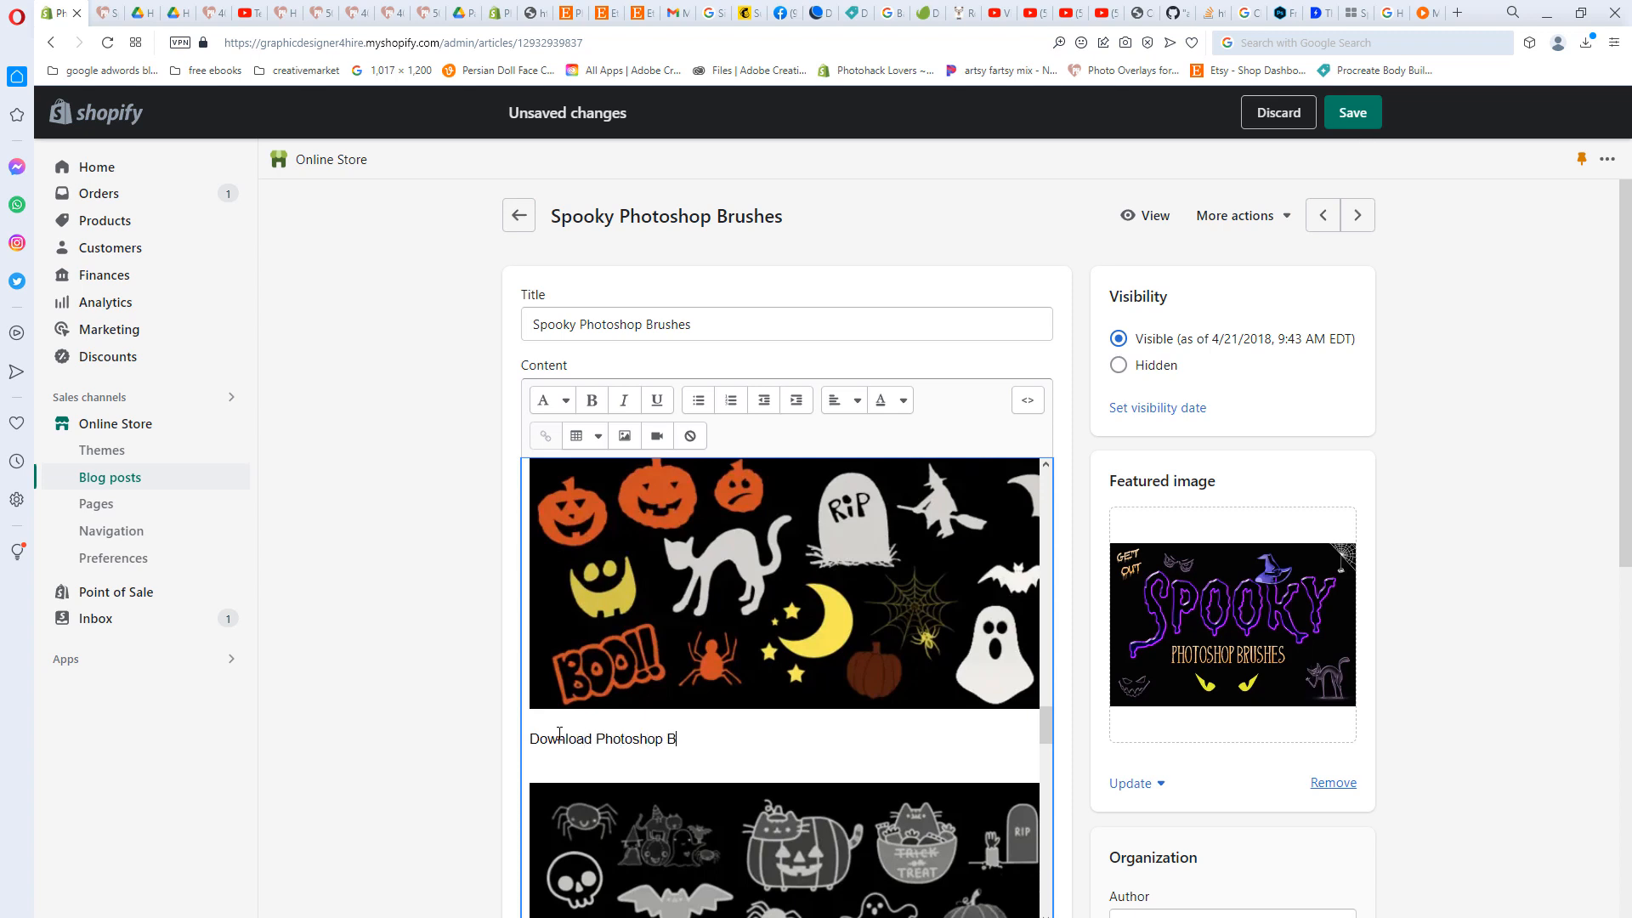
text(rushes)
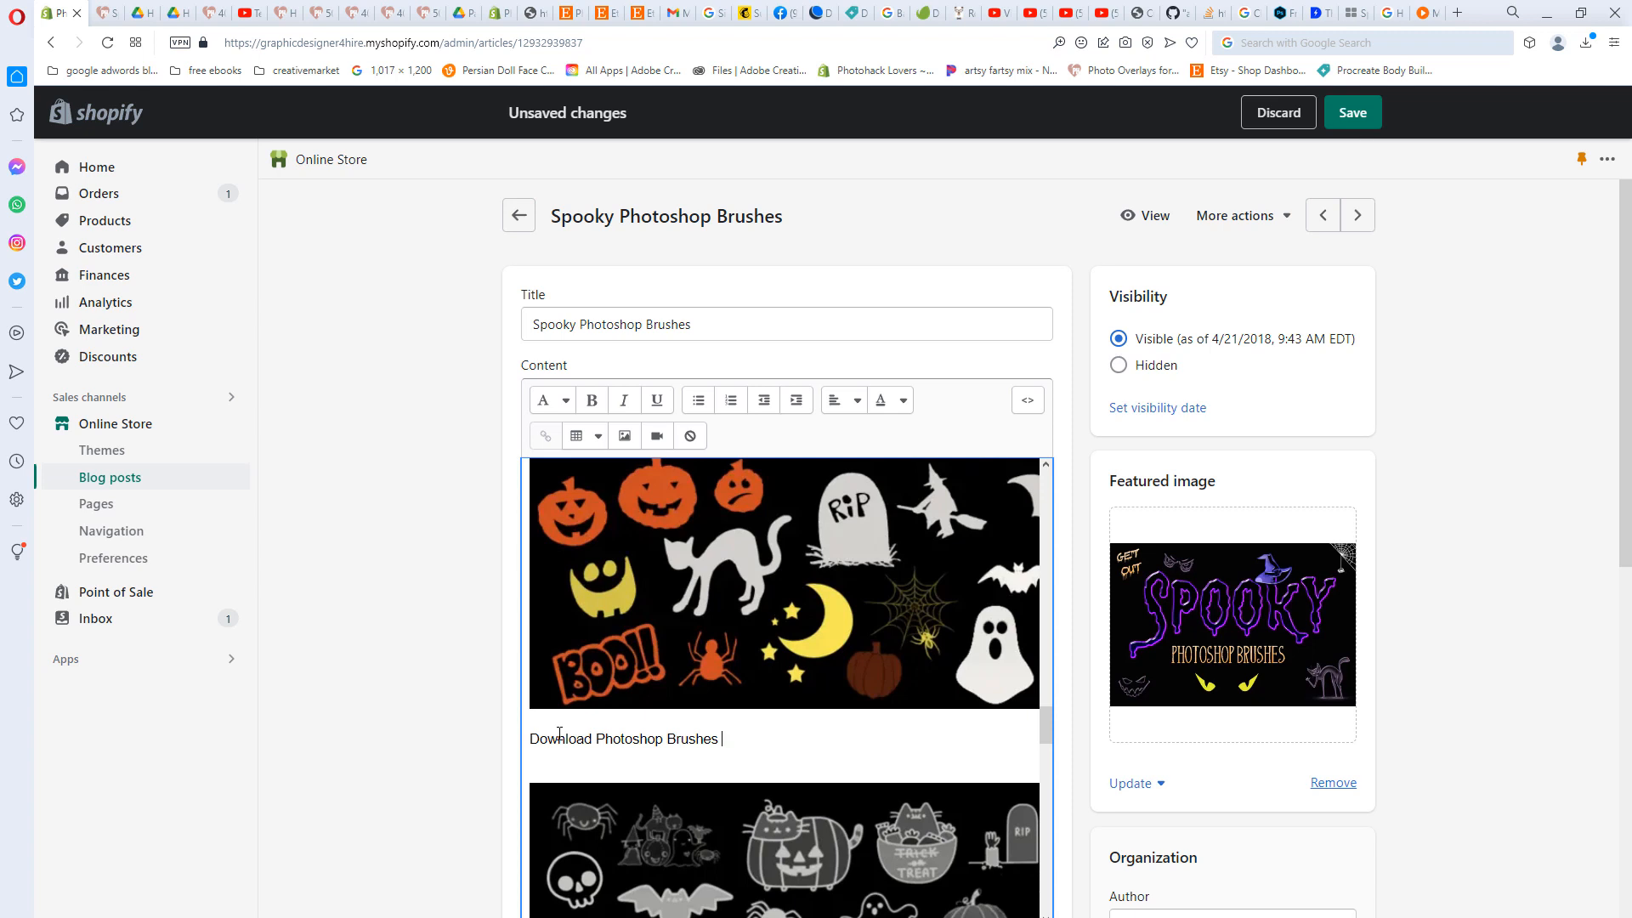
text(set 02)
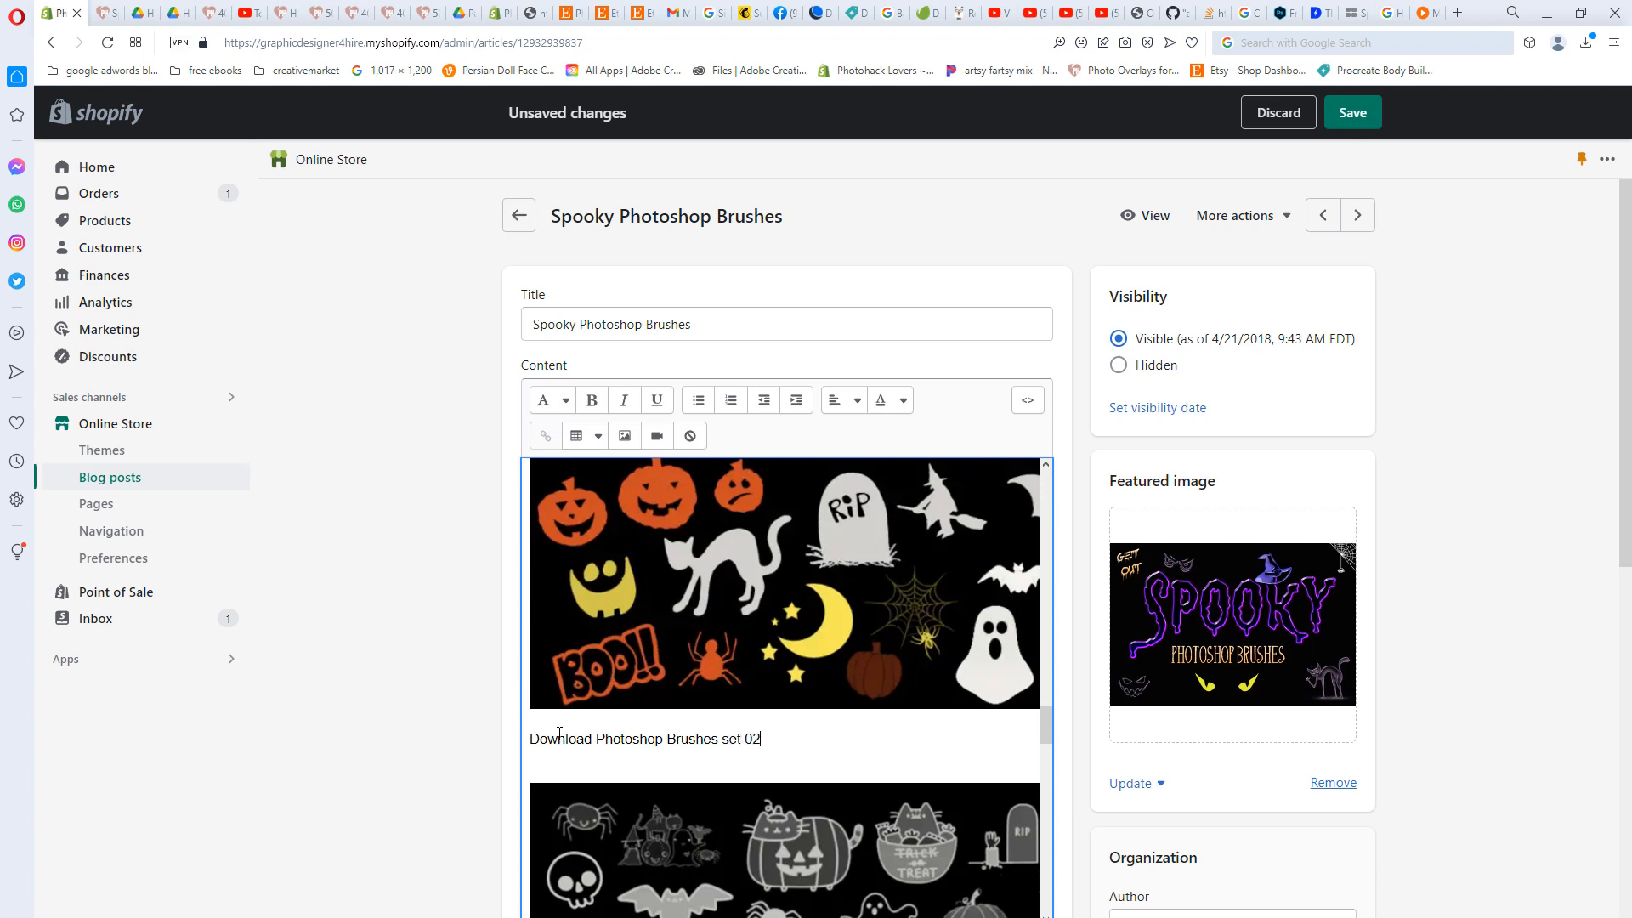
triple_click(642, 739)
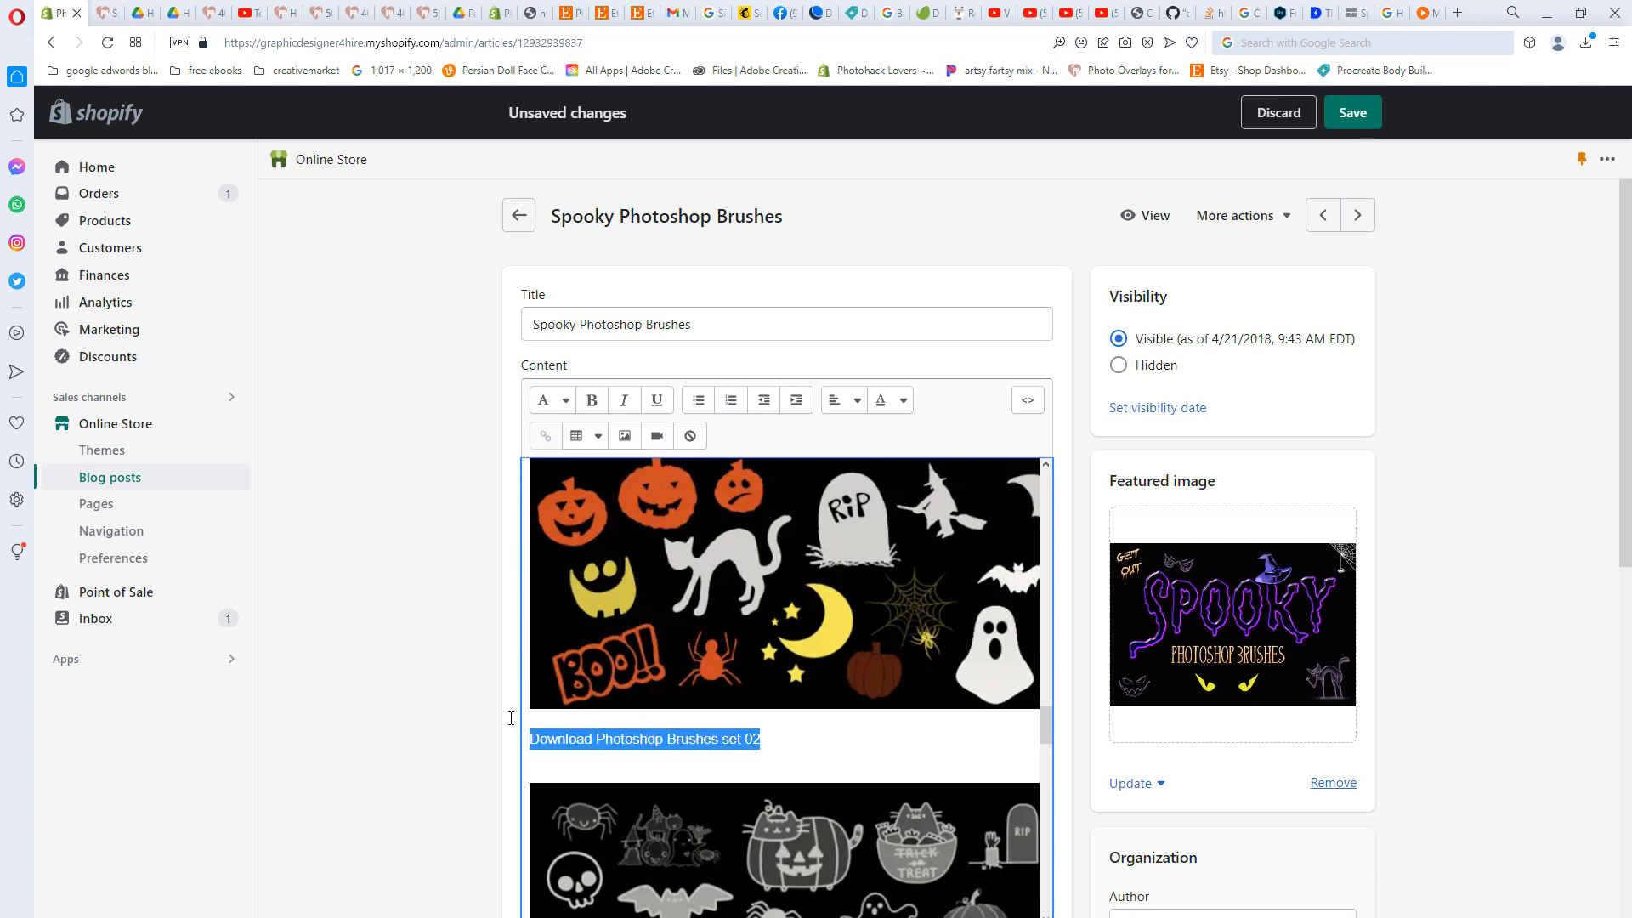
mouse_move(544, 435)
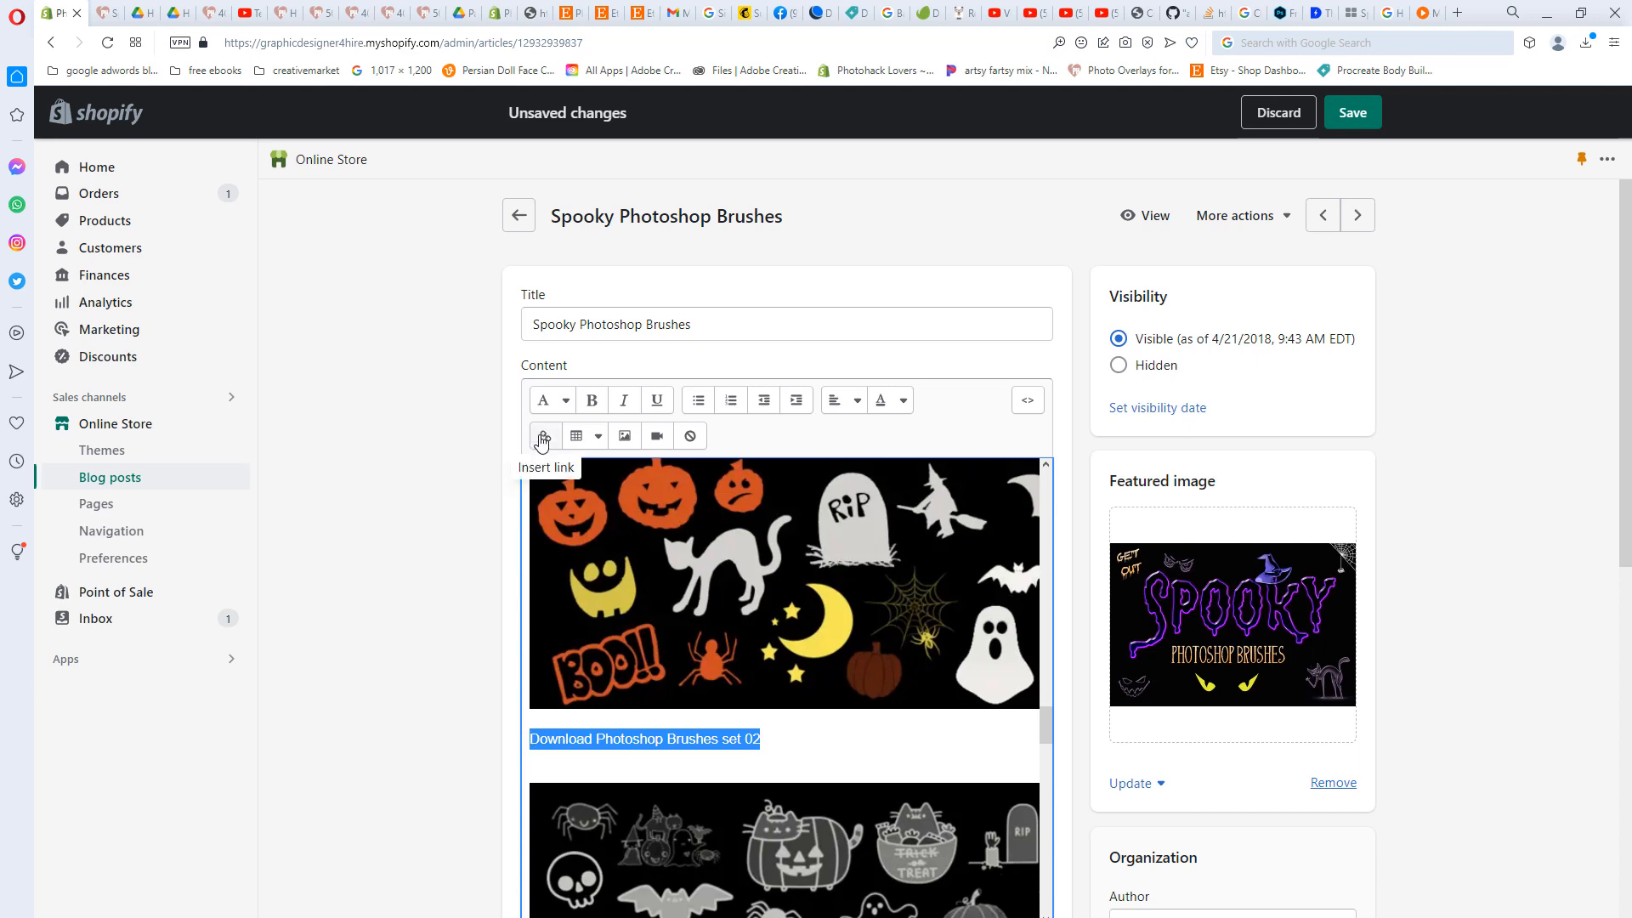
- Start a link on the line with the drive.google.com/uc?export=download&confirm=antivirus URL for the set 02 ID
click(542, 435)
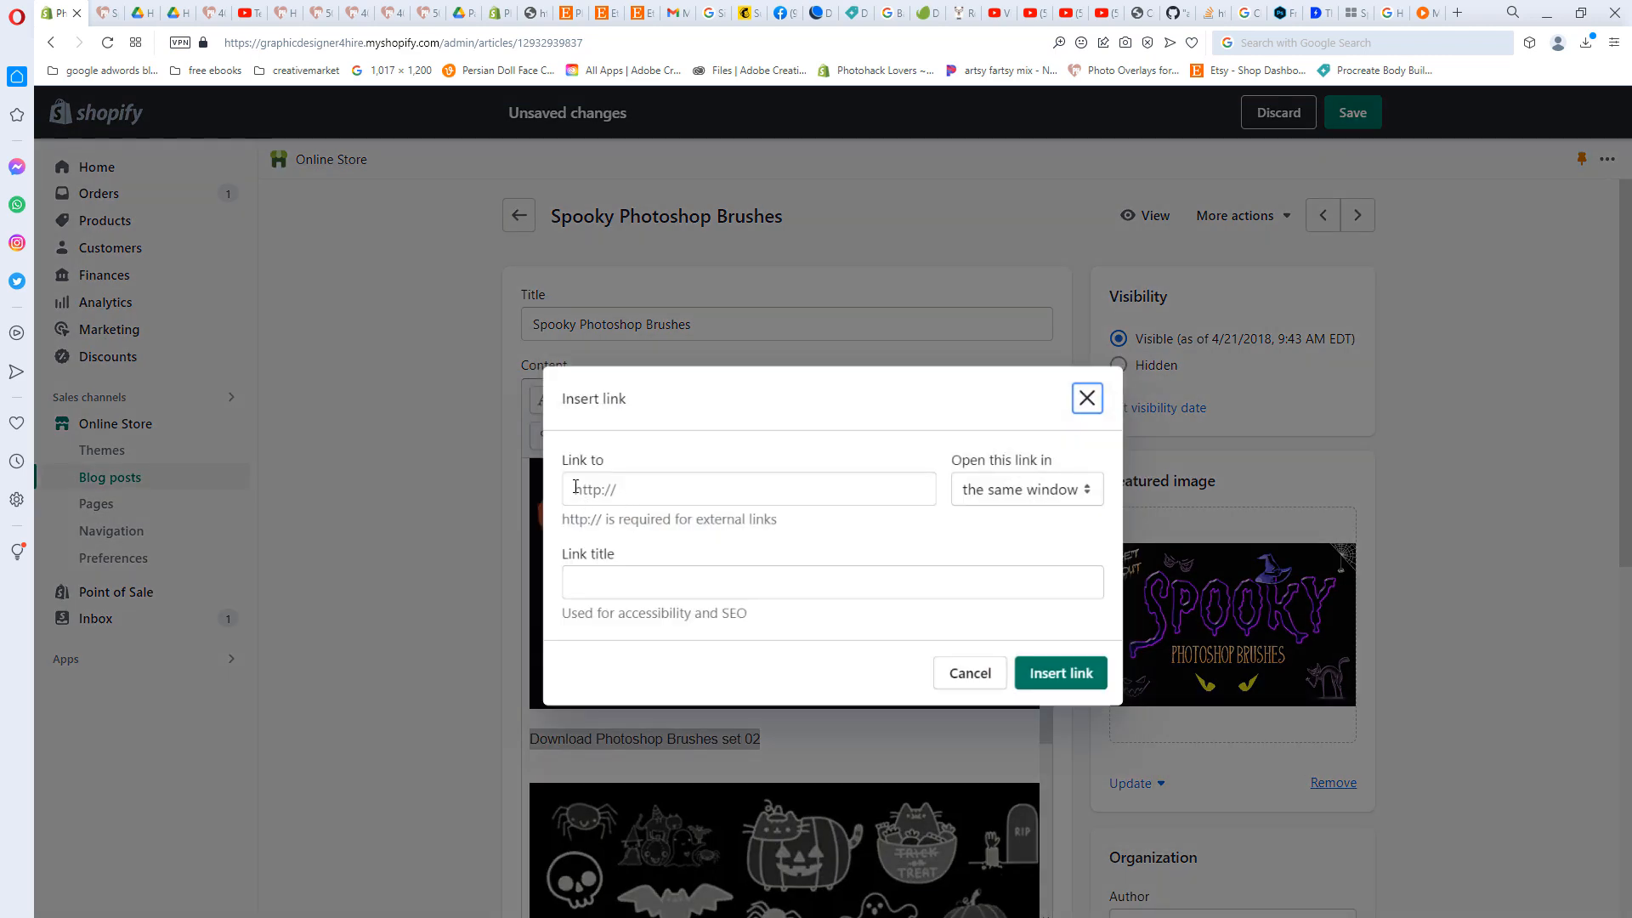
text(antivirus&id=1hNVYOBEsLut_kwdseICTnSSAGttyv62h)
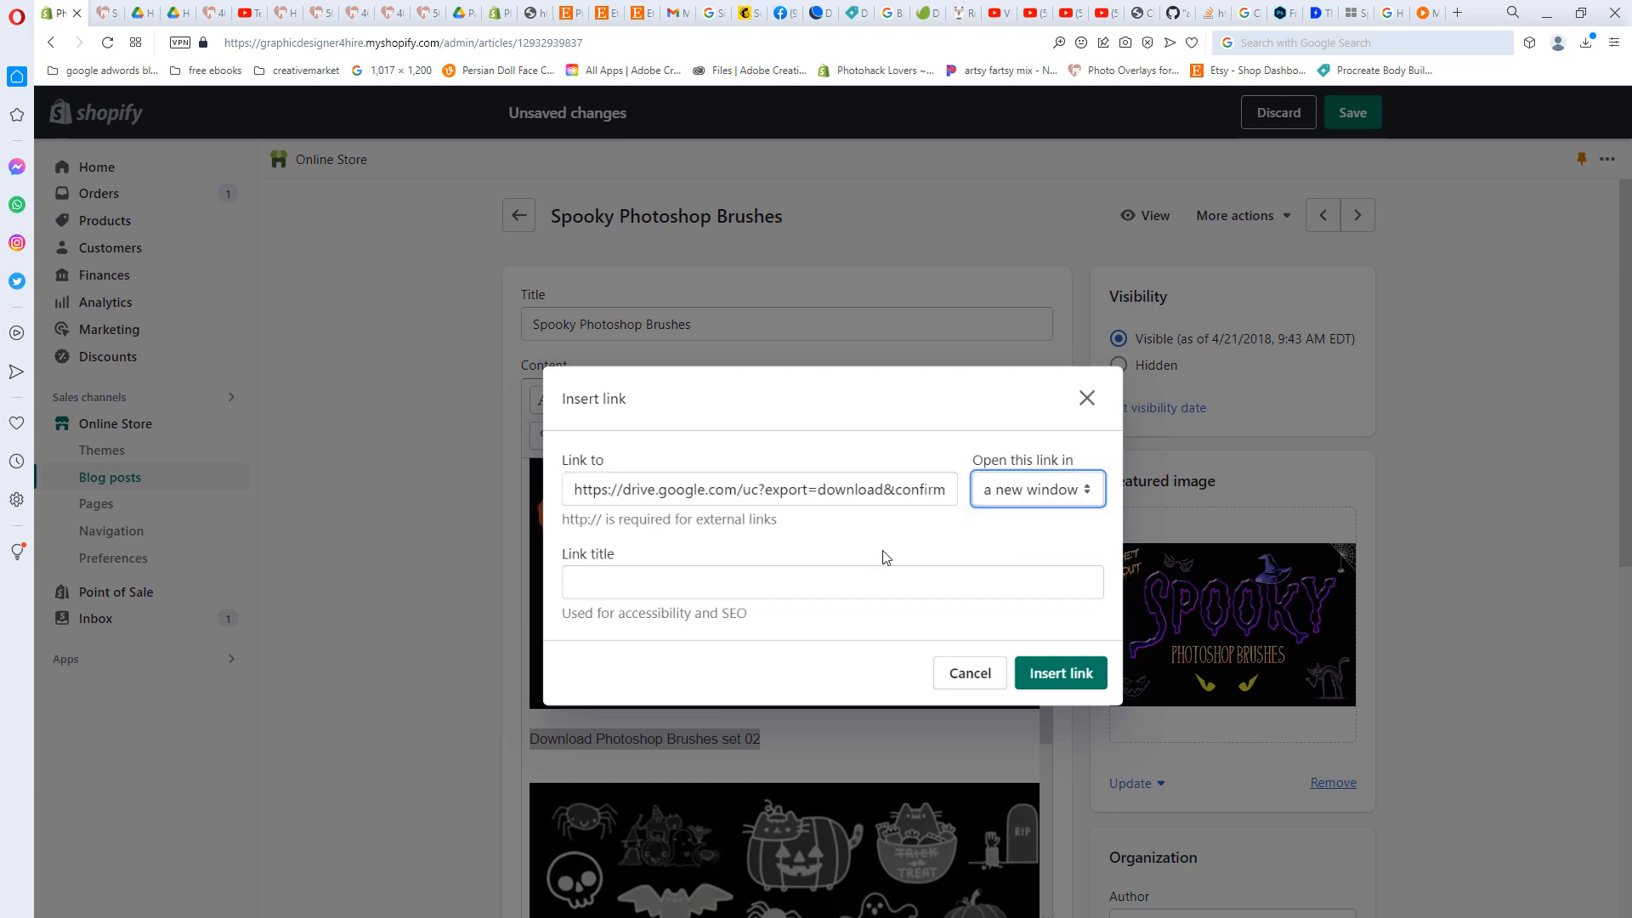
- Enter a Halloween Photoshop Brushes Set link title
click(831, 581)
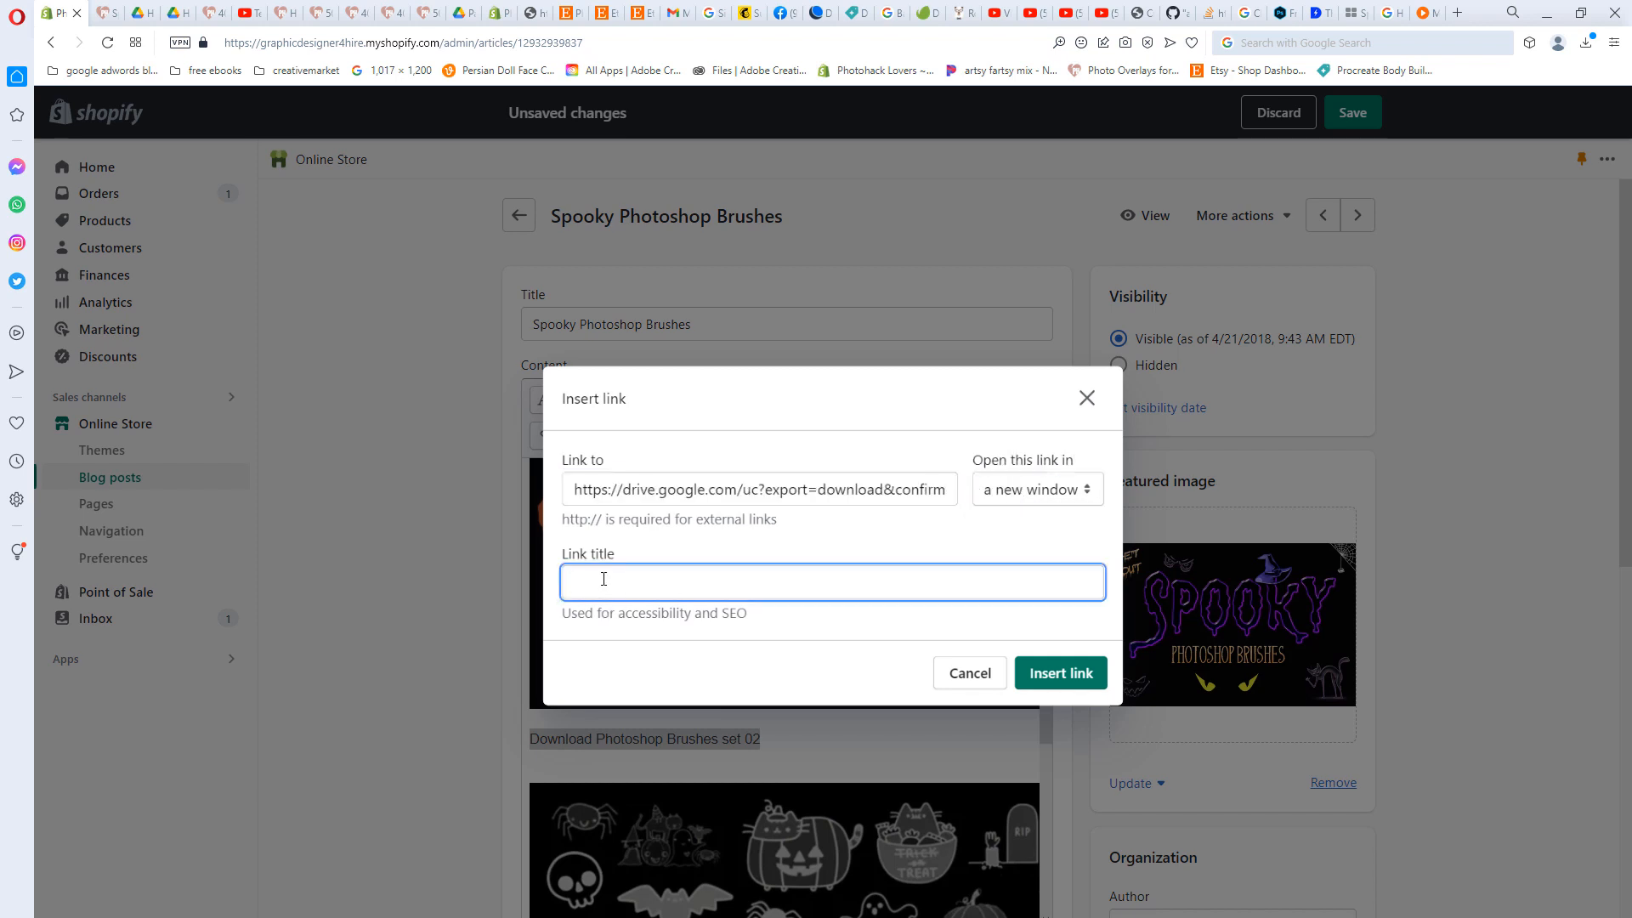
text(Download)
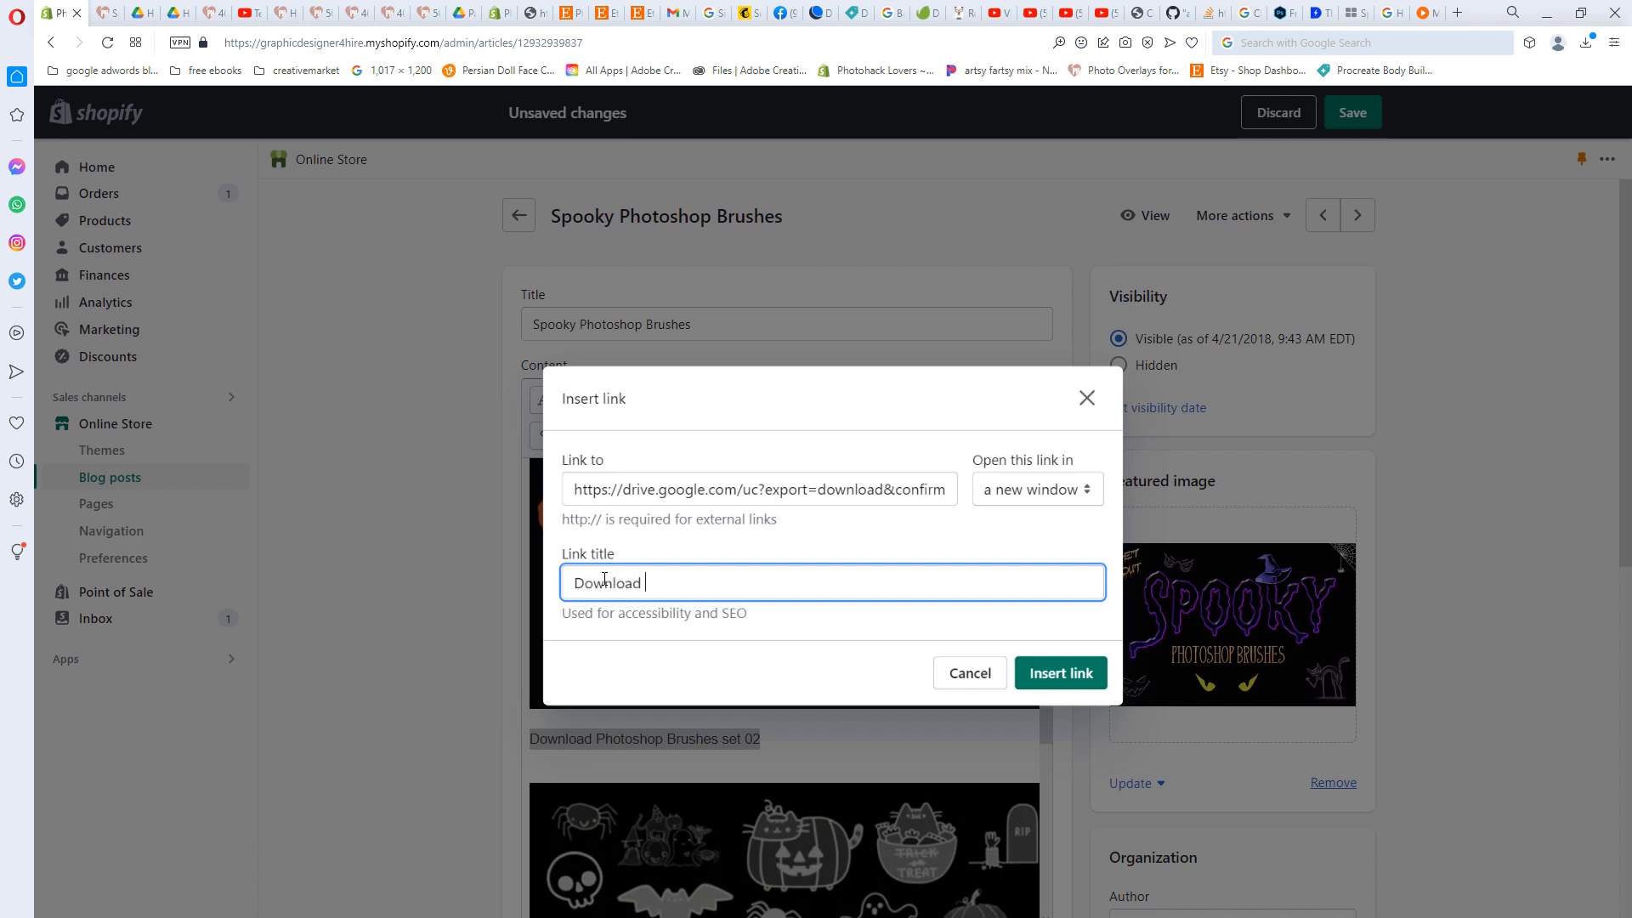
text(Photoshop)
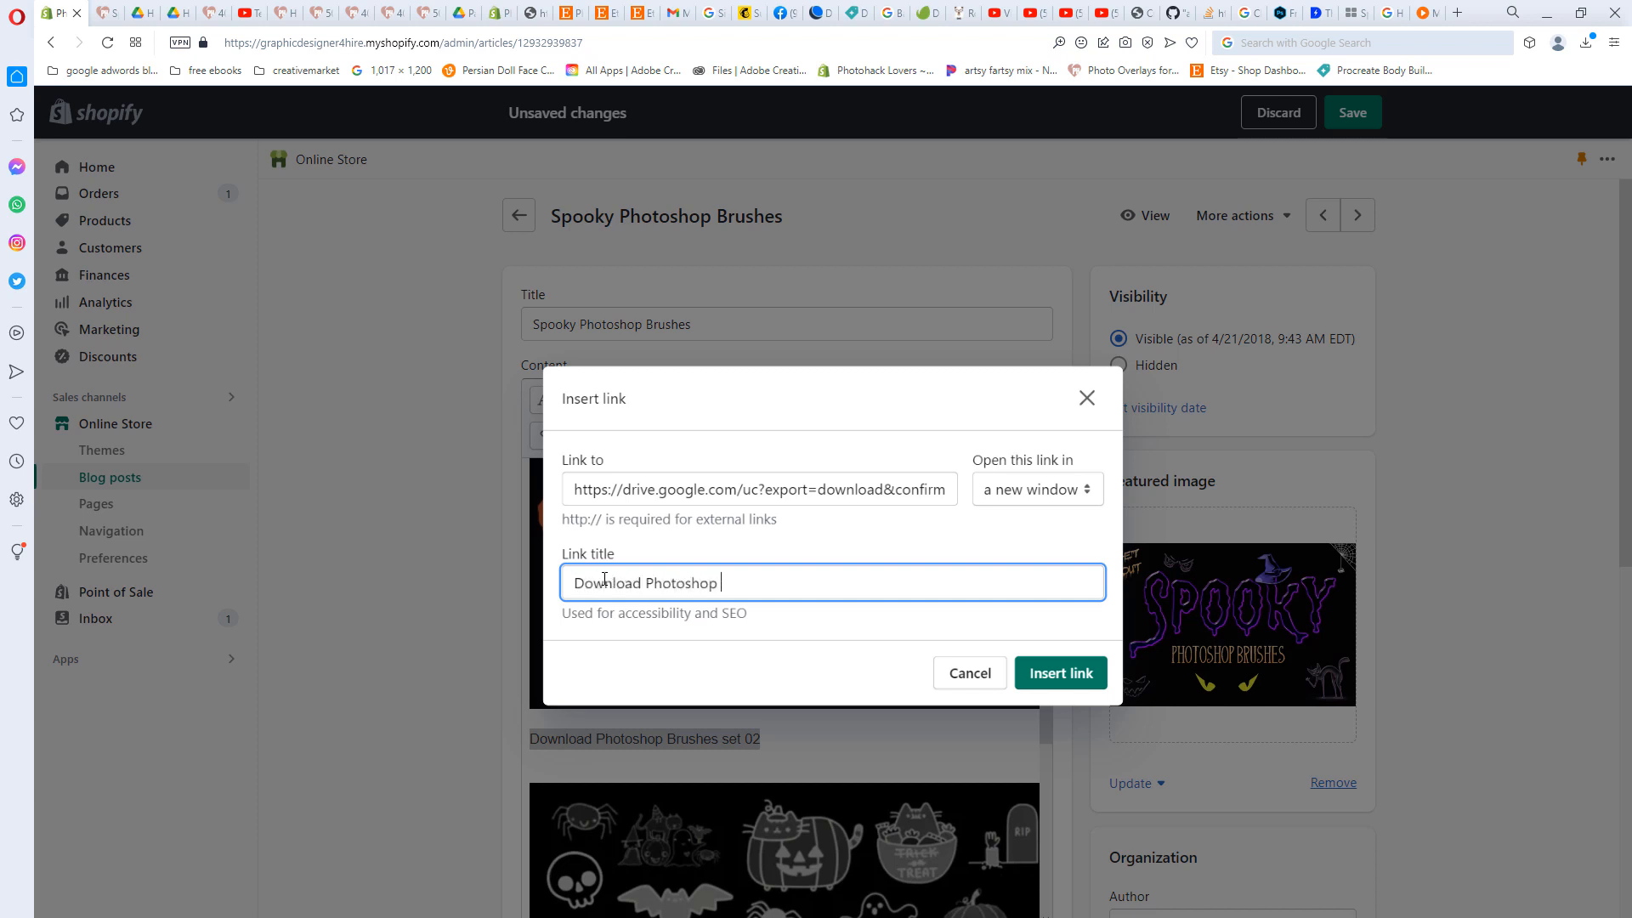
key(Backspace)
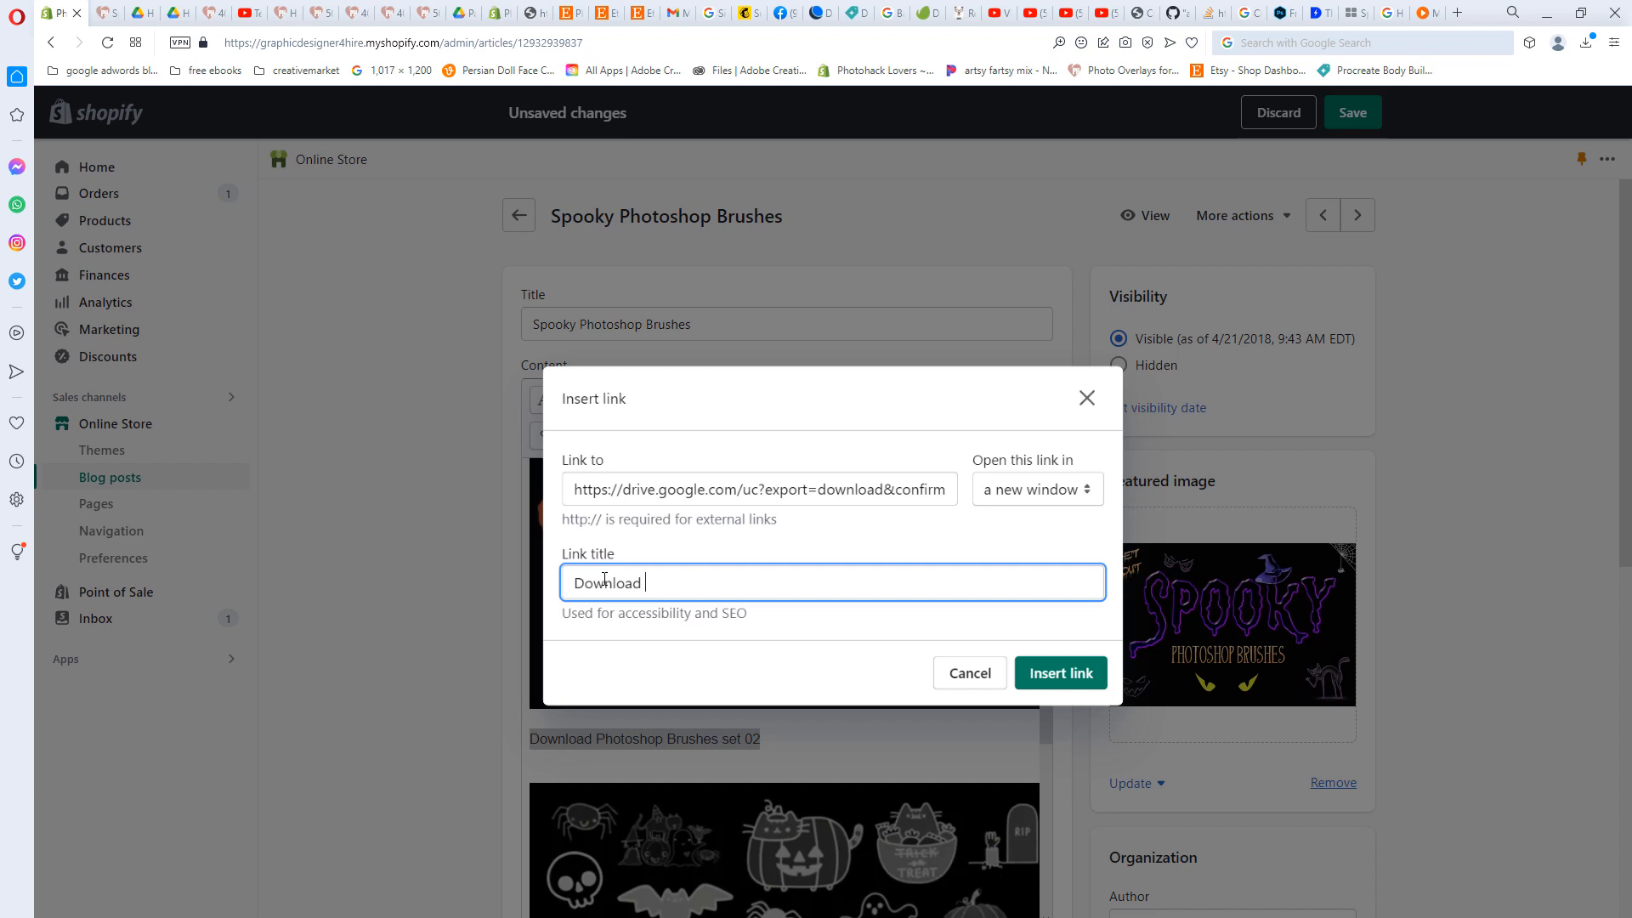
text(Halloween Pho)
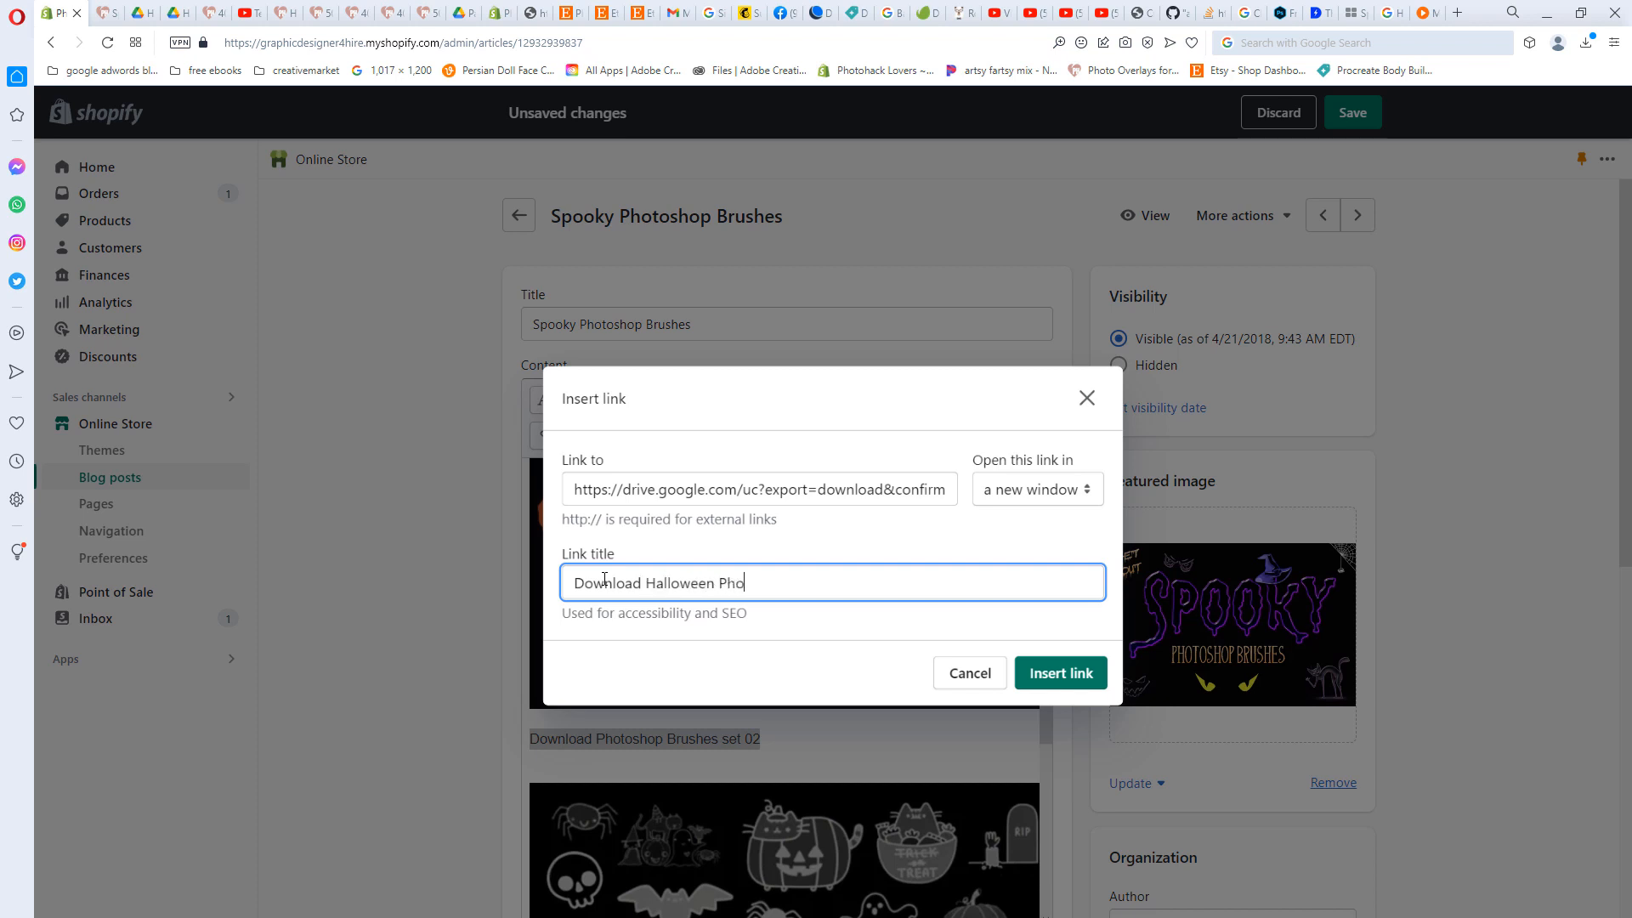
text(toshop)
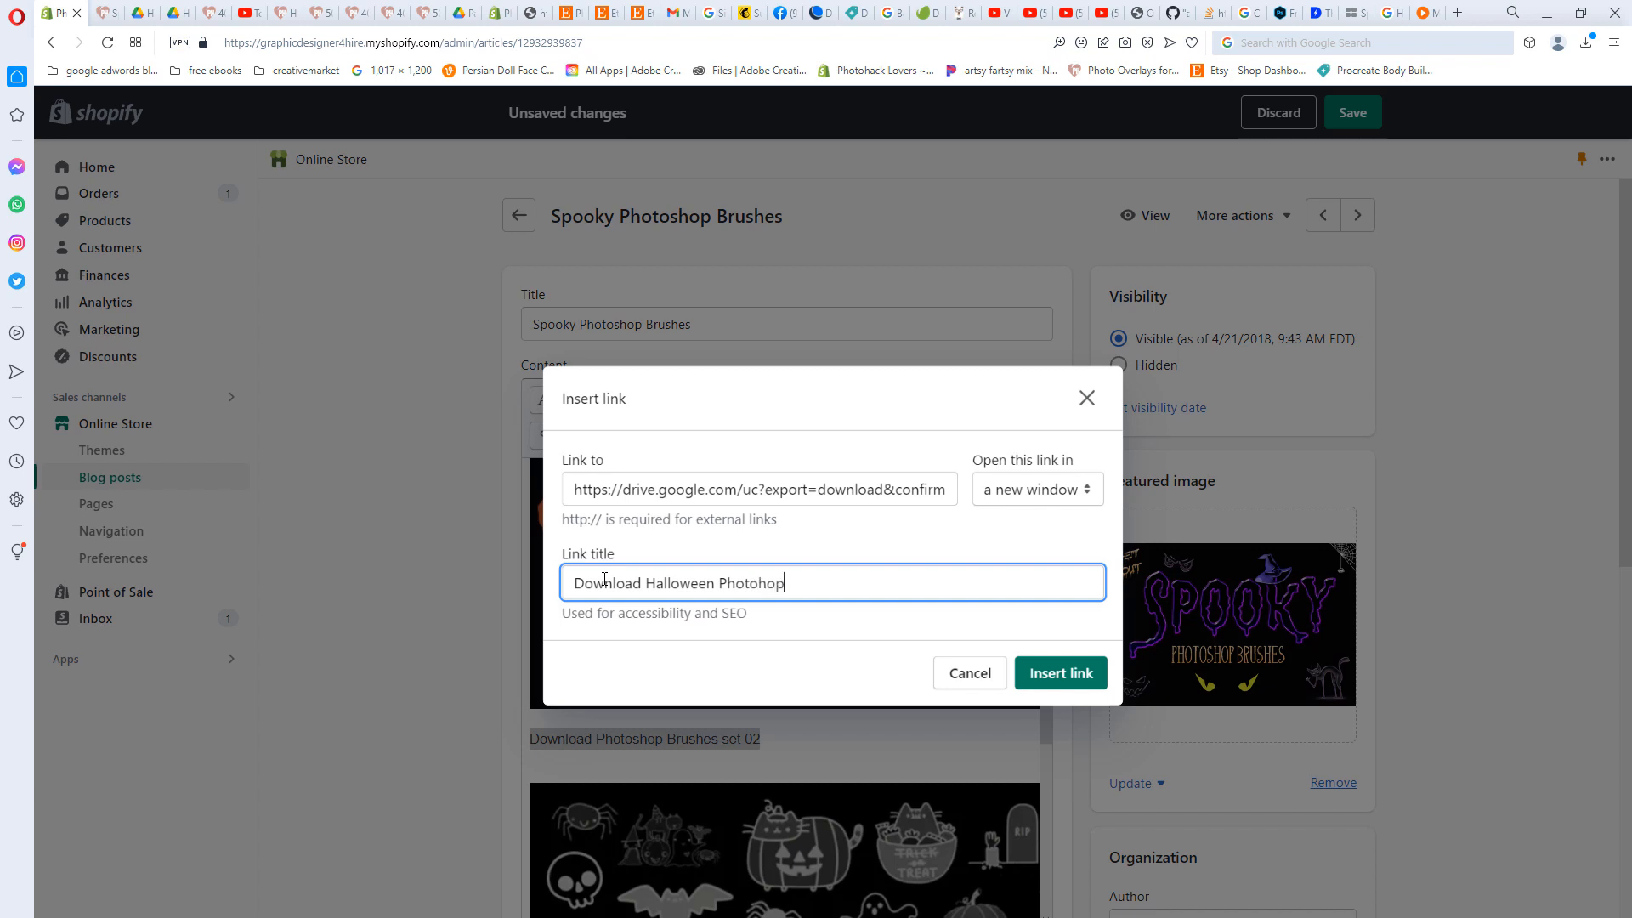
text(Brushes)
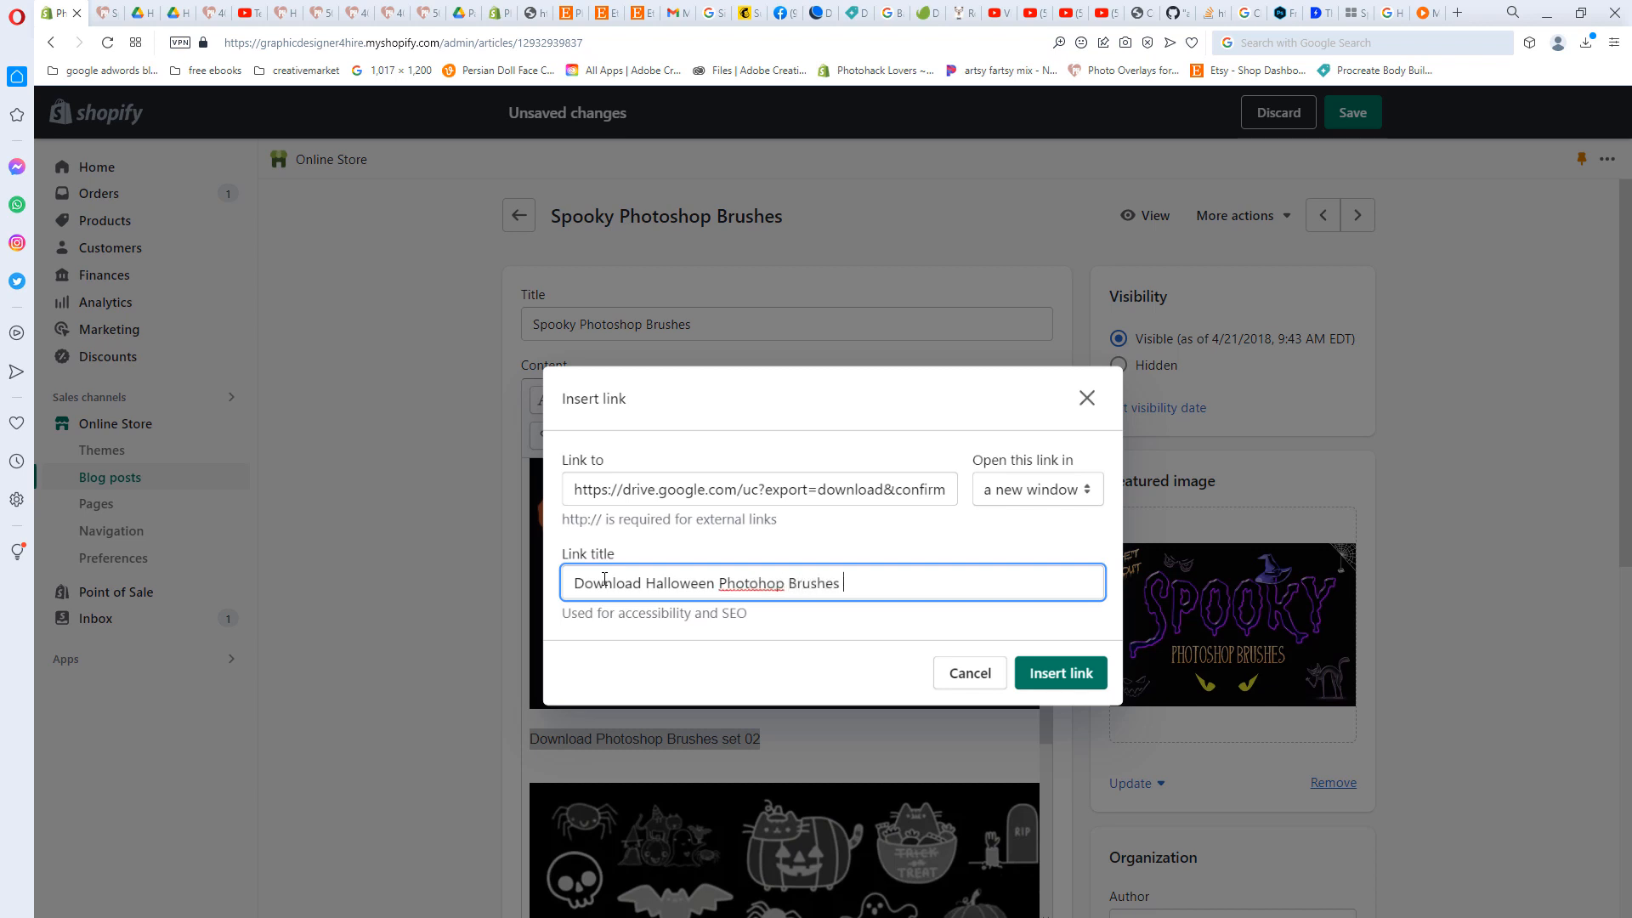
text(Set2)
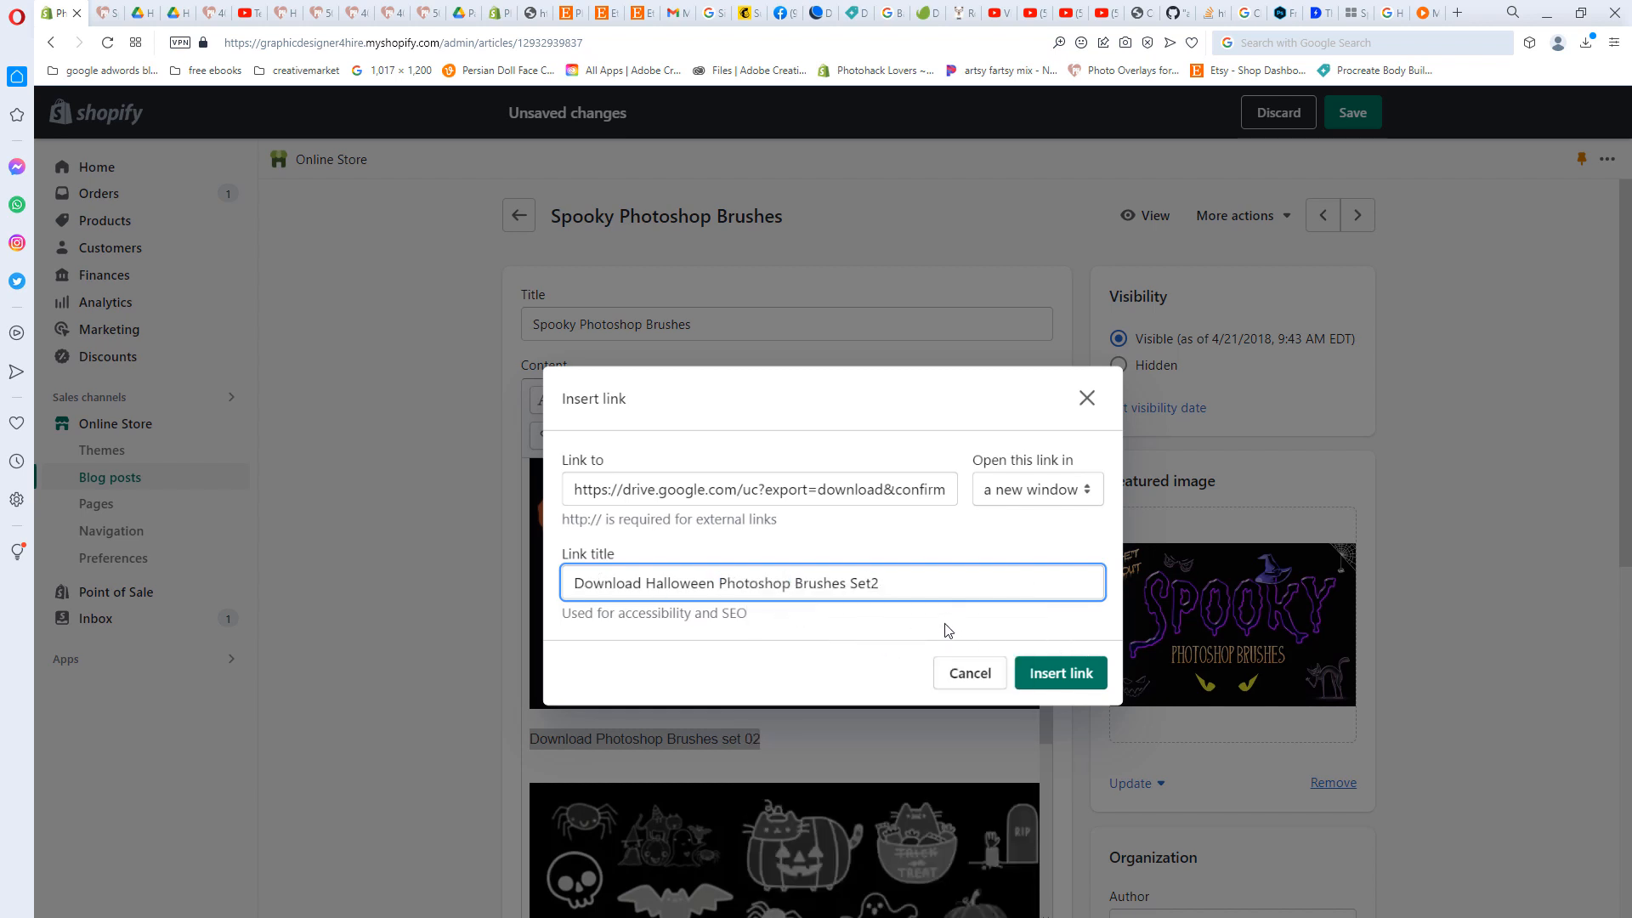
- Insert the link set to open in a new window and save the blog post
click(1059, 673)
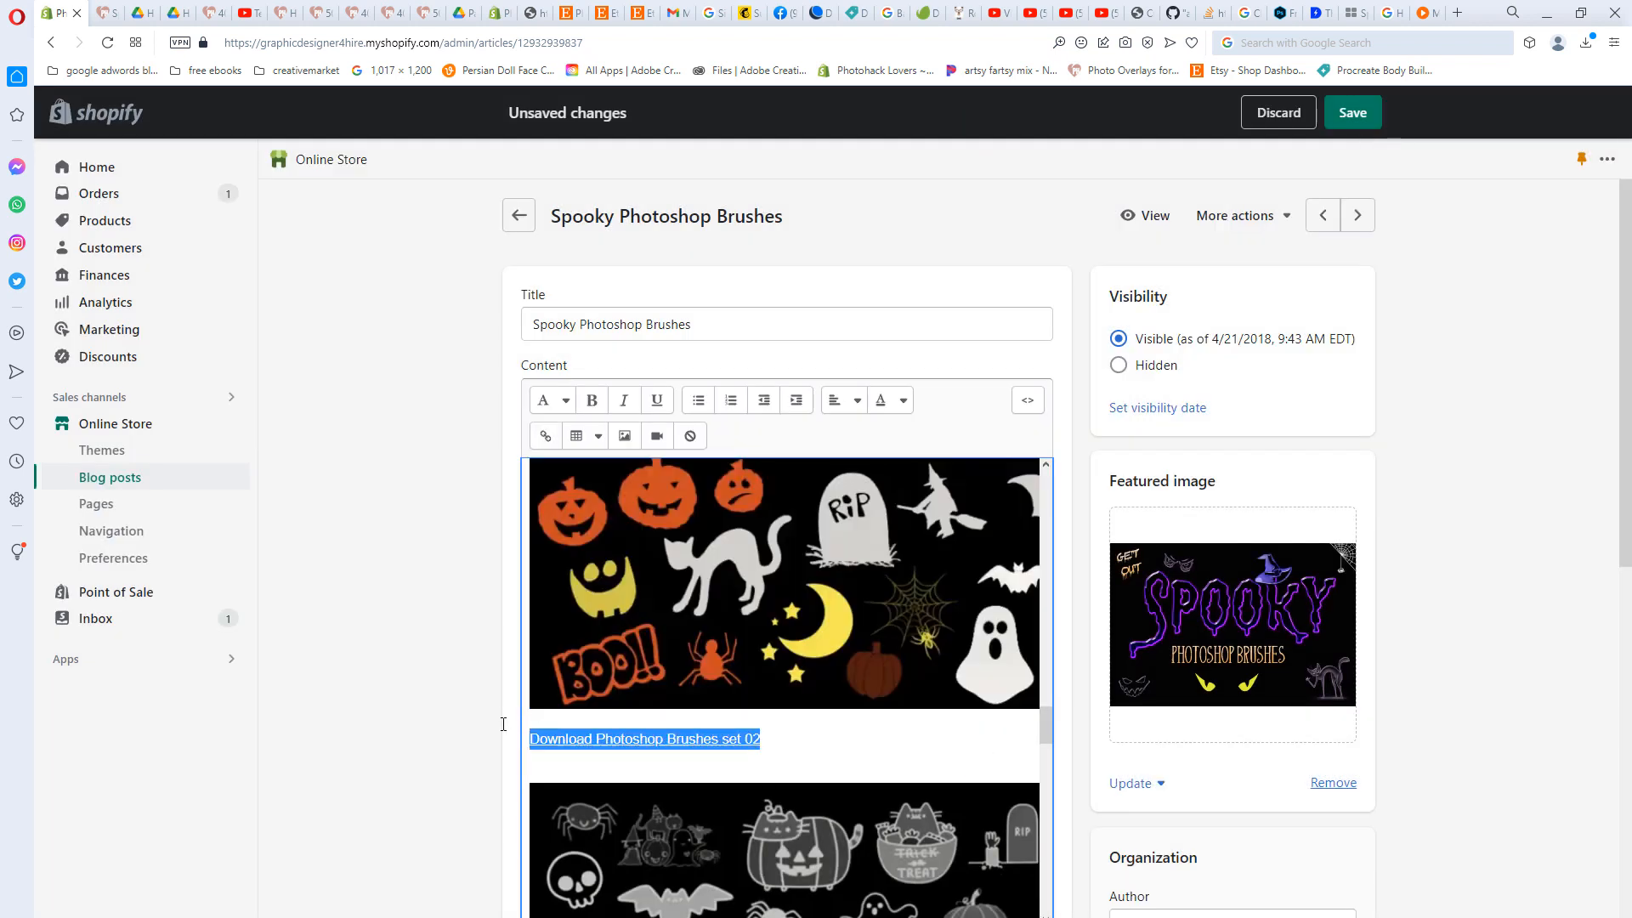
click(901, 400)
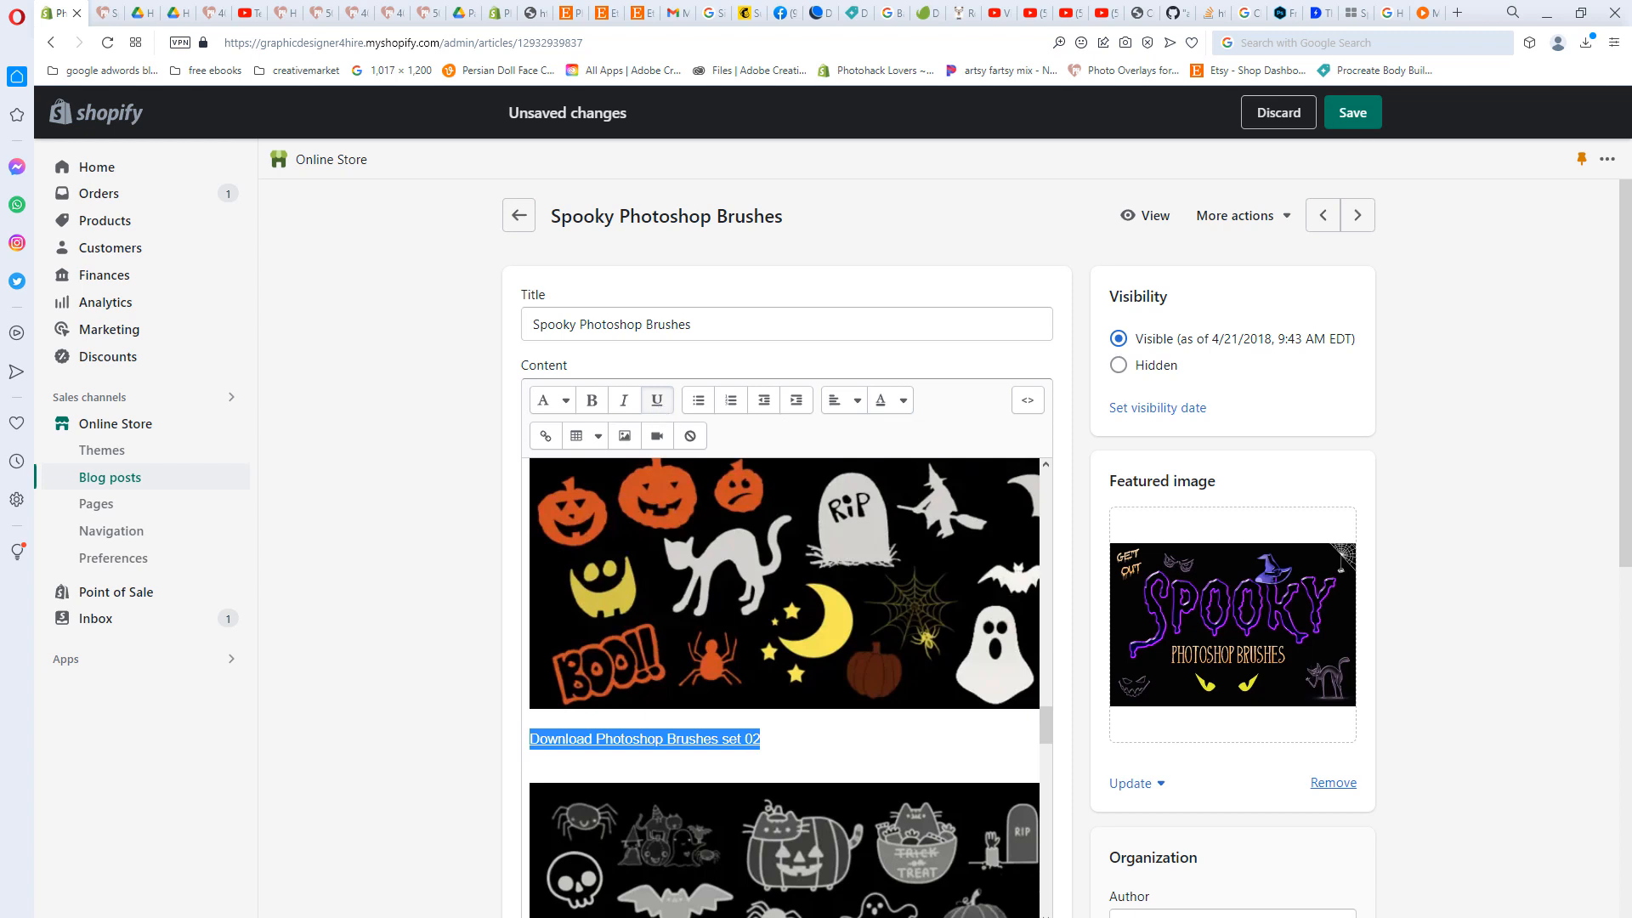
click(1351, 112)
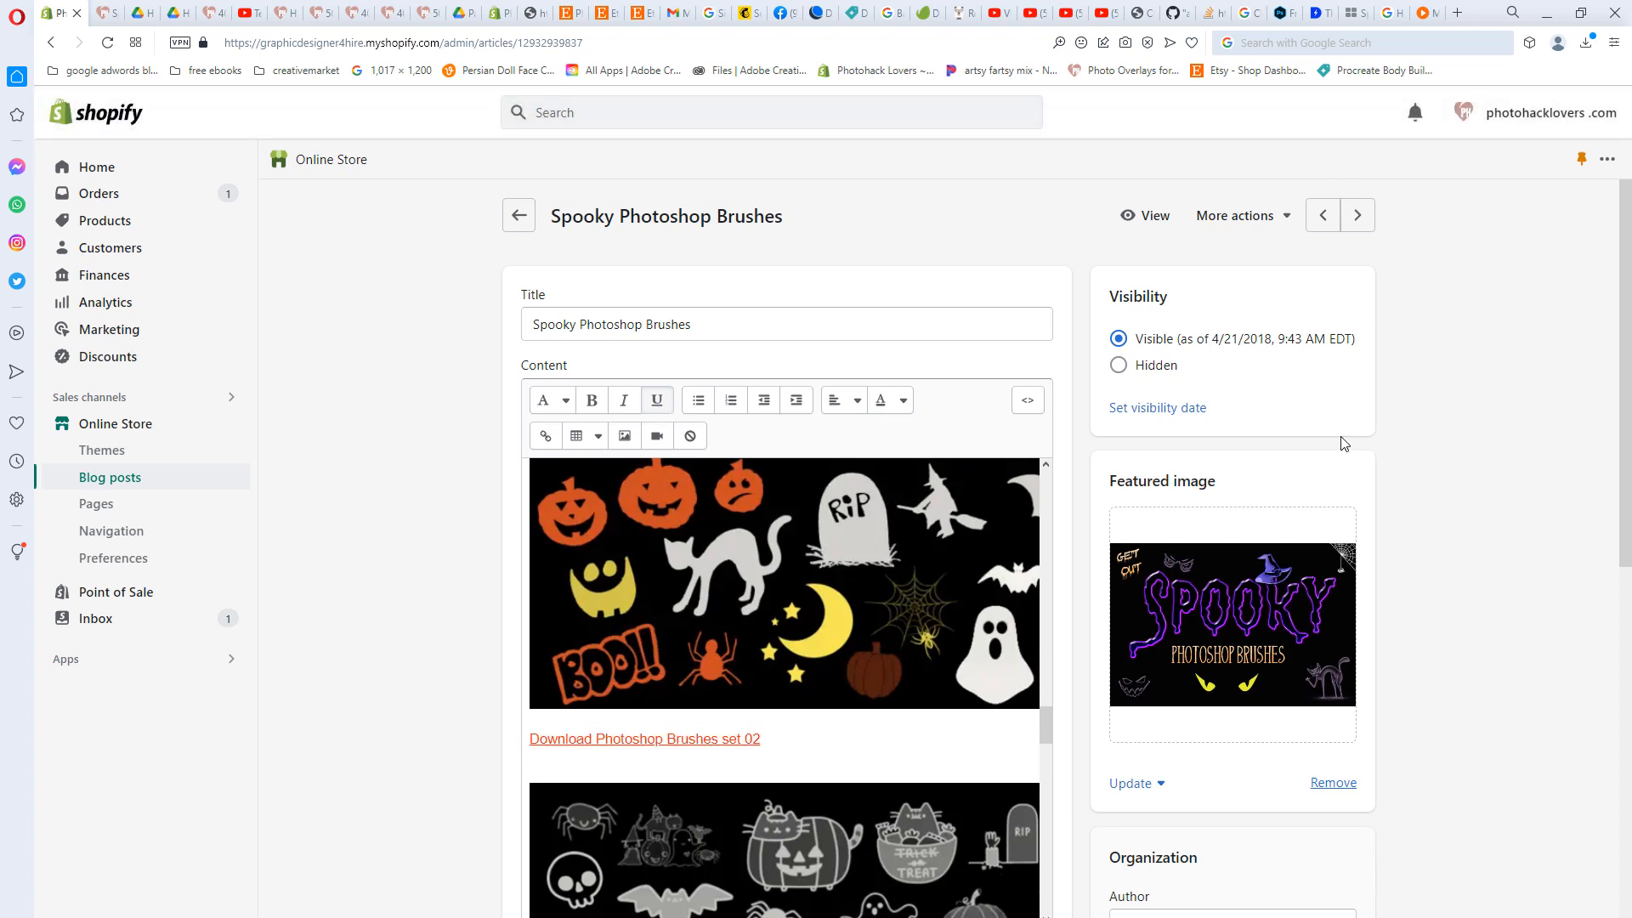
mouse_move(903, 400)
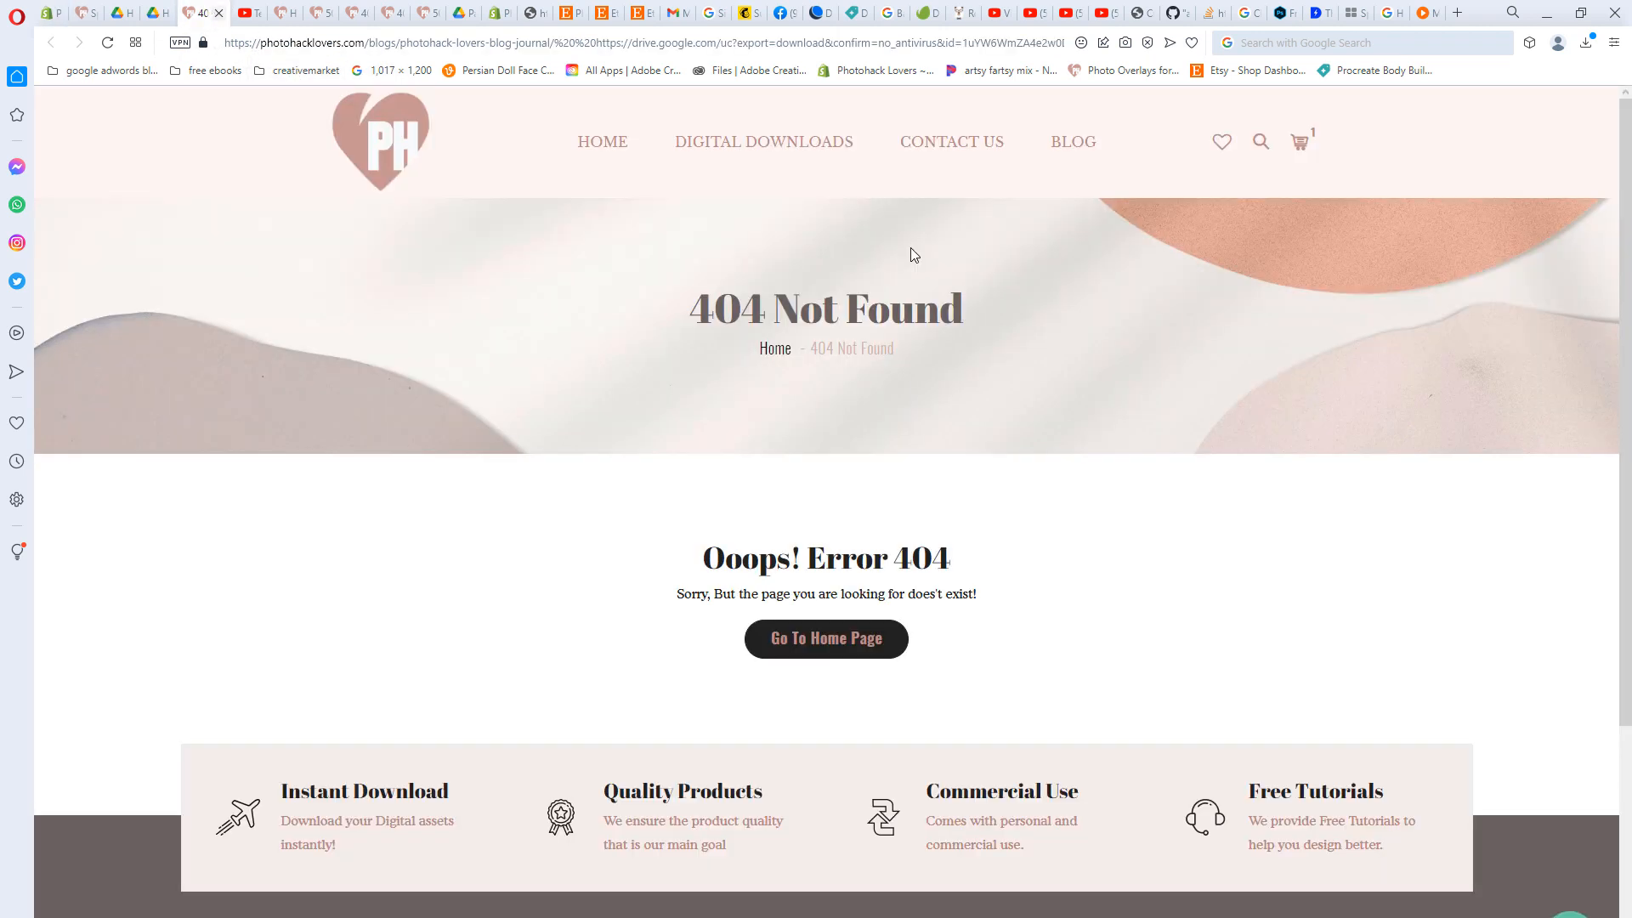
mouse_move(510, 313)
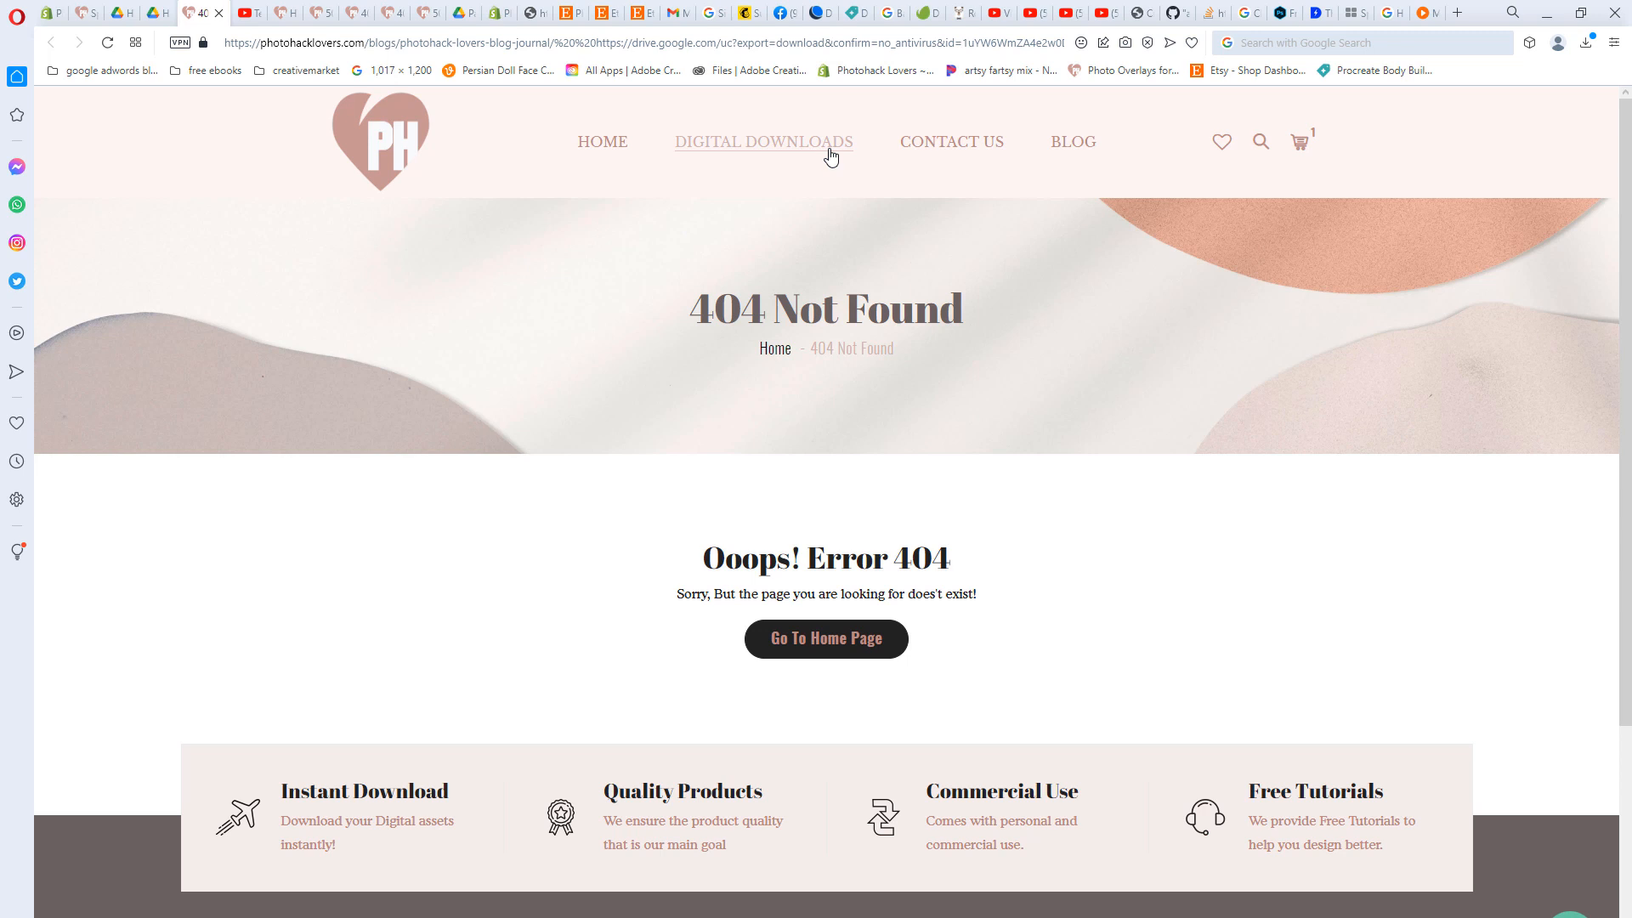
mouse_move(1073, 167)
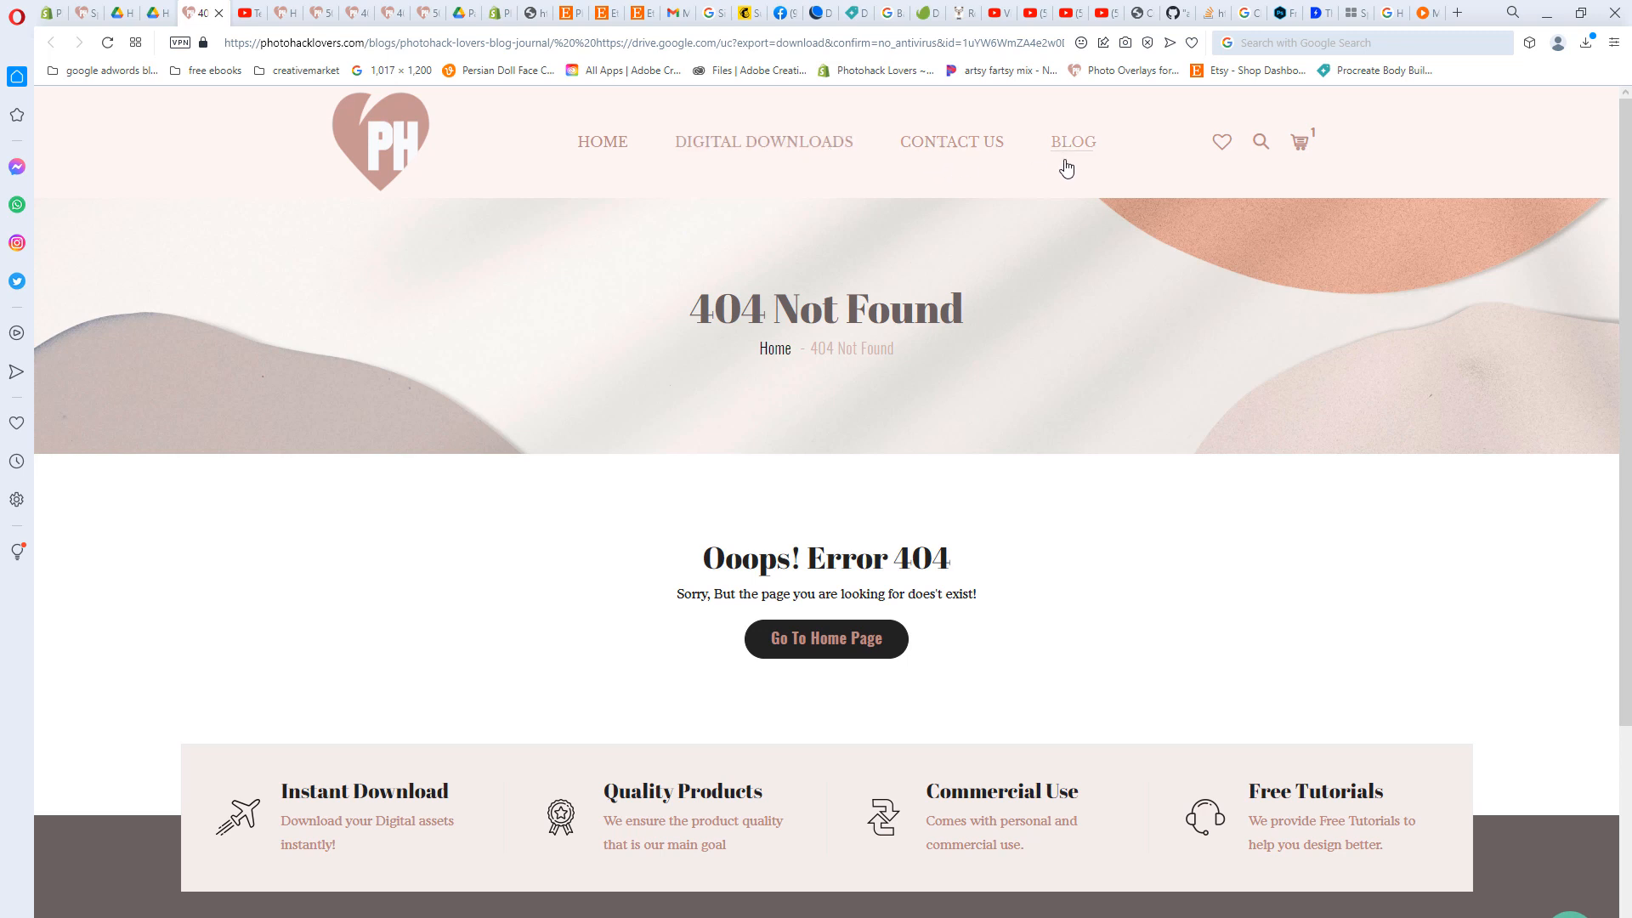
mouse_move(314, 266)
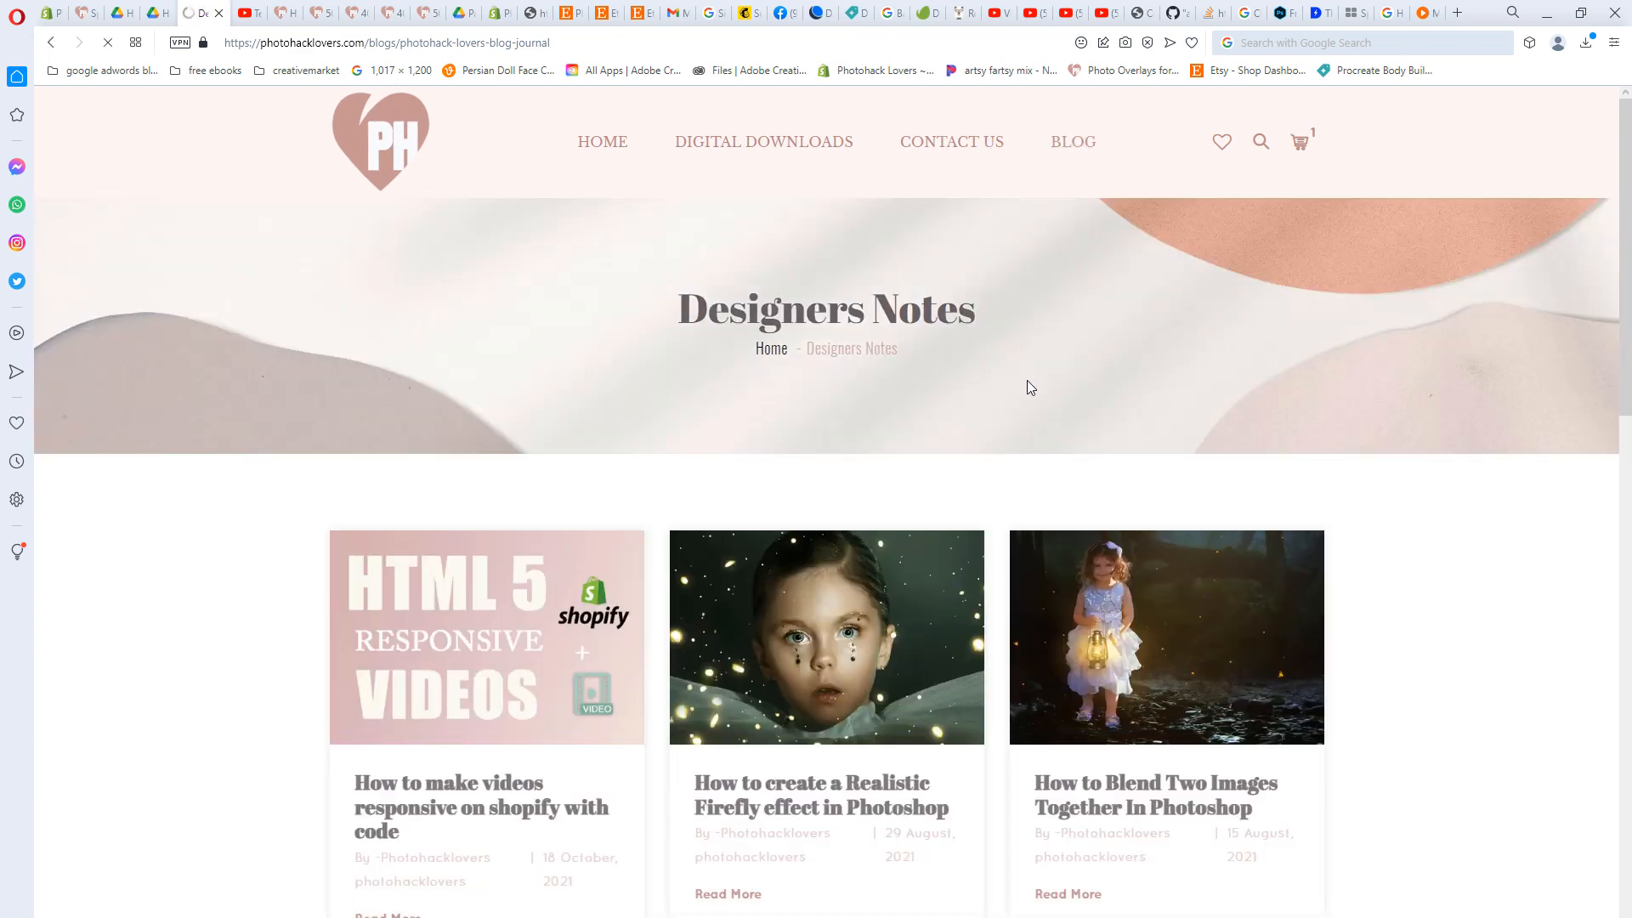
- Open the Spooky Photoshop Brushes post from page 3 and download the set 02 zip
click(864, 284)
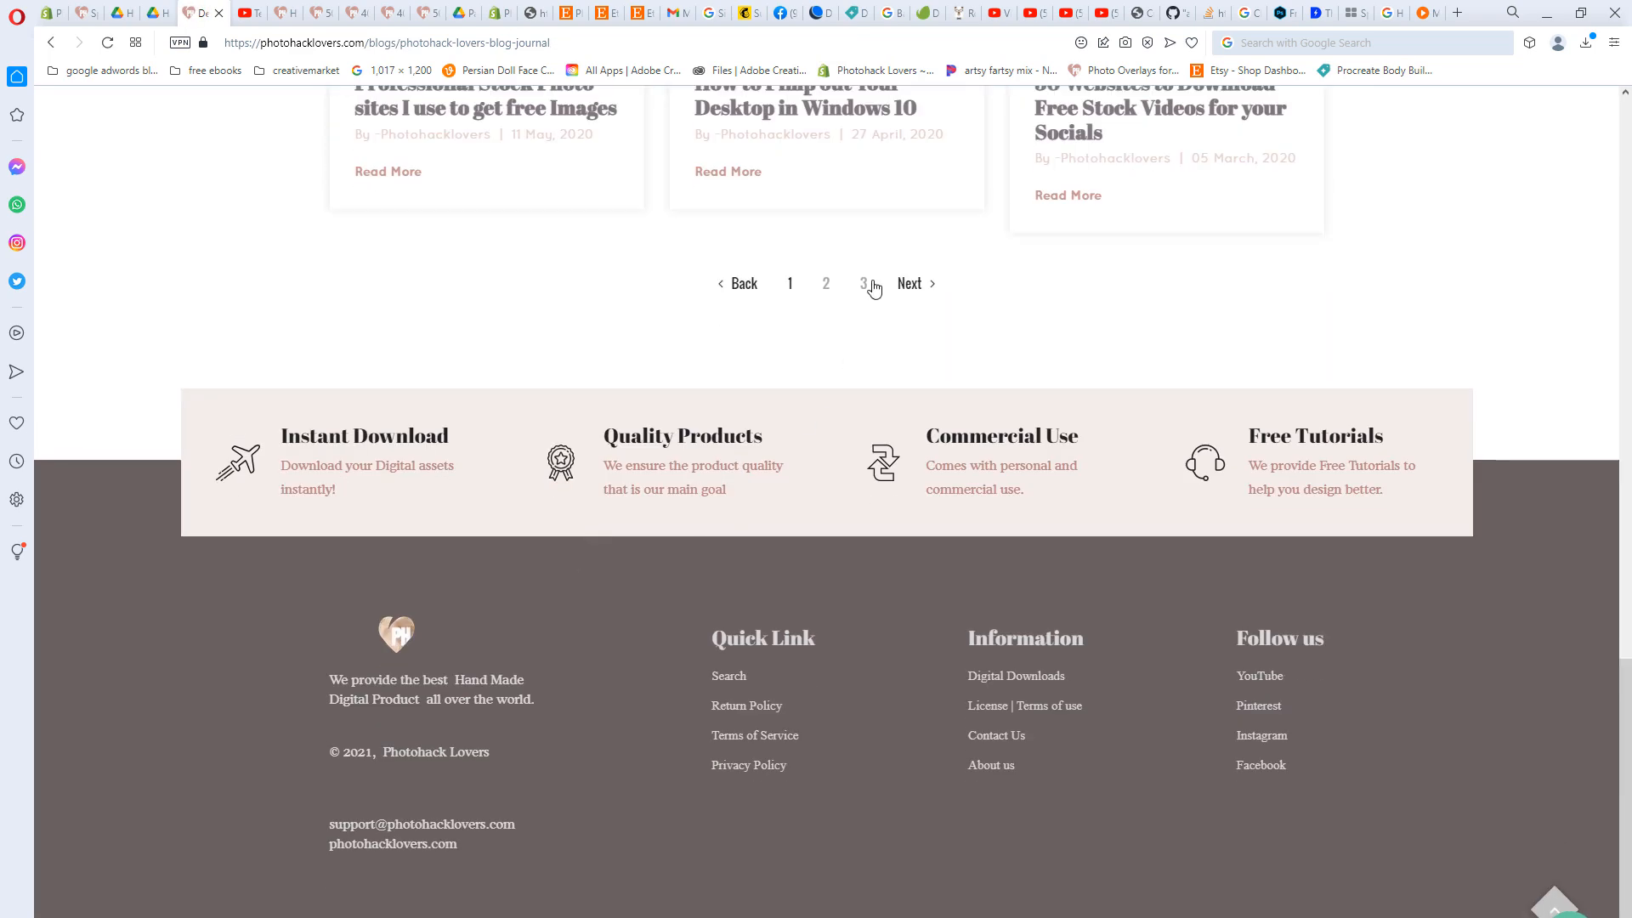
click(864, 283)
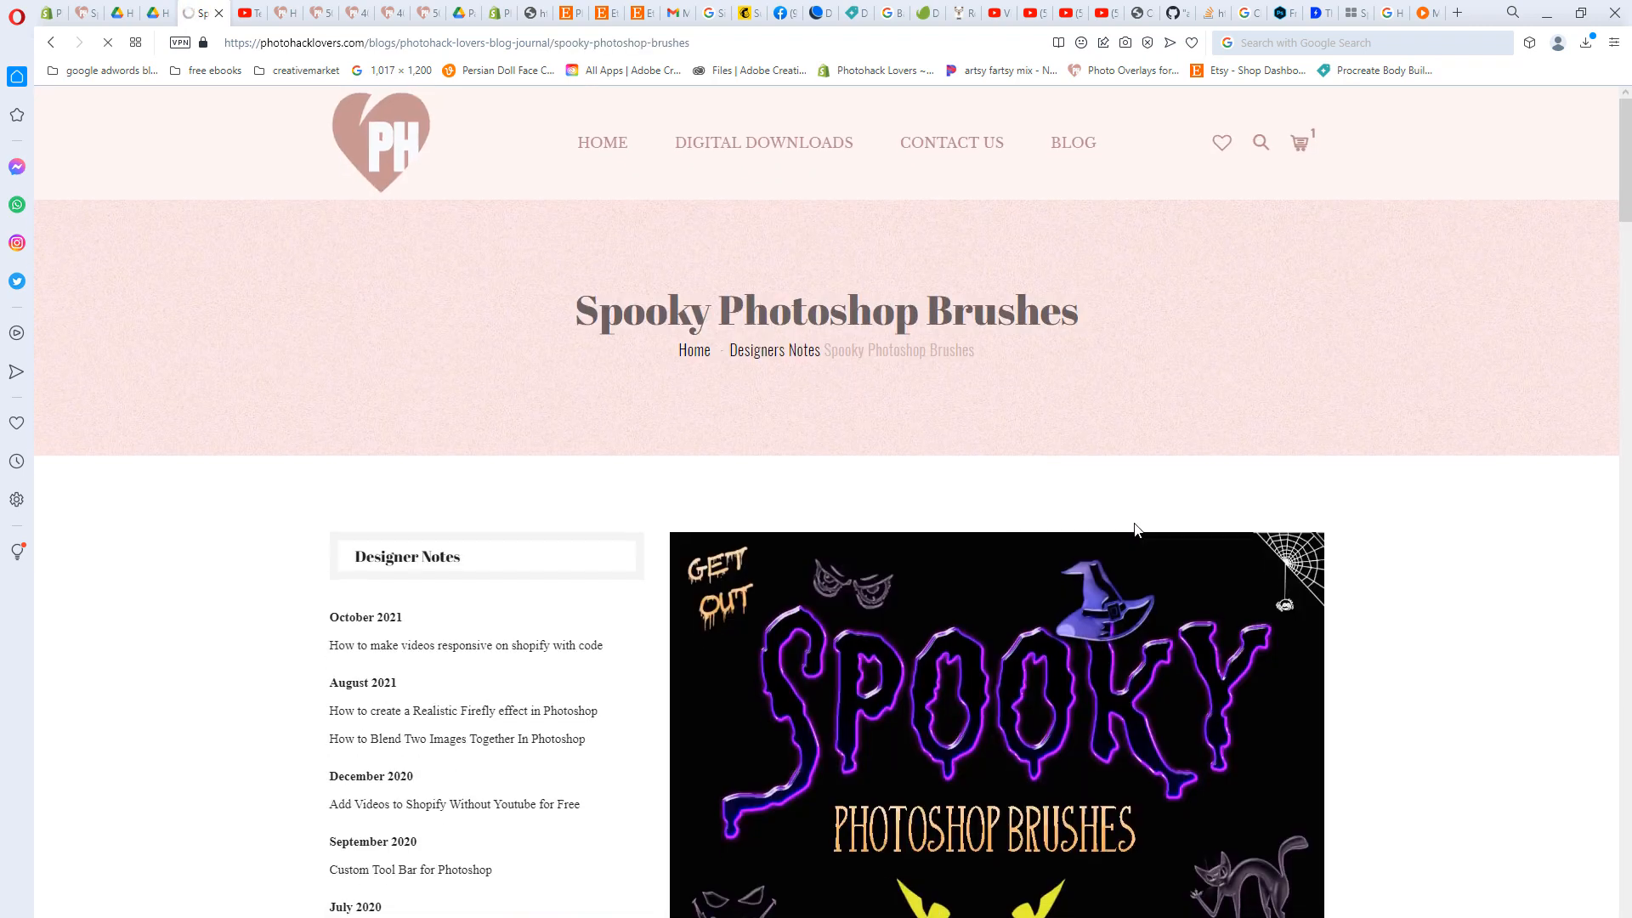
scroll(down, 3)
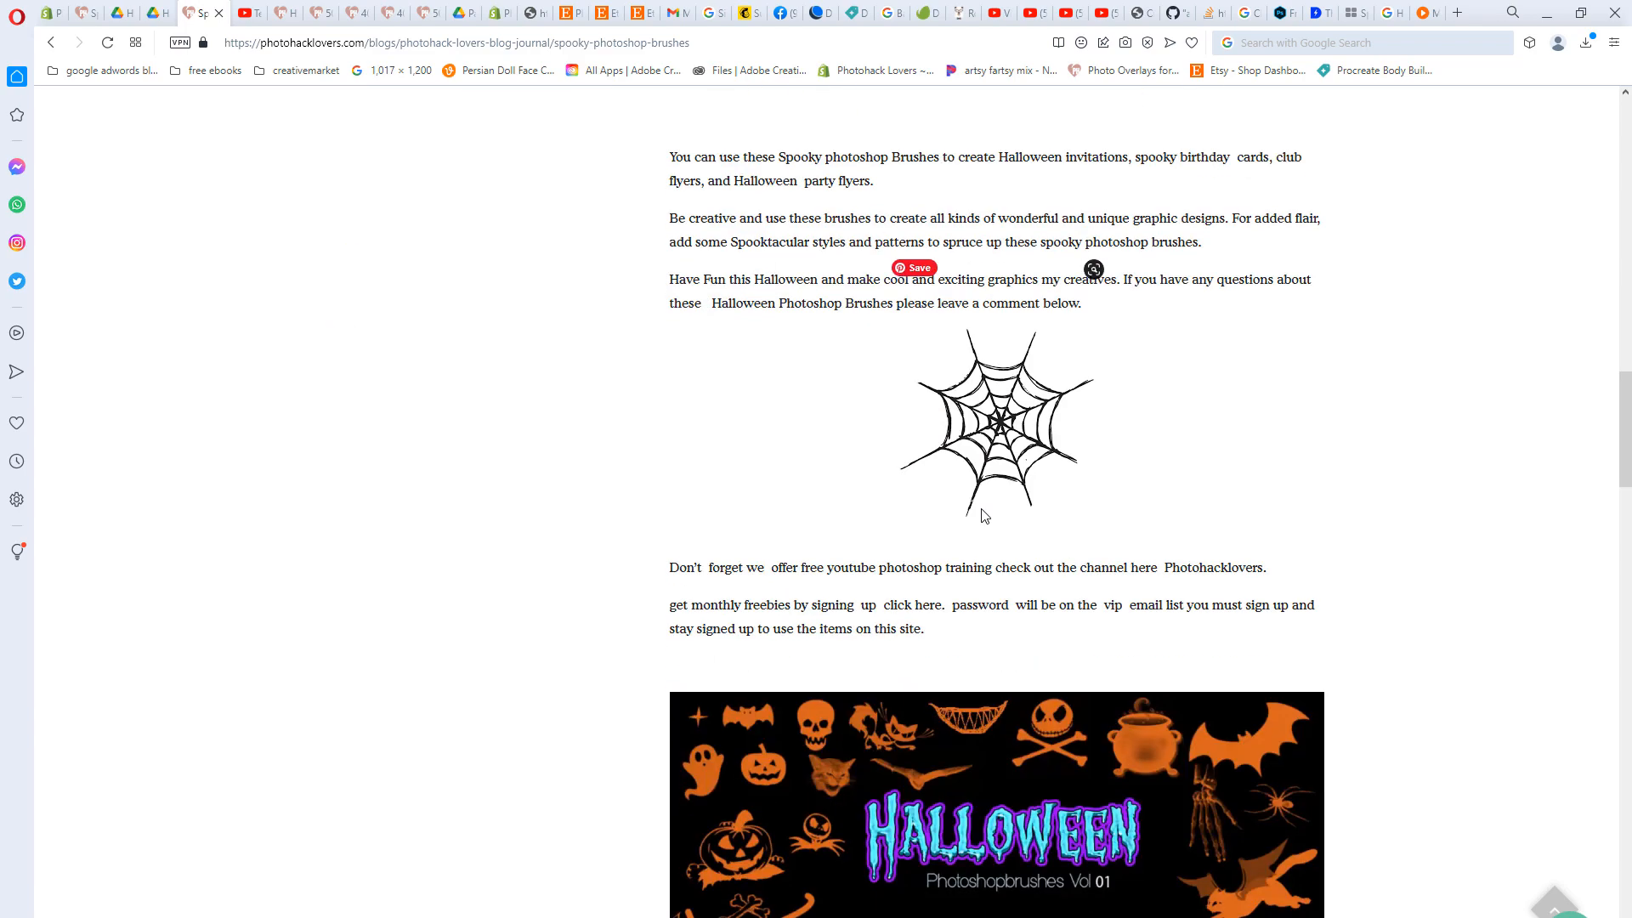
scroll(down, 3)
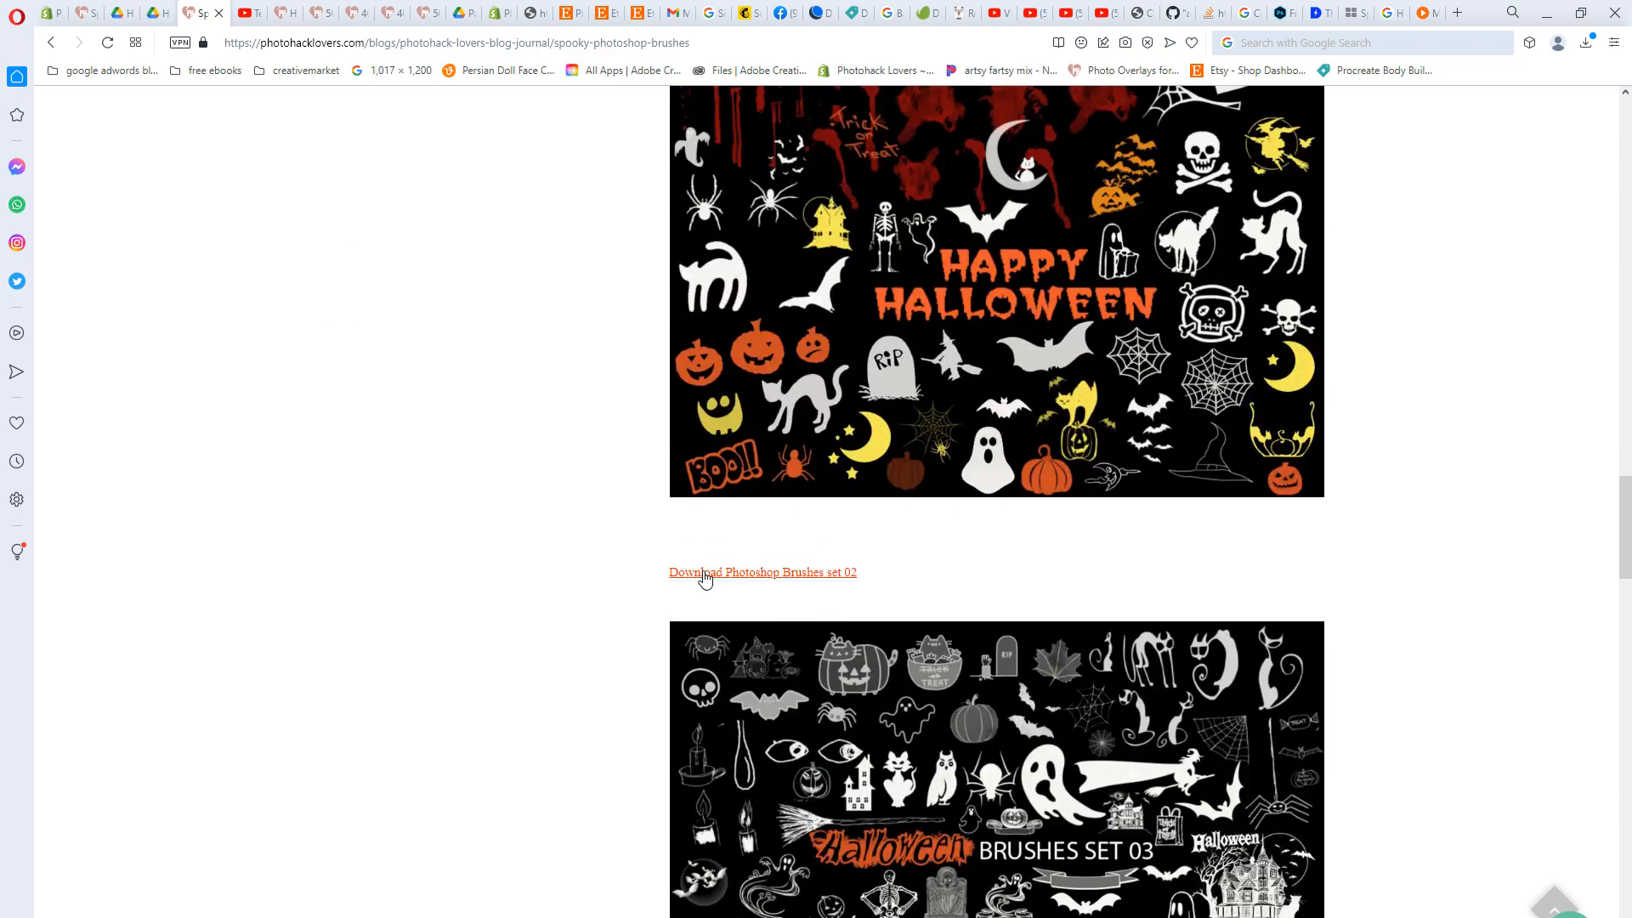
click(762, 571)
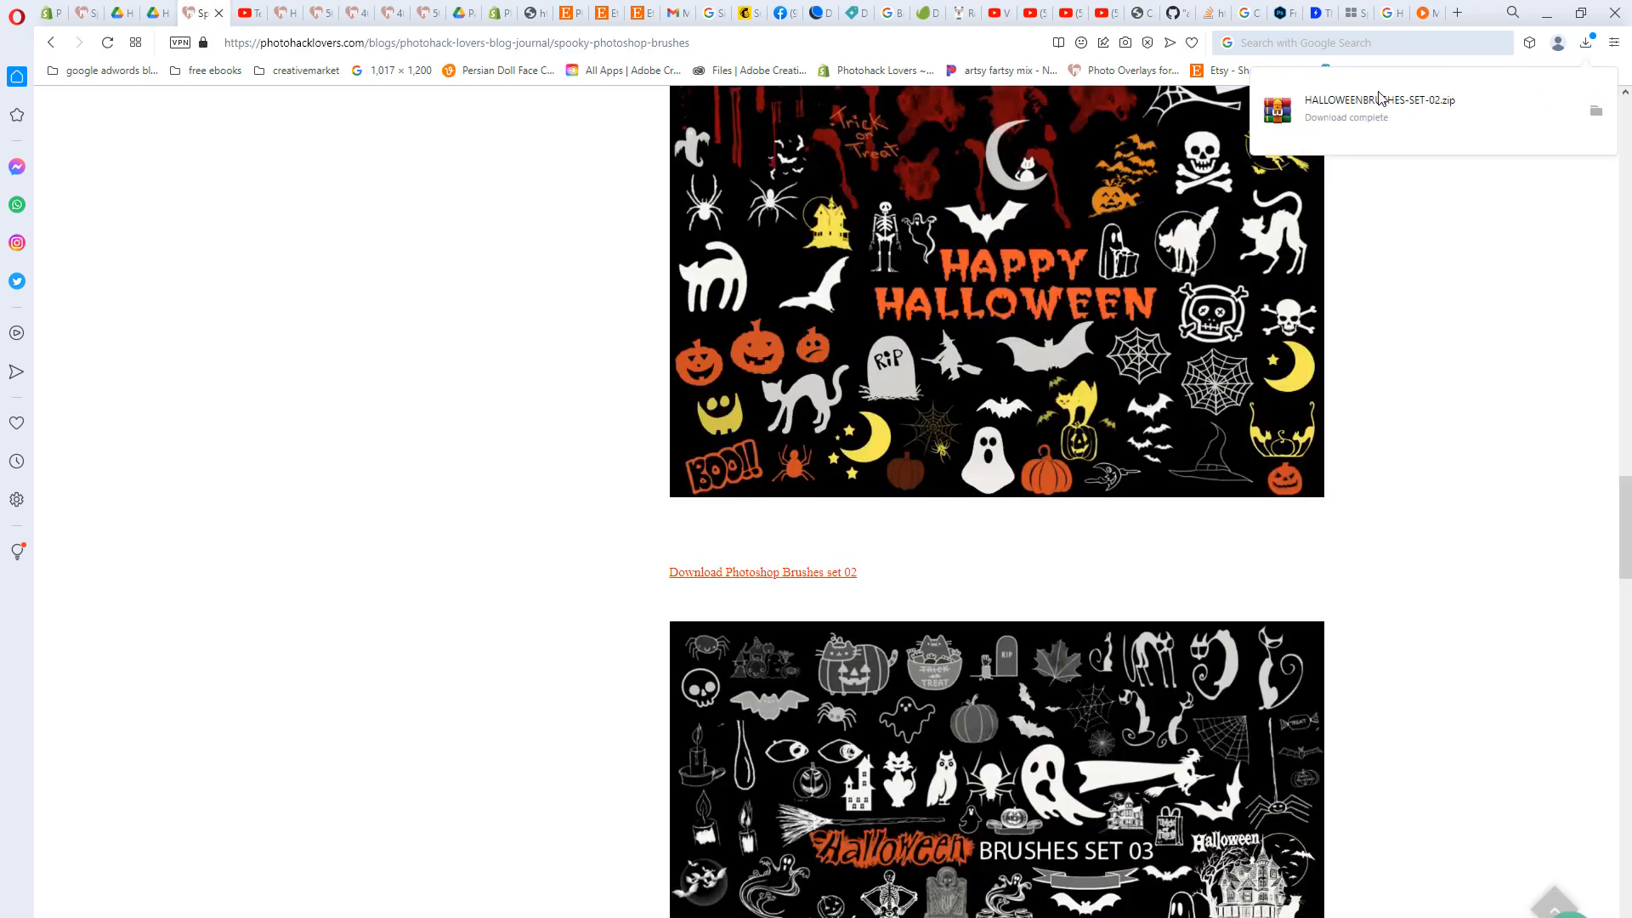
mouse_move(465, 434)
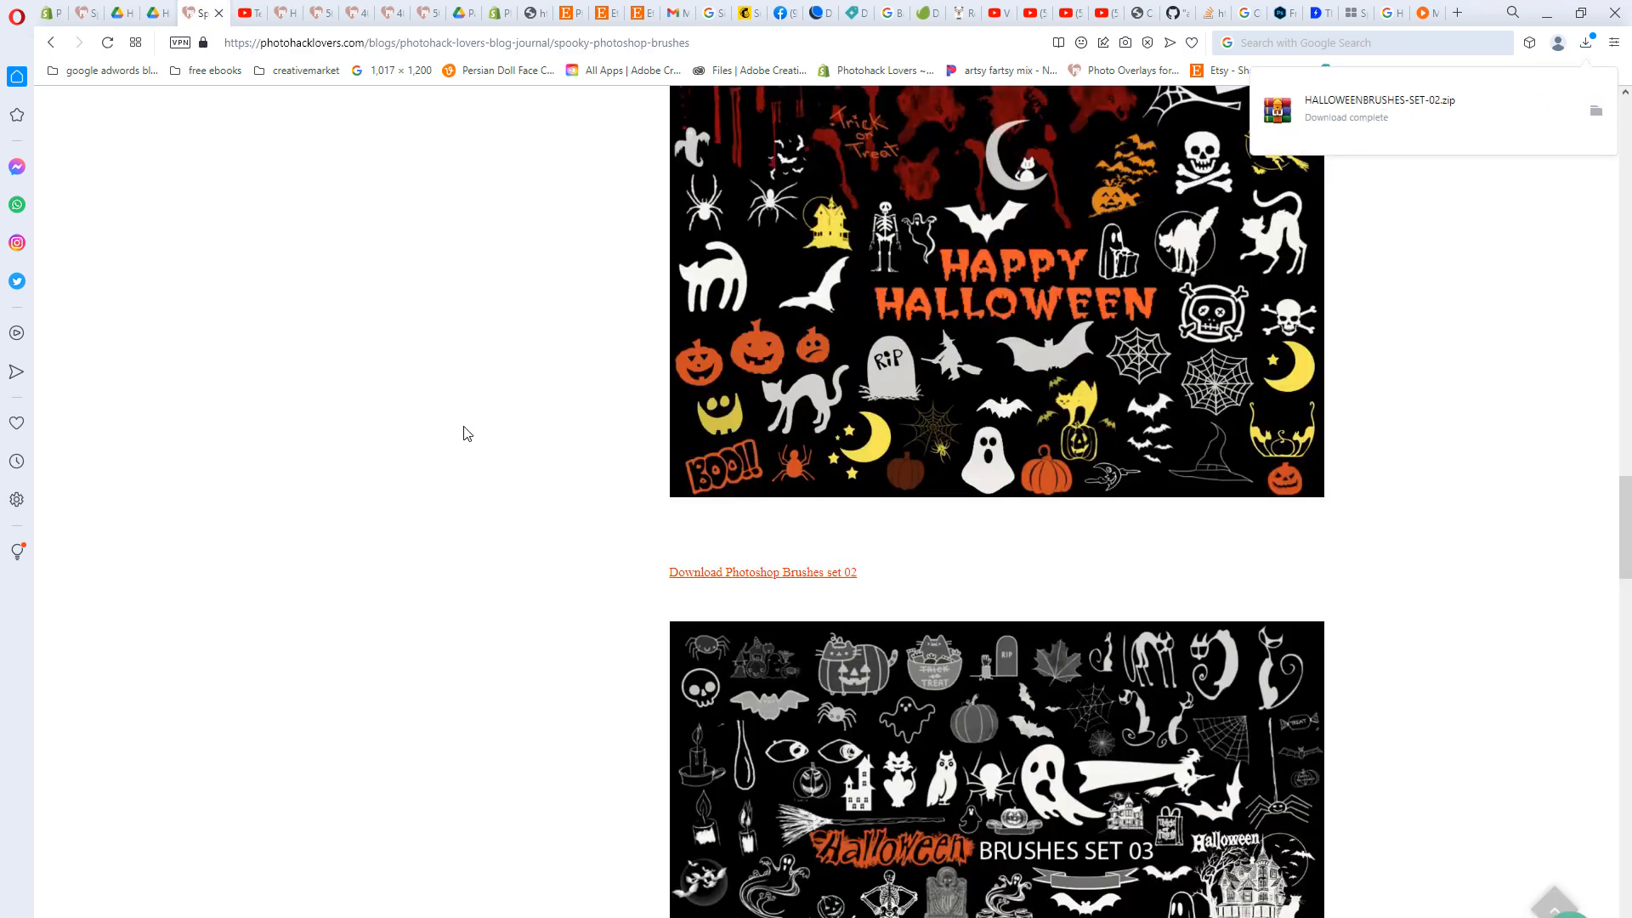
mouse_move(972, 588)
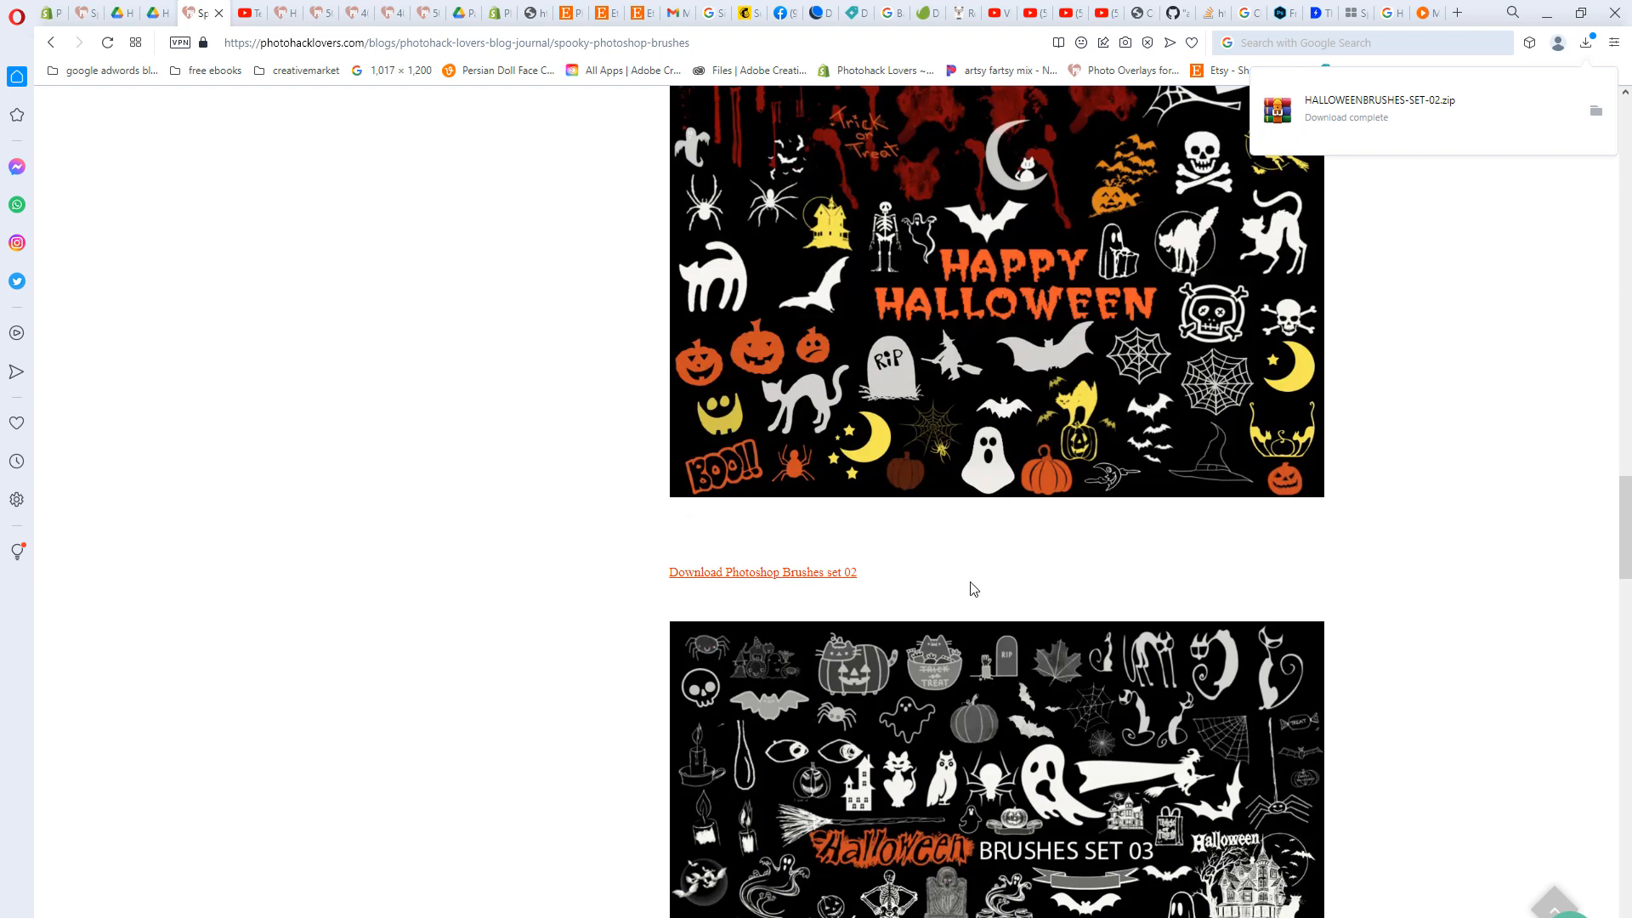
mouse_move(414, 542)
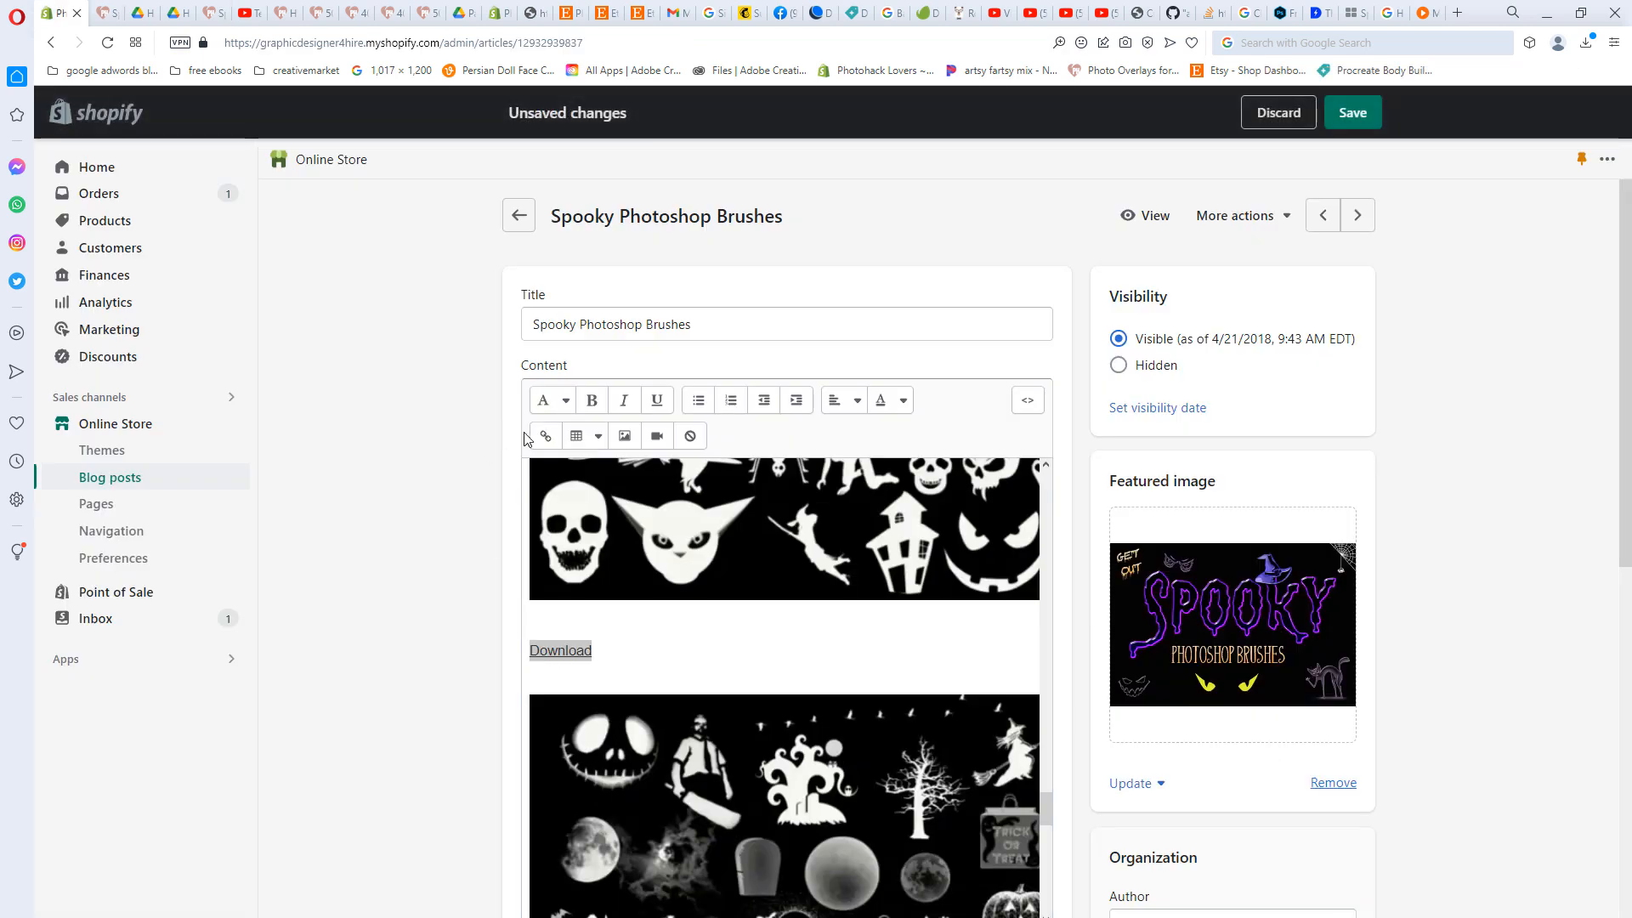
click(544, 435)
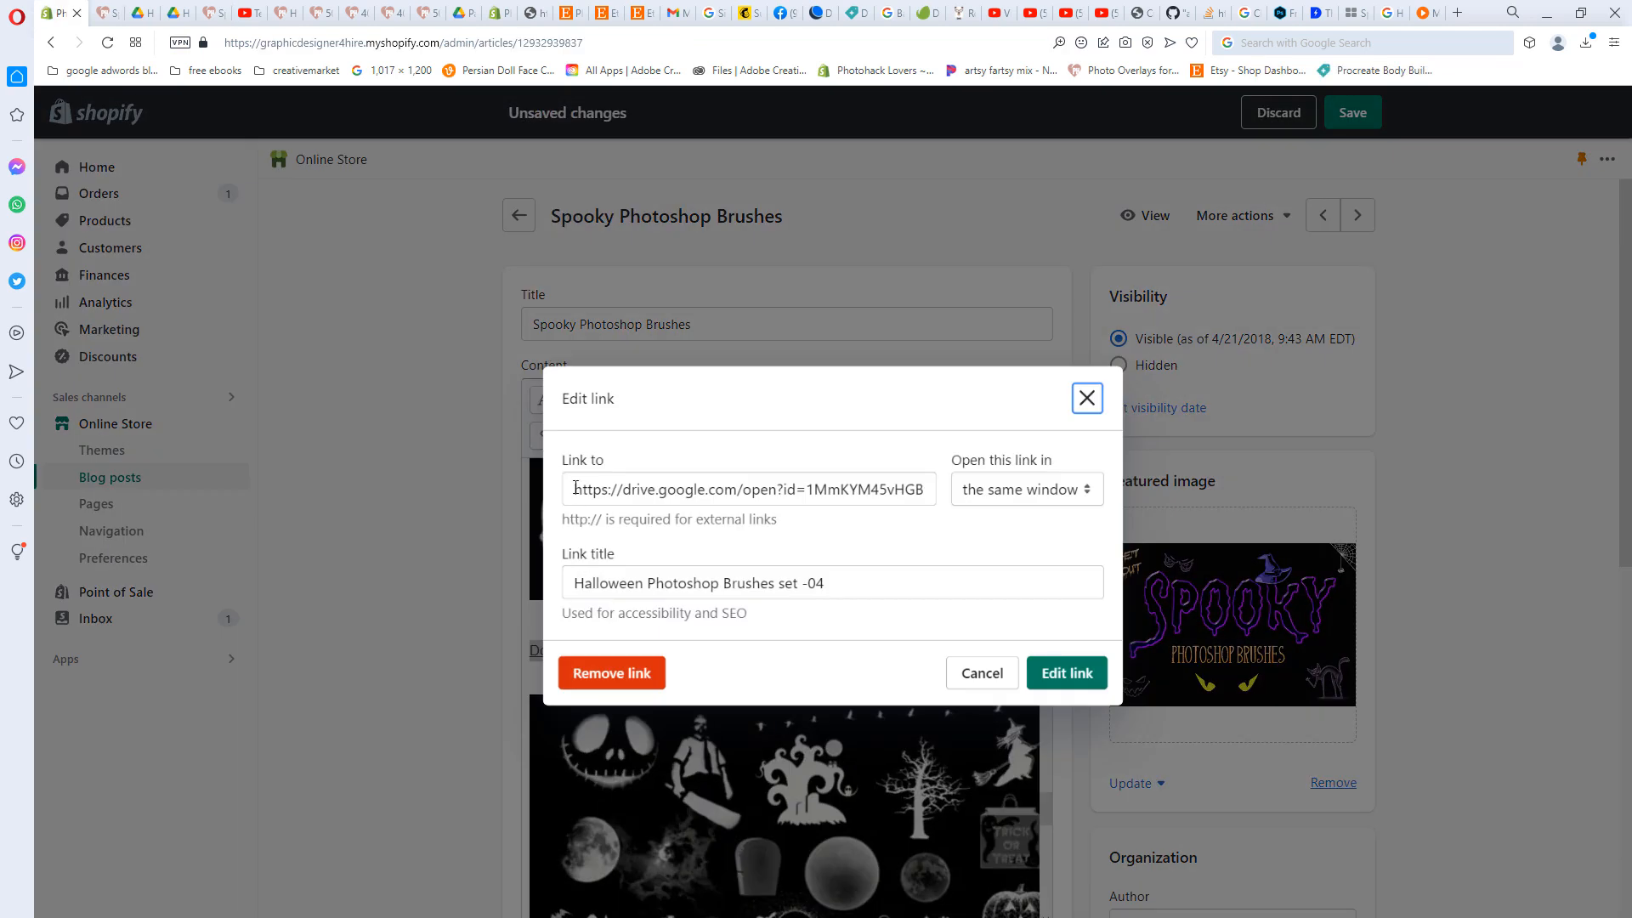
click(747, 490)
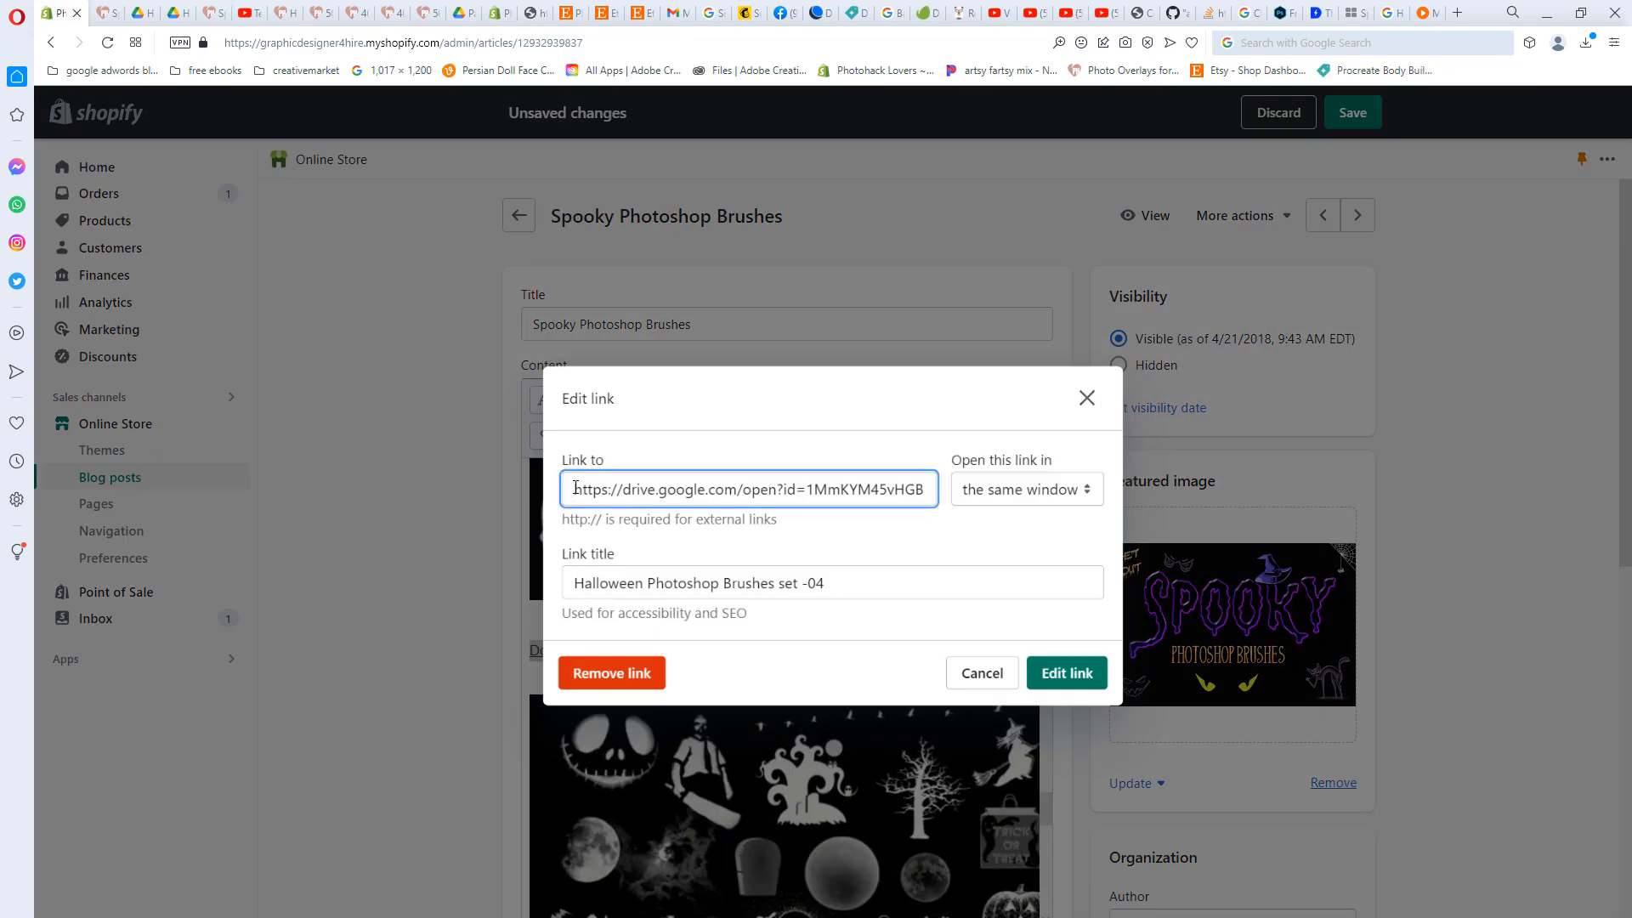
text(%)
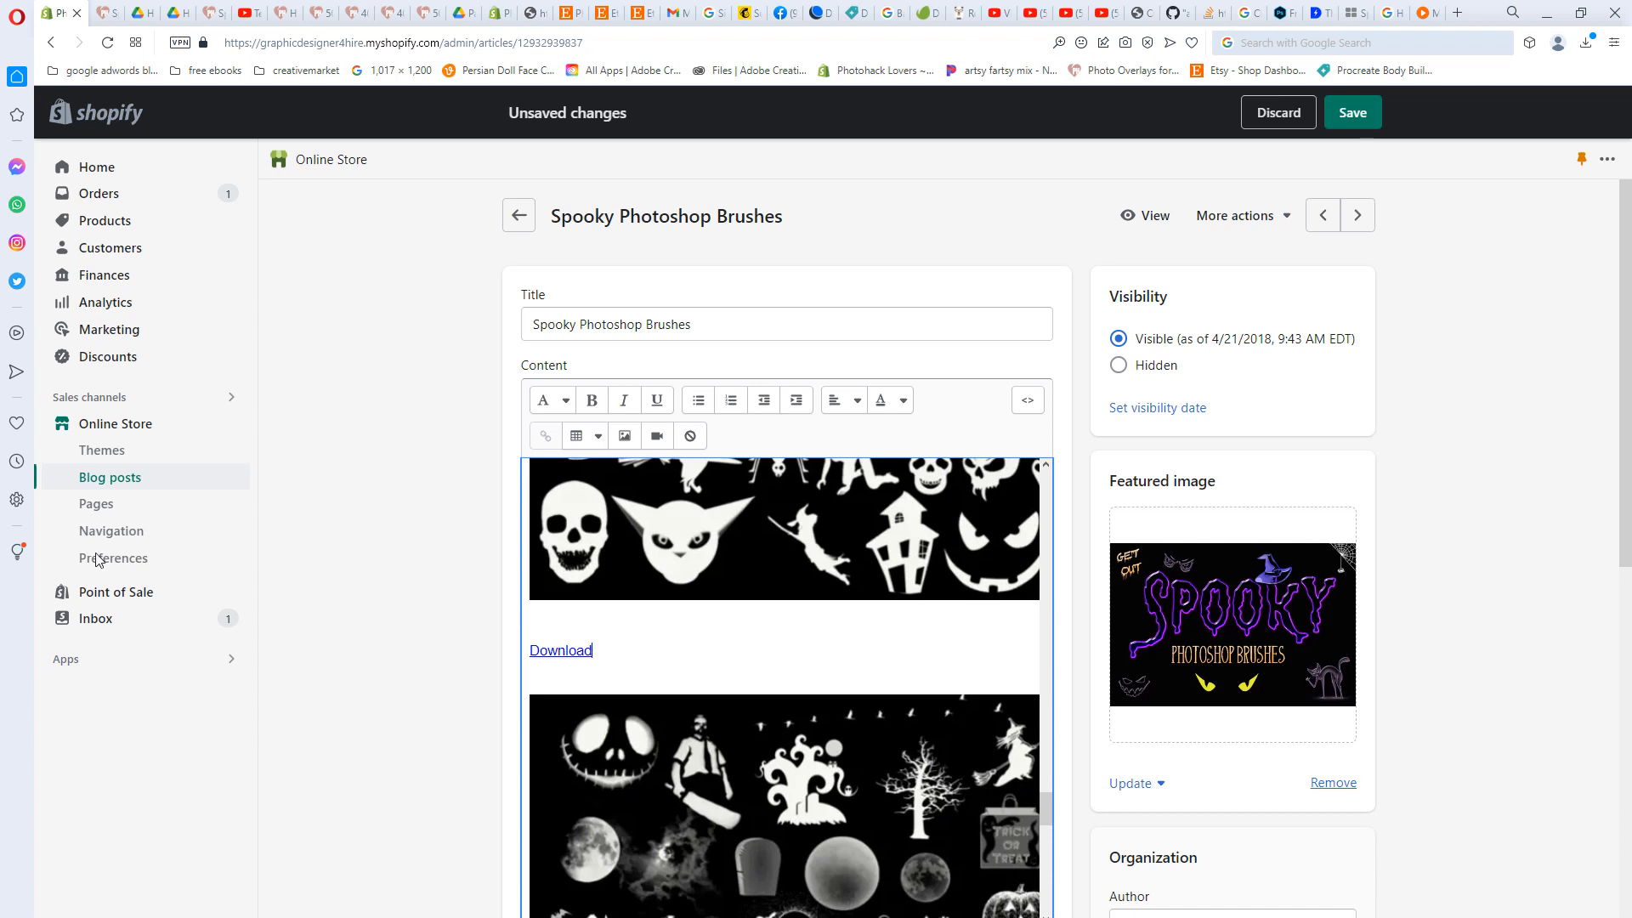
mouse_move(704, 623)
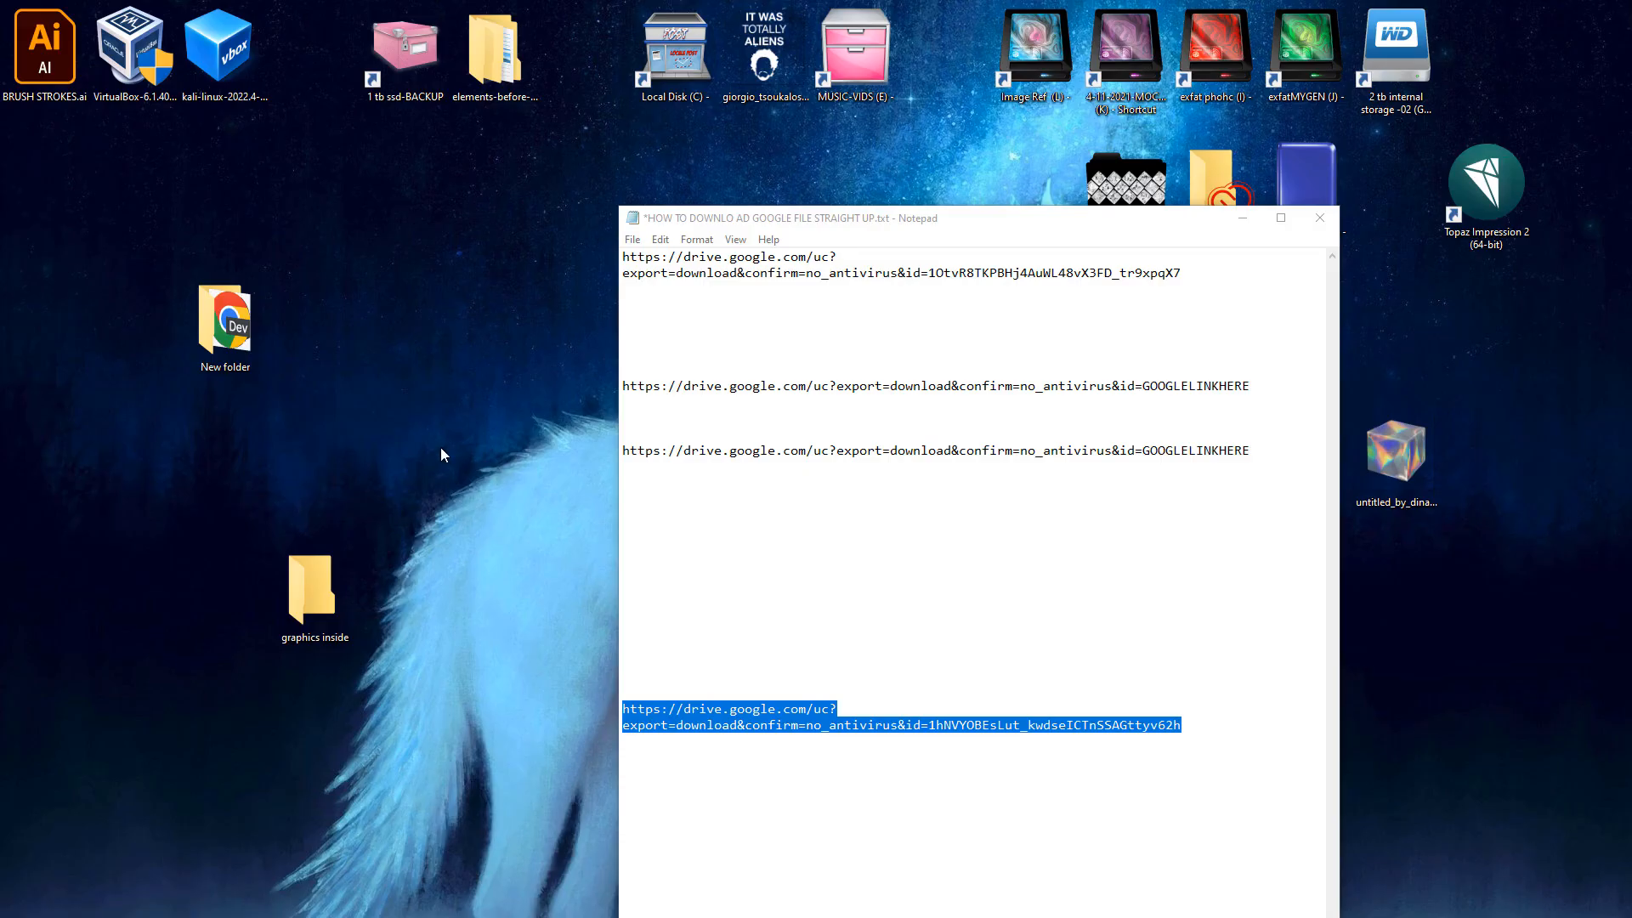
- Name the text file 'open me download link inside', paste the Drive link into it and copy it again
click(313, 583)
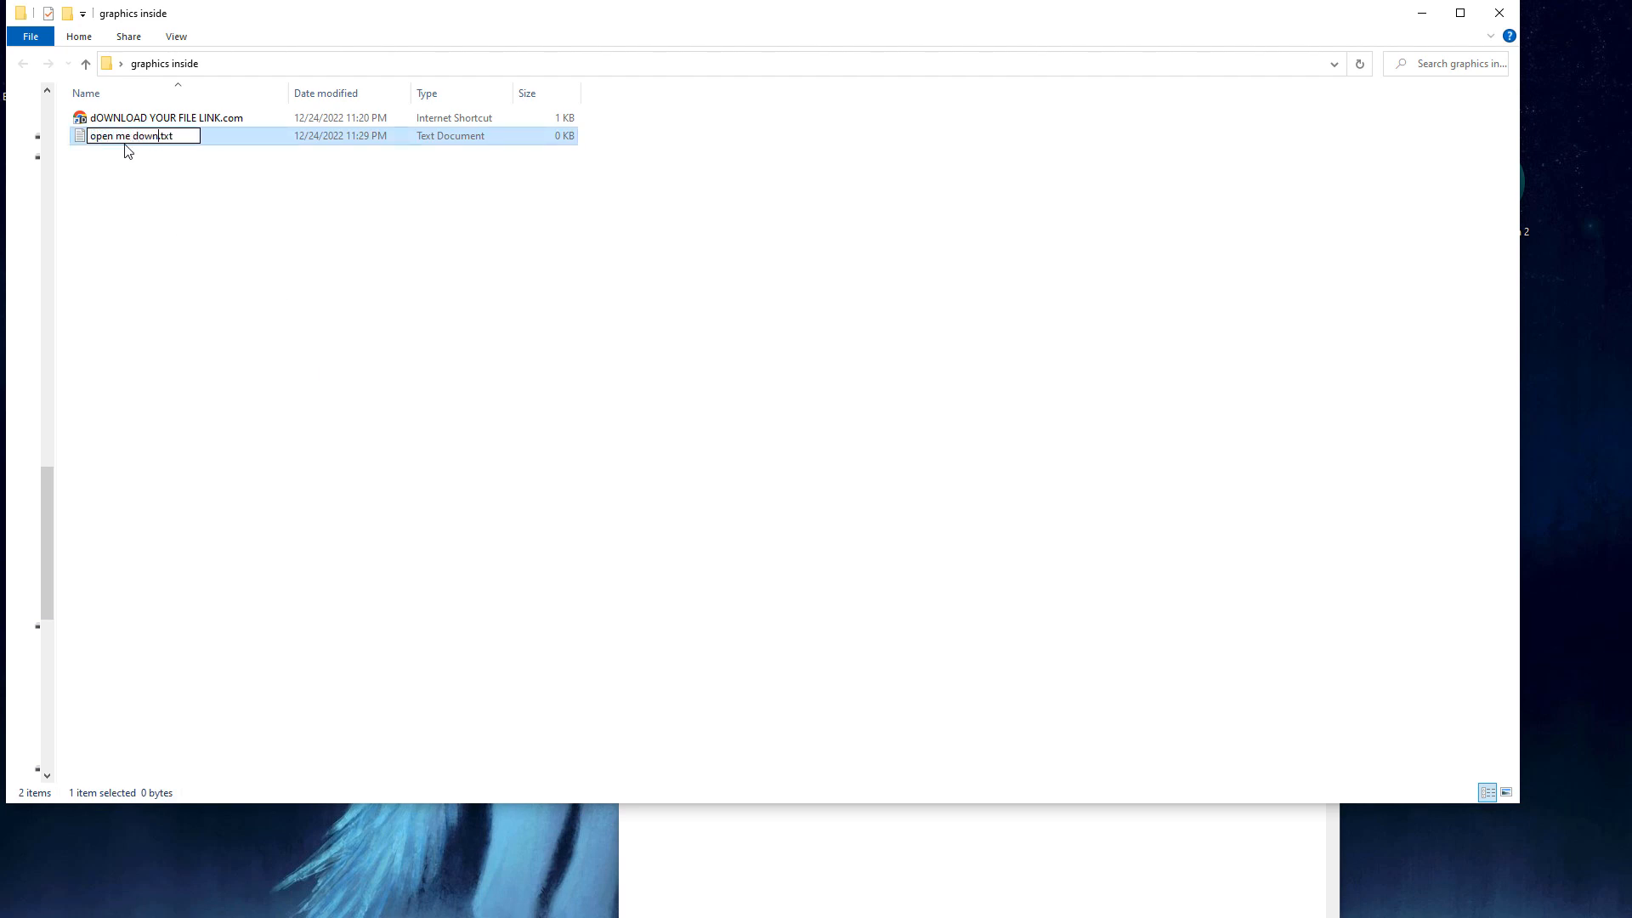
text(download link inside)
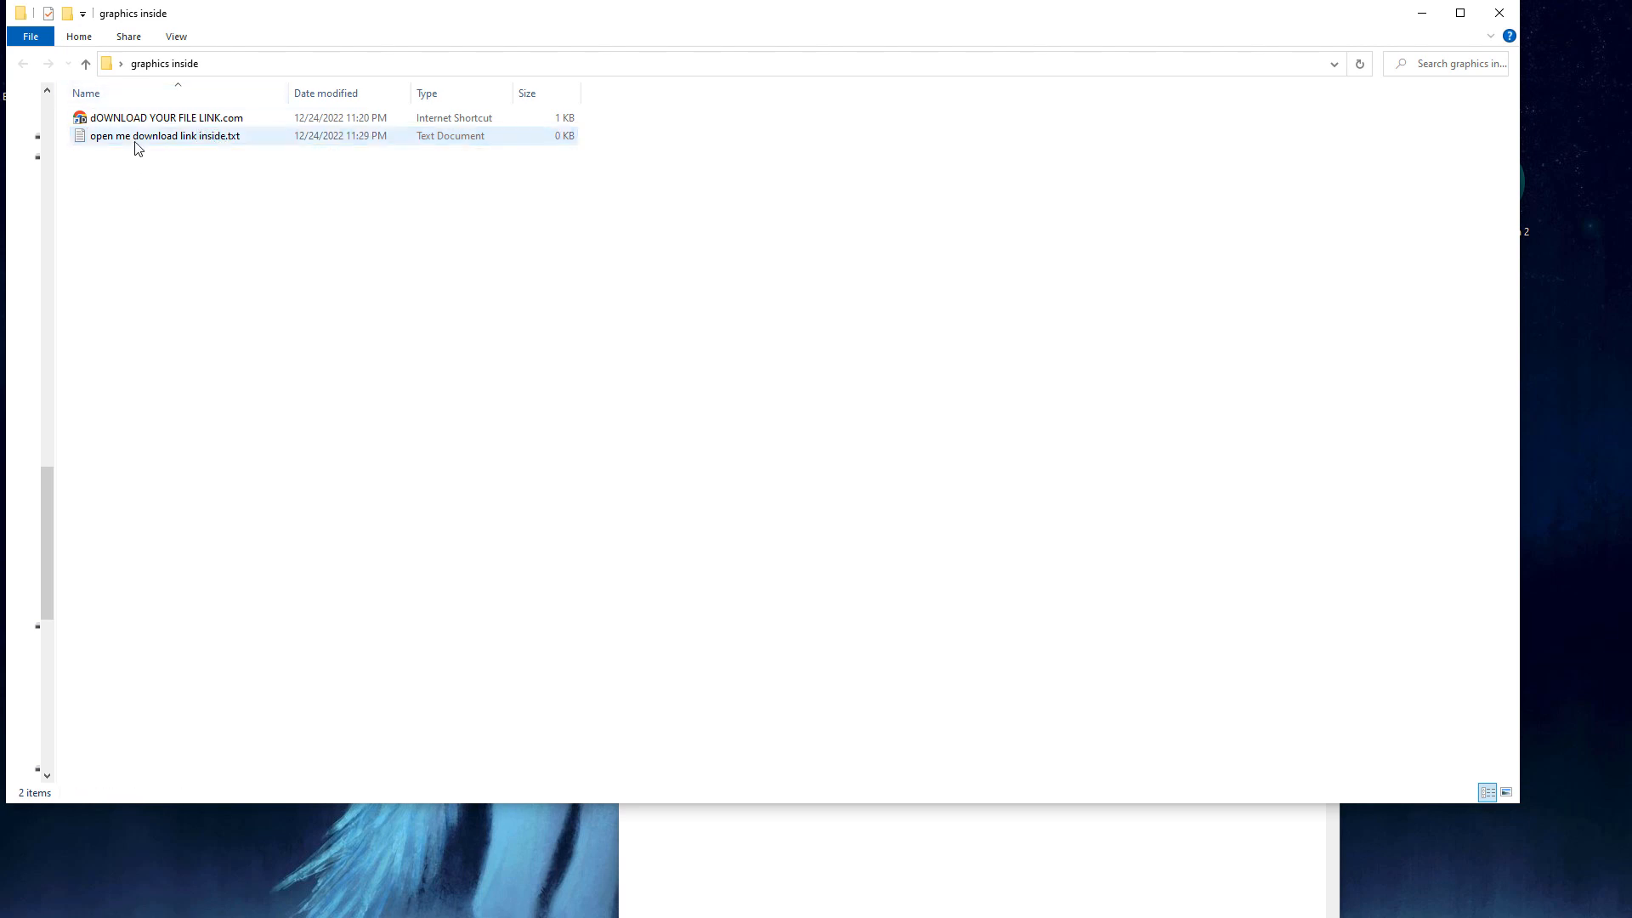
double_click(165, 136)
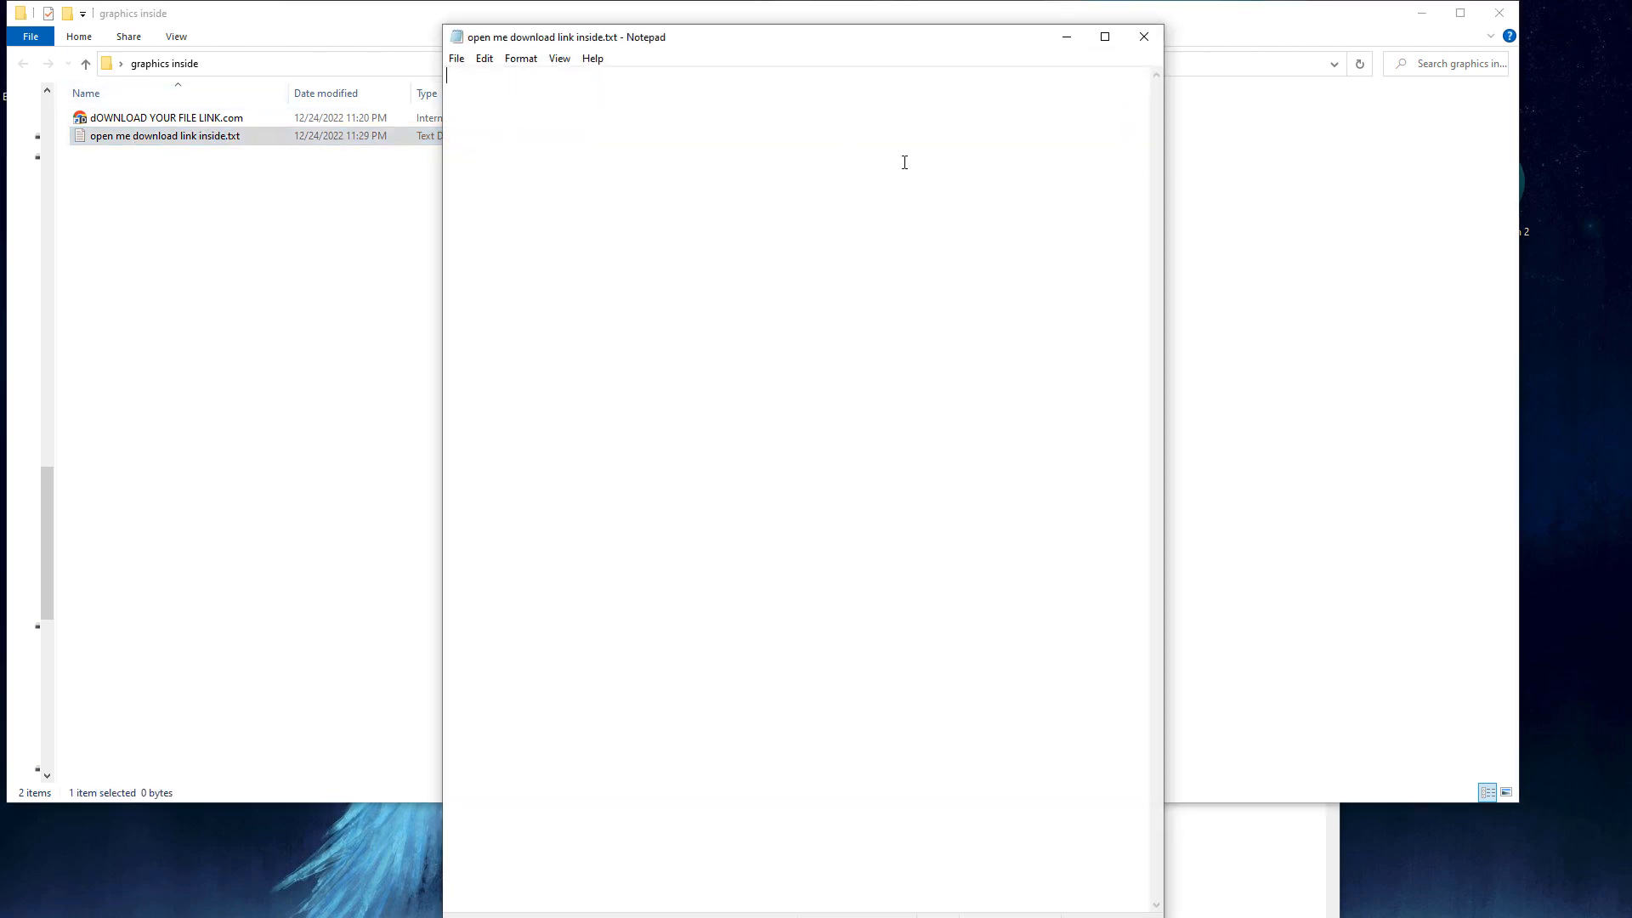
mouse_move(862, 165)
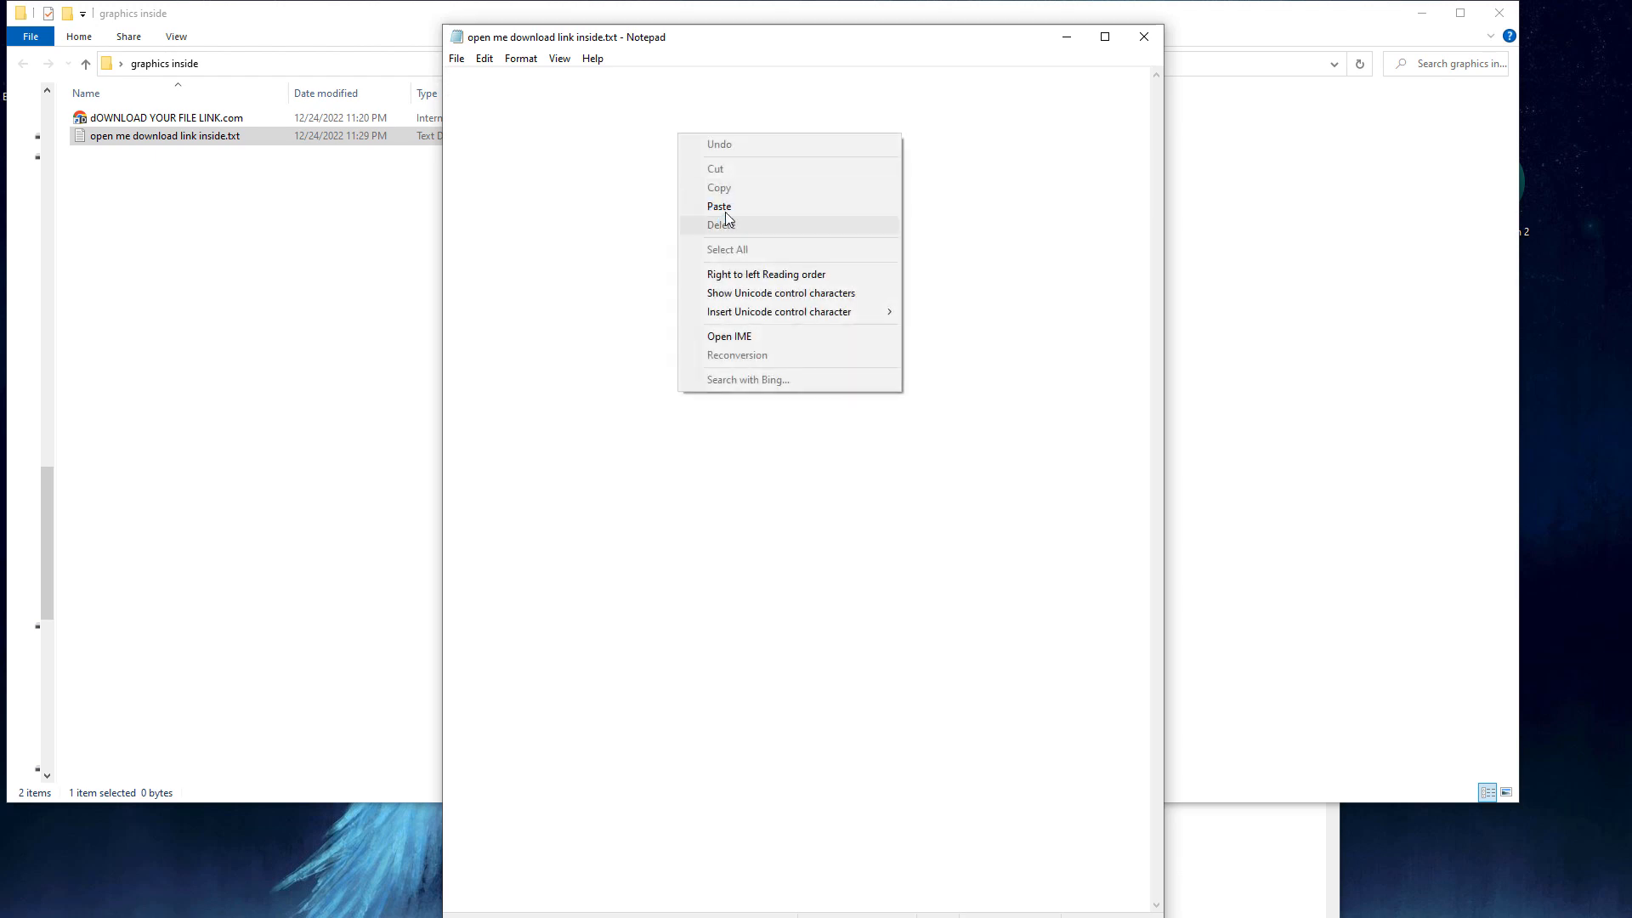
click(719, 205)
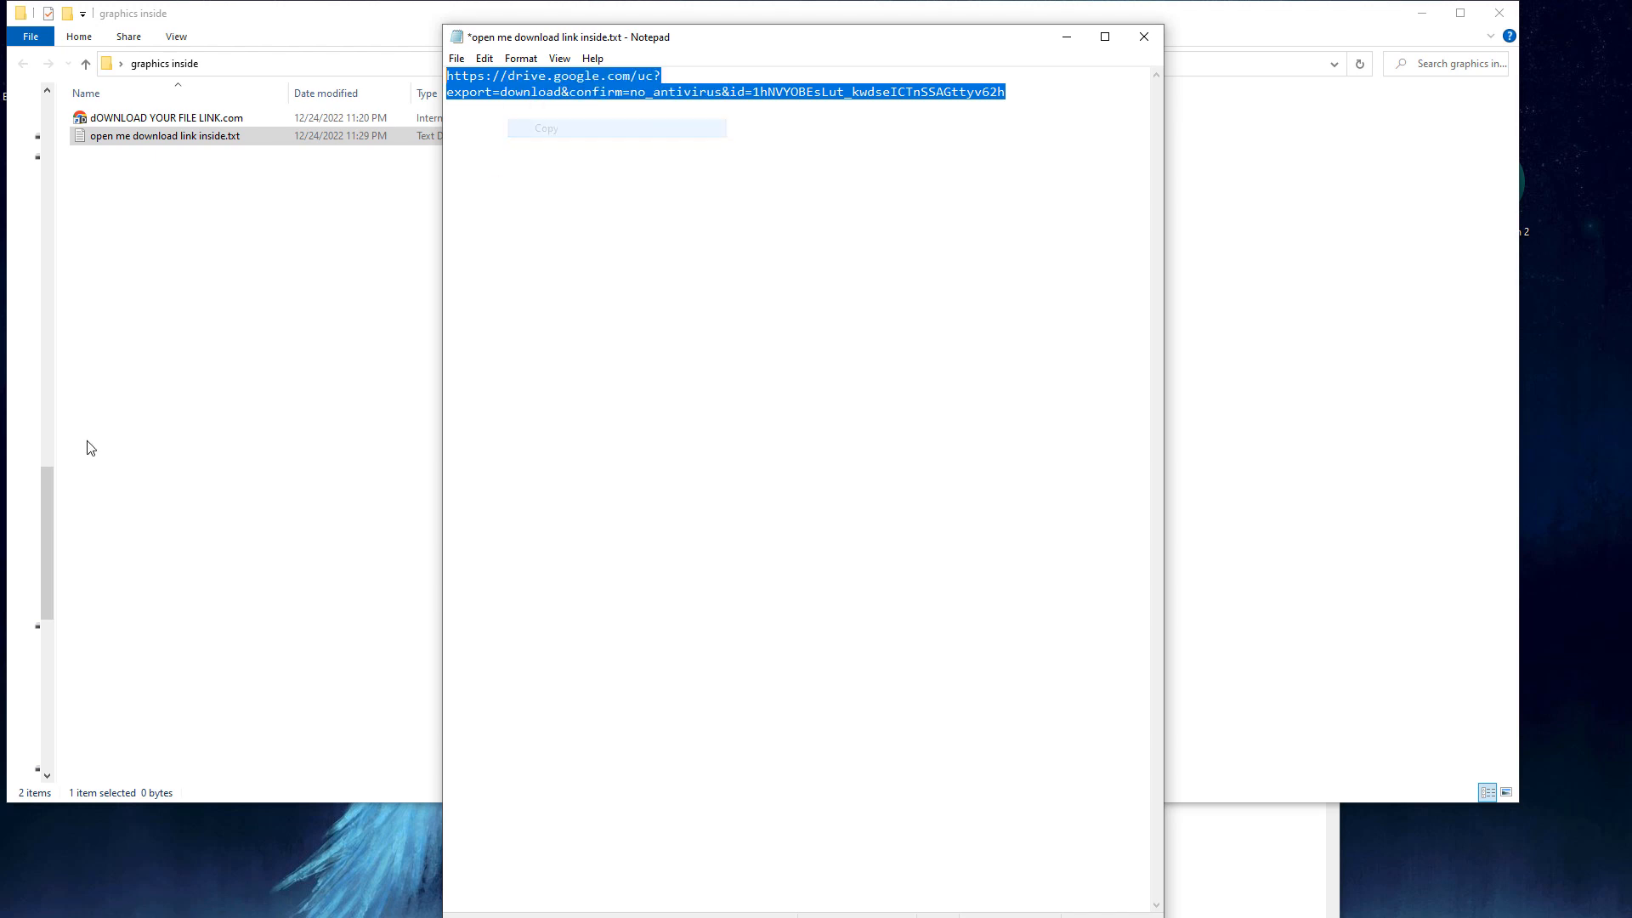
click(545, 128)
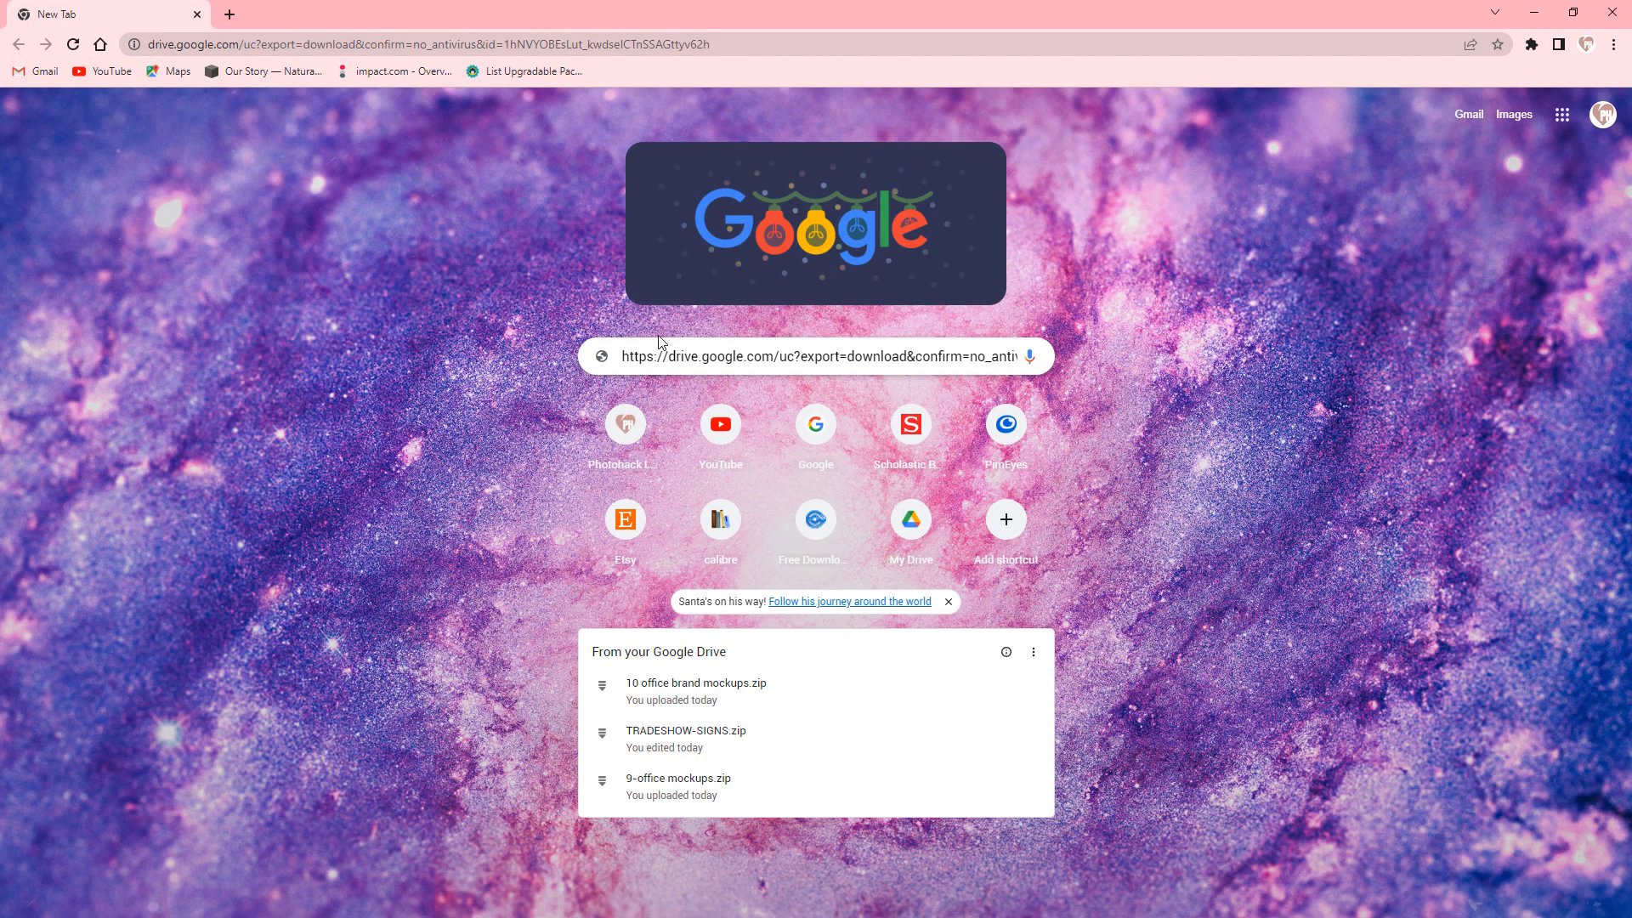
mouse_move(388, 166)
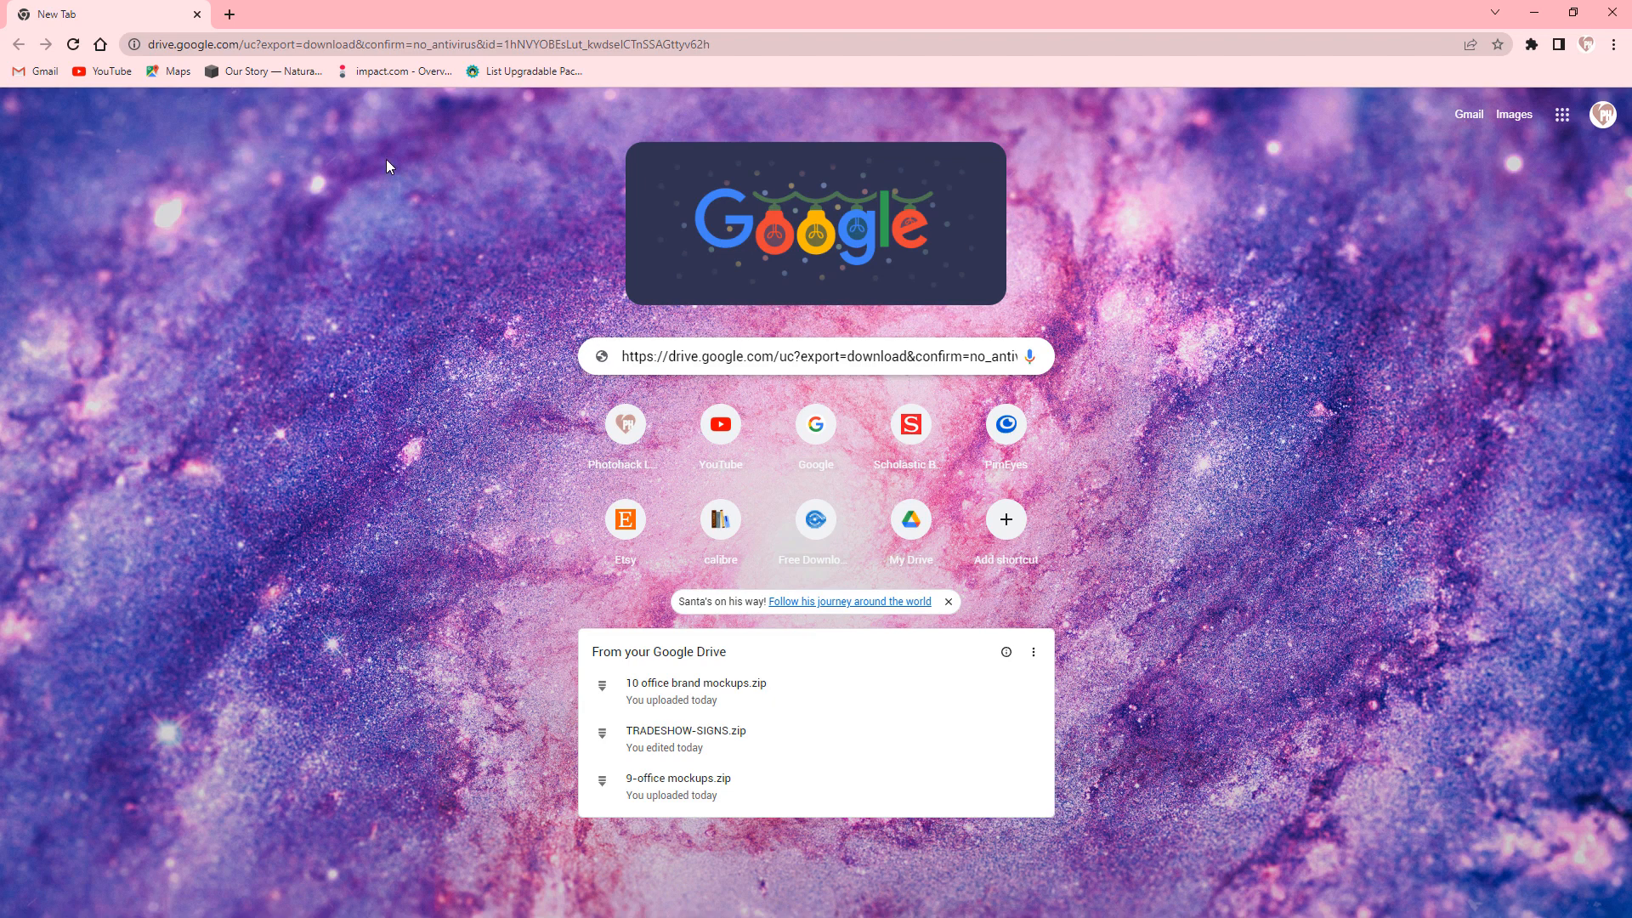
mouse_move(691, 410)
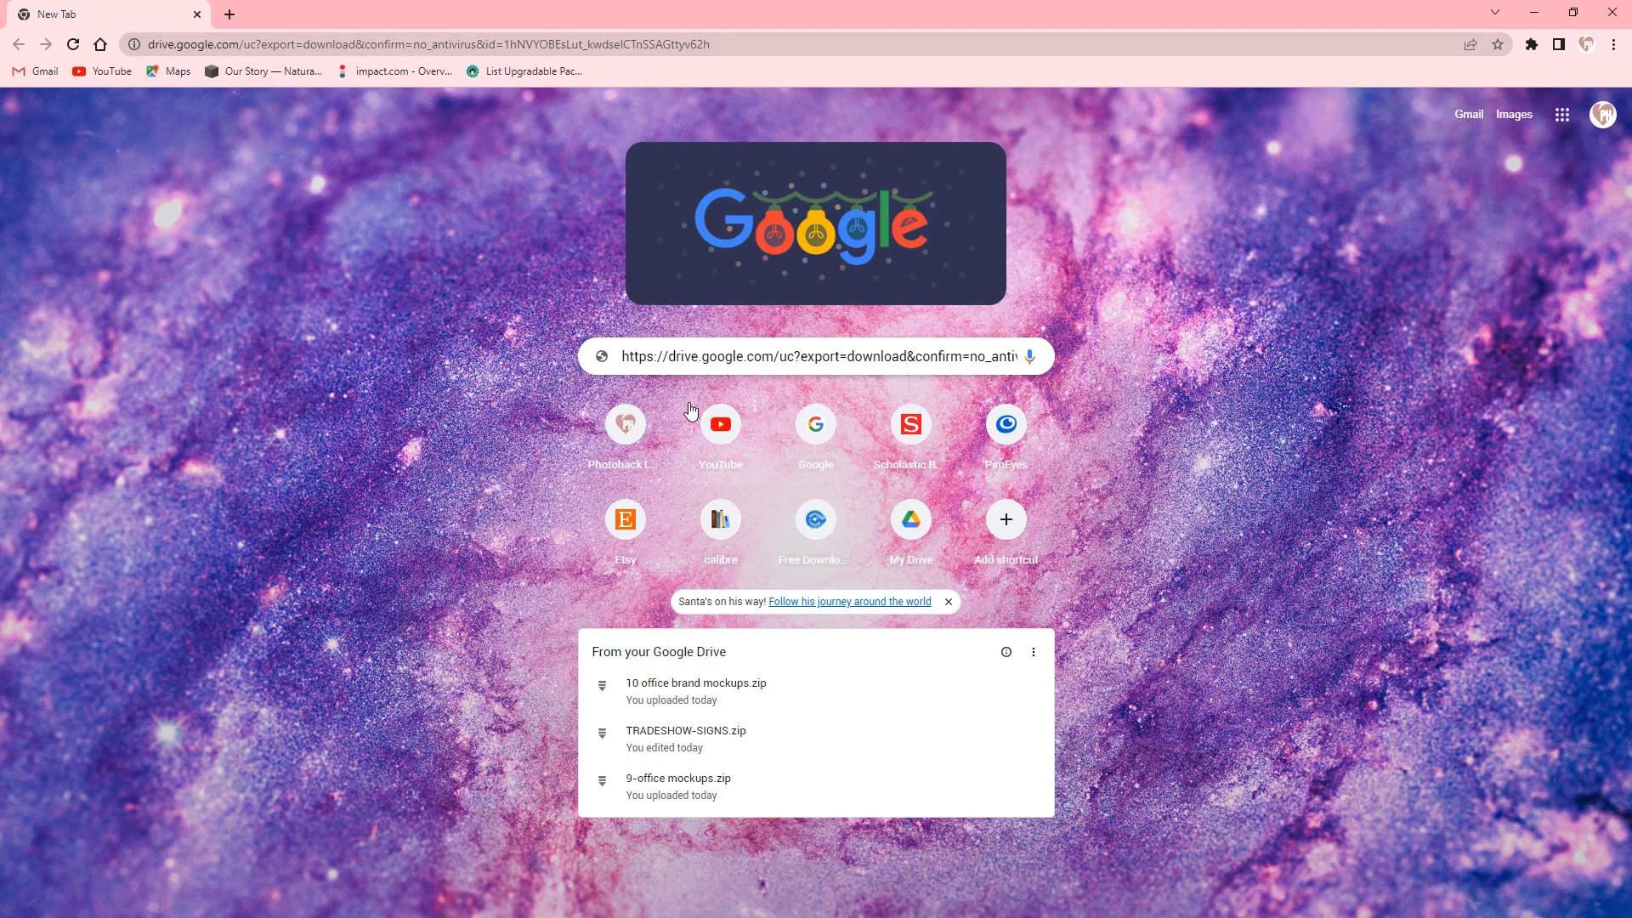
- Paste the Drive direct-download link into a new tab's address bar with Paste and go
click(416, 44)
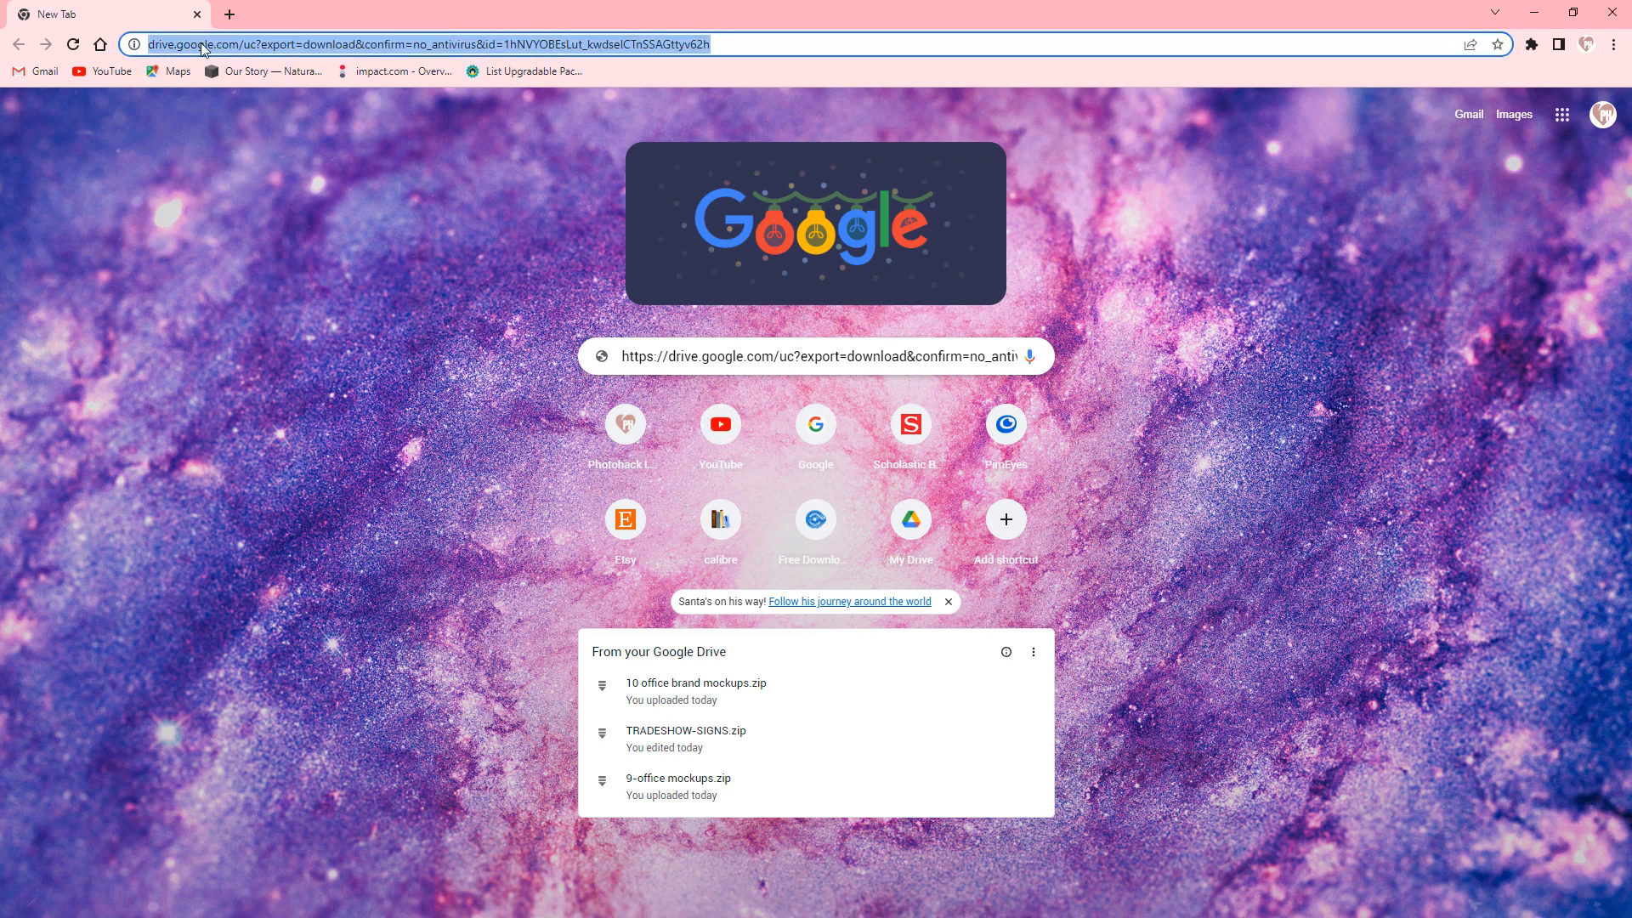
mouse_move(428, 231)
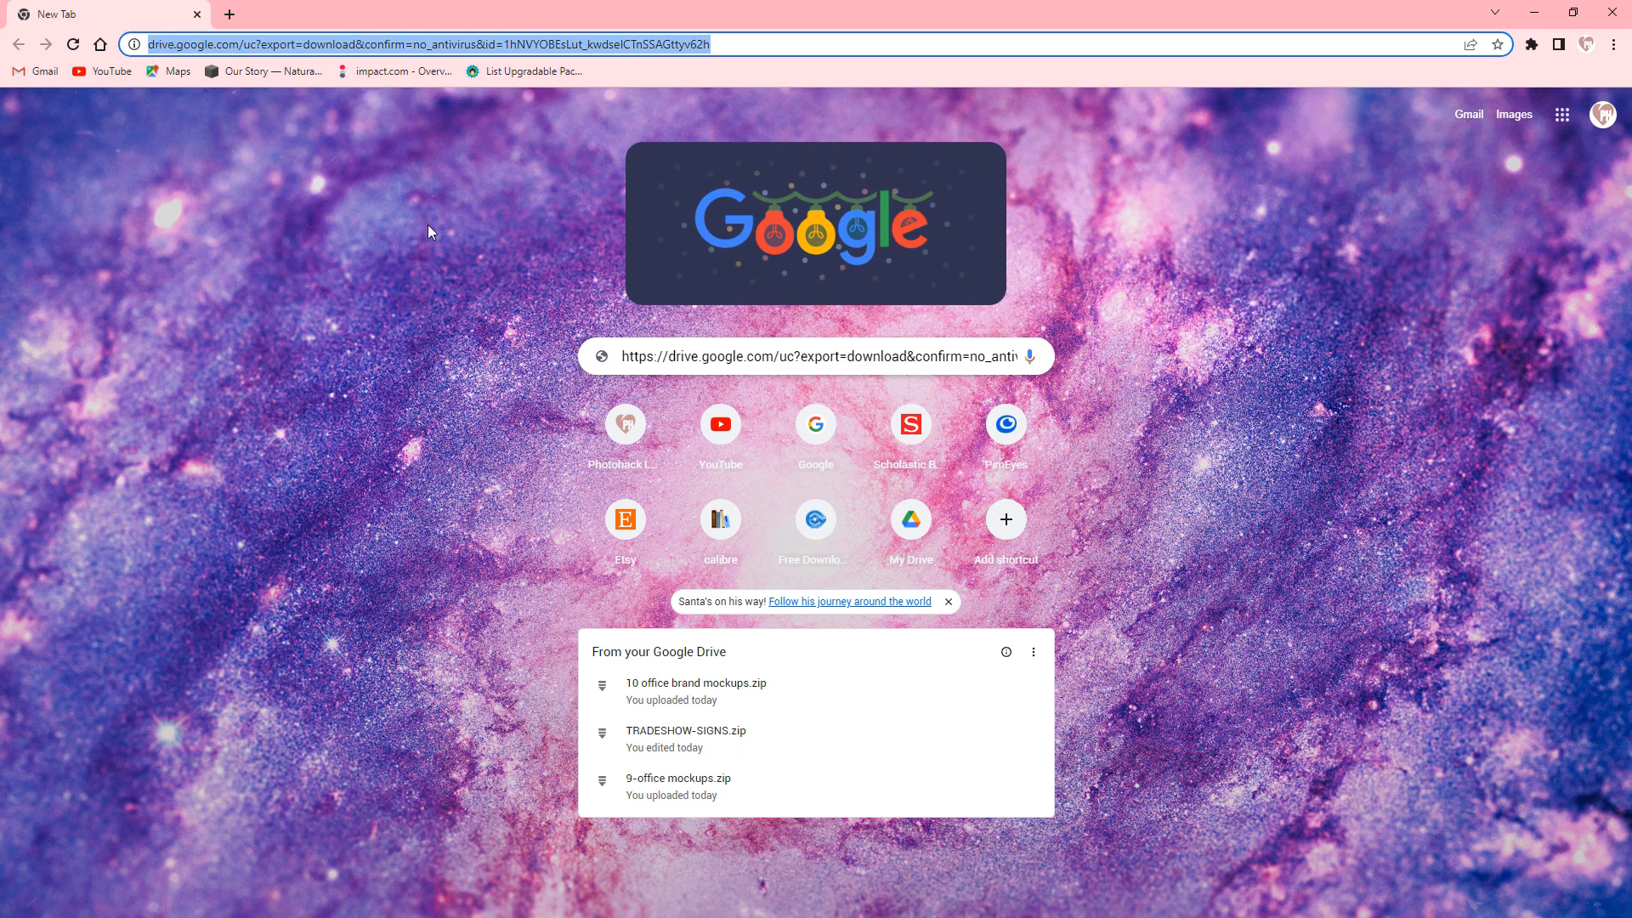
right_click(416, 44)
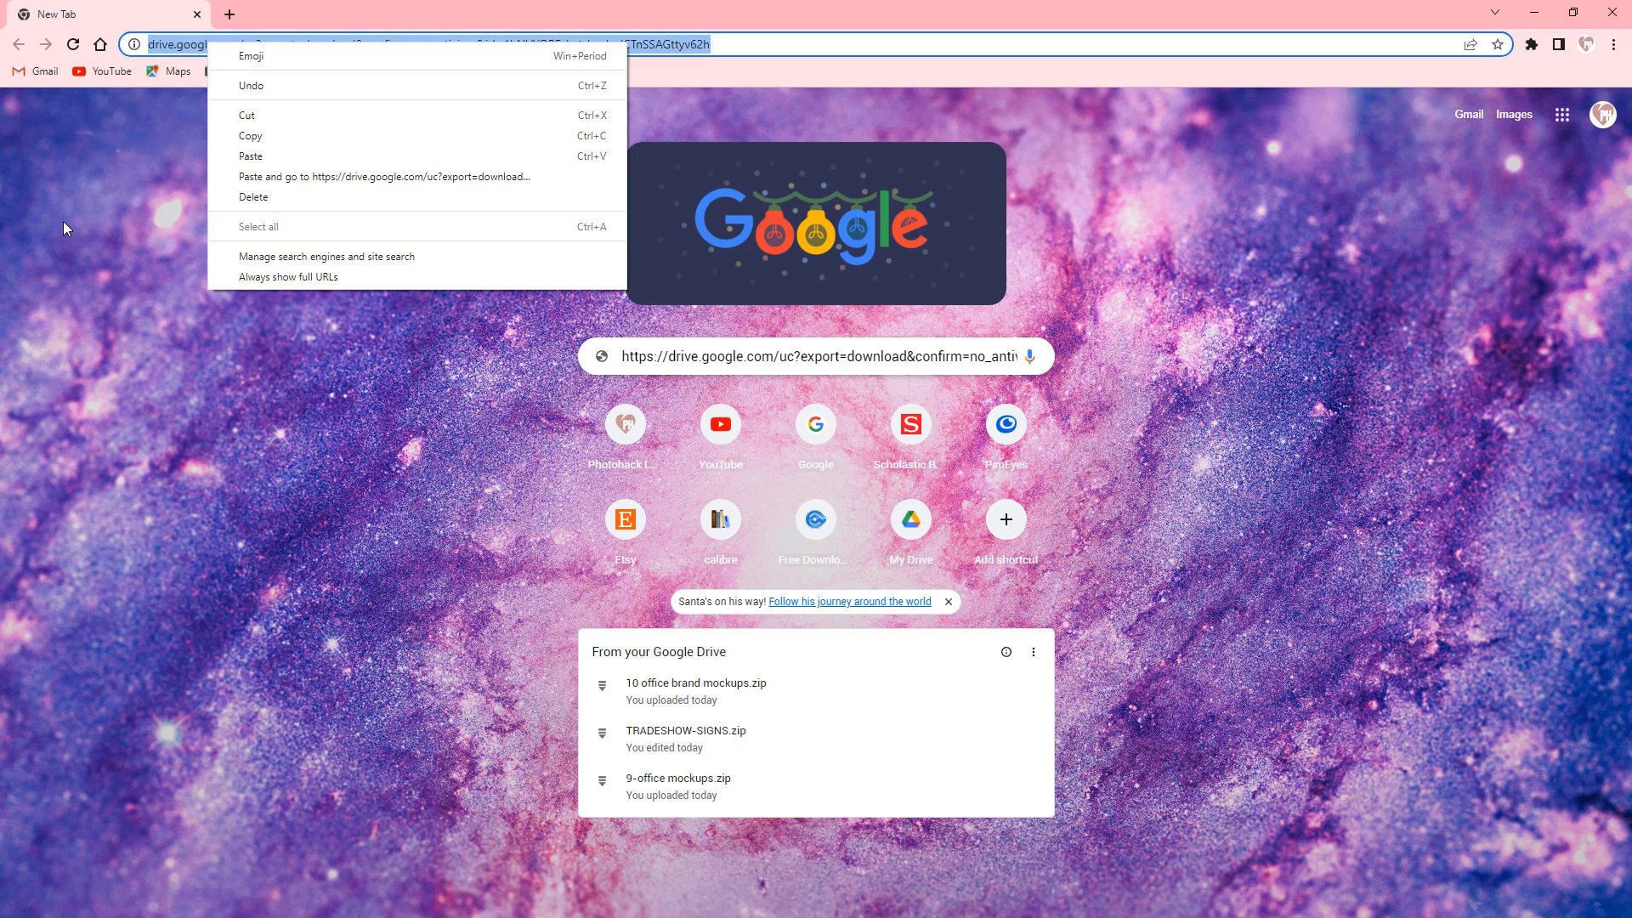
mouse_move(117, 203)
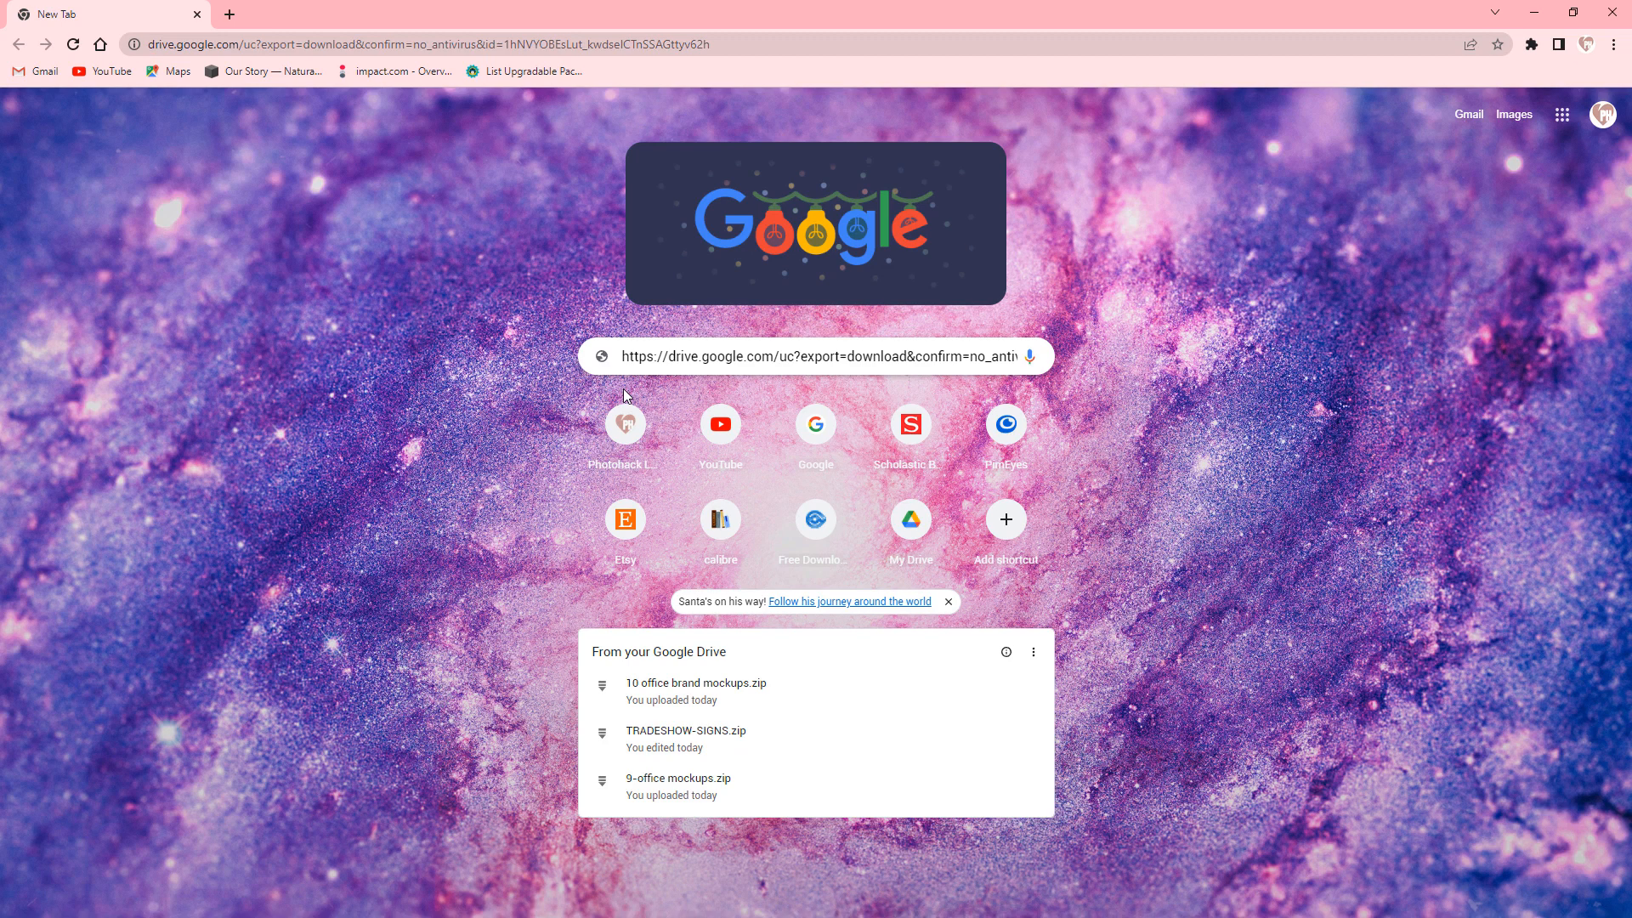
mouse_move(590, 375)
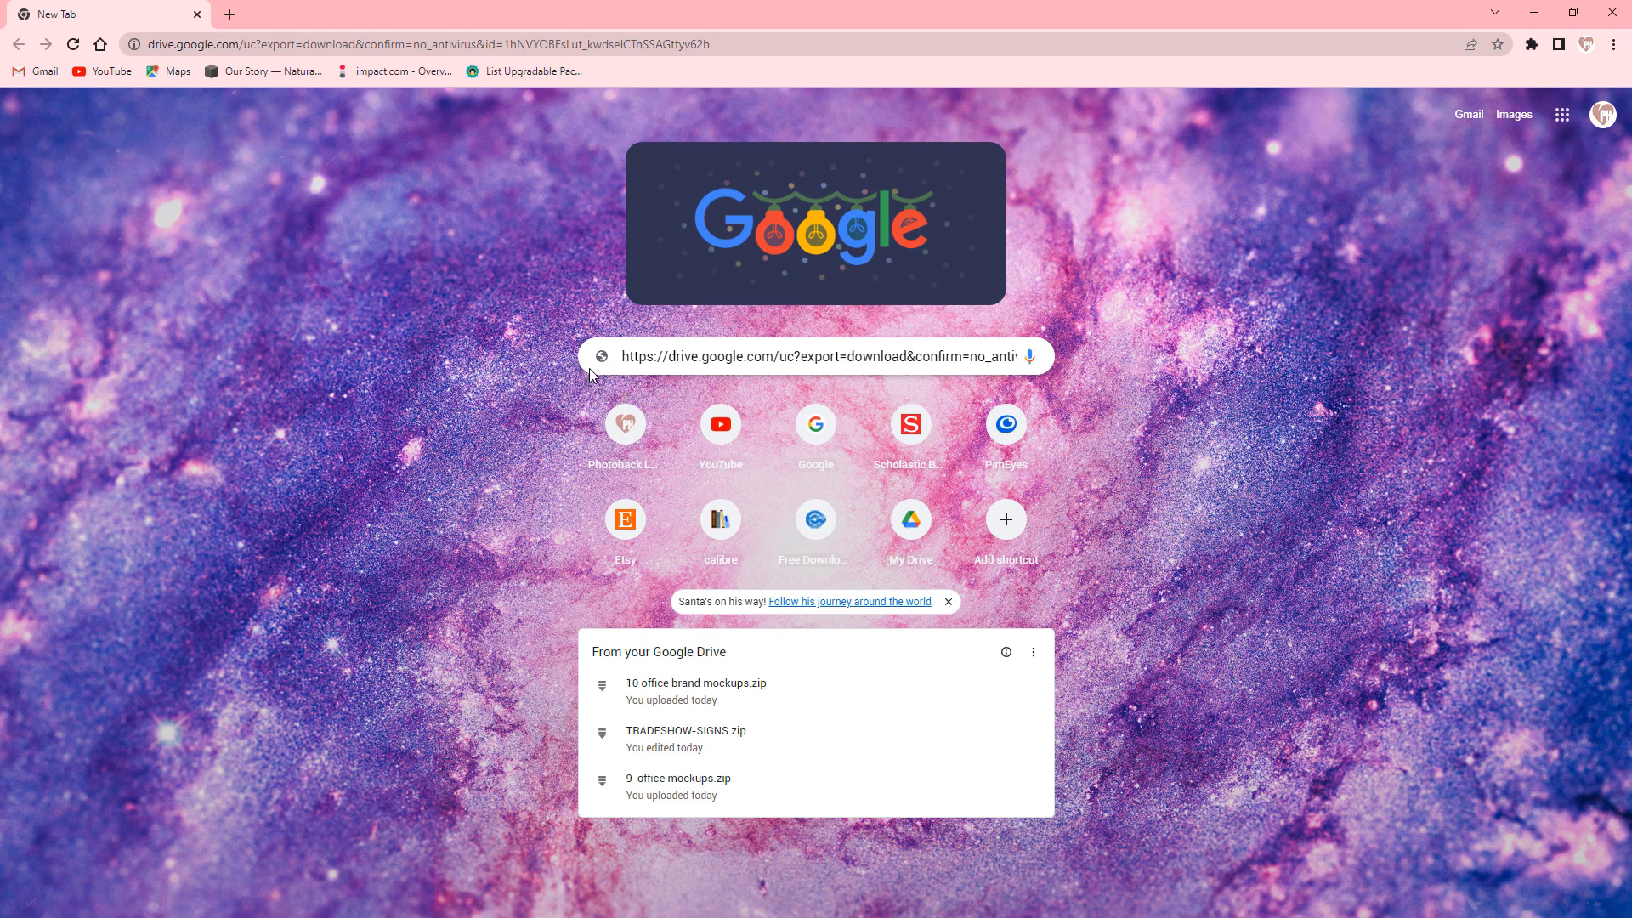
mouse_move(437, 331)
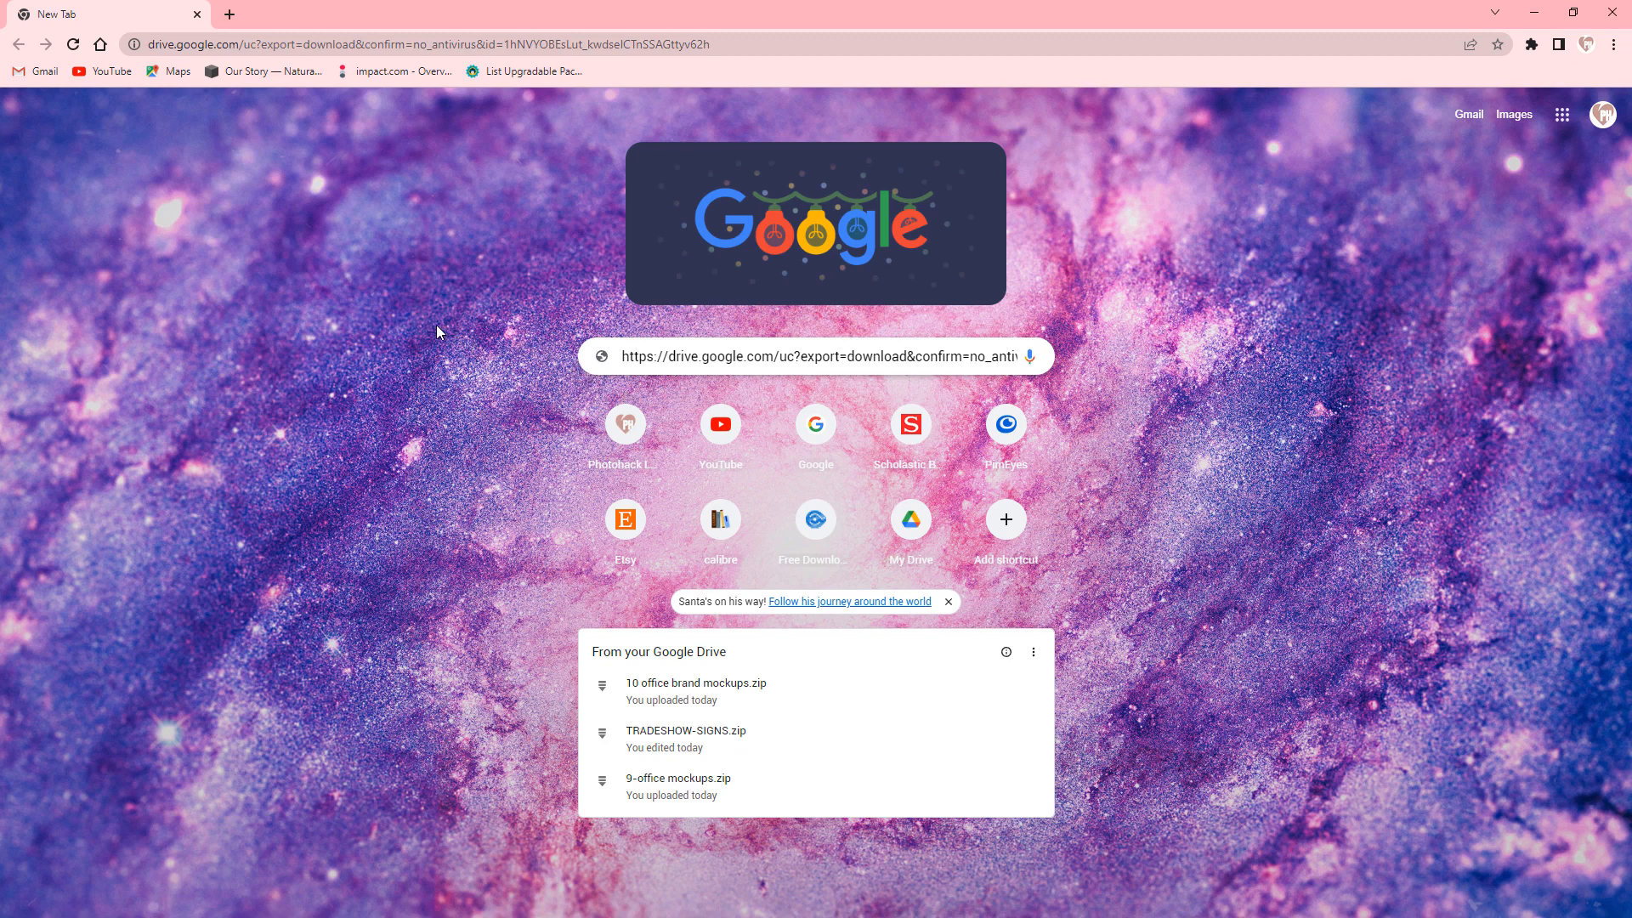
mouse_move(678, 401)
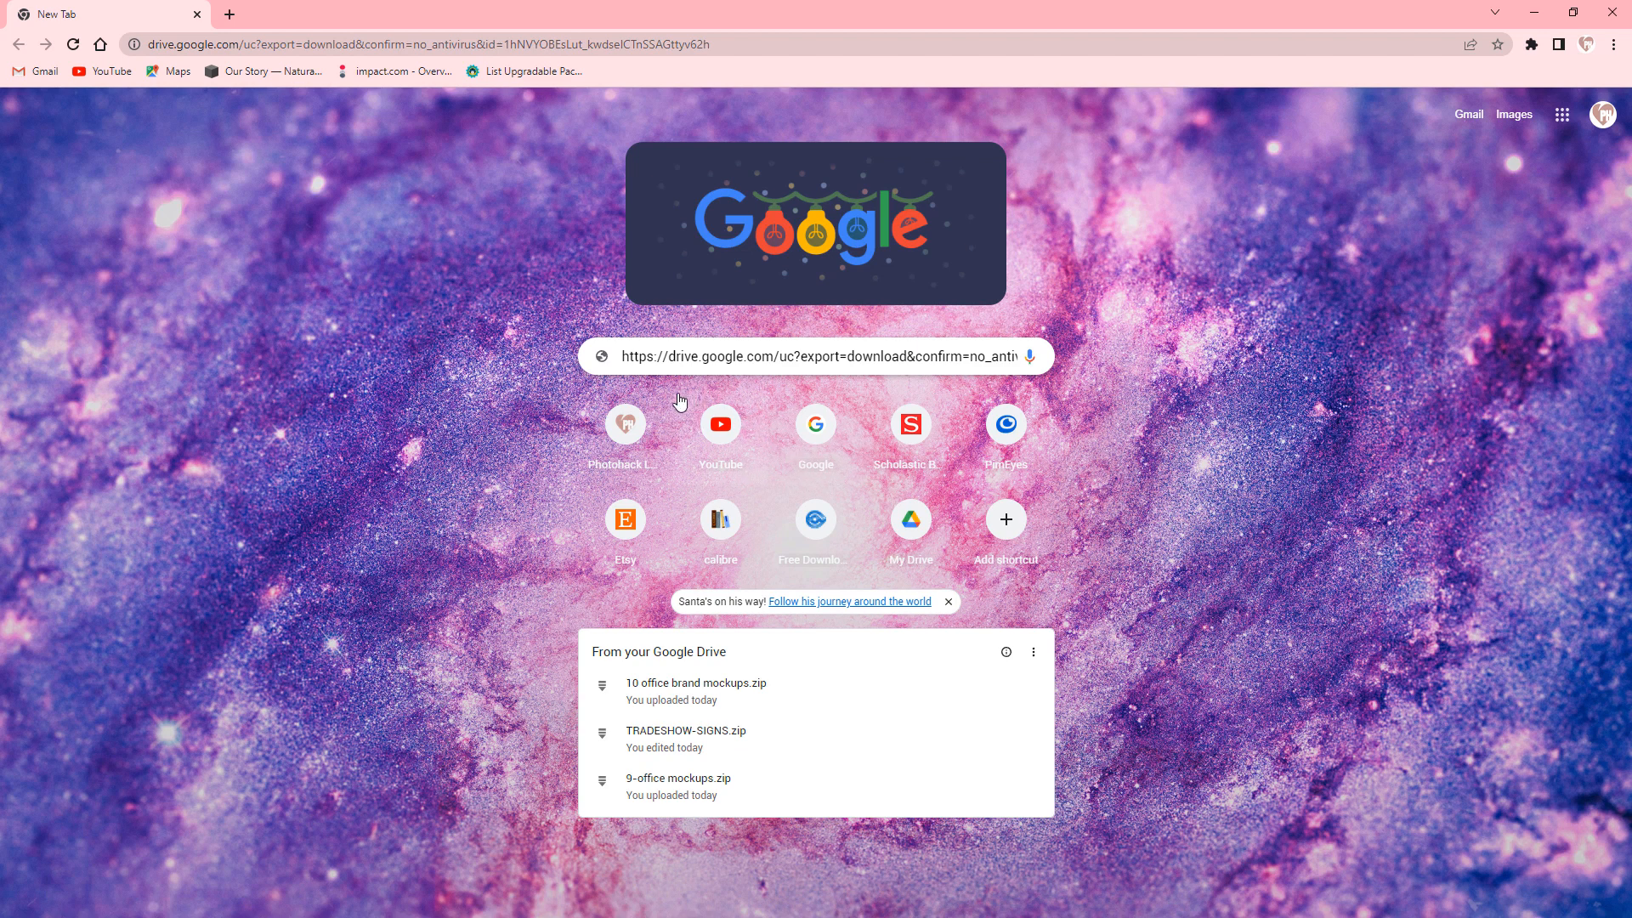
mouse_move(608, 417)
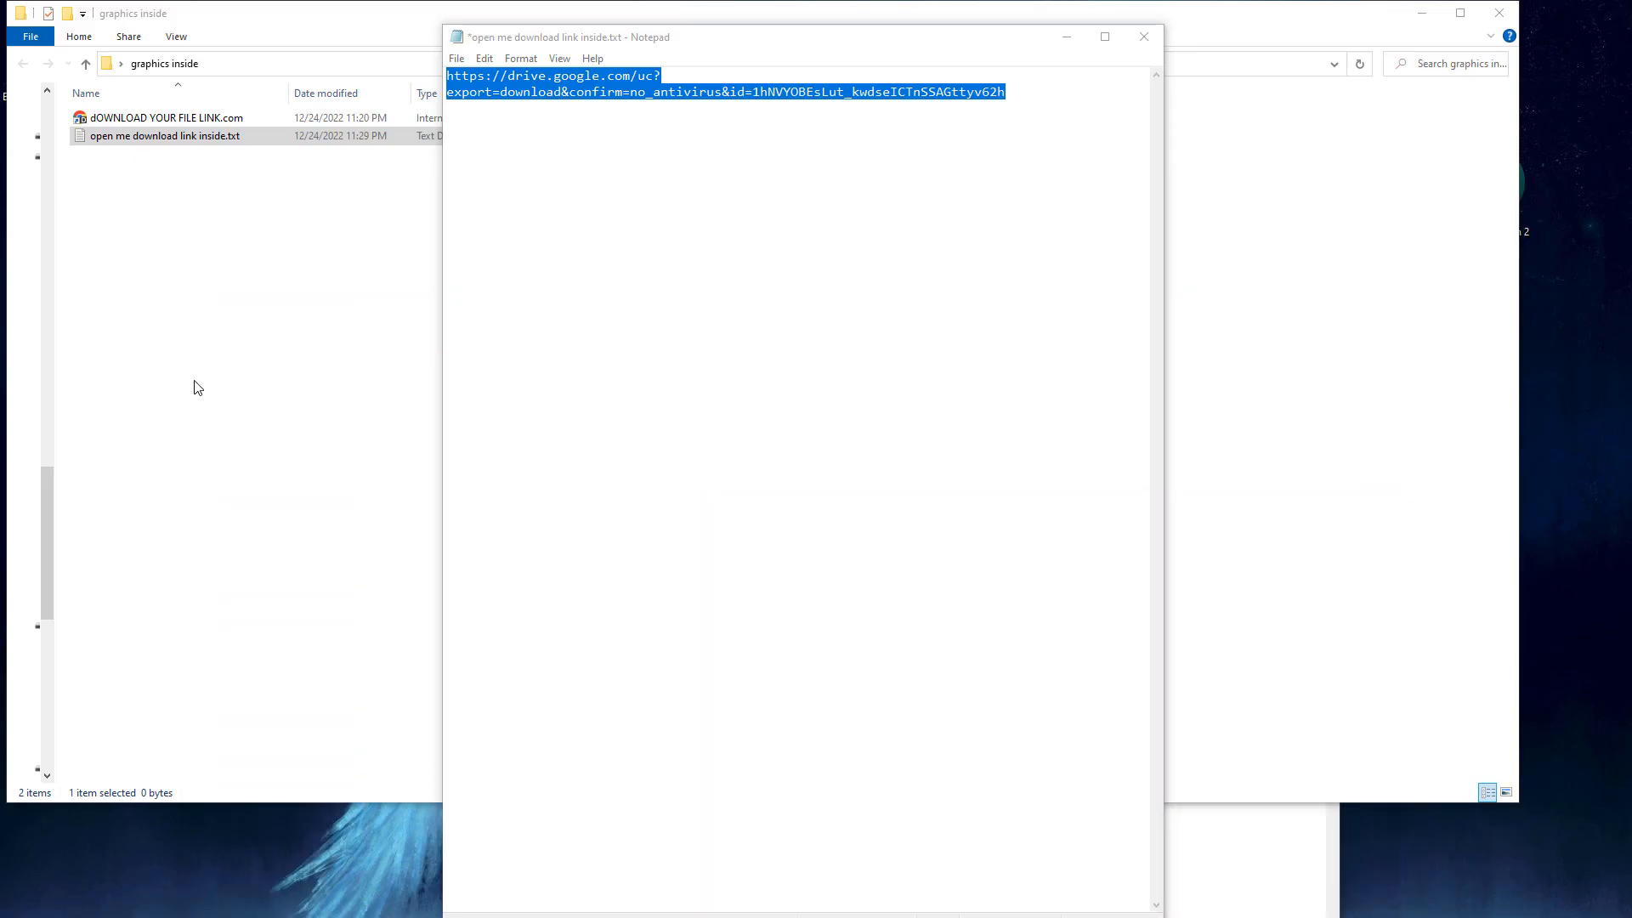
mouse_move(317, 294)
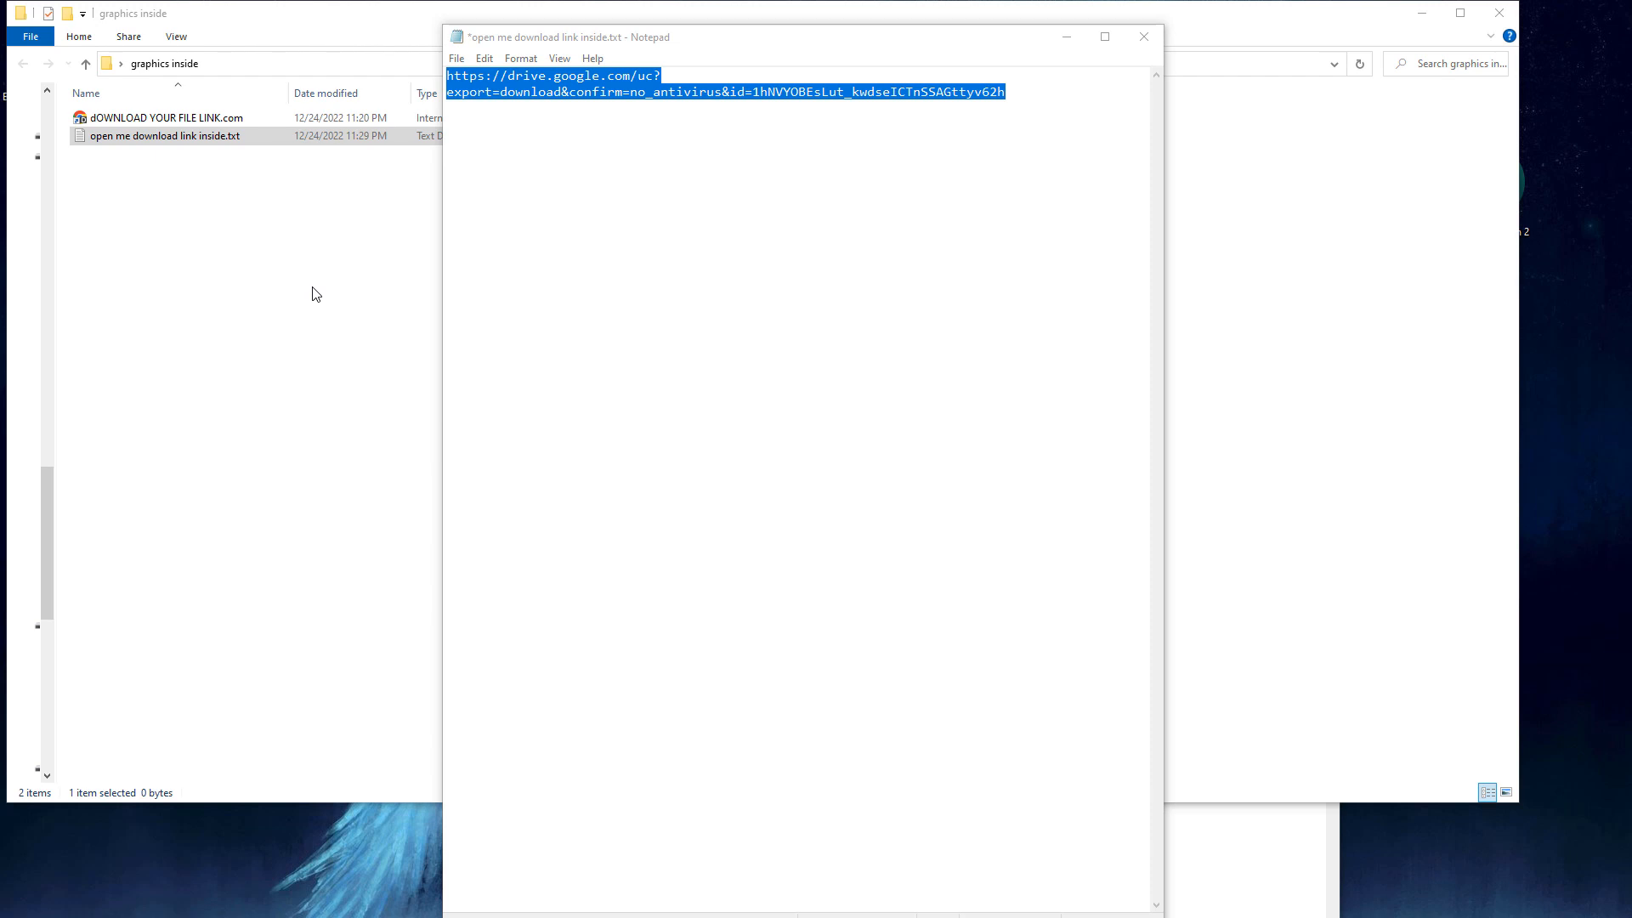
mouse_move(323, 277)
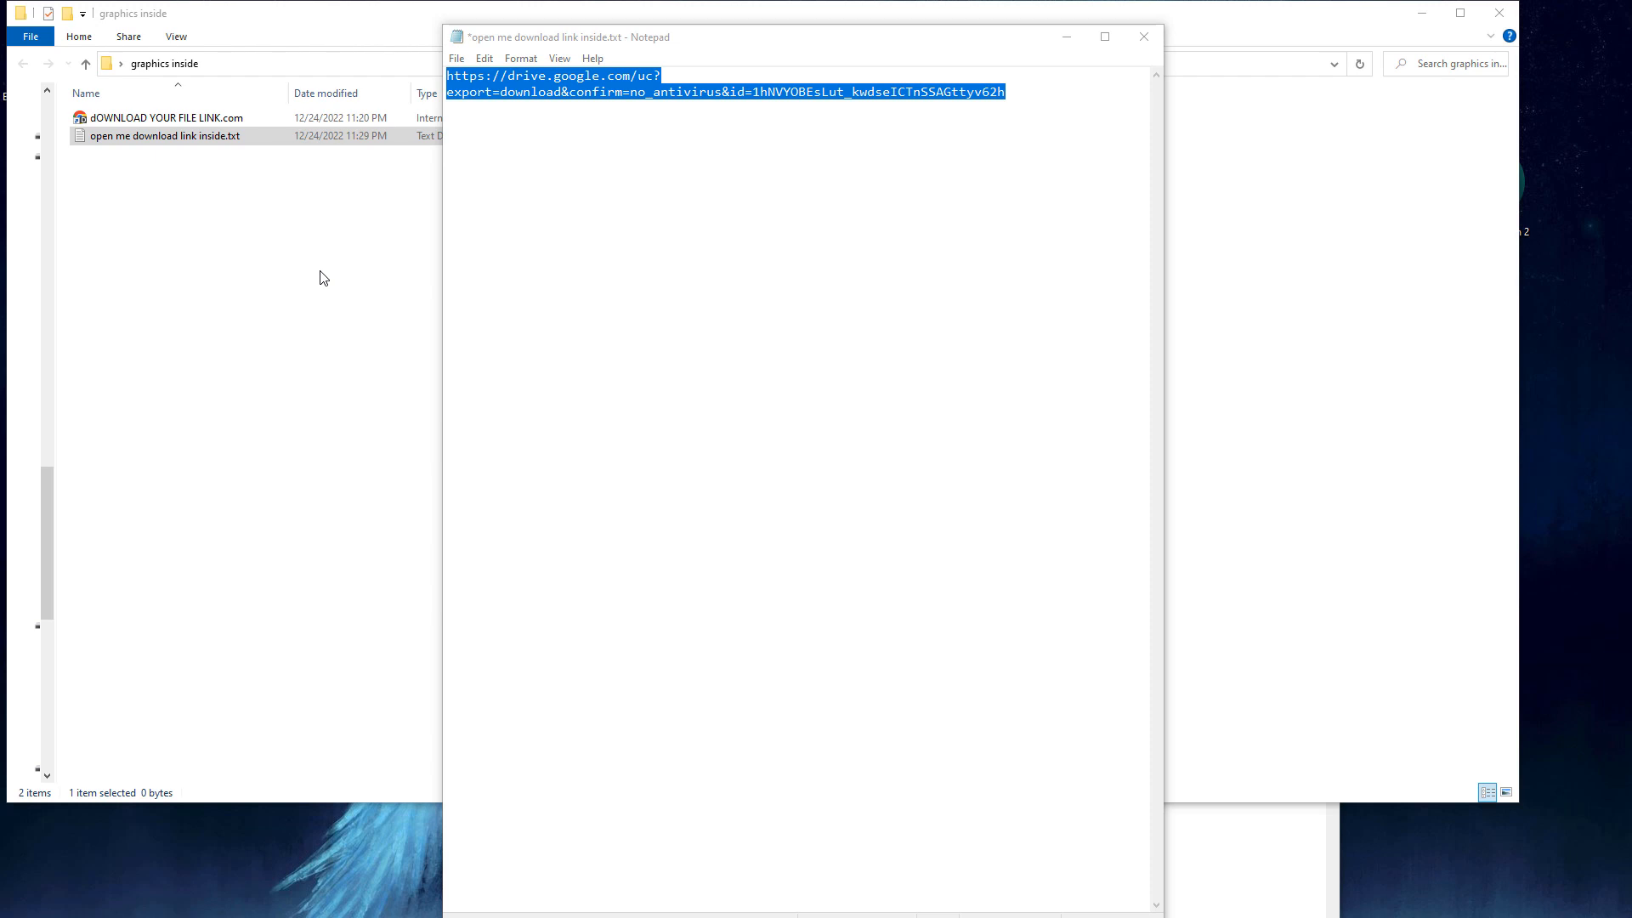
mouse_move(258, 232)
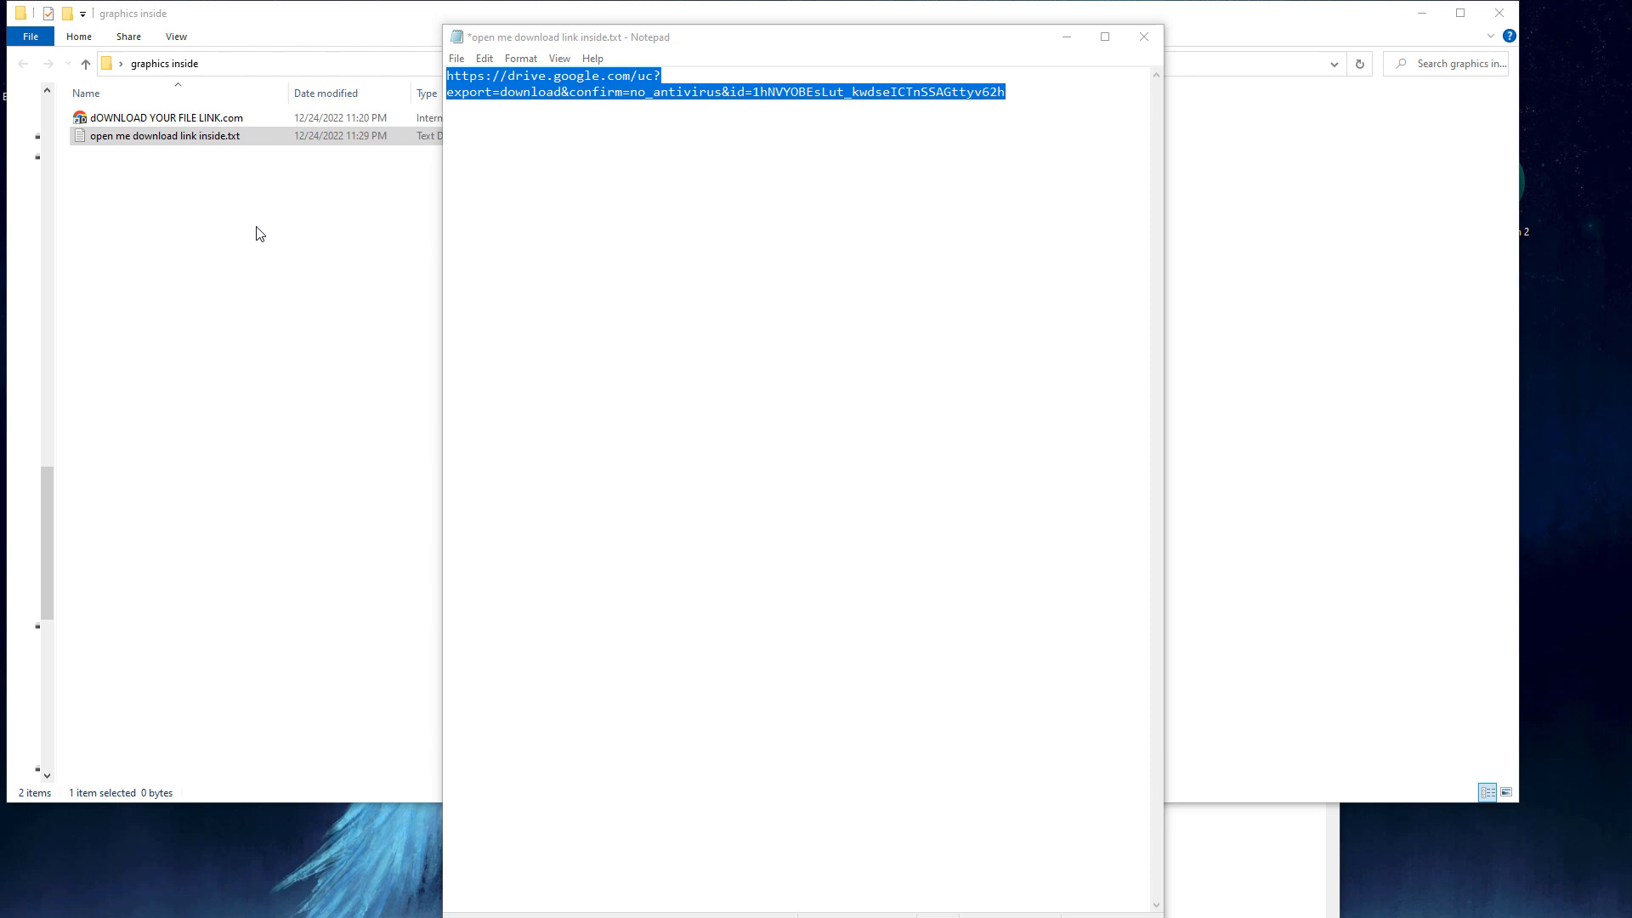